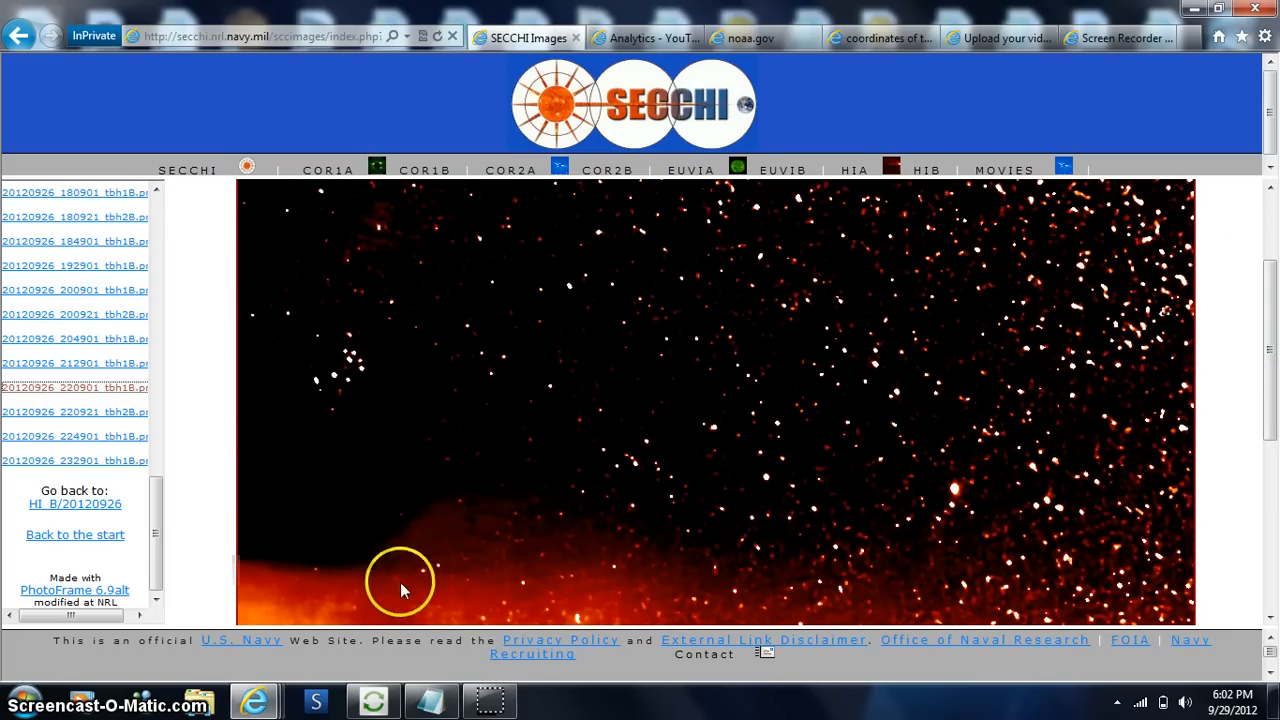
mouse_move(440, 546)
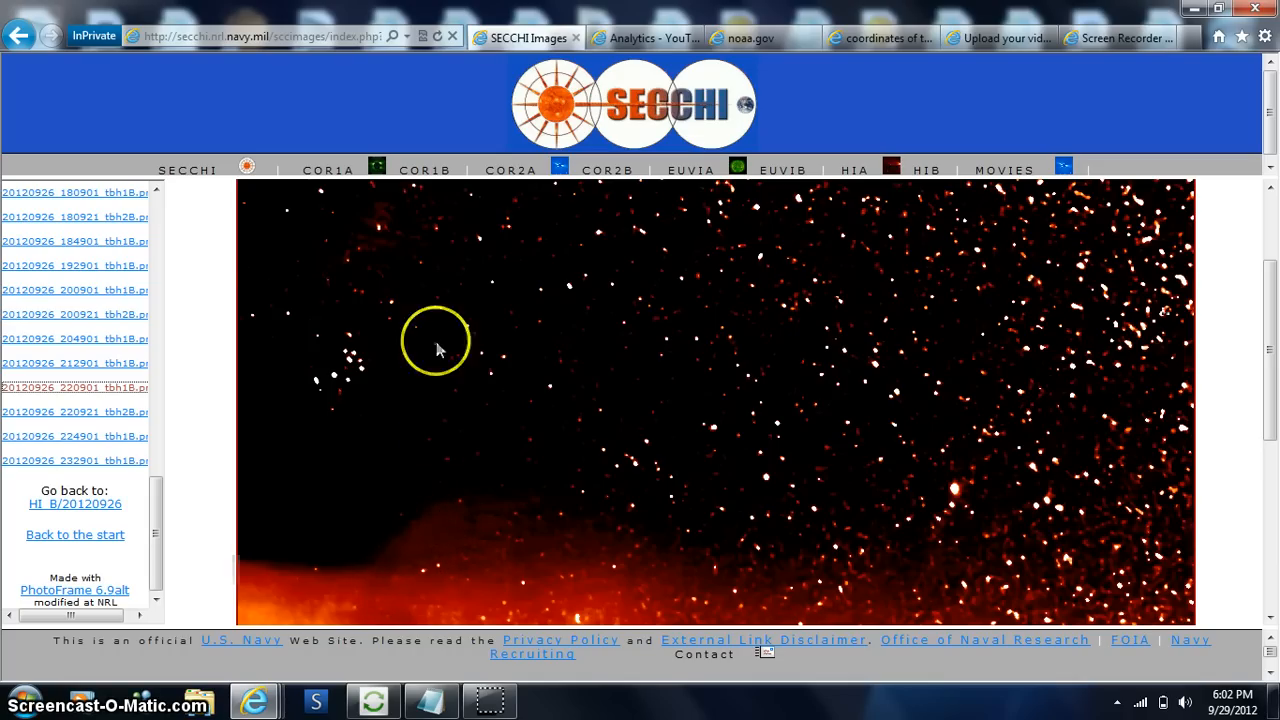
mouse_move(412, 598)
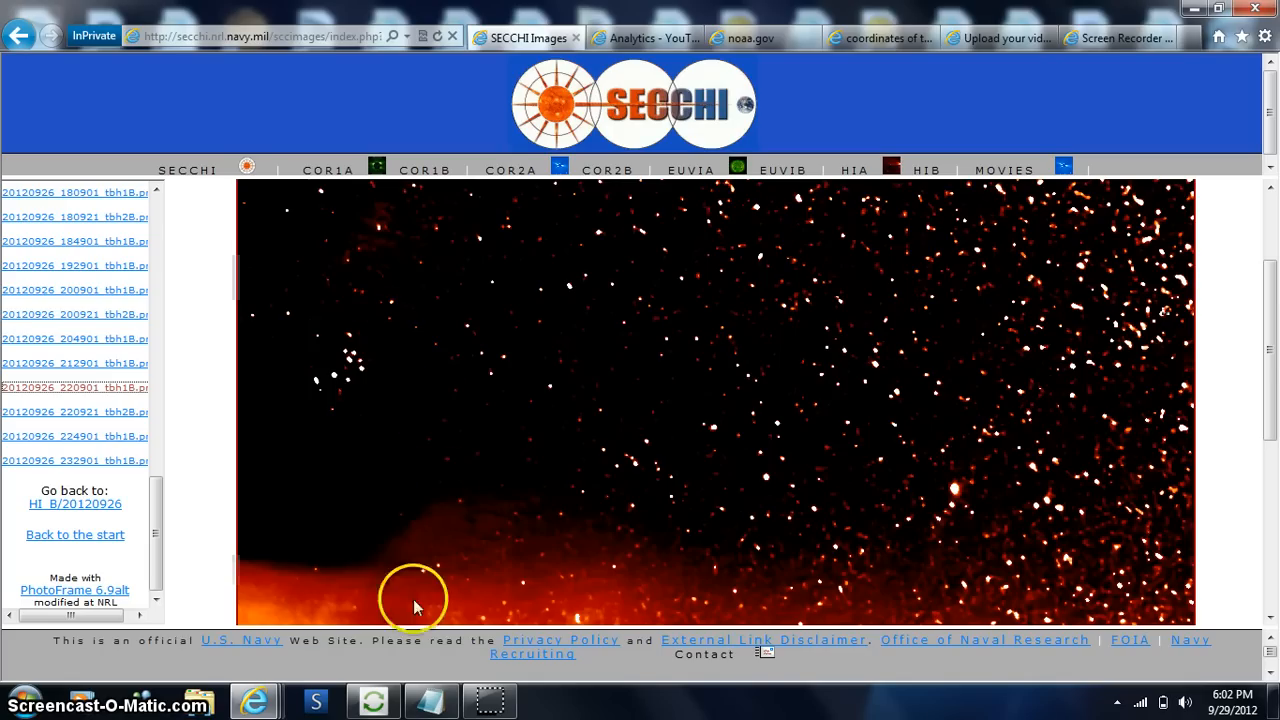
mouse_move(1274, 336)
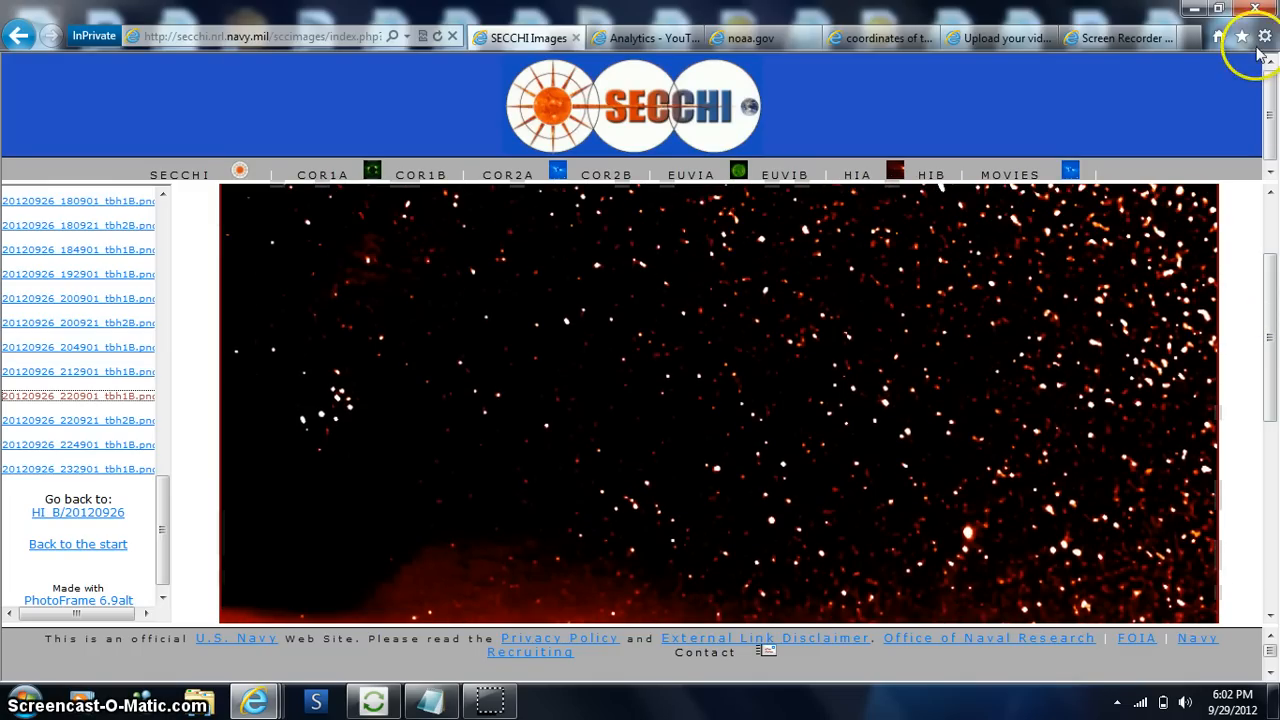
- Reduce the page zoom to 75% via the Tools gear so the HI-1B frame fits
left_click(1264, 36)
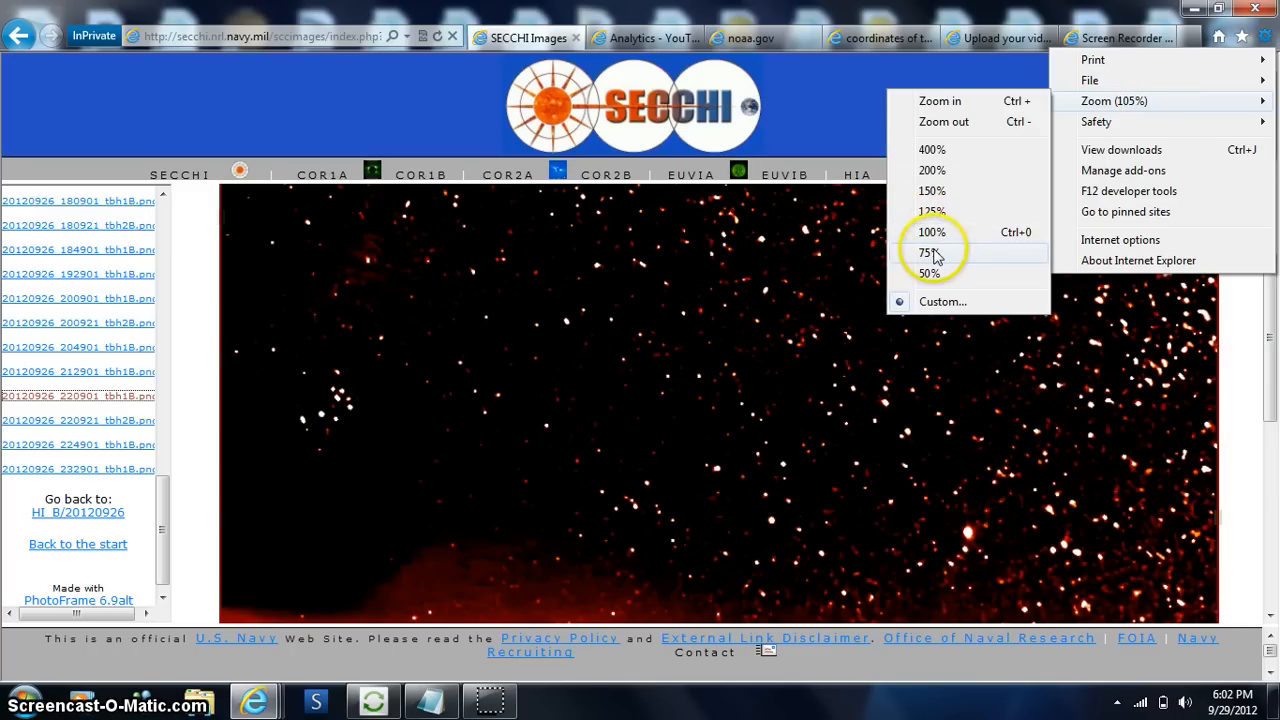
left_click(928, 252)
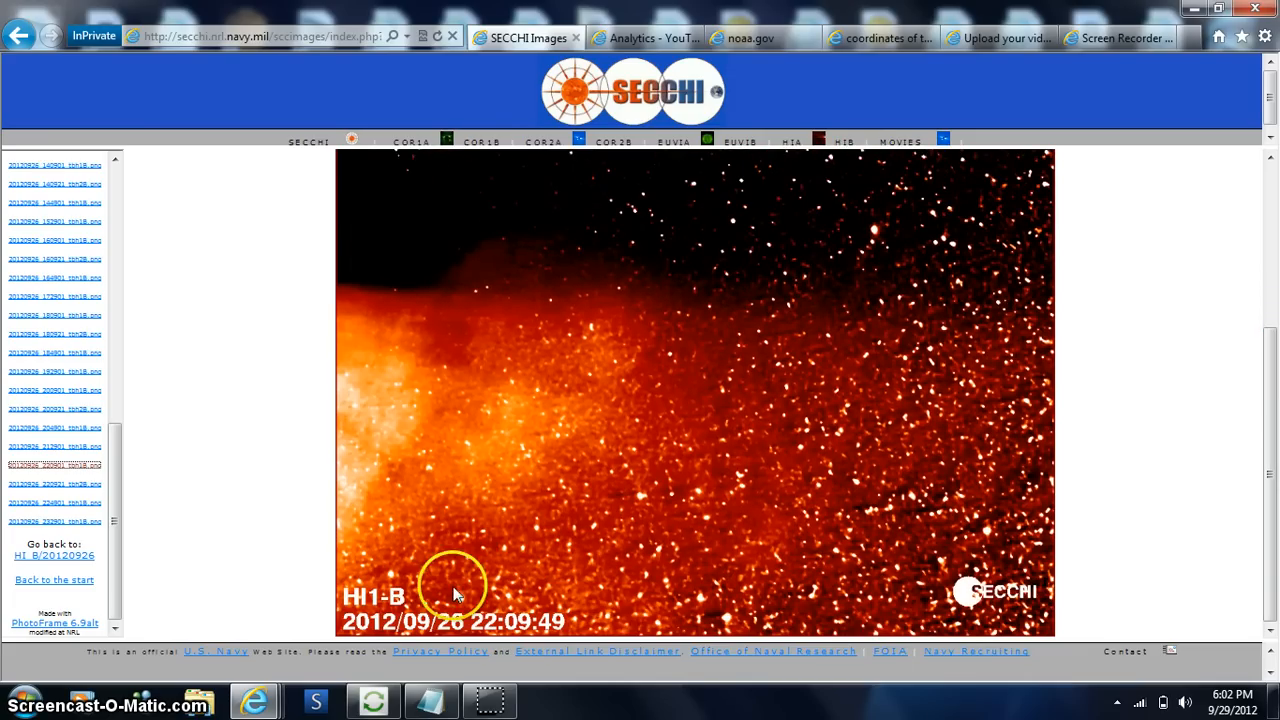
mouse_move(32, 36)
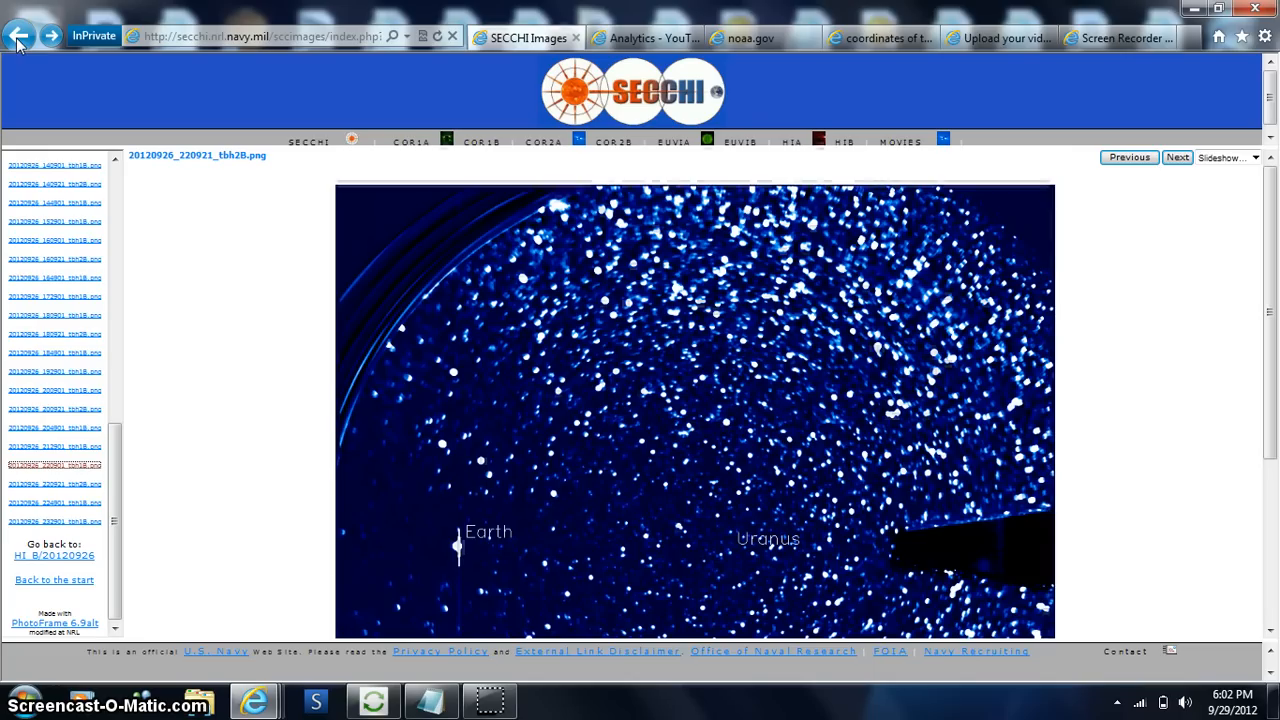
mouse_move(960, 550)
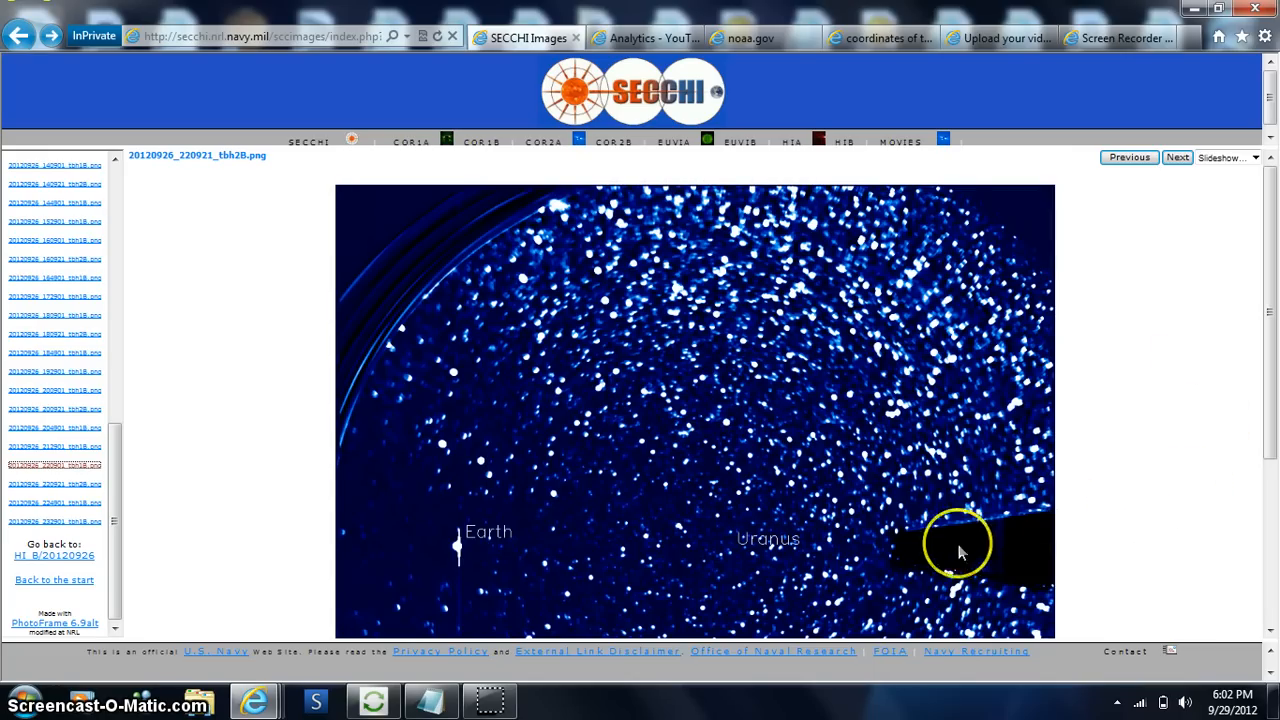
- Scroll down over the blue HI-2B frame showing Earth and Uranus
scroll("down", 3)
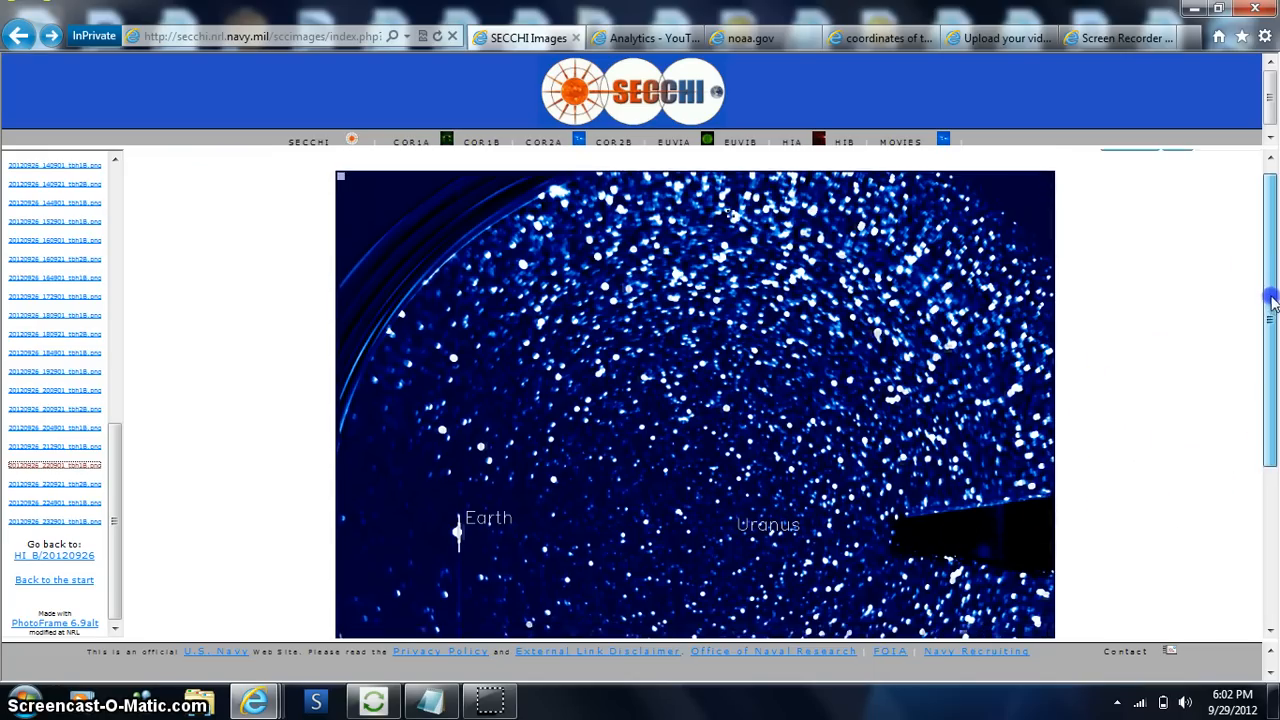
scroll("down", 3)
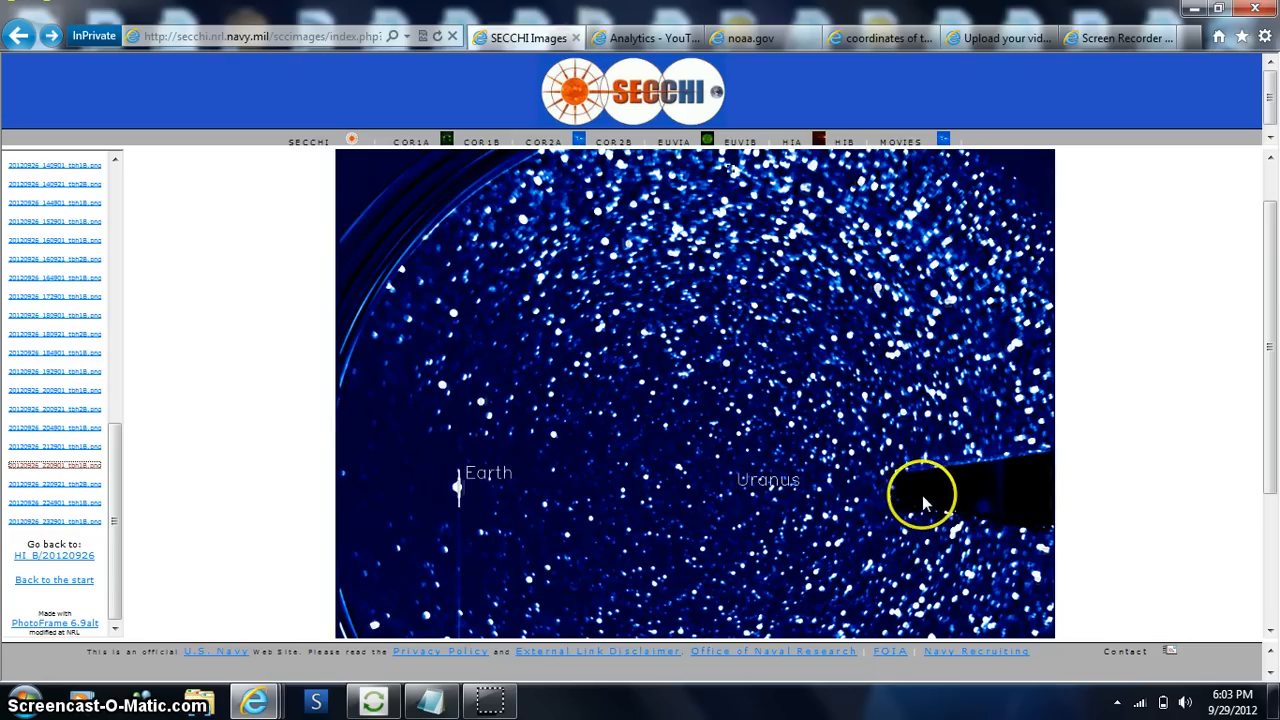
mouse_move(988, 536)
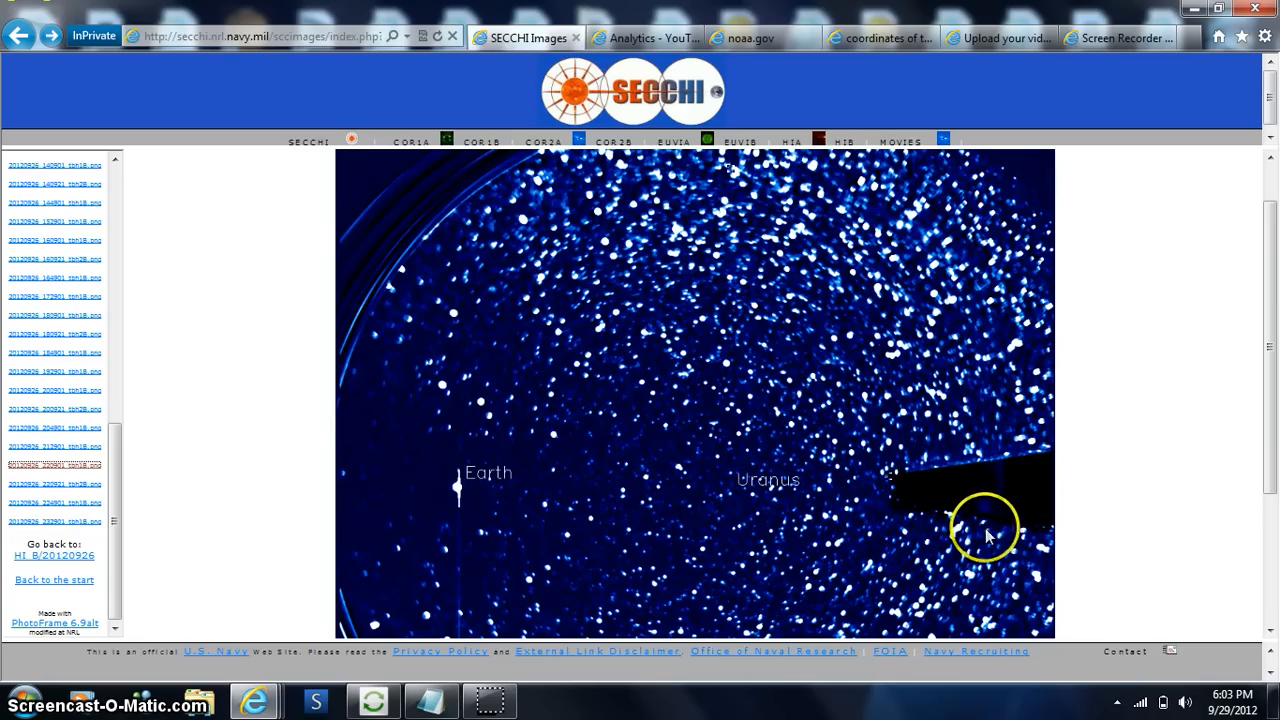
mouse_move(996, 516)
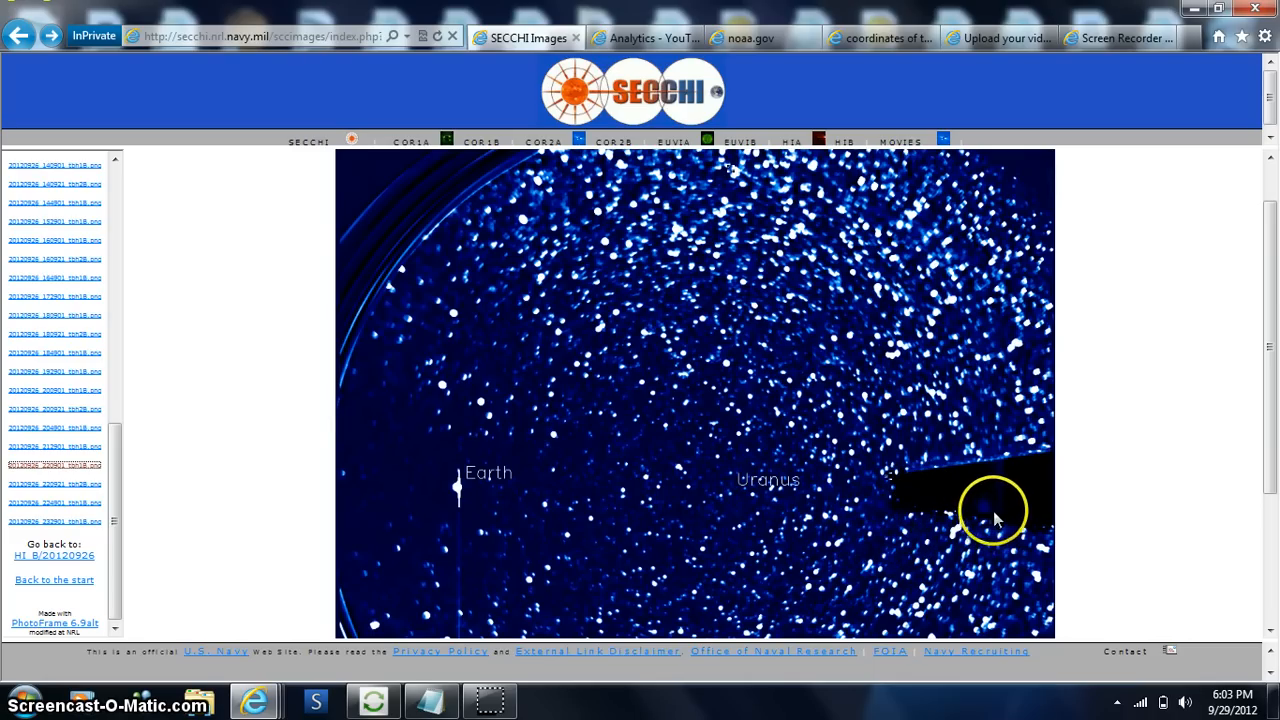
mouse_move(1010, 516)
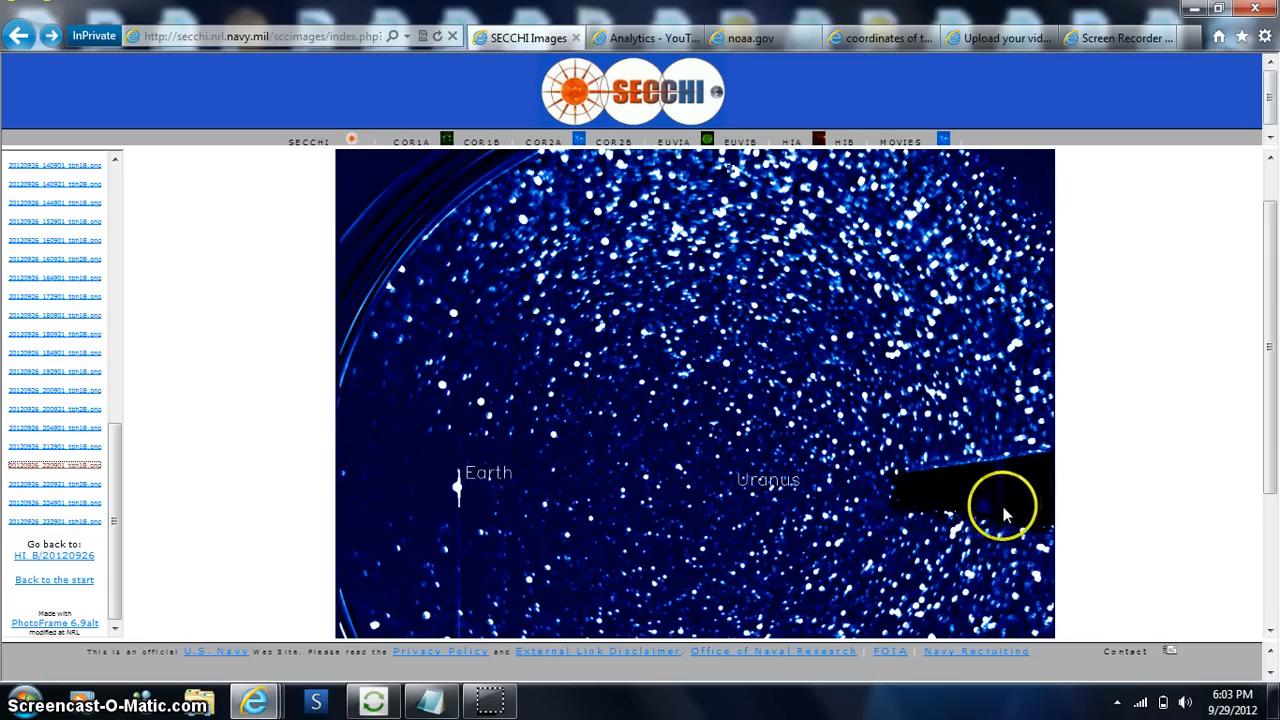
mouse_move(824, 544)
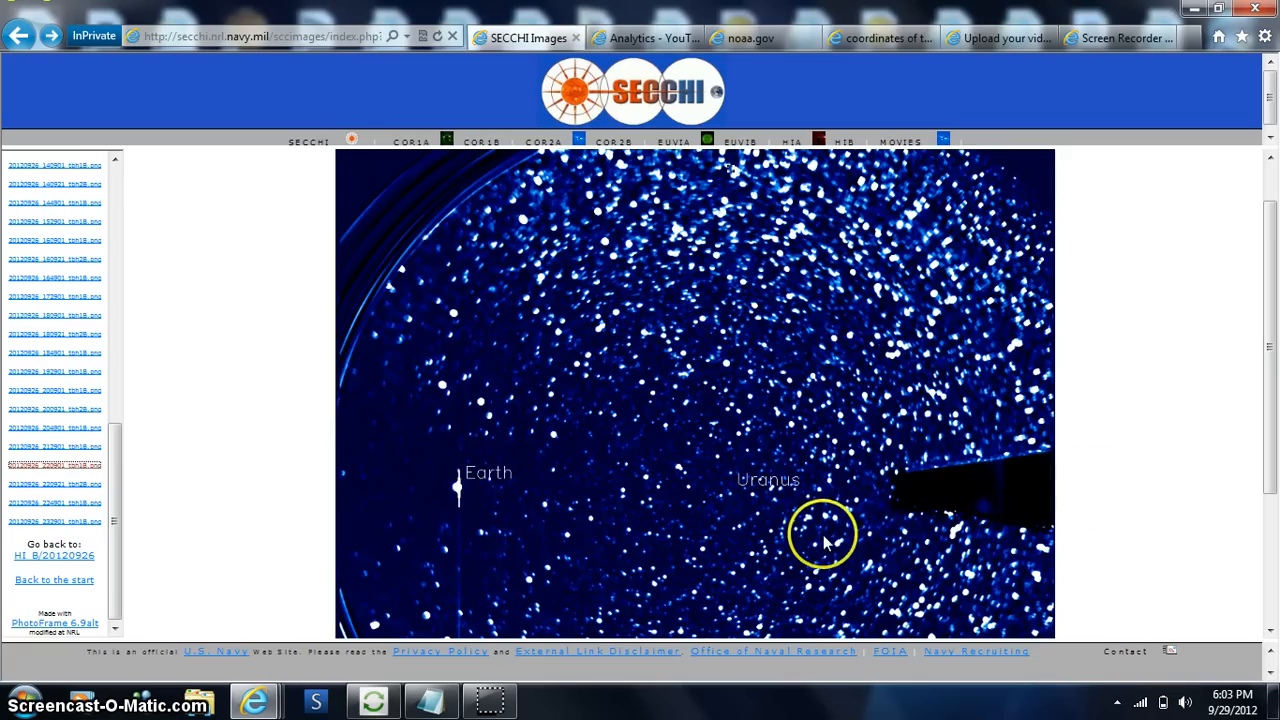
mouse_move(552, 516)
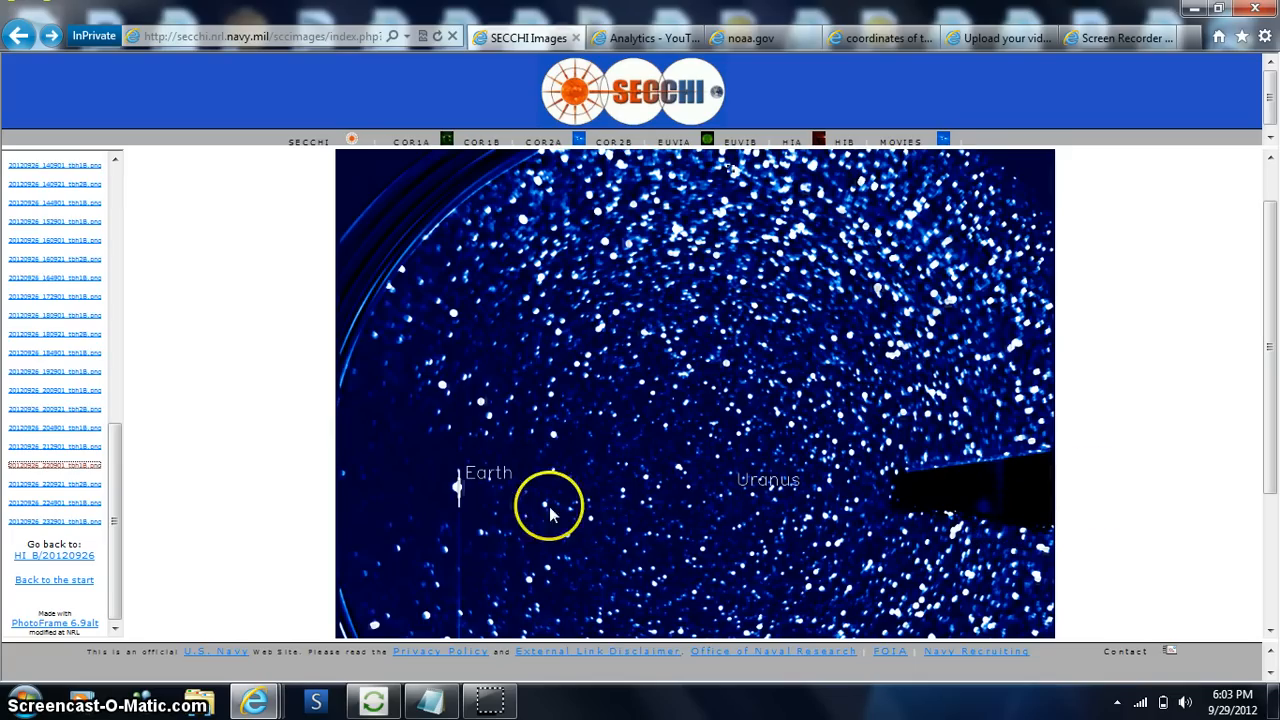
mouse_move(968, 498)
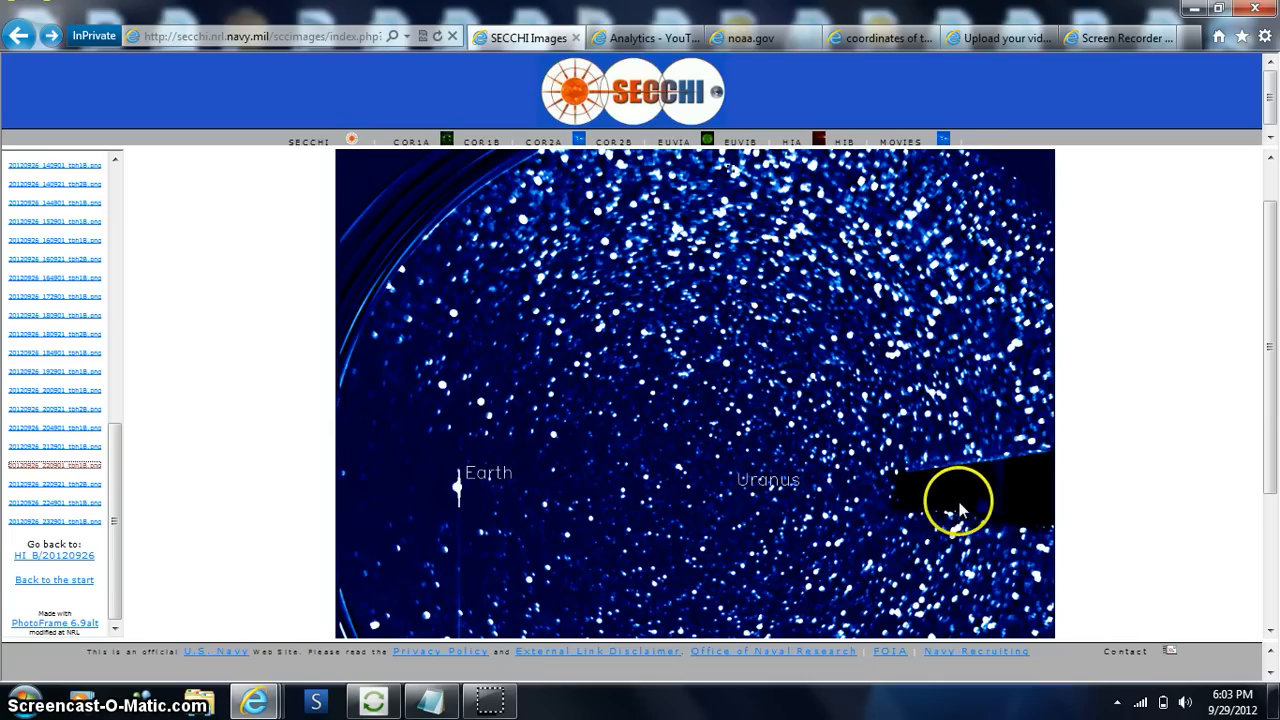
mouse_move(252, 368)
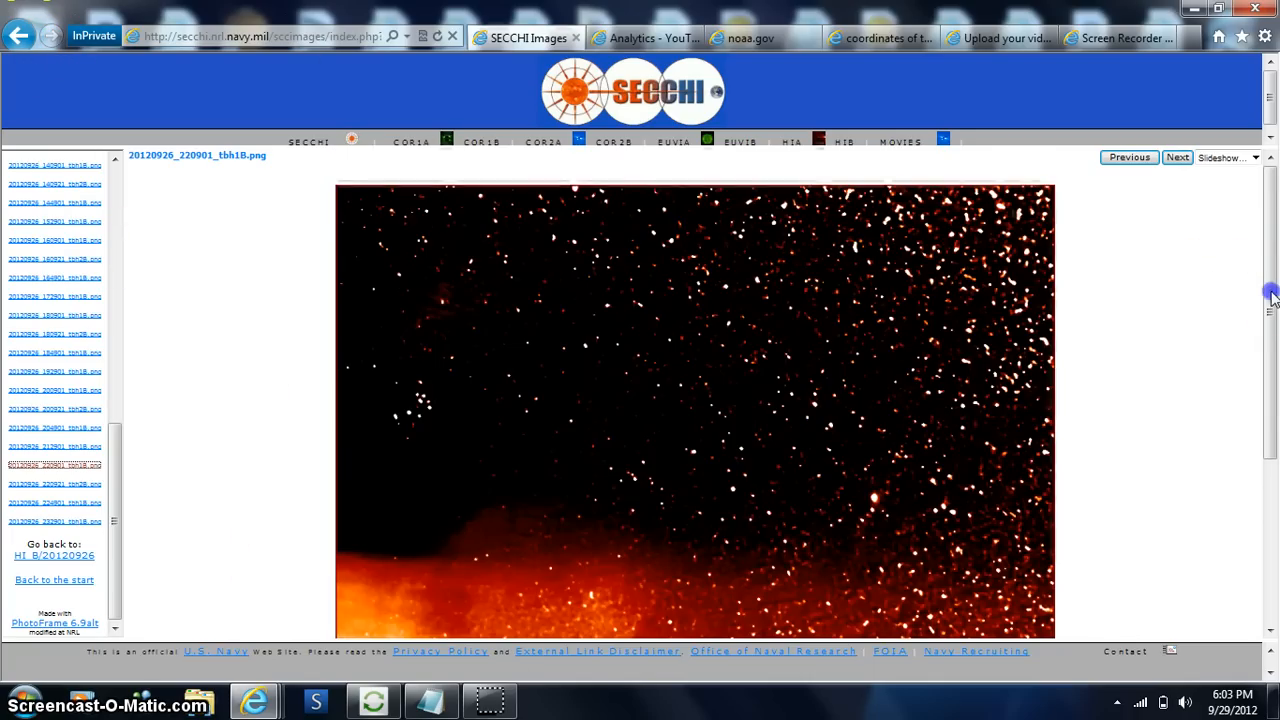
- Scroll the HI-1B image and jump back to the top with the scrollbar
scroll("down", 3)
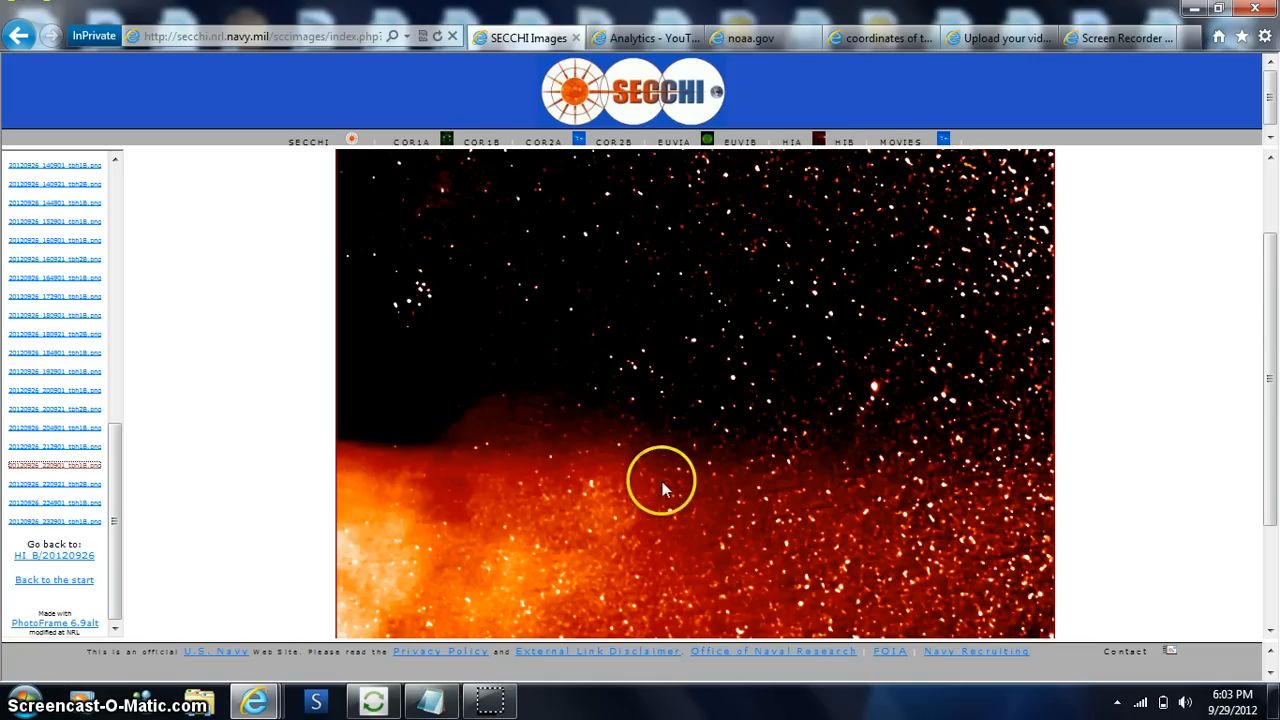
mouse_move(582, 588)
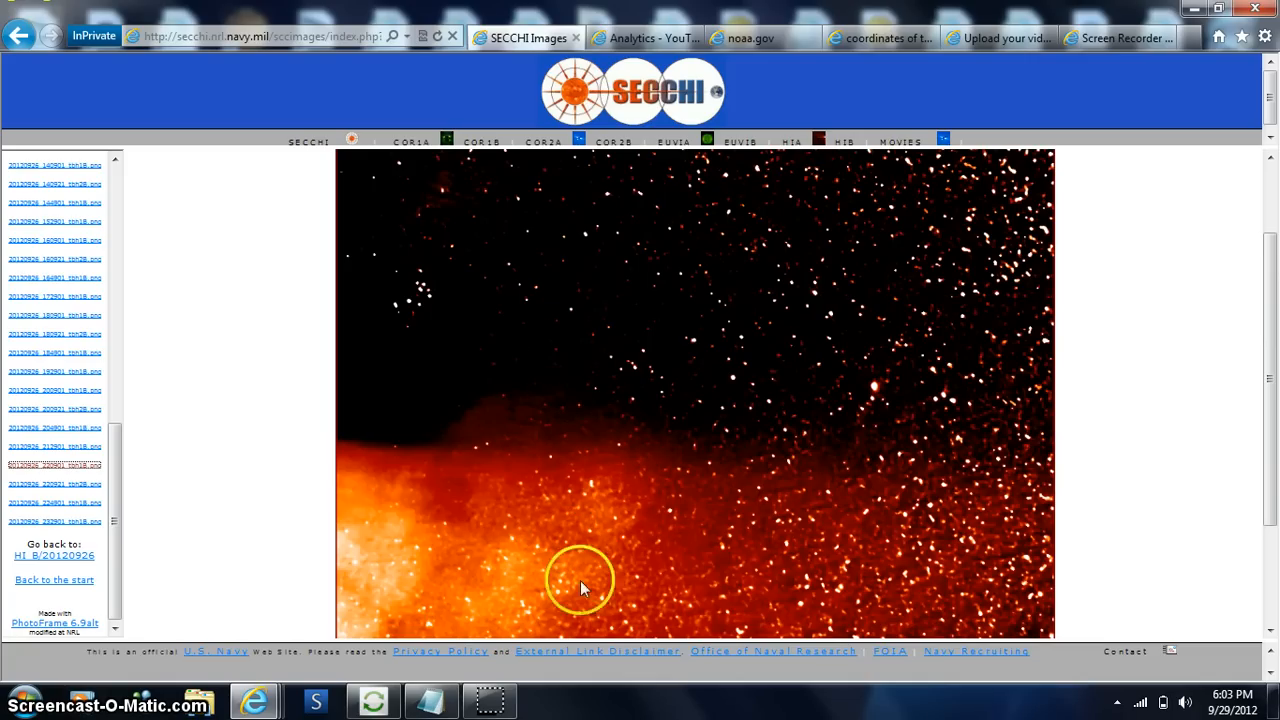
mouse_move(1270, 460)
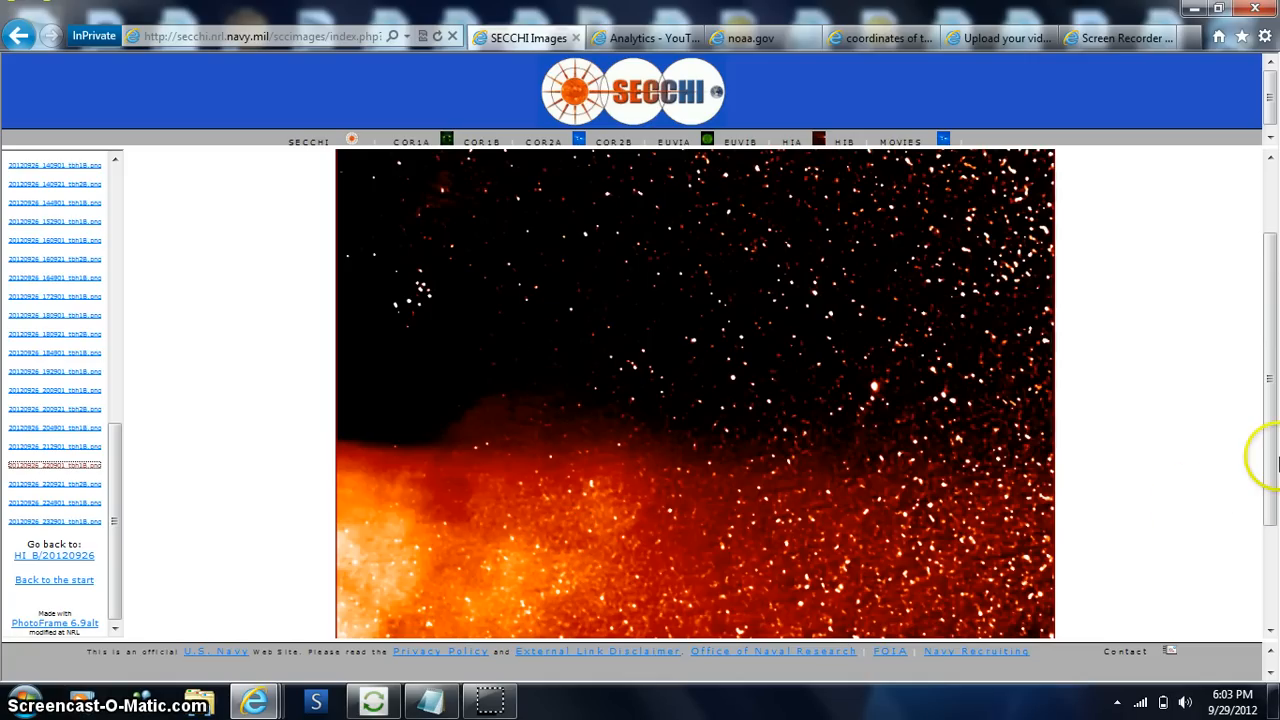
left_click(54, 466)
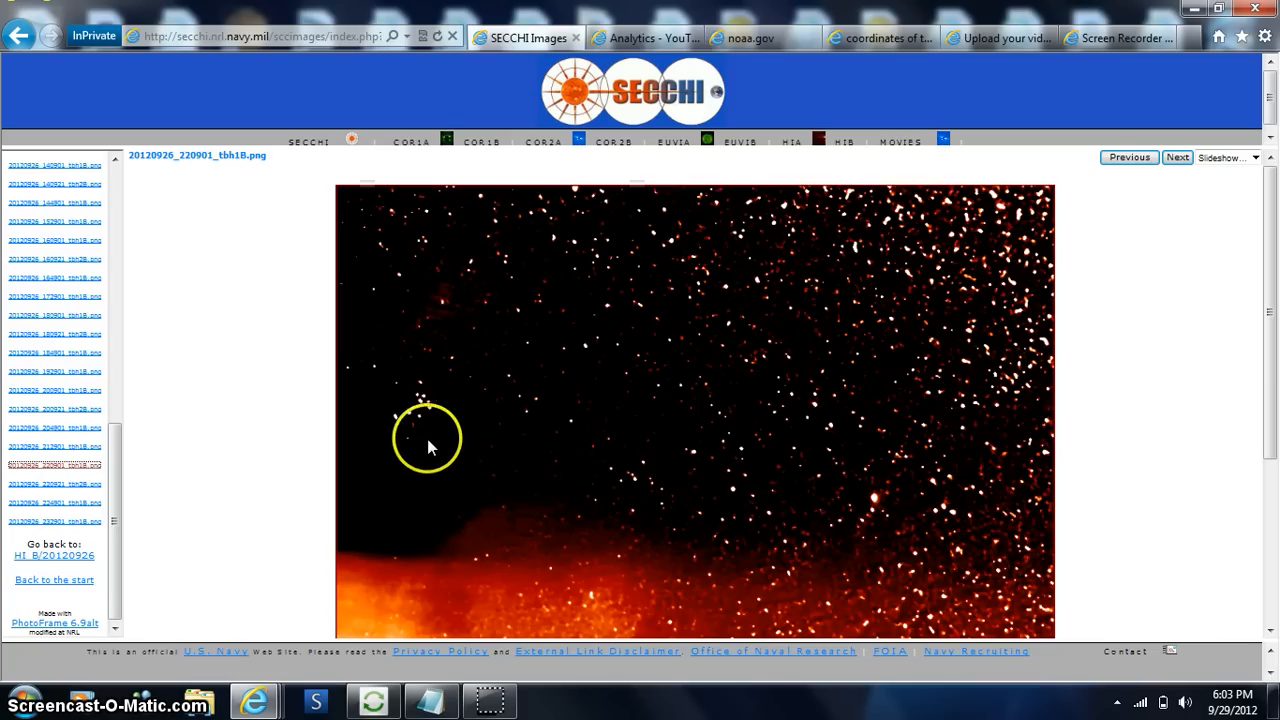
mouse_move(496, 440)
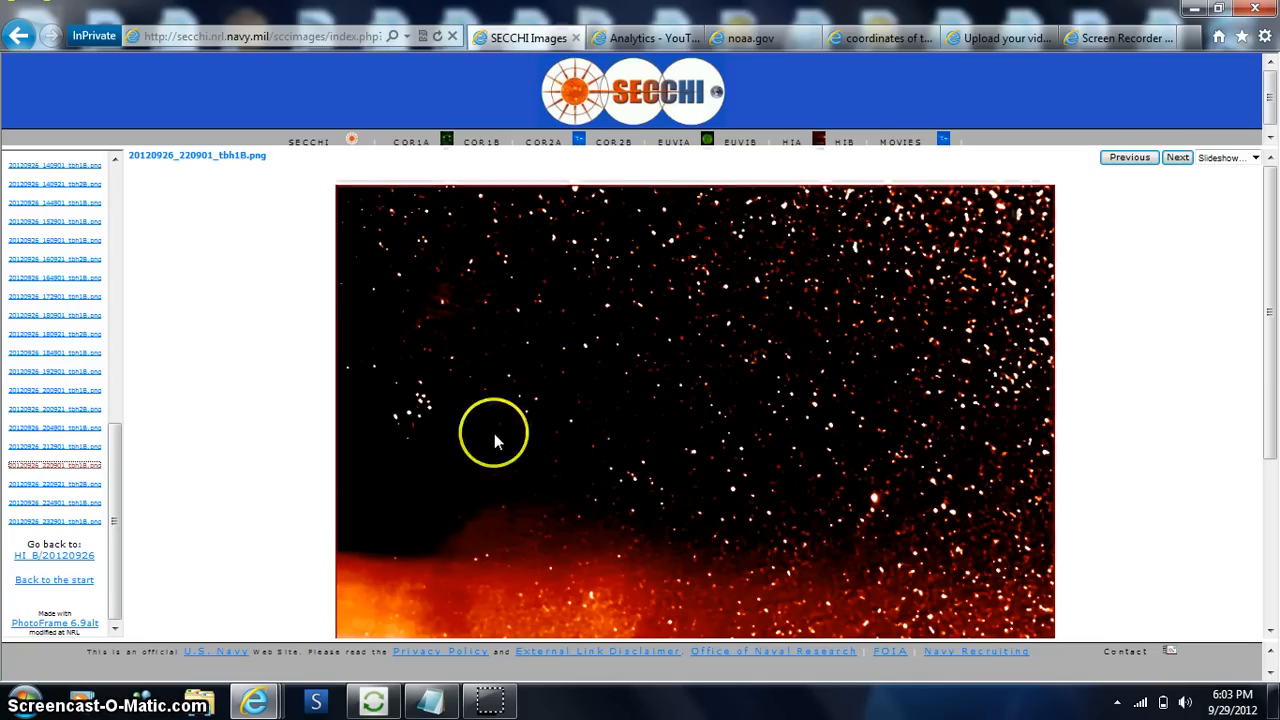
mouse_move(1270, 420)
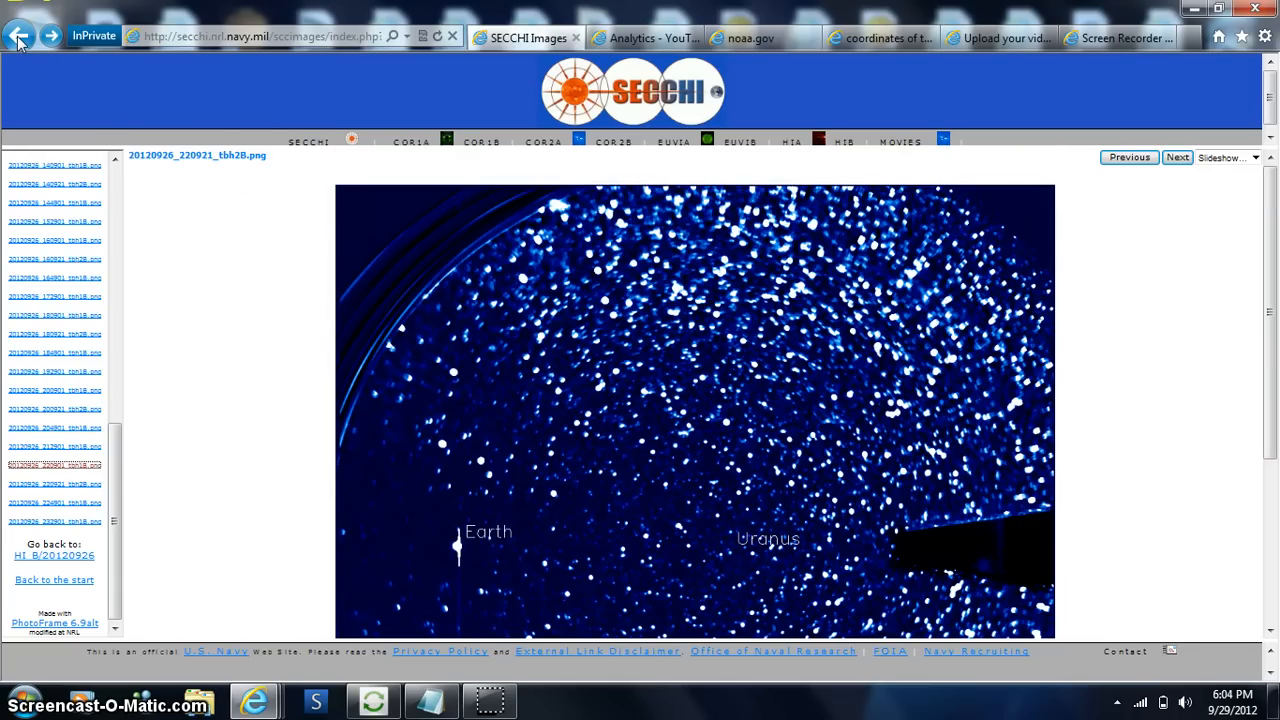
- Go back to the 22:49 HI-1B image, then load the 04:09 HI_B frame
left_click(1176, 156)
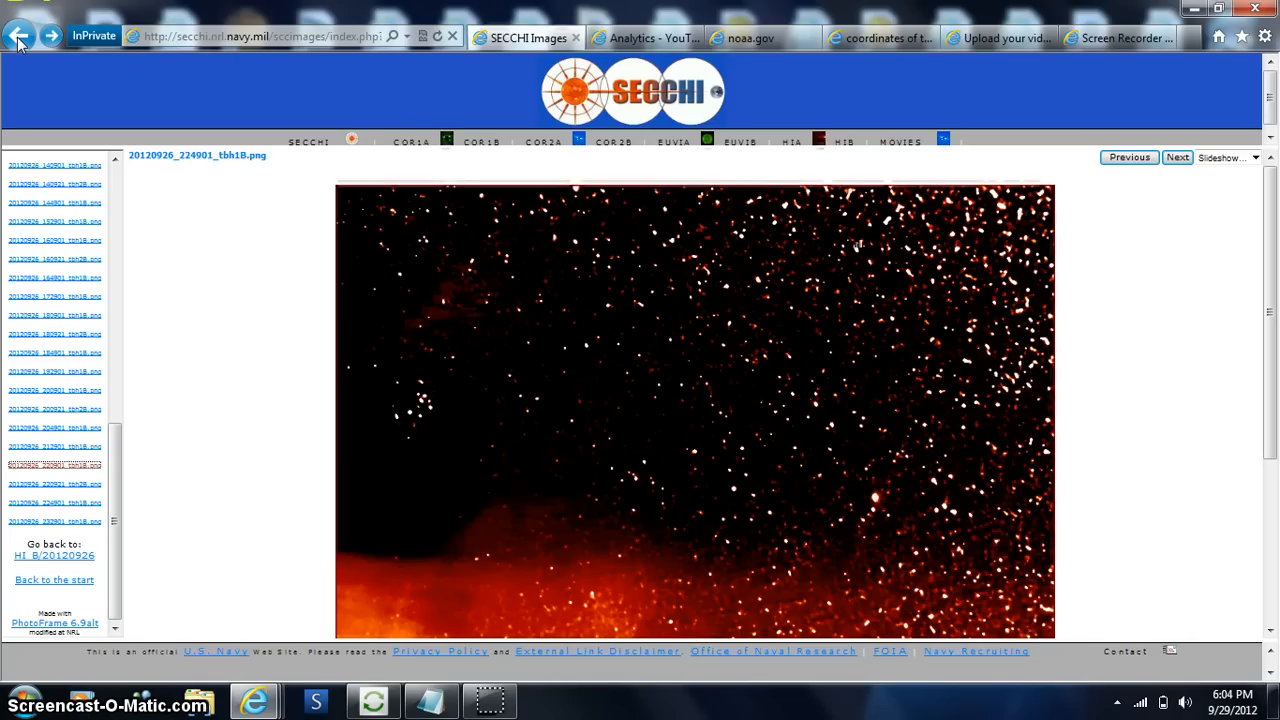
mouse_move(1274, 252)
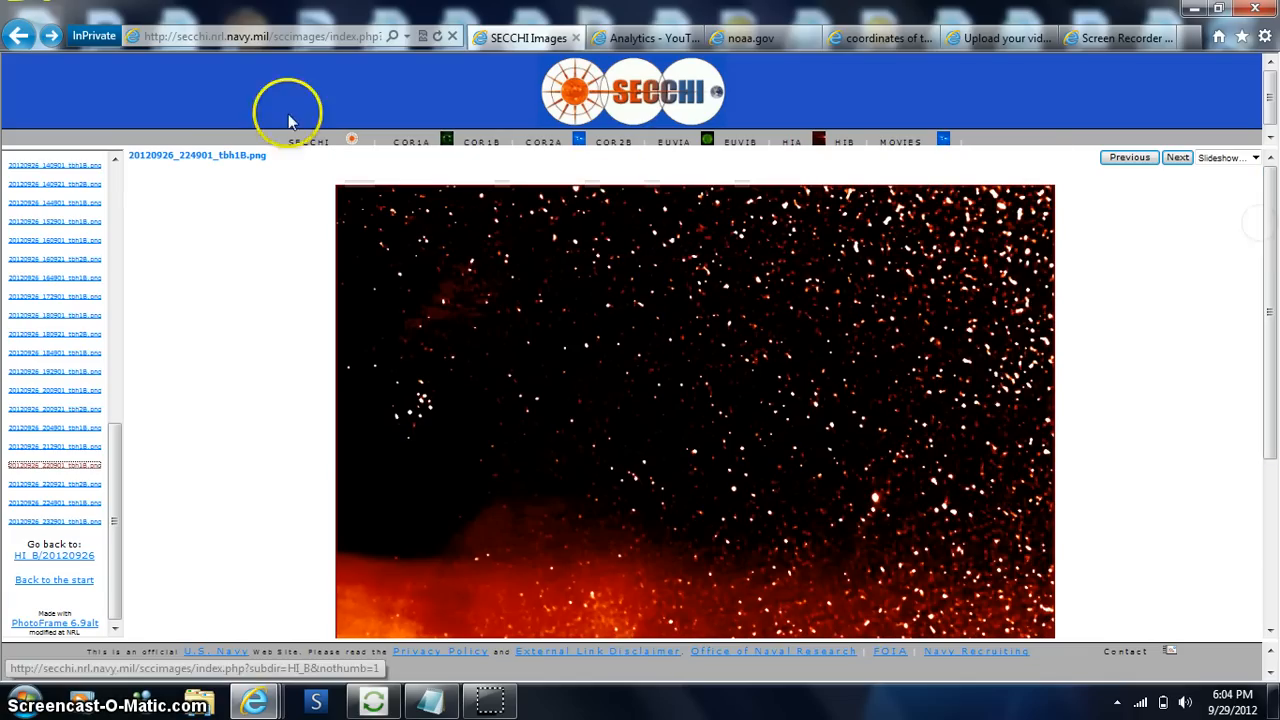
left_click(1178, 156)
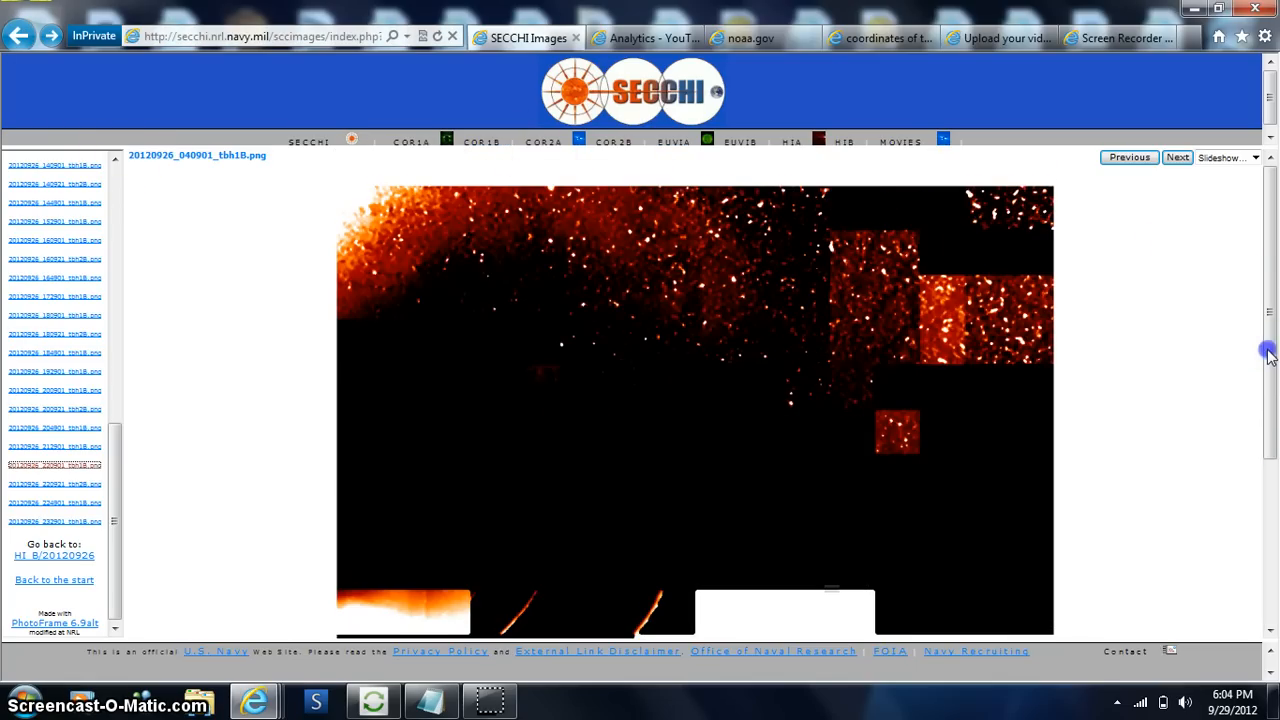
- Scroll down to the lower portion of the 04:09:49 HI-1B frame with missing-data blocks
scroll("down", 3)
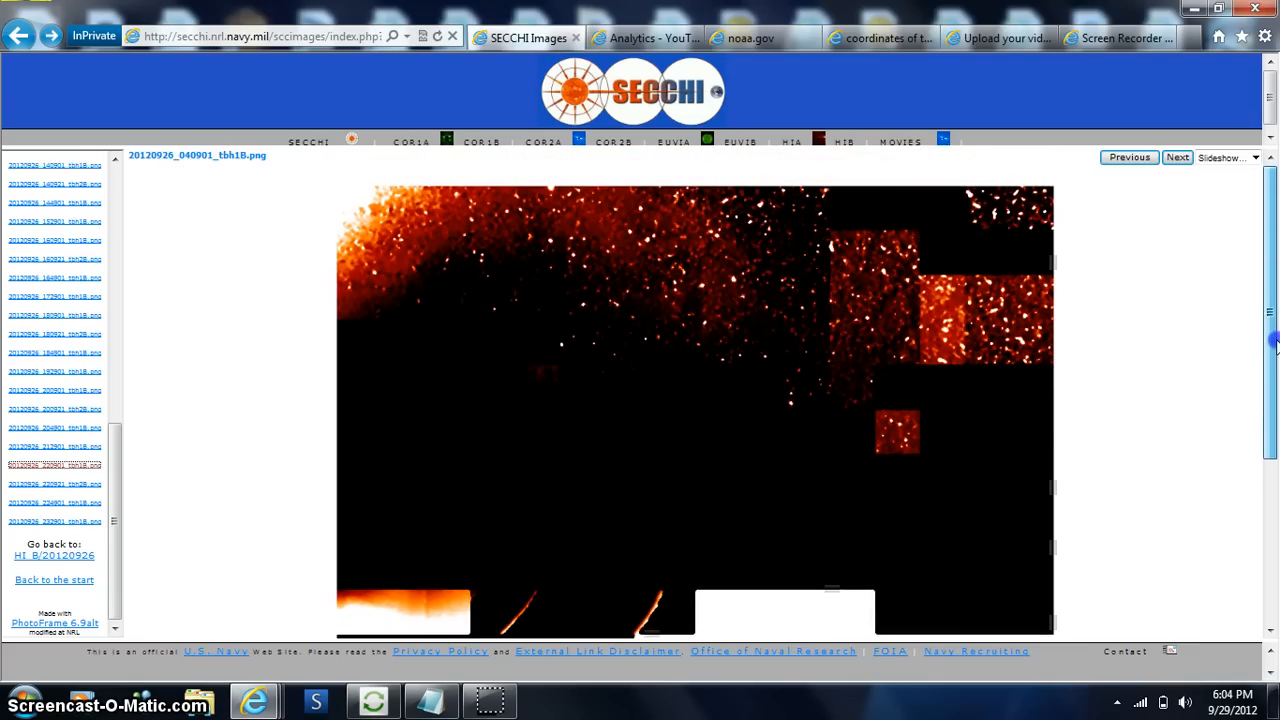
scroll("down", 3)
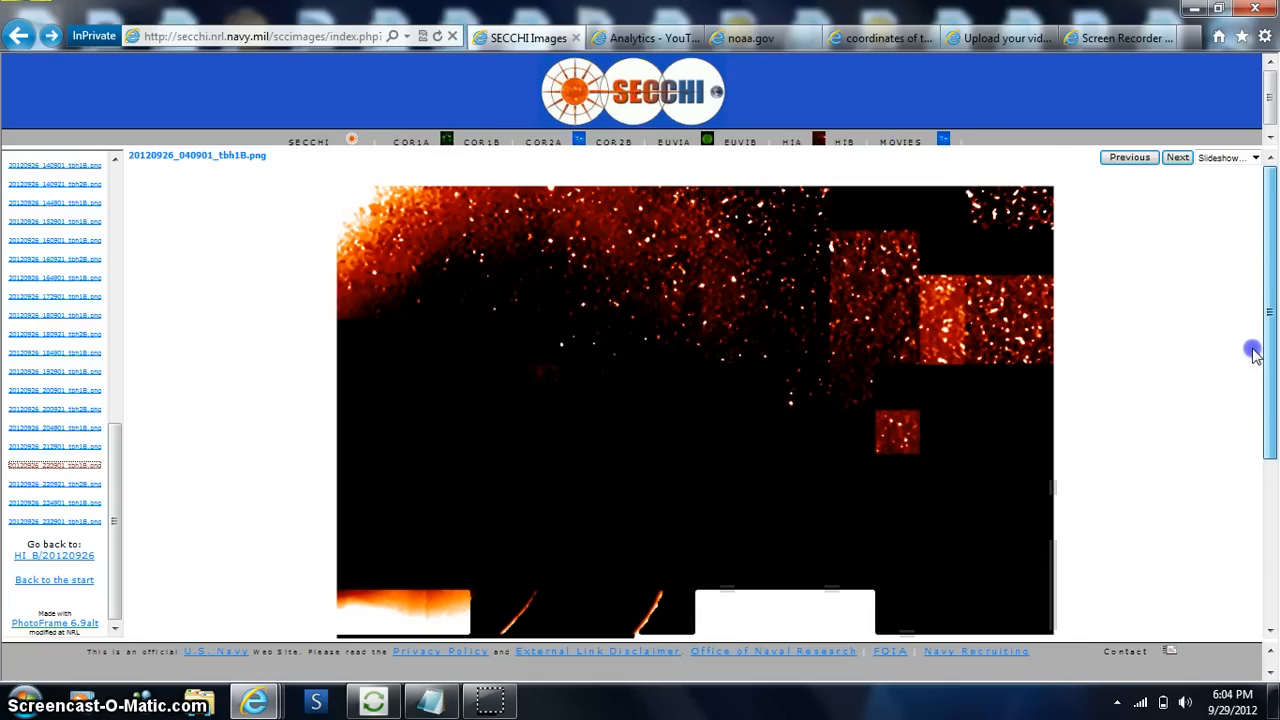
scroll("down", 3)
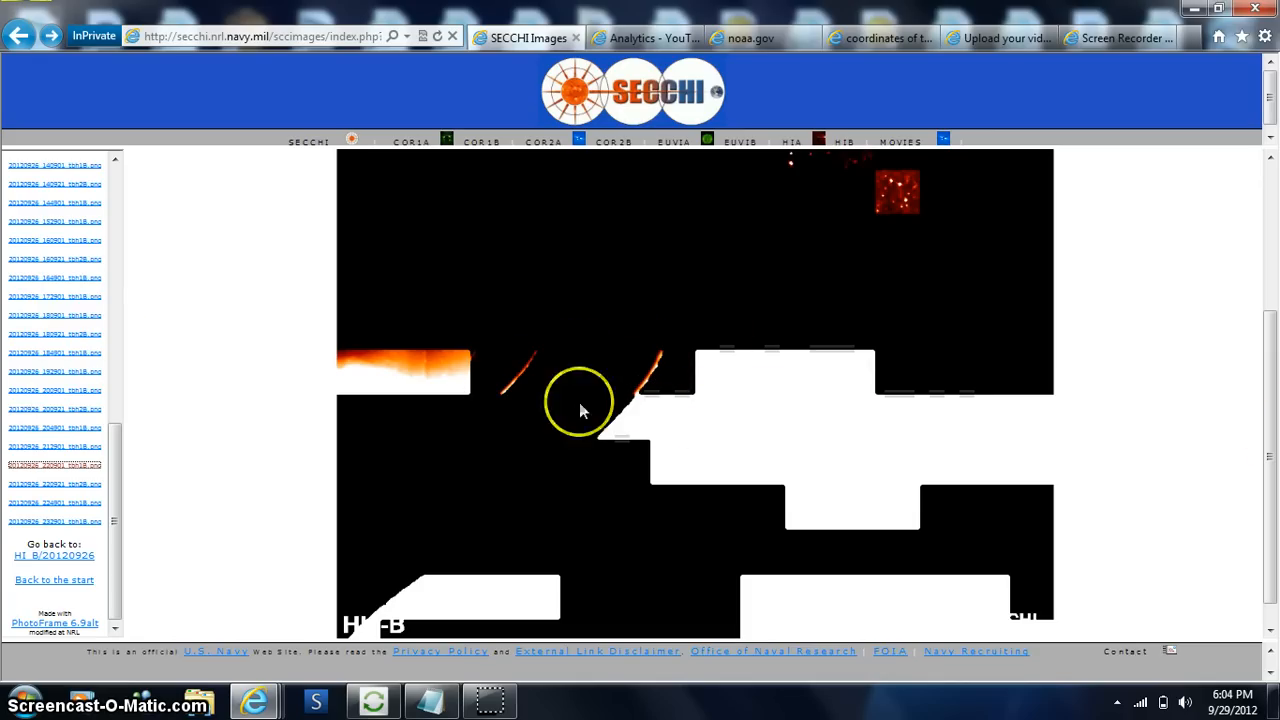
mouse_move(1016, 412)
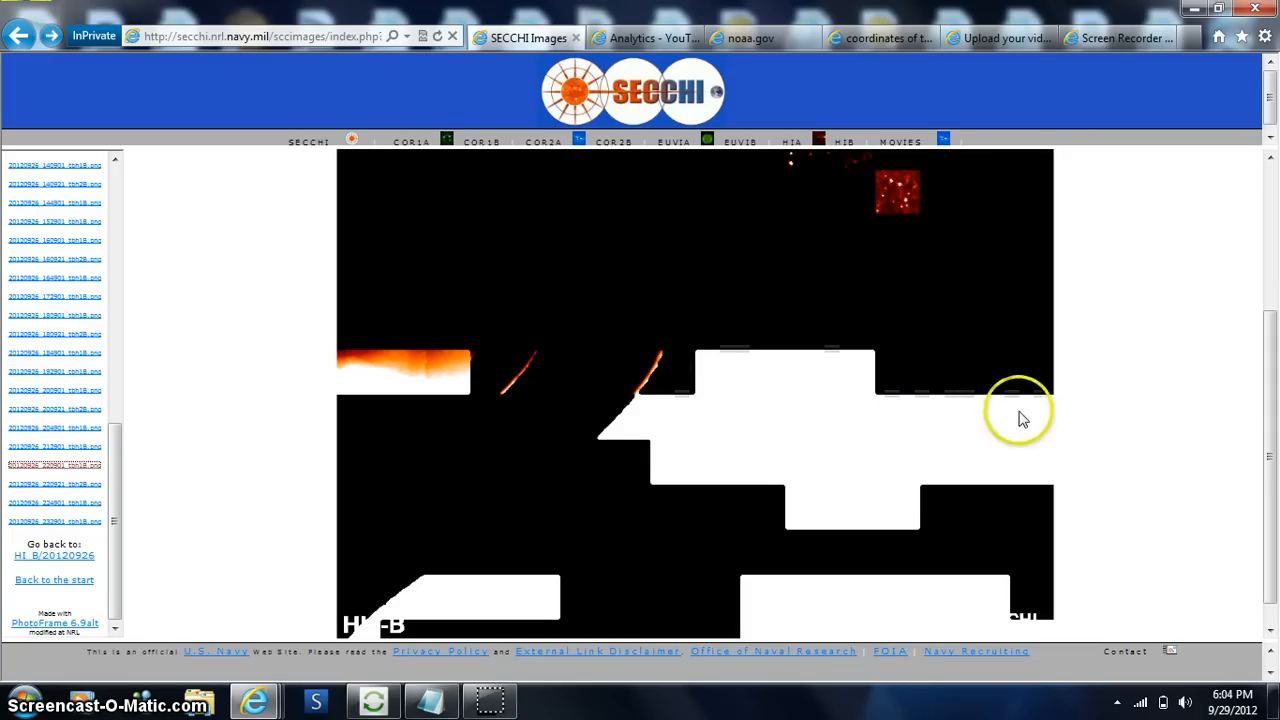
scroll("down", 3)
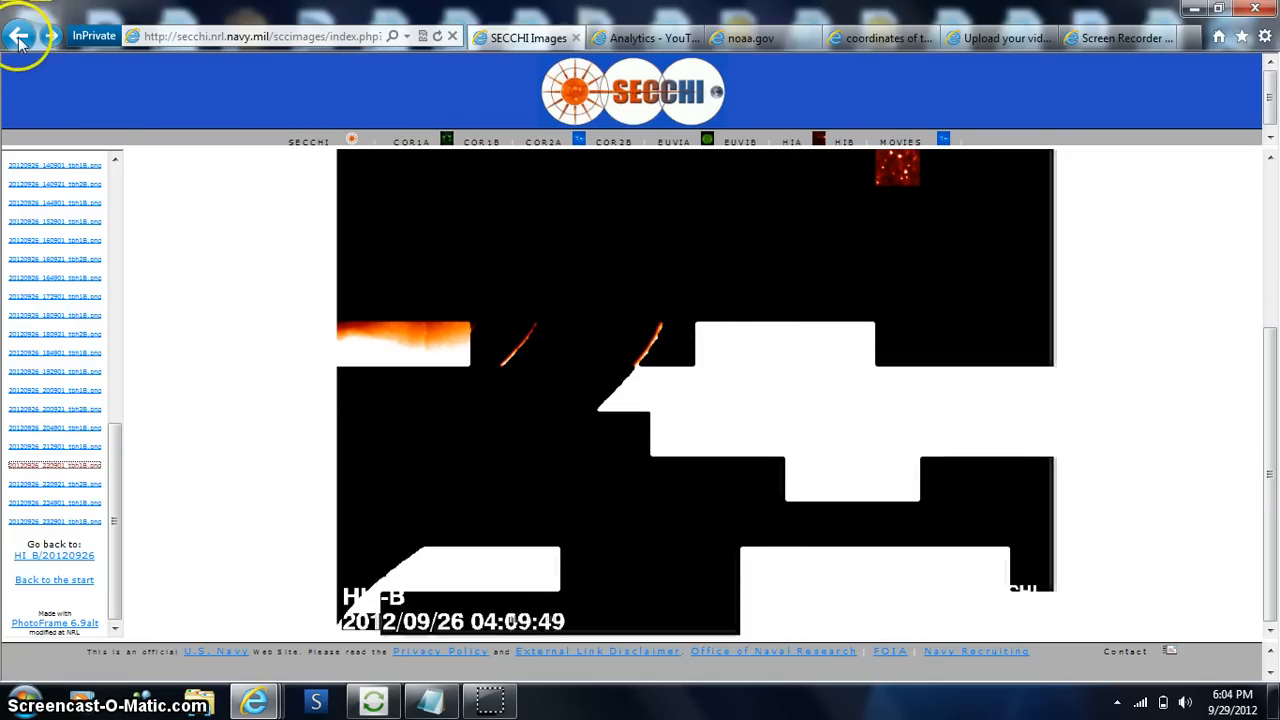
- Load the earlier HI1-B star field stamped 2012/09/26 00:09:49 and scroll into it
left_click(20, 36)
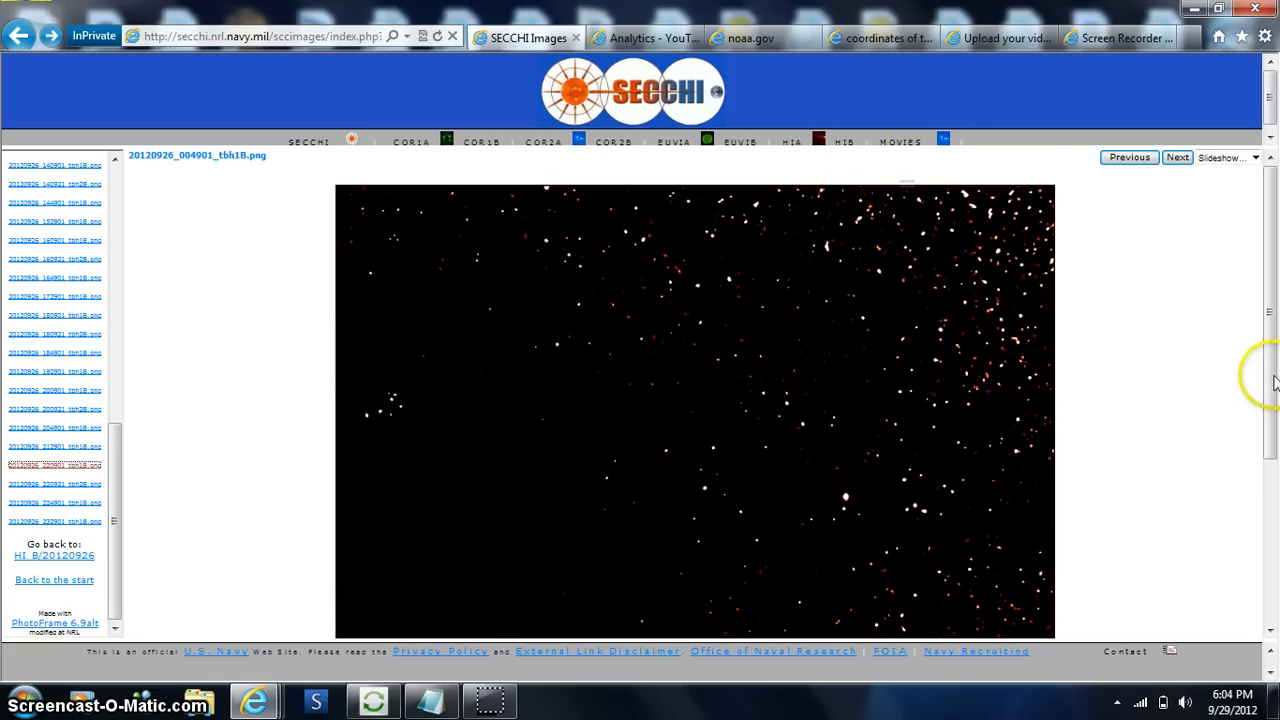
scroll("down", 3)
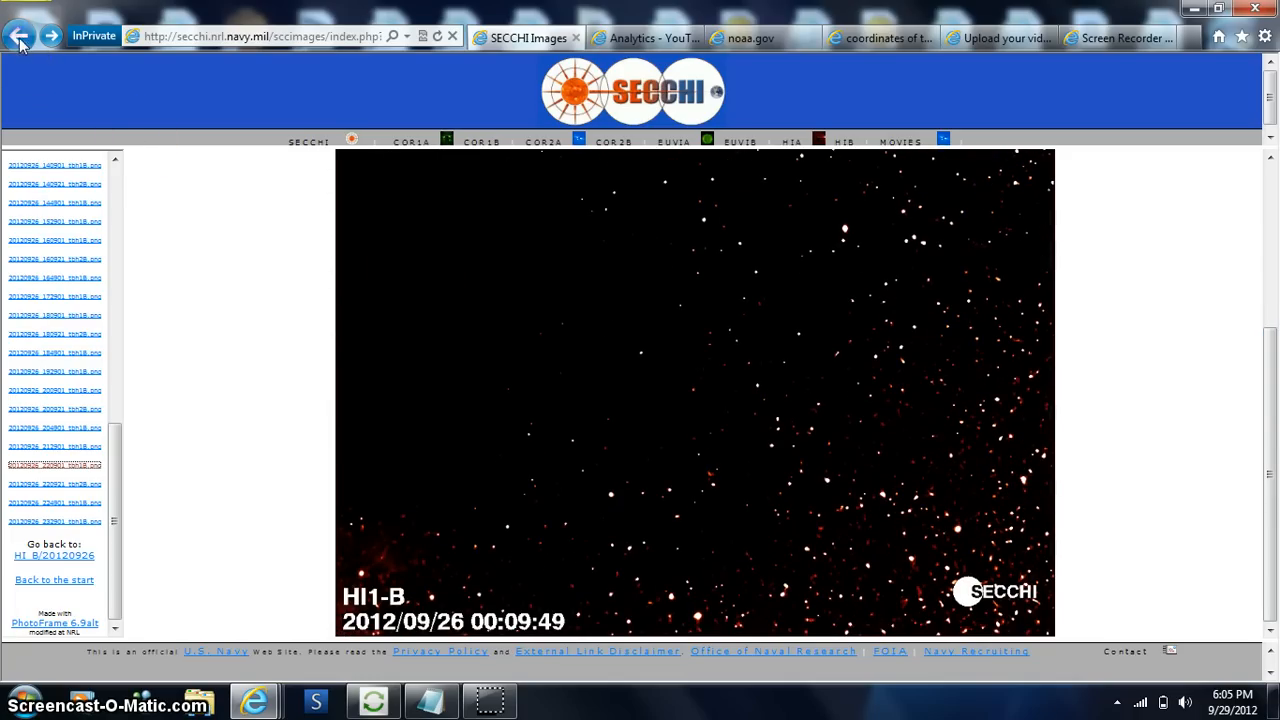
- Go back three pages to the running-difference viewer and show the 00:49 first image
left_click(22, 36)
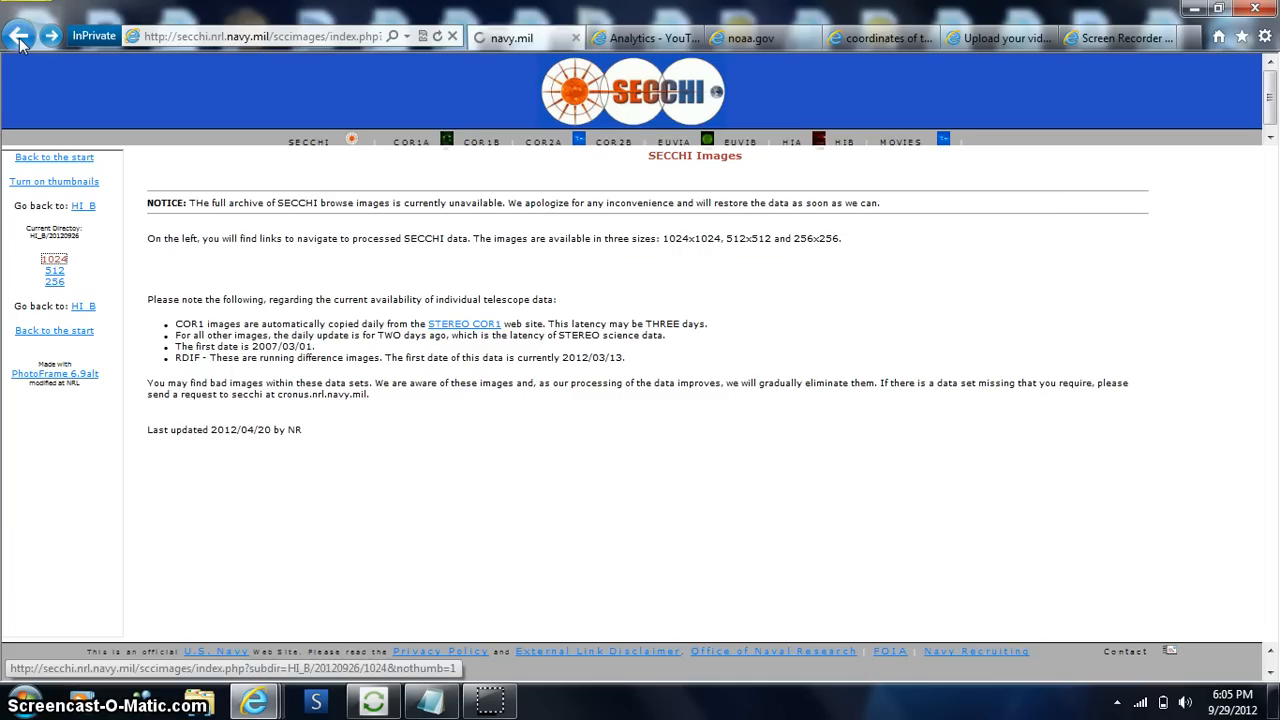
left_click(24, 36)
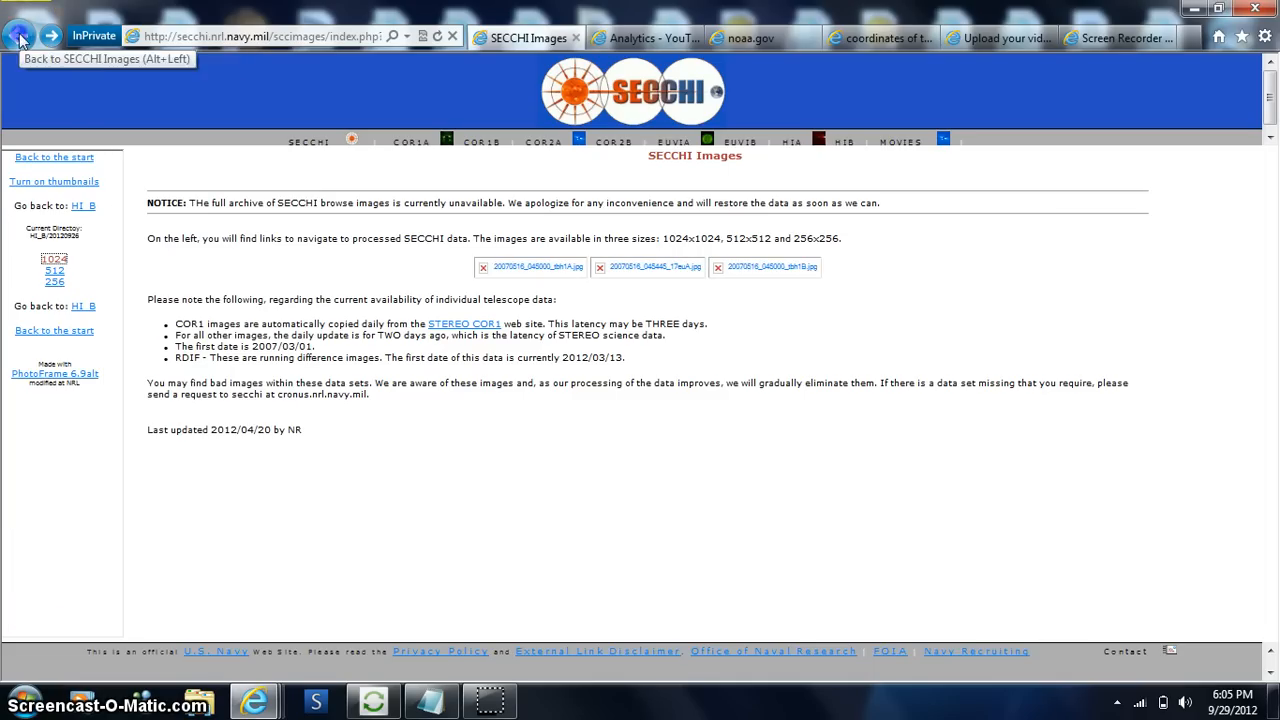
left_click(20, 36)
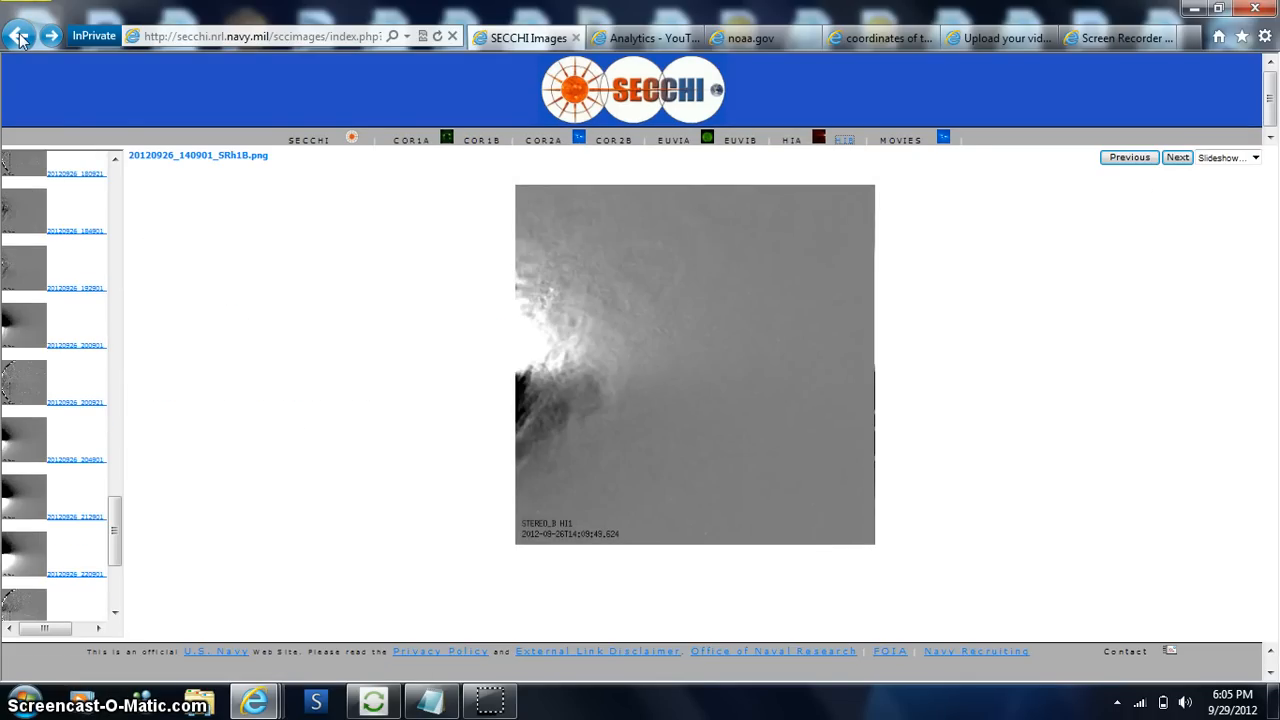
mouse_move(82, 516)
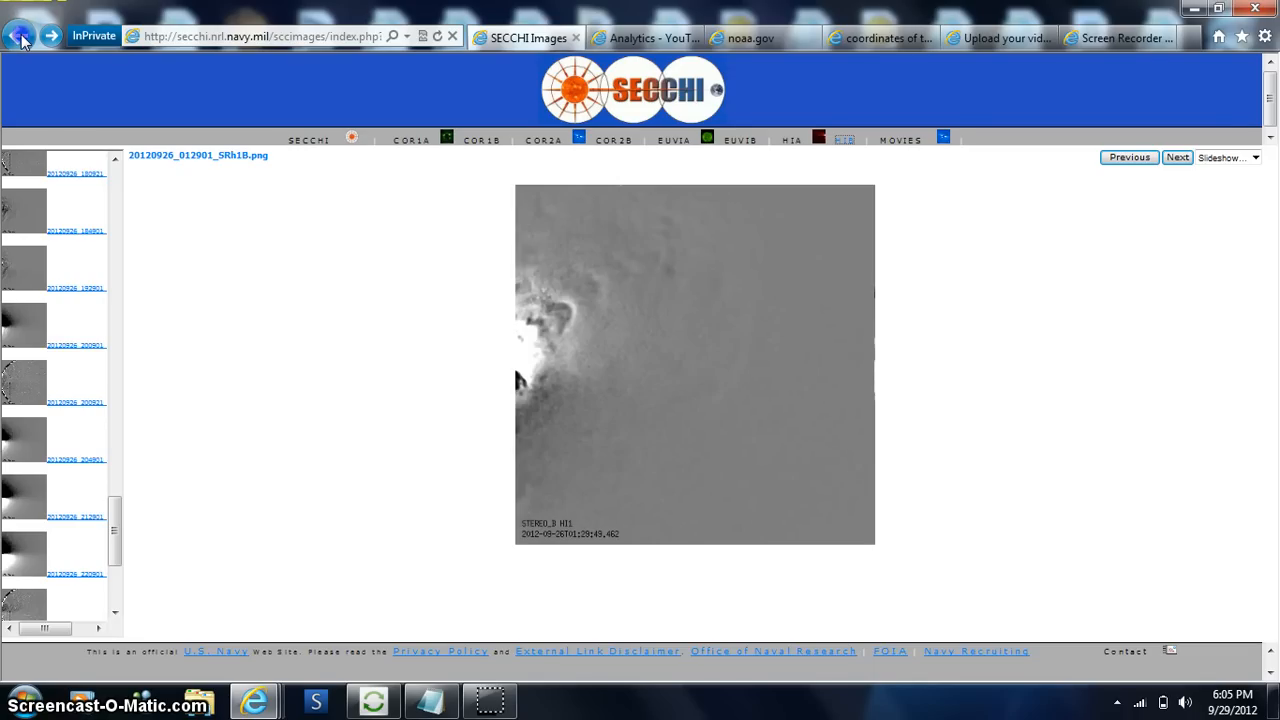
left_click(1128, 156)
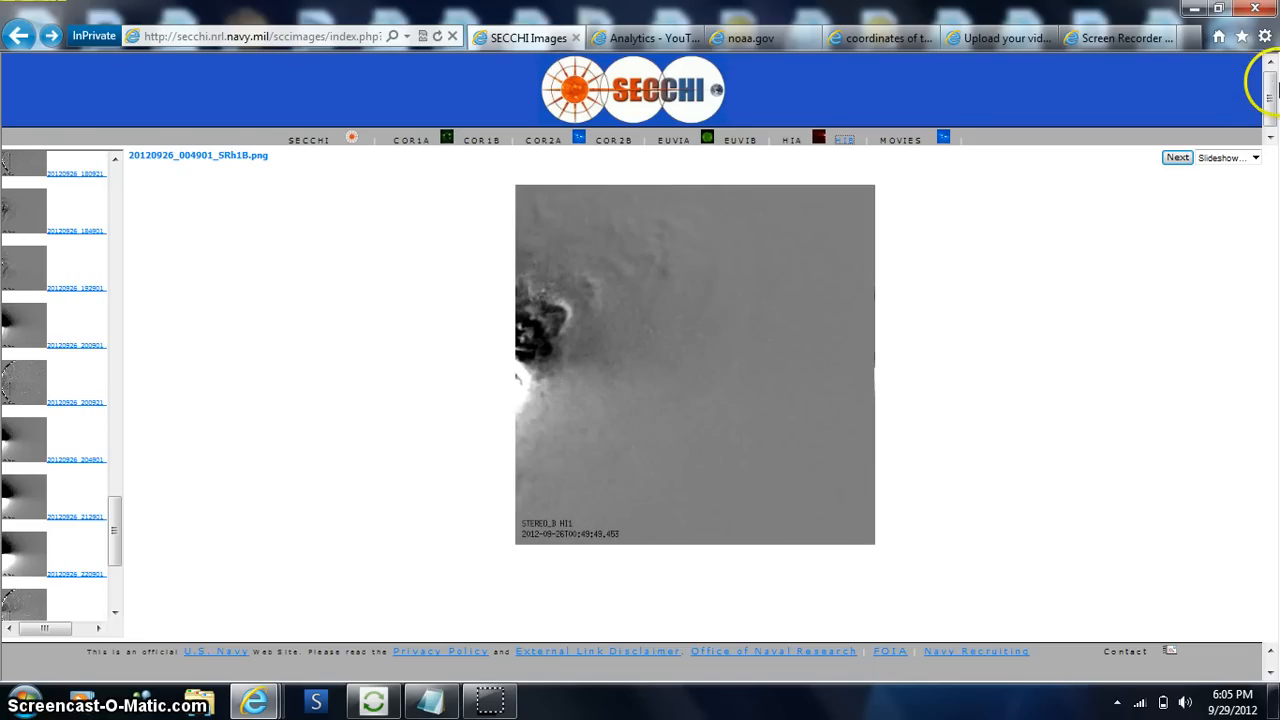
- Increase the page zoom so the difference image and file list display larger
left_click(1264, 36)
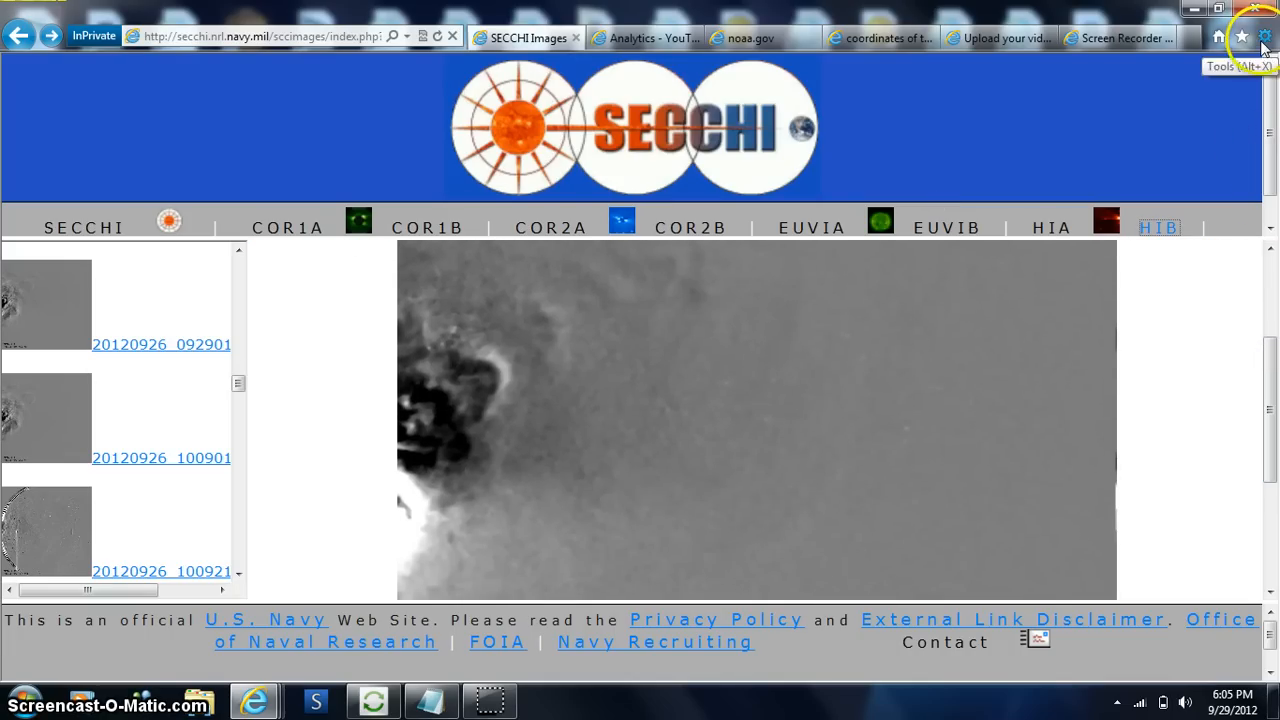
left_click(1260, 36)
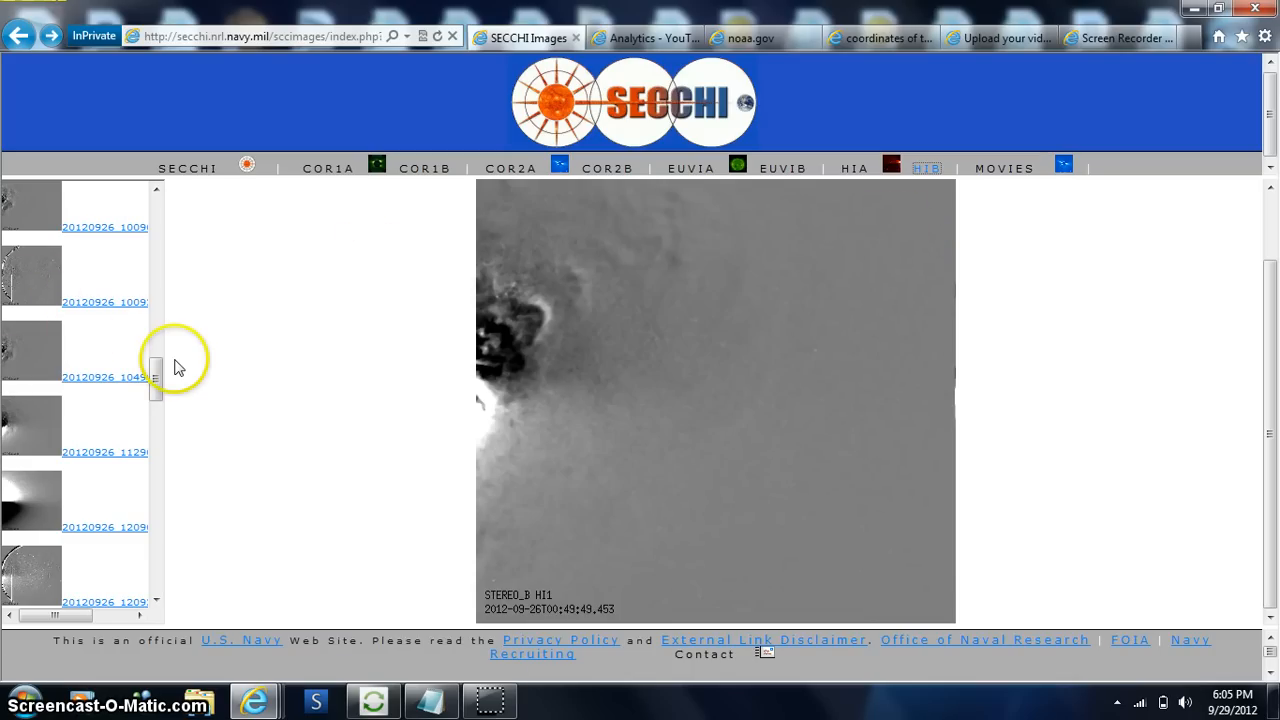
mouse_move(20, 32)
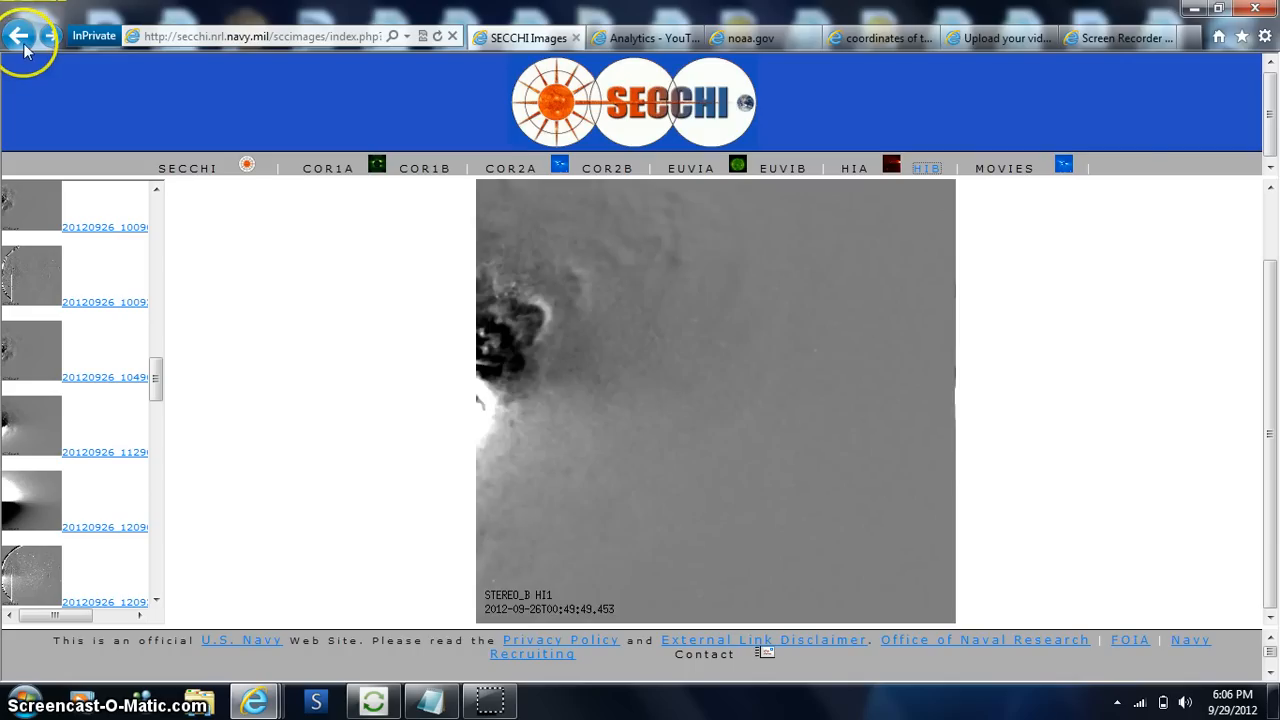
- Step back through the previously viewed difference images to the earliest one
left_click(20, 36)
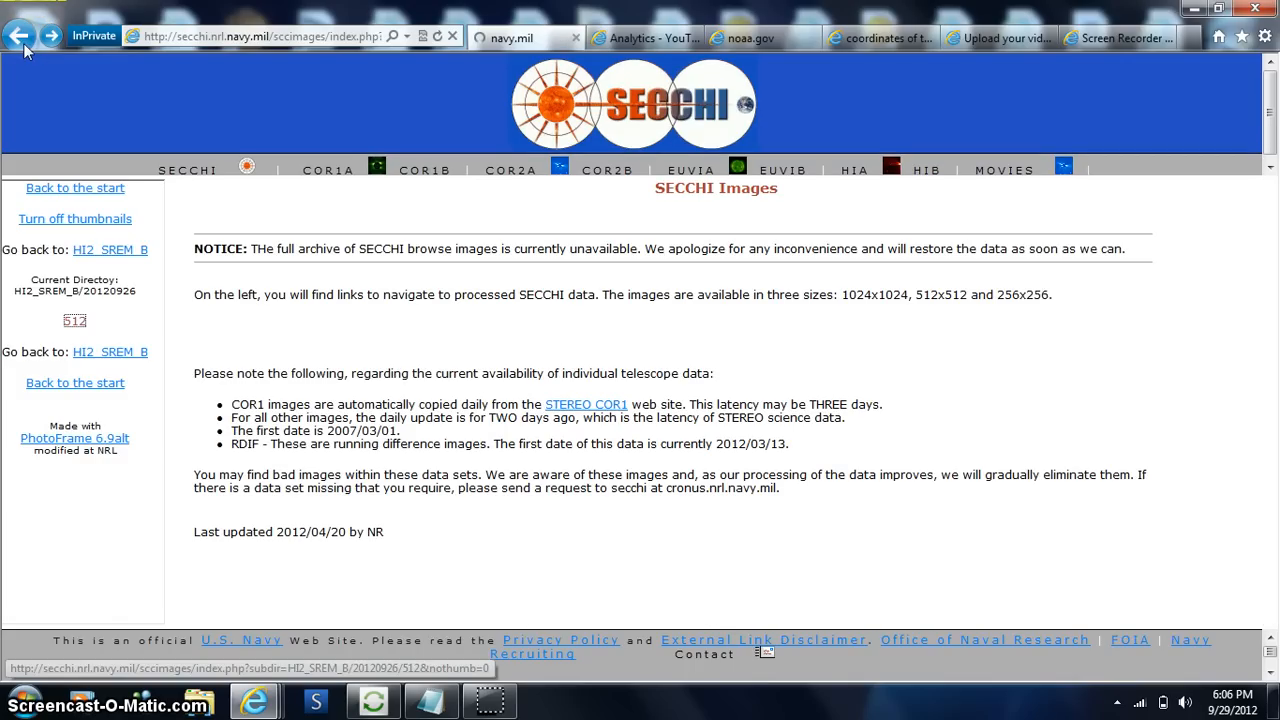
left_click(48, 22)
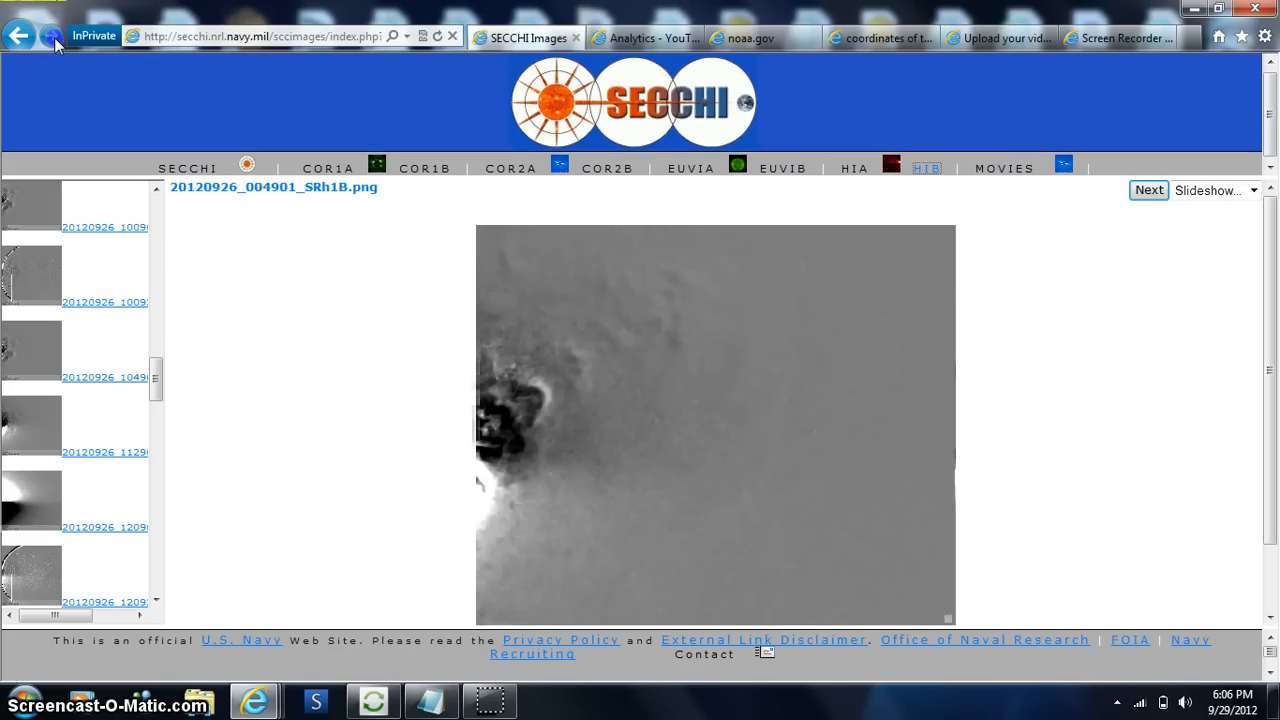
left_click(1148, 190)
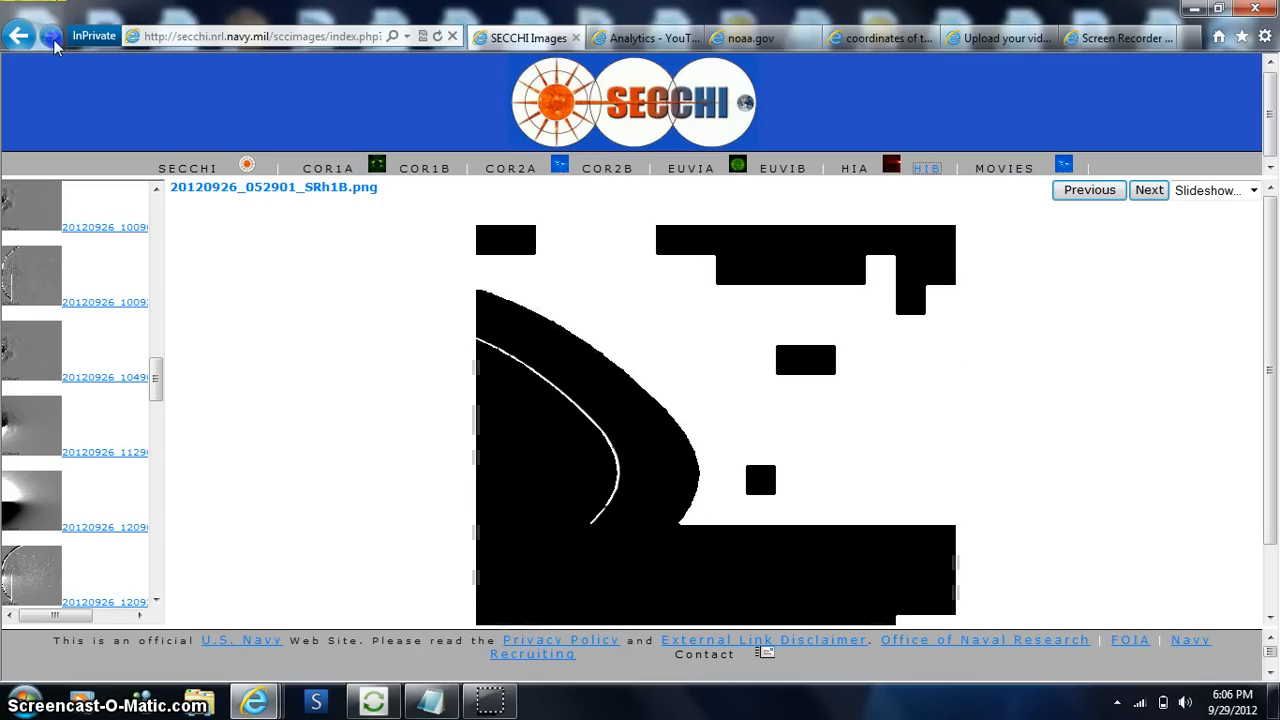
left_click(1148, 190)
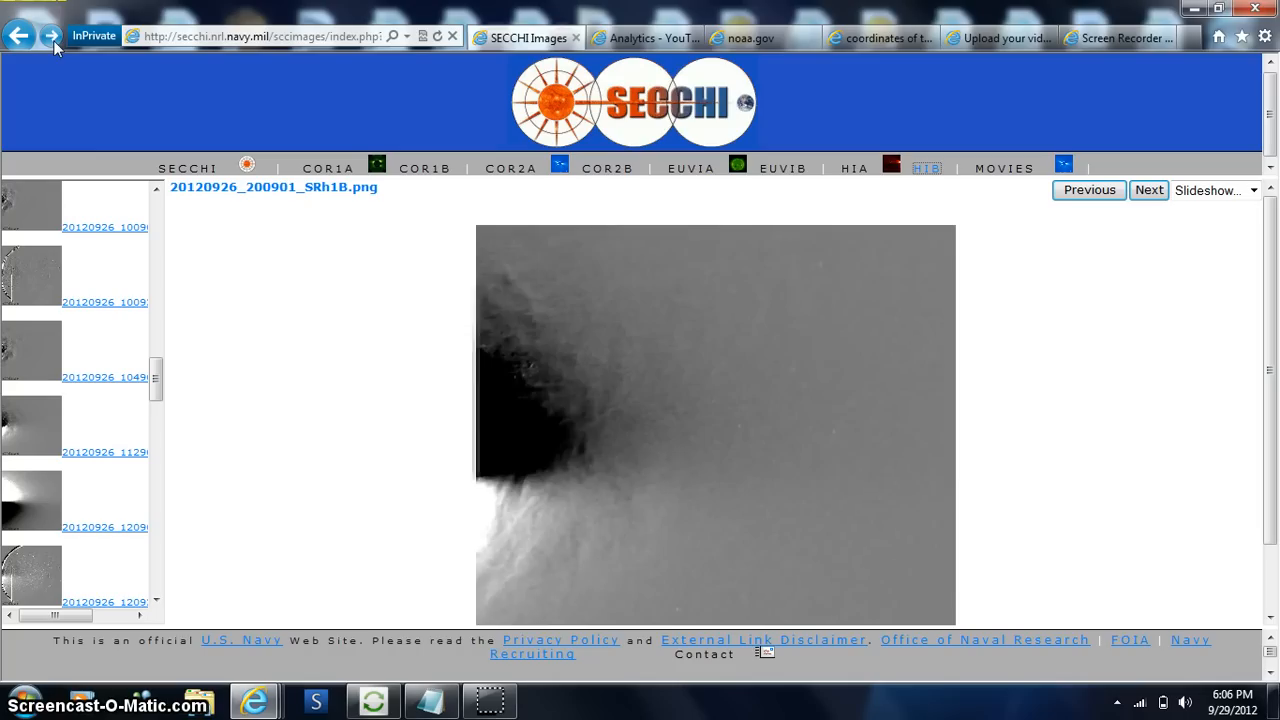
left_click(1148, 190)
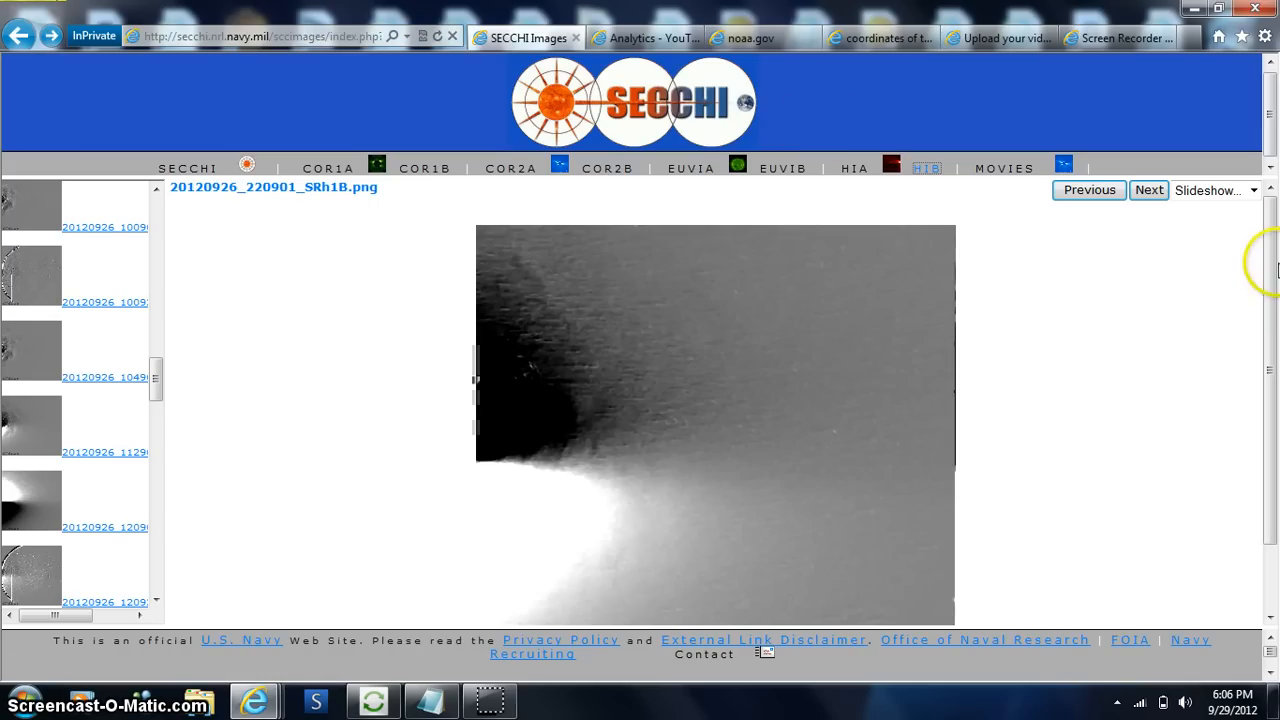
scroll("down", 3)
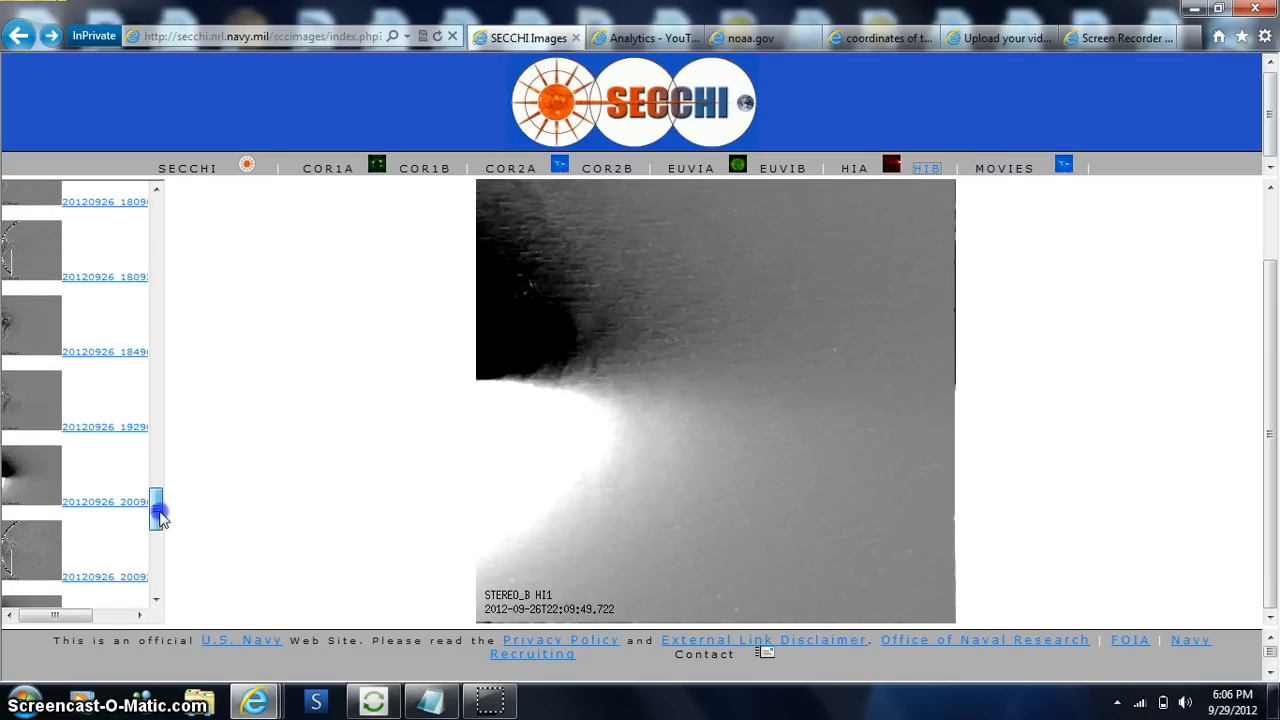
scroll("down", 3)
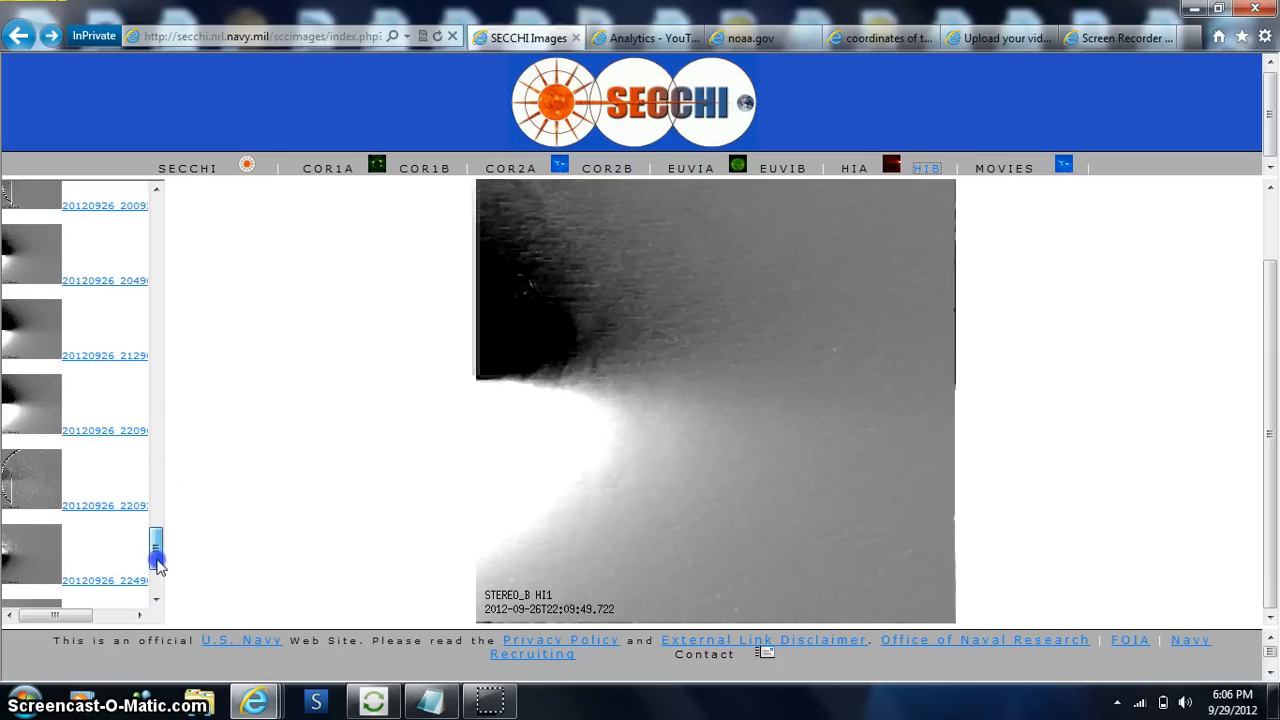
left_click_drag(156, 556, 158, 476)
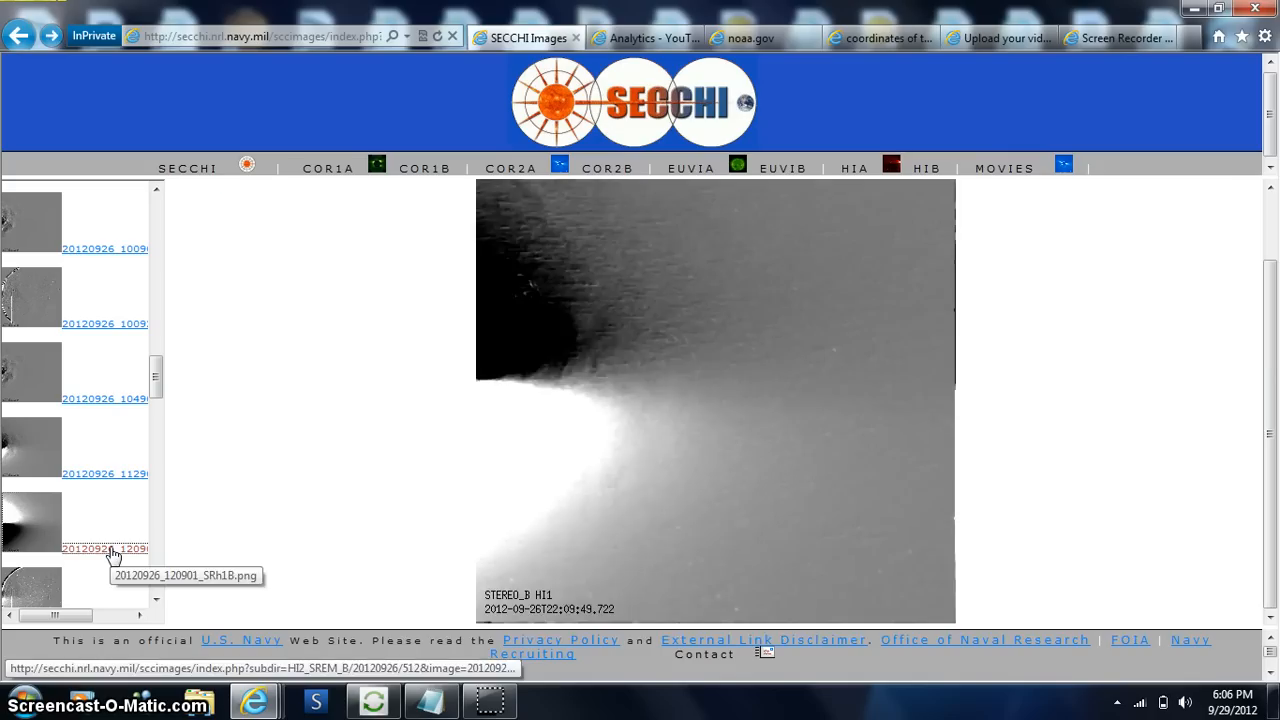
left_click(104, 548)
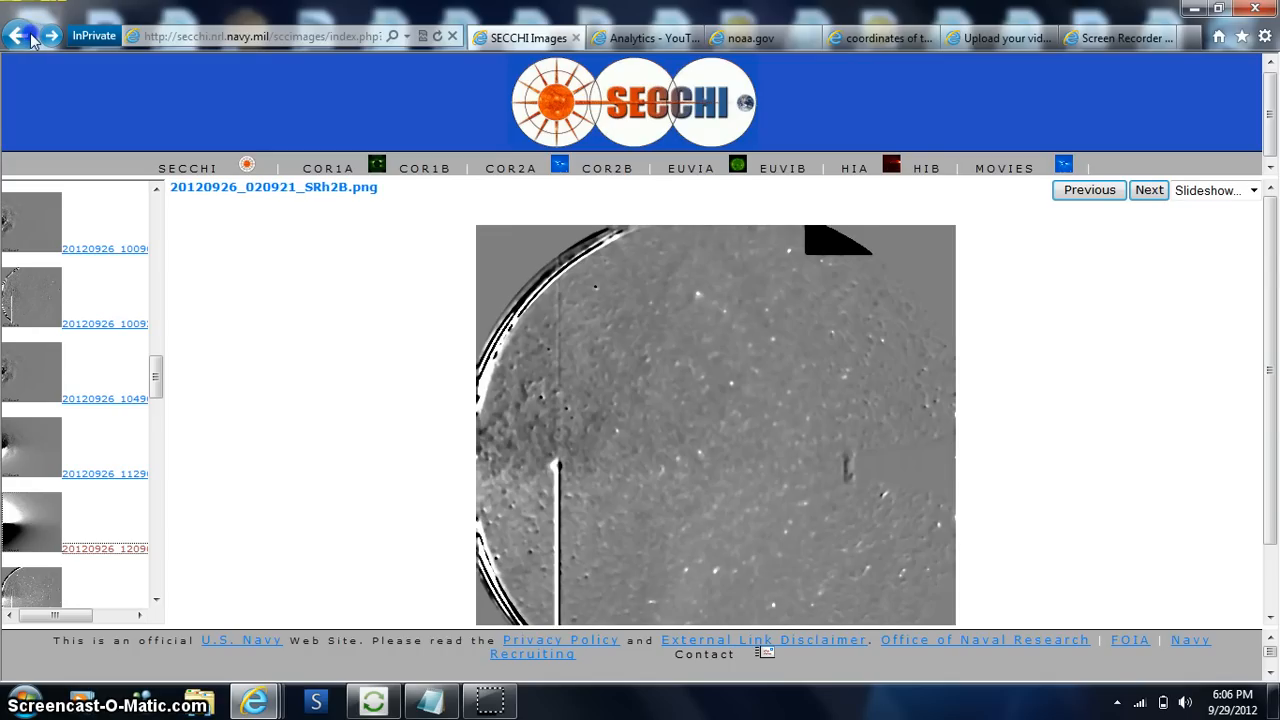
- Go back twice to the SECCHI image search form with telescope and date choices
left_click(22, 36)
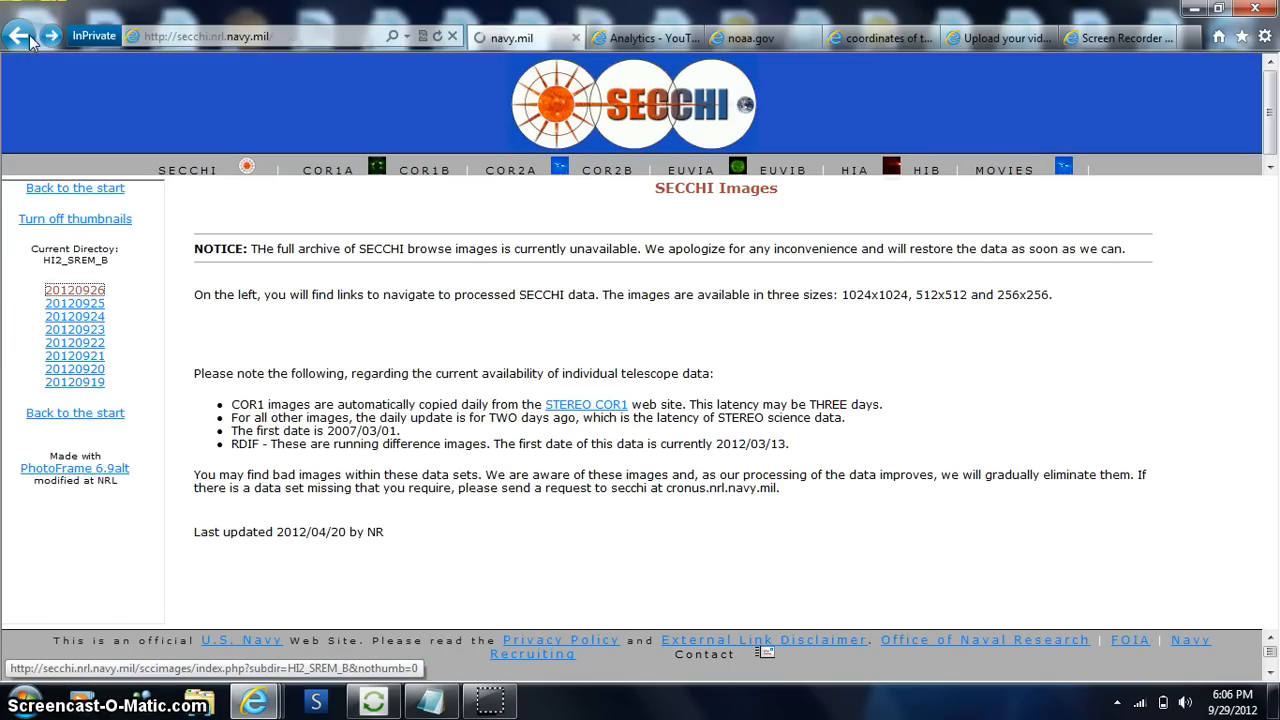
left_click(24, 36)
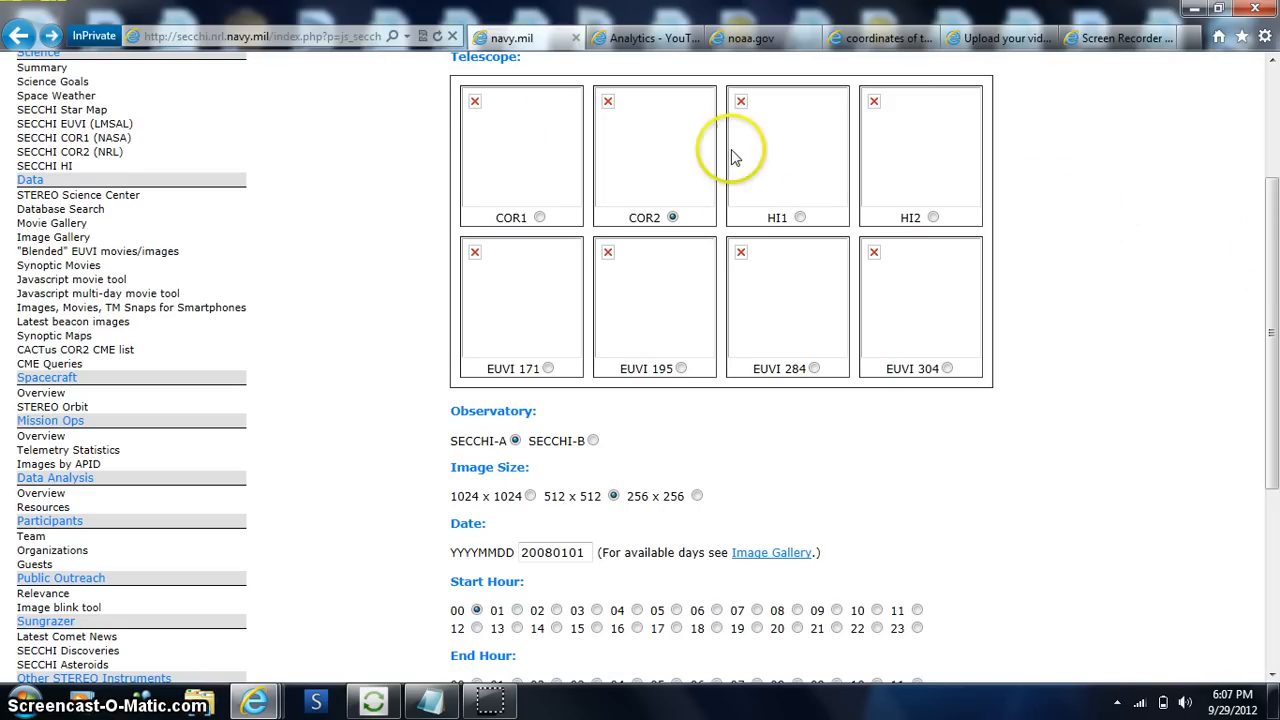
- Page the views-by-country table forward through to its last page, countries 76–100 of 100
left_click(644, 36)
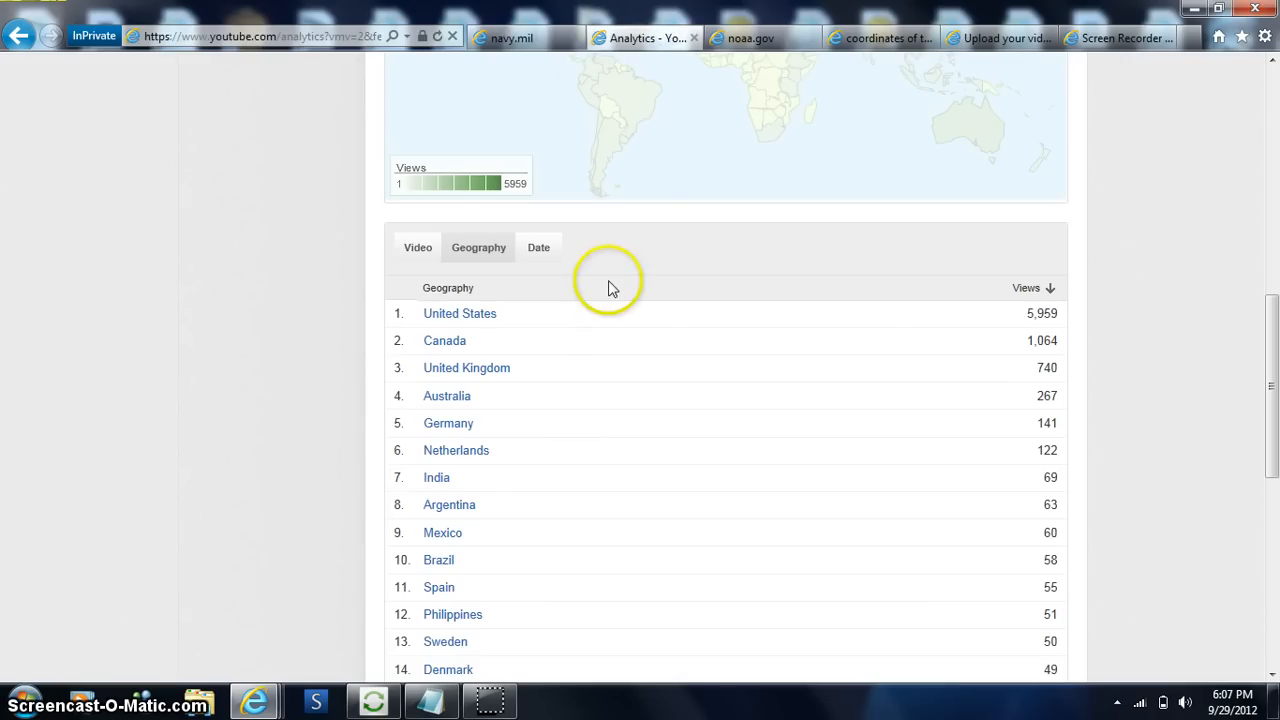
scroll("down", 3)
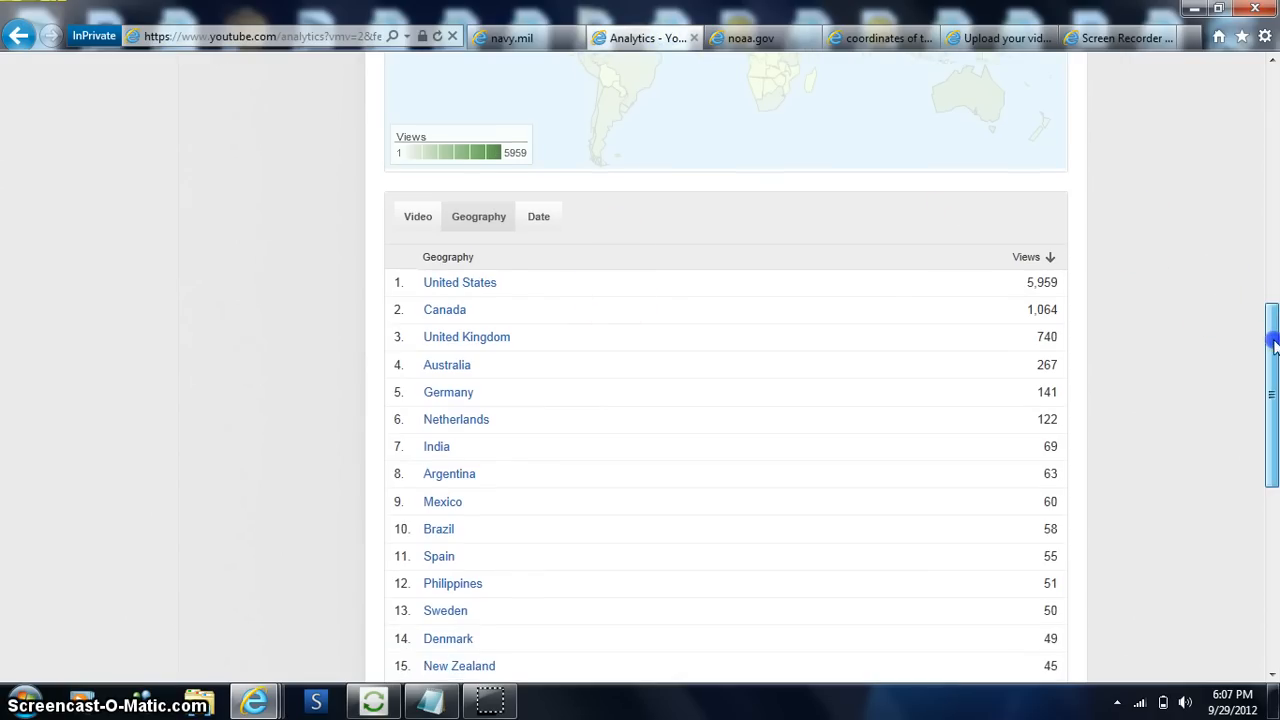
scroll("down", 3)
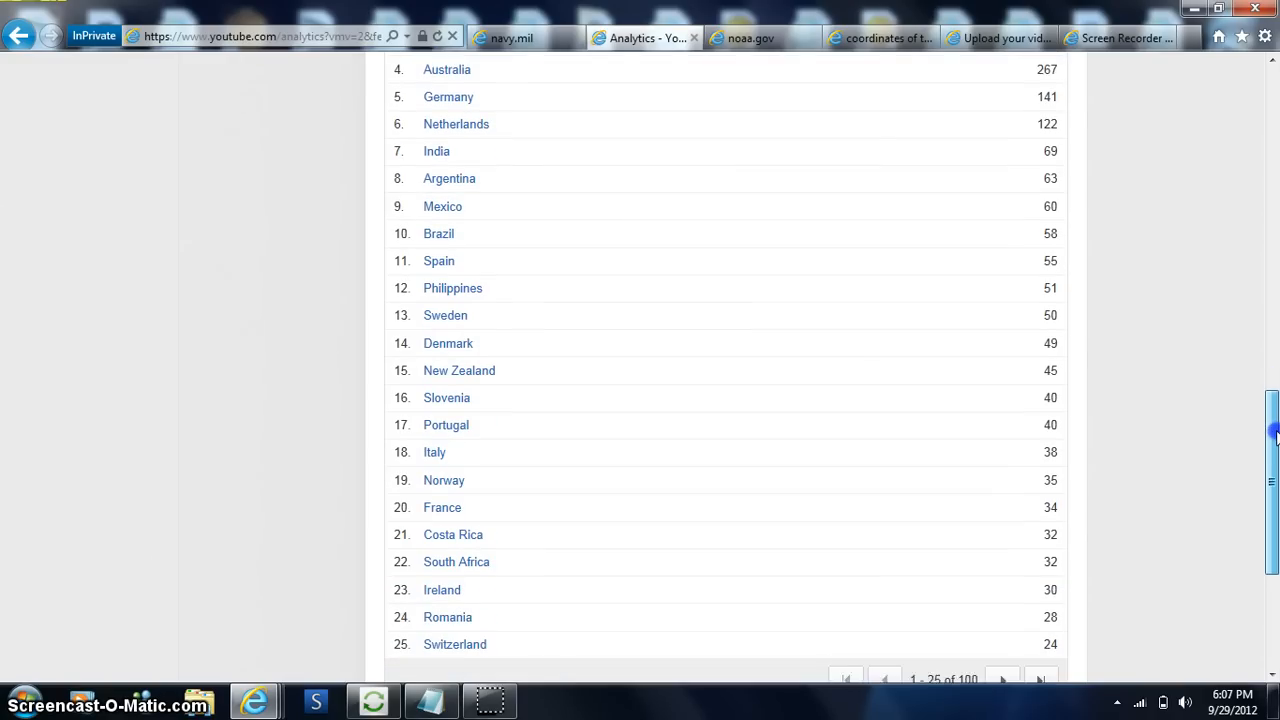
scroll("down", 3)
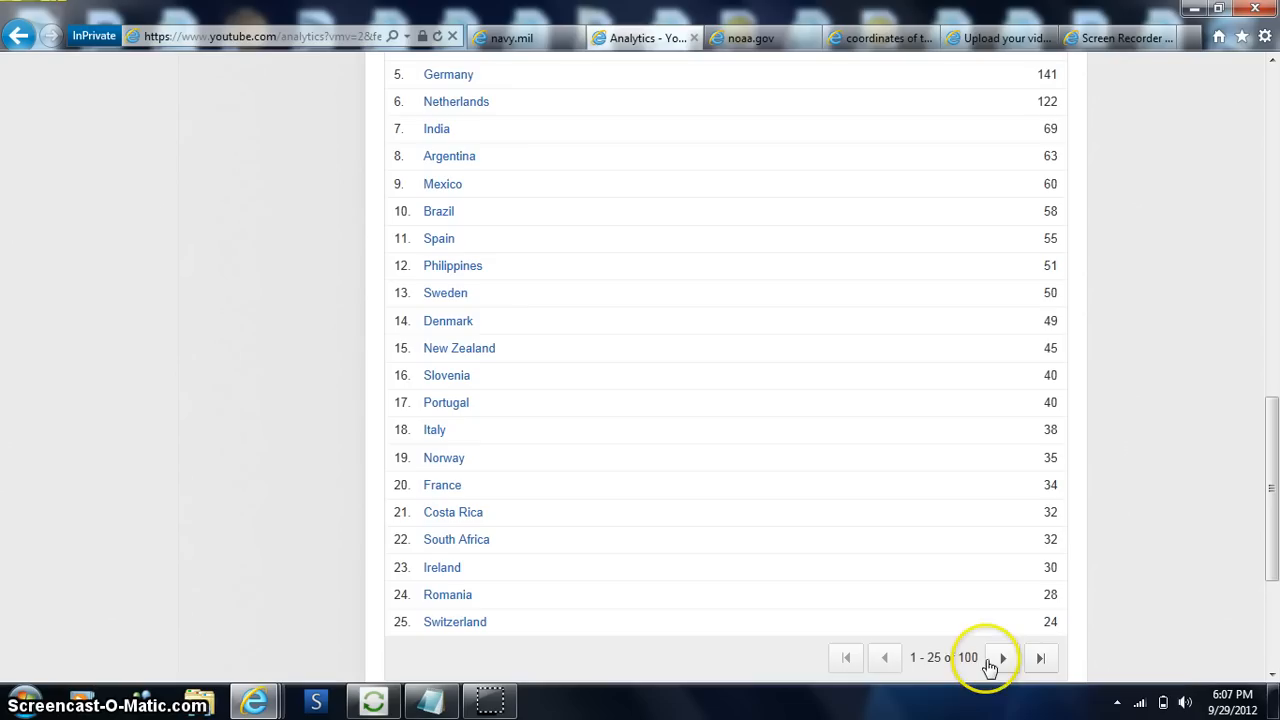
left_click(1002, 658)
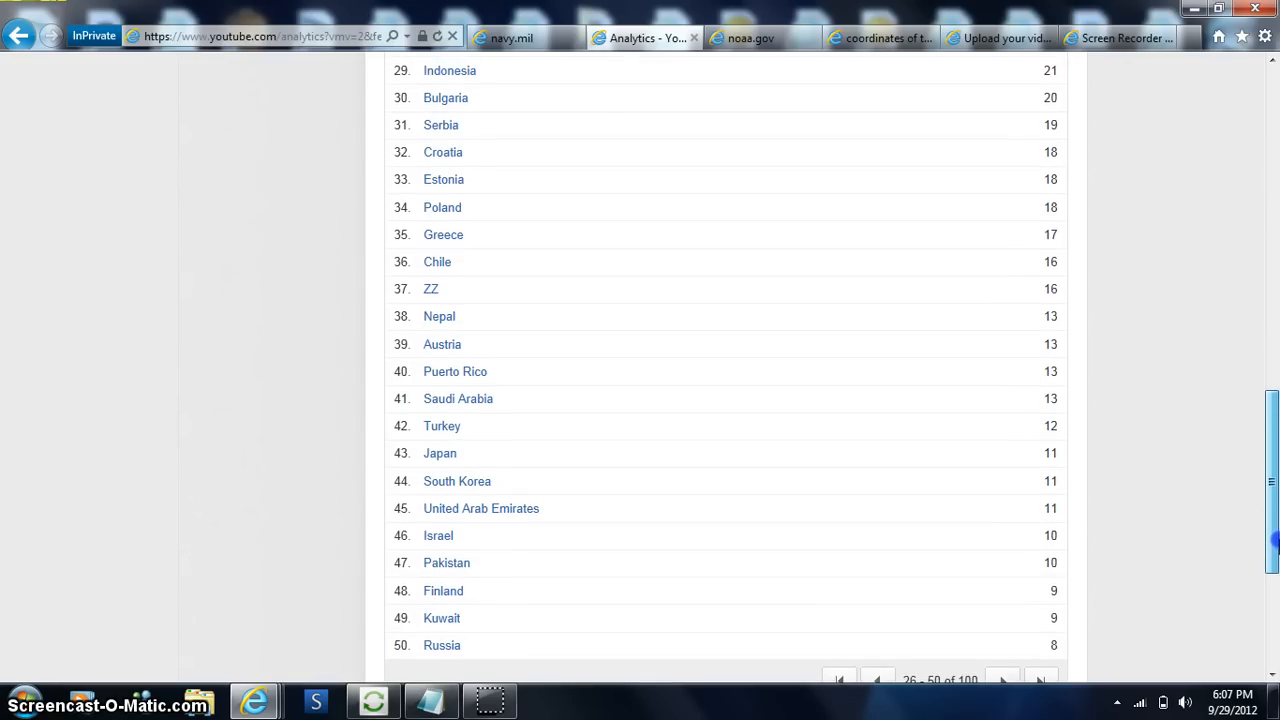
scroll("down", 3)
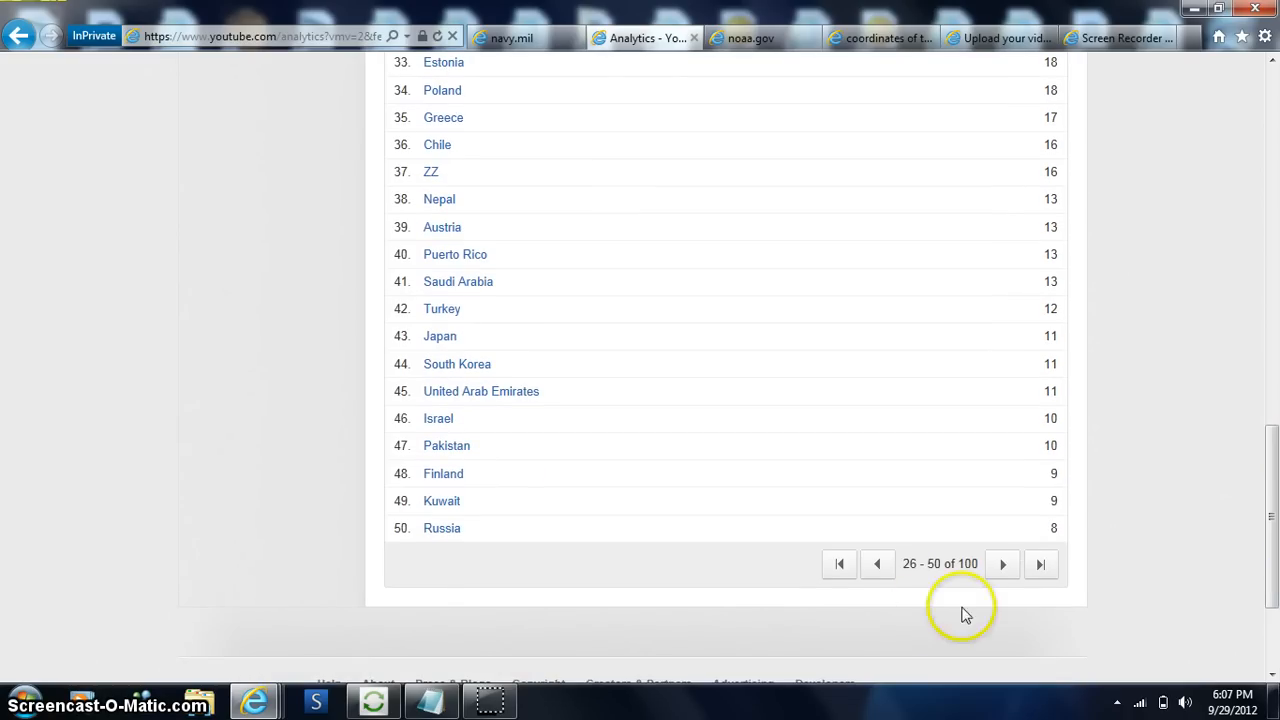
left_click(1002, 564)
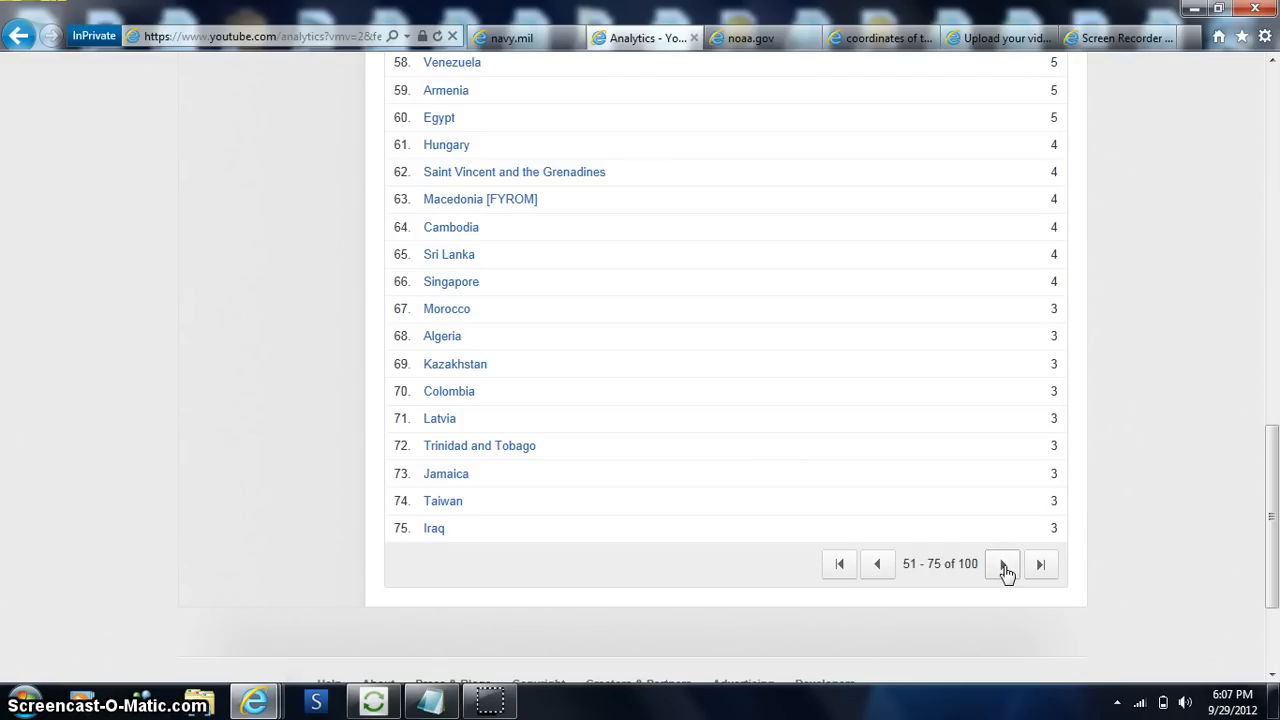
left_click(1000, 564)
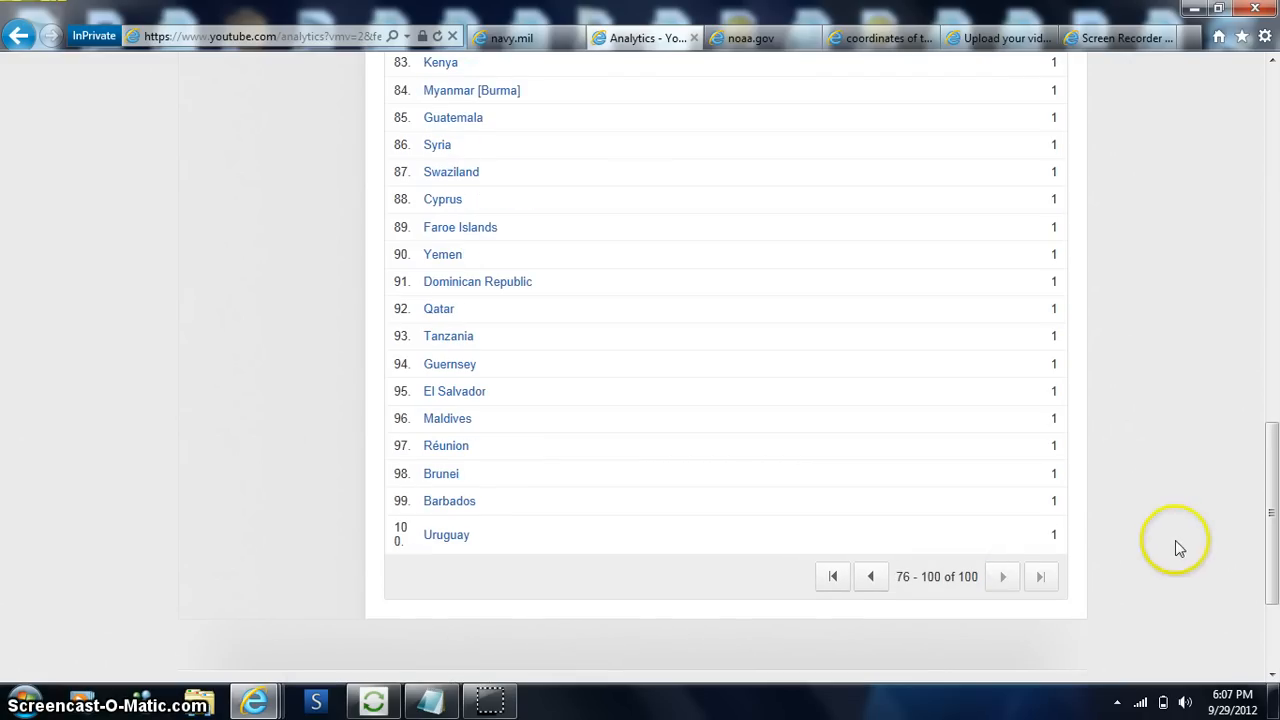
mouse_move(836, 580)
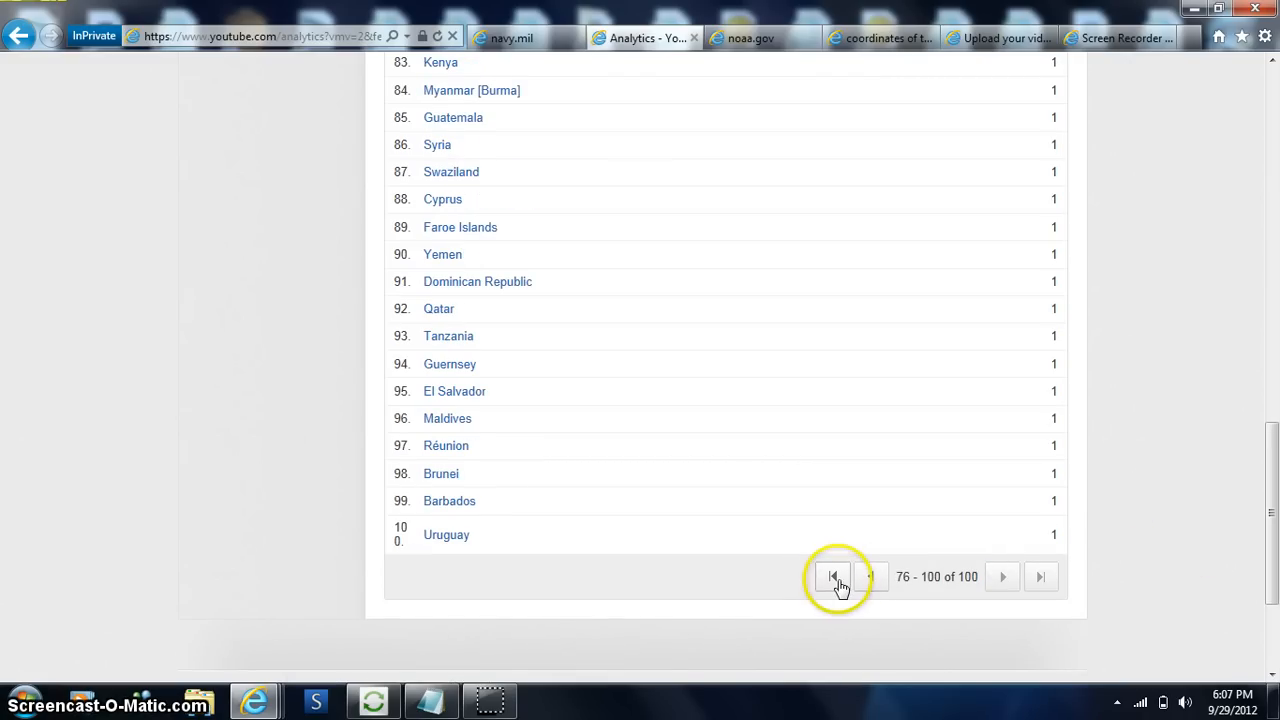
- Return the country table to its first page, countries 1–25
left_click(834, 576)
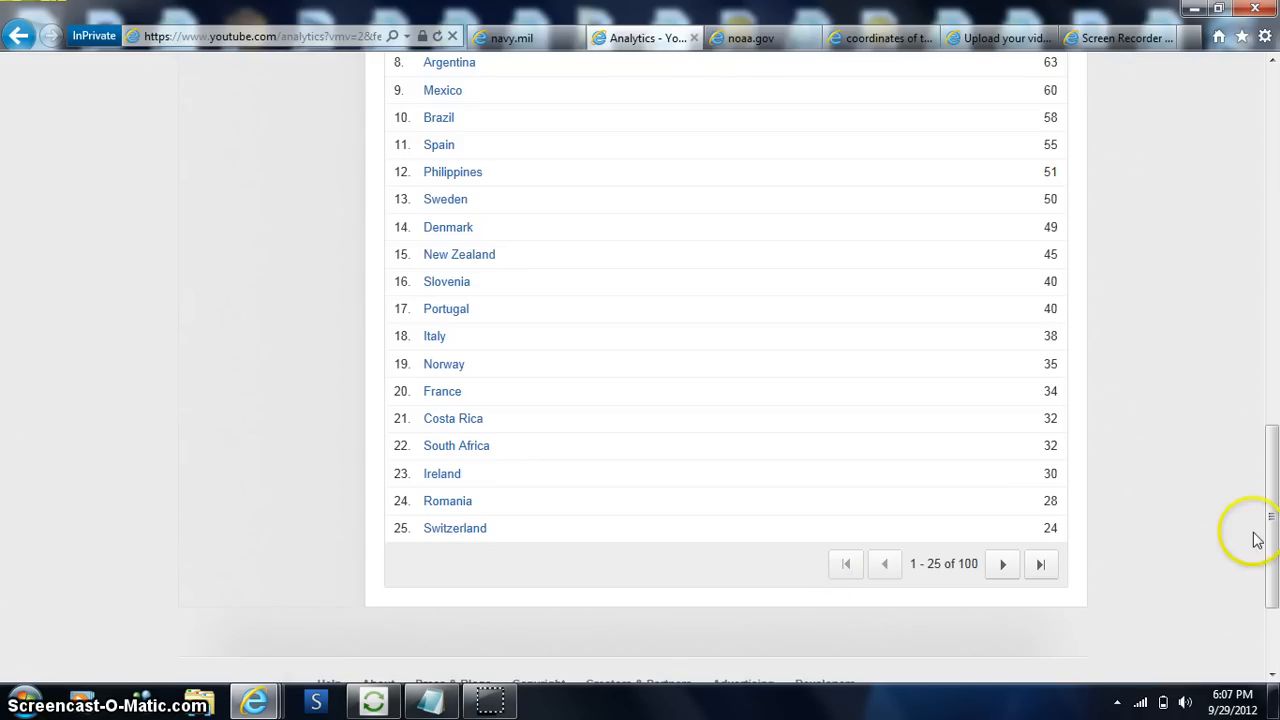
scroll("up", 3)
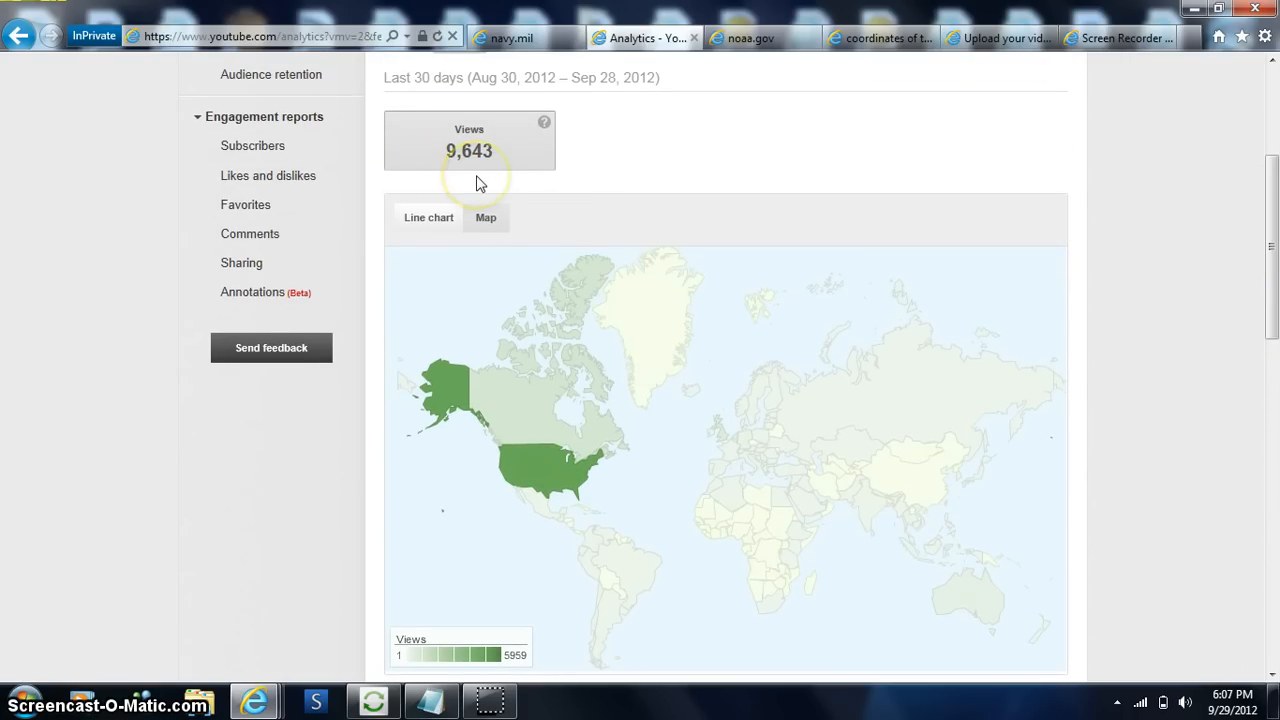
mouse_move(470, 178)
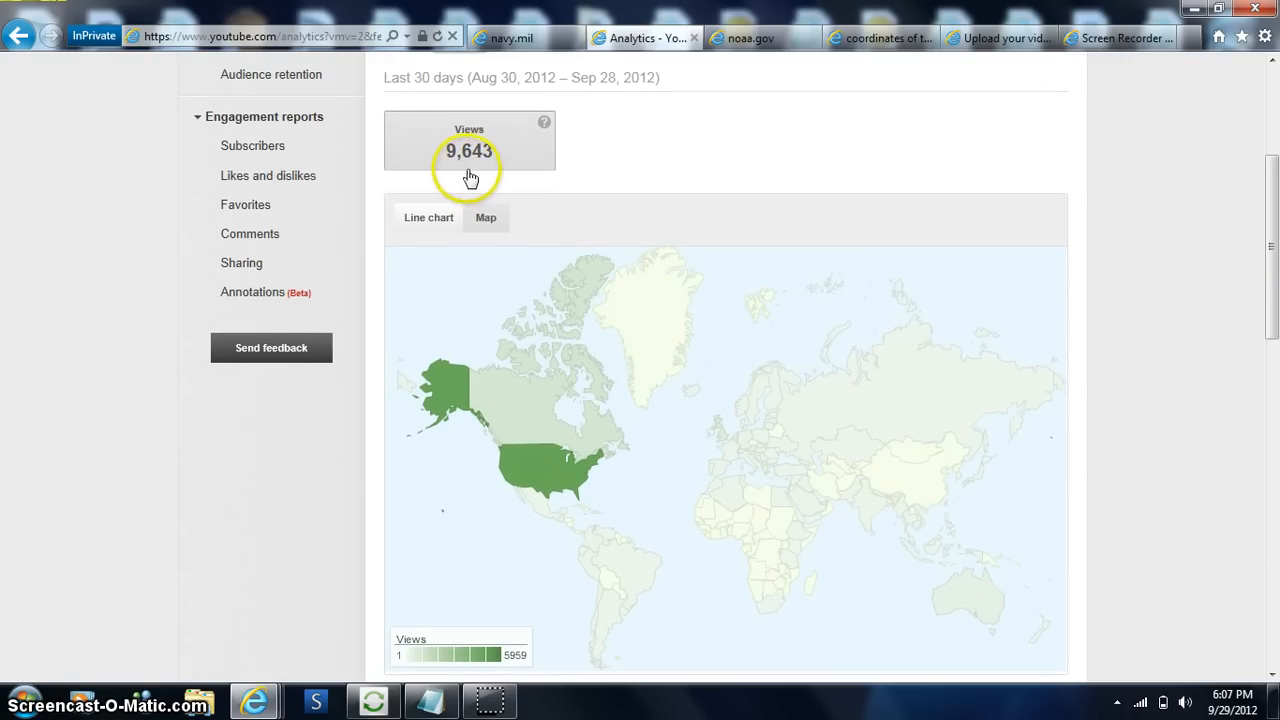
mouse_move(422, 172)
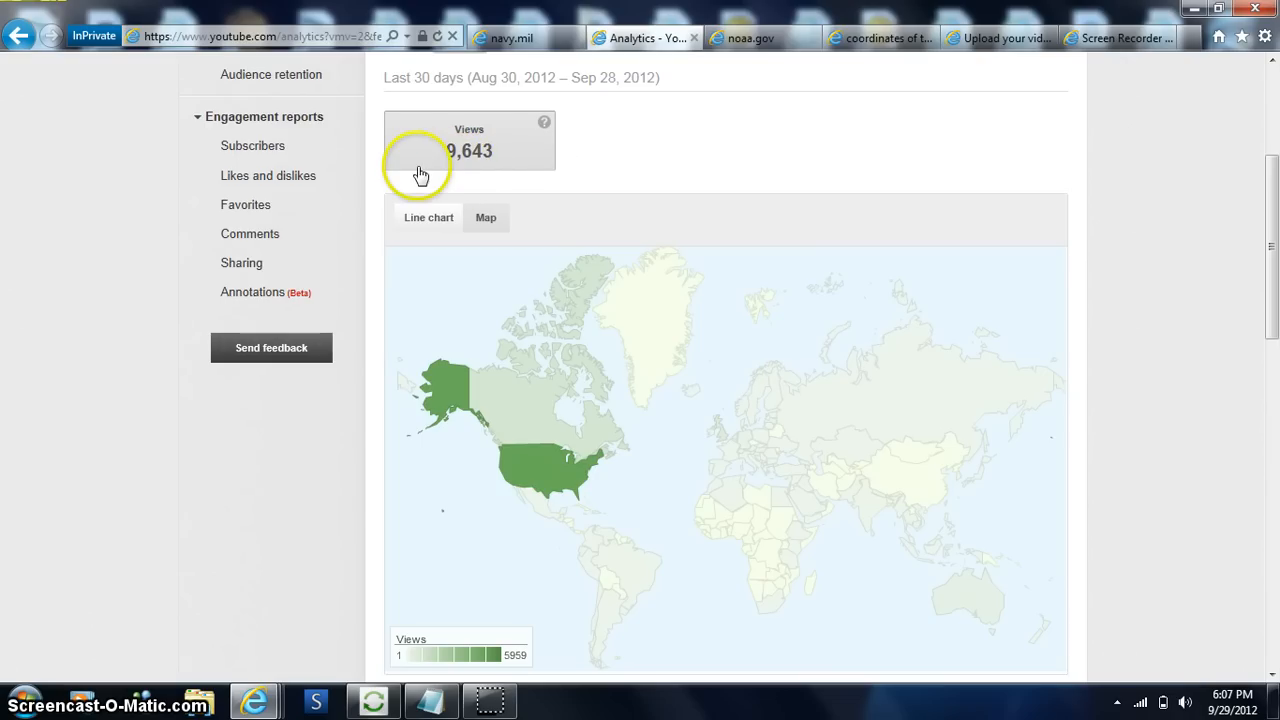
mouse_move(440, 488)
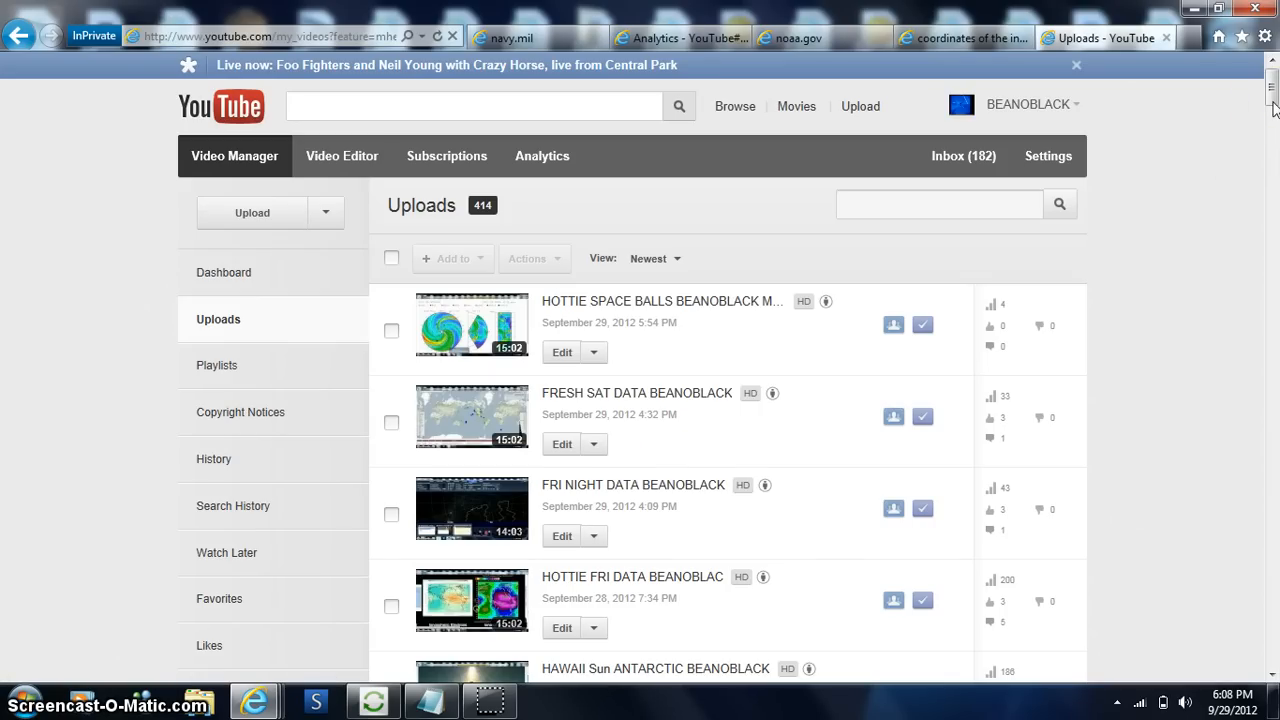
- Bring up the browser's page zoom options over the Video Manager uploads list
left_click(1260, 36)
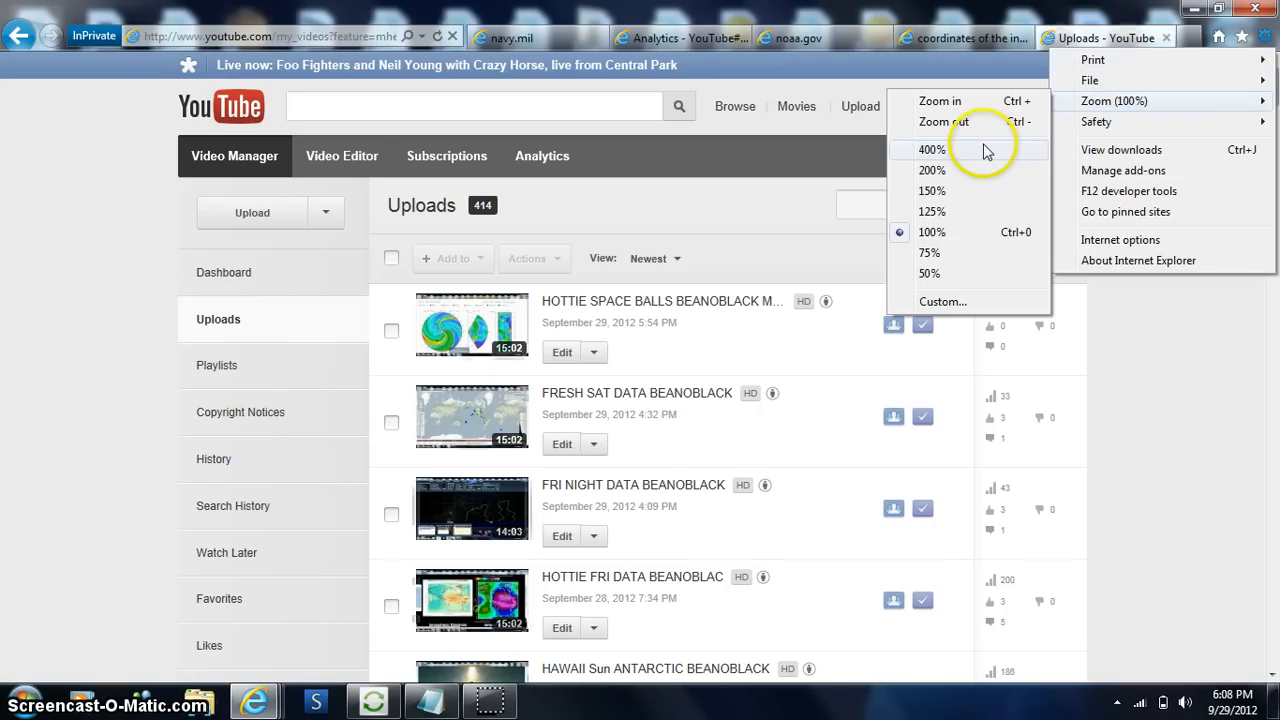
mouse_move(940, 170)
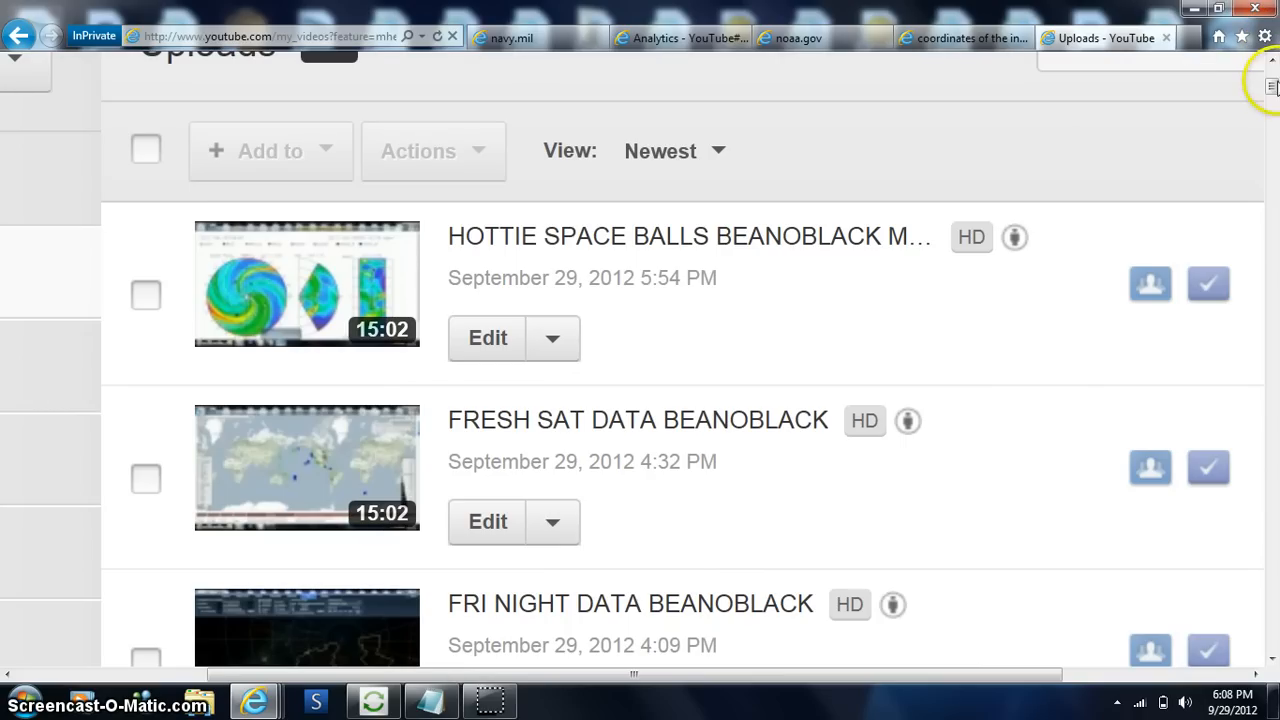
scroll("down", 3)
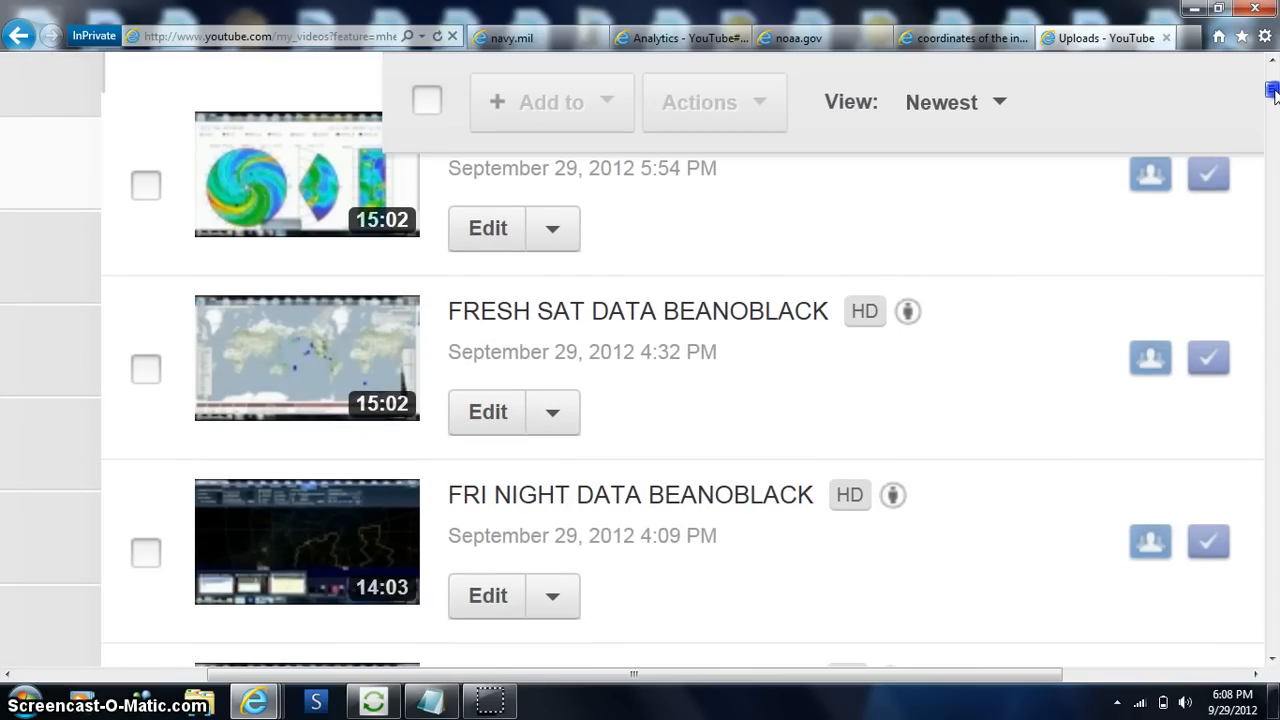
scroll("down", 3)
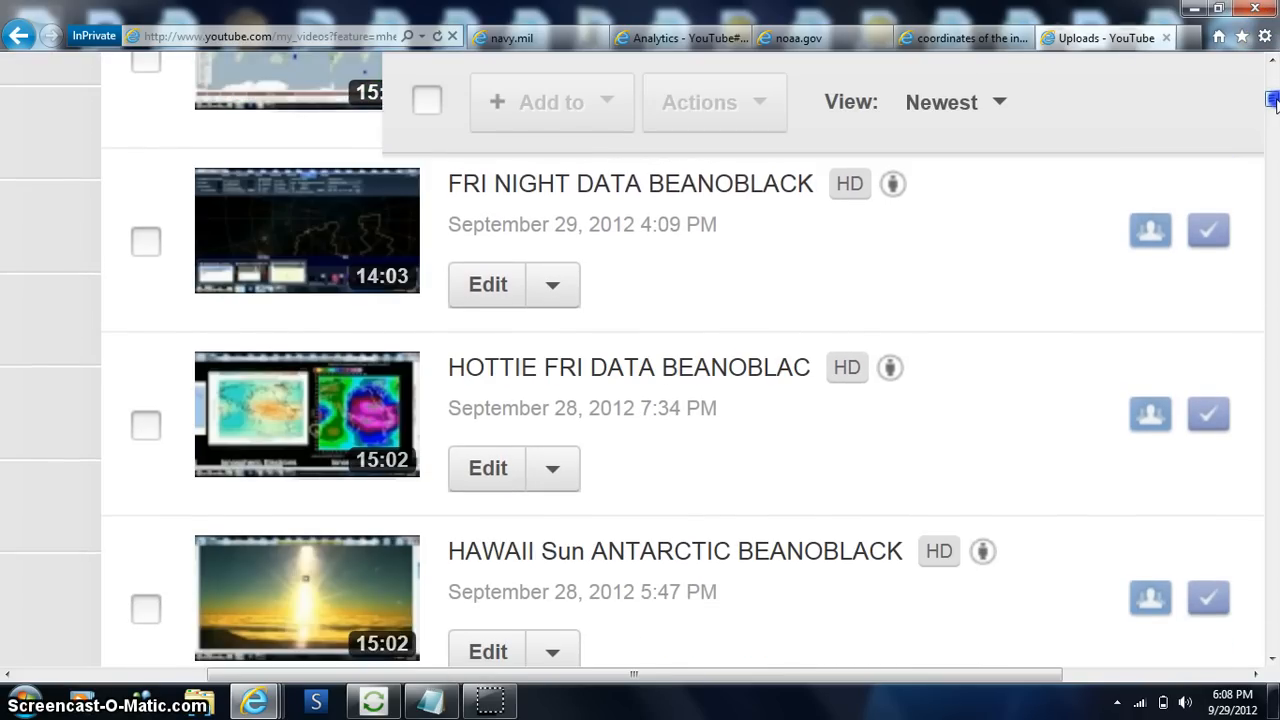
scroll("down", 3)
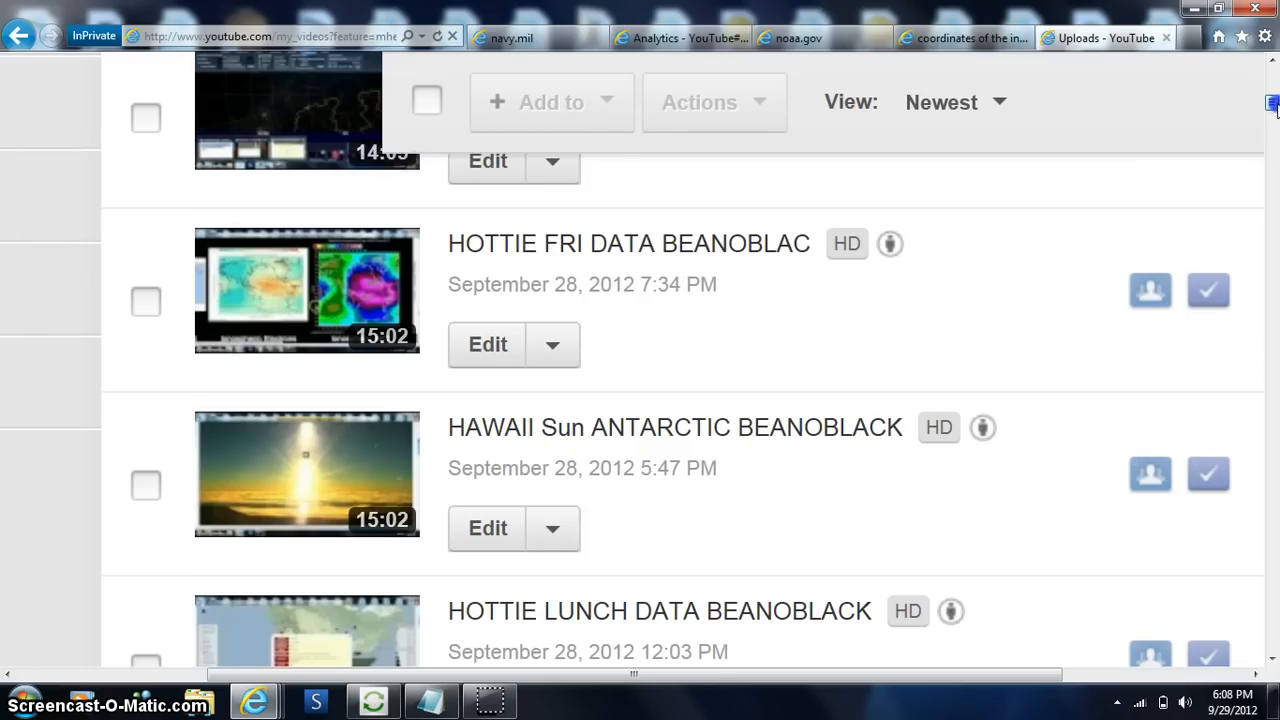
scroll("down", 3)
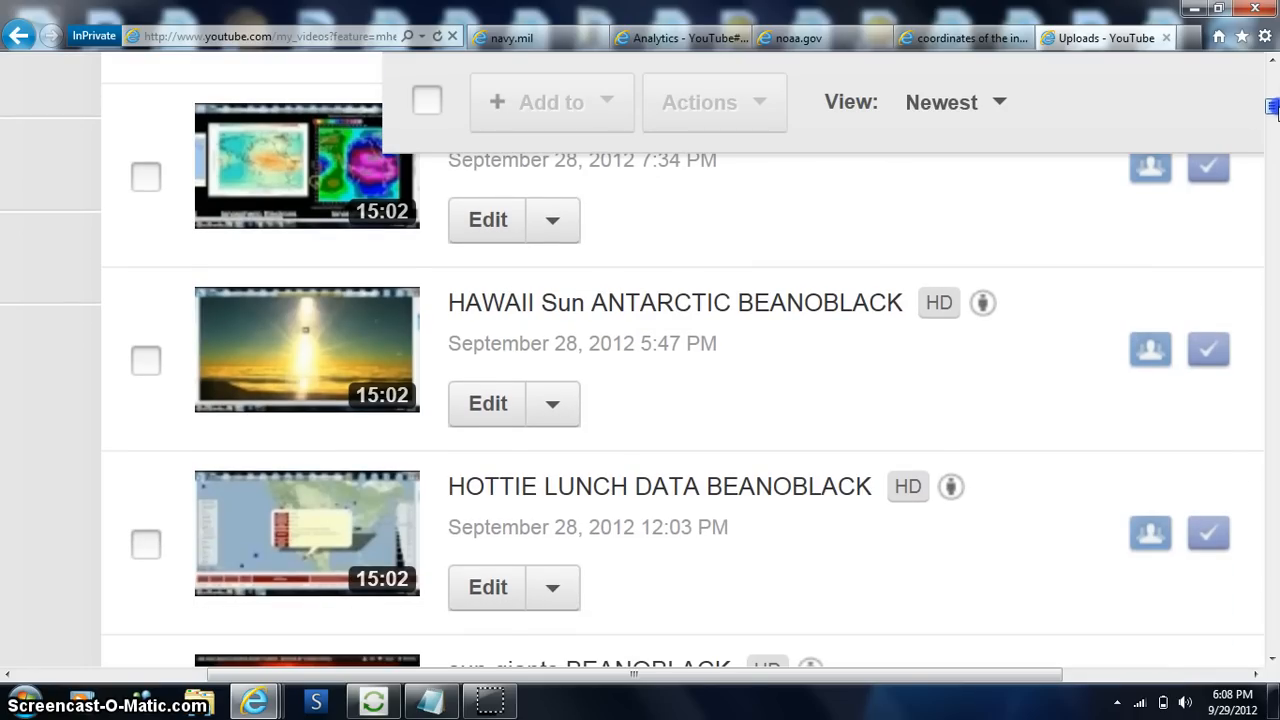
scroll("down", 3)
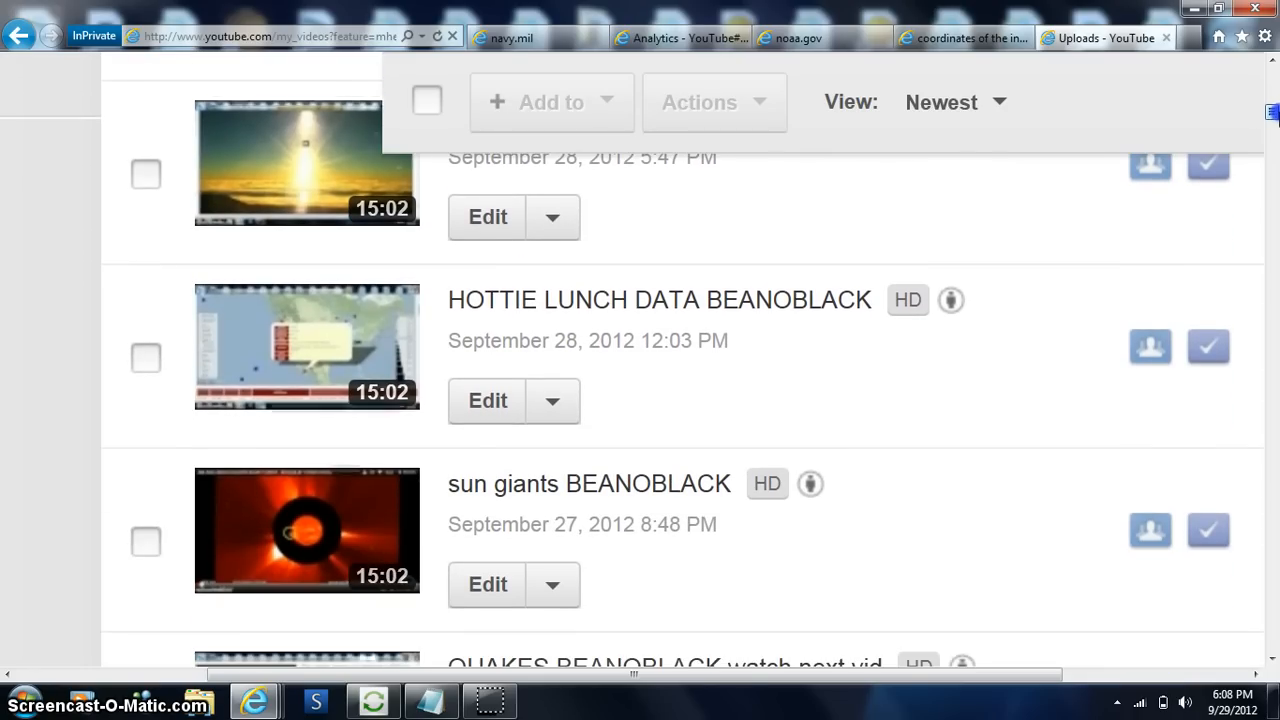
scroll("down", 3)
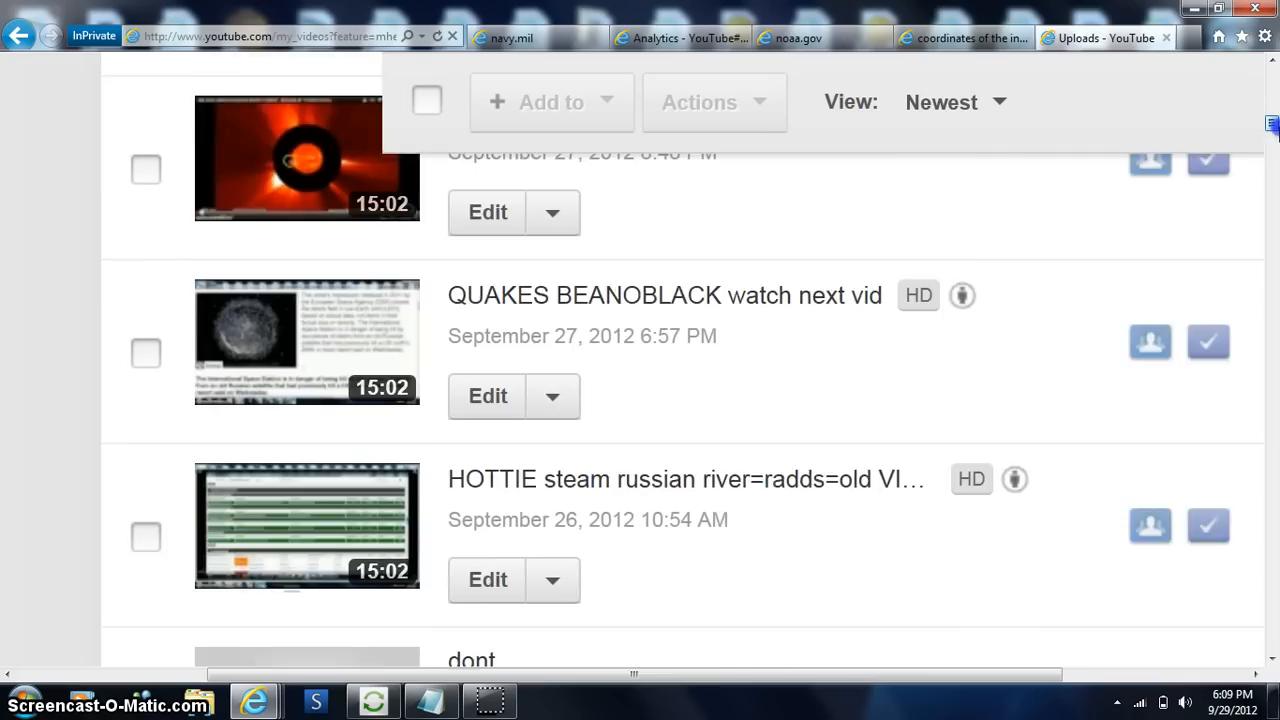
scroll("down", 3)
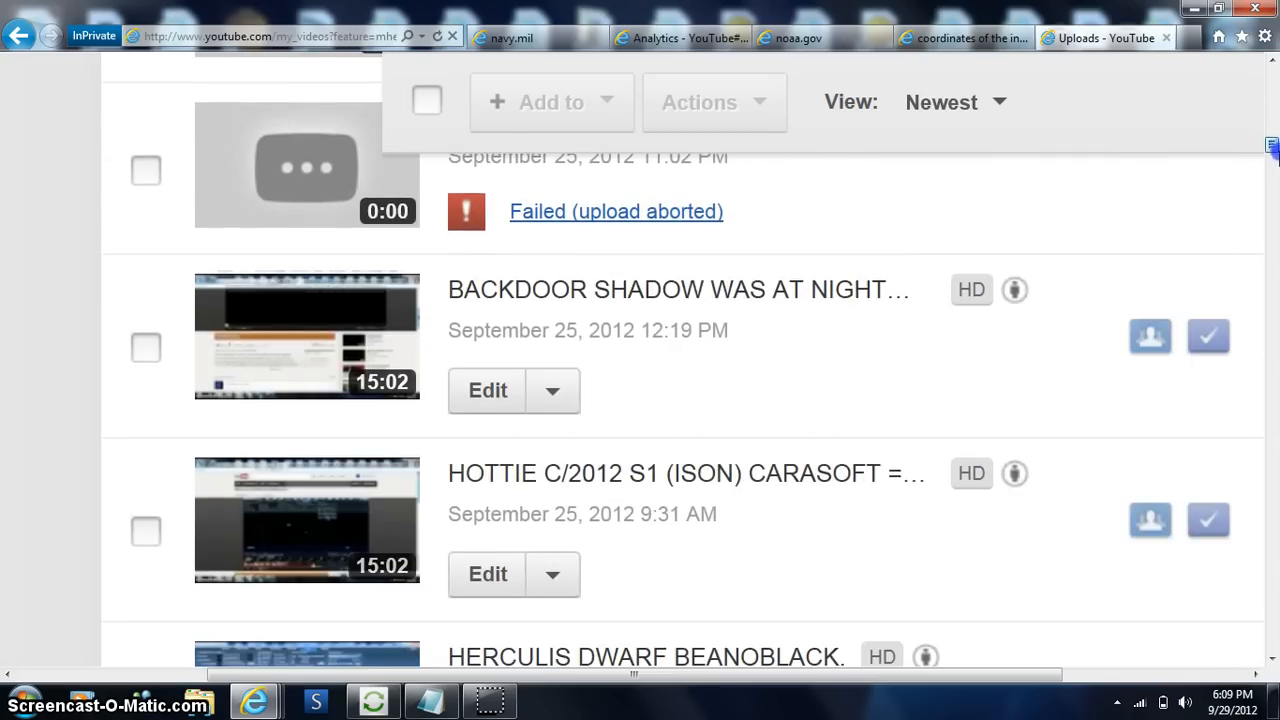
scroll("down", 3)
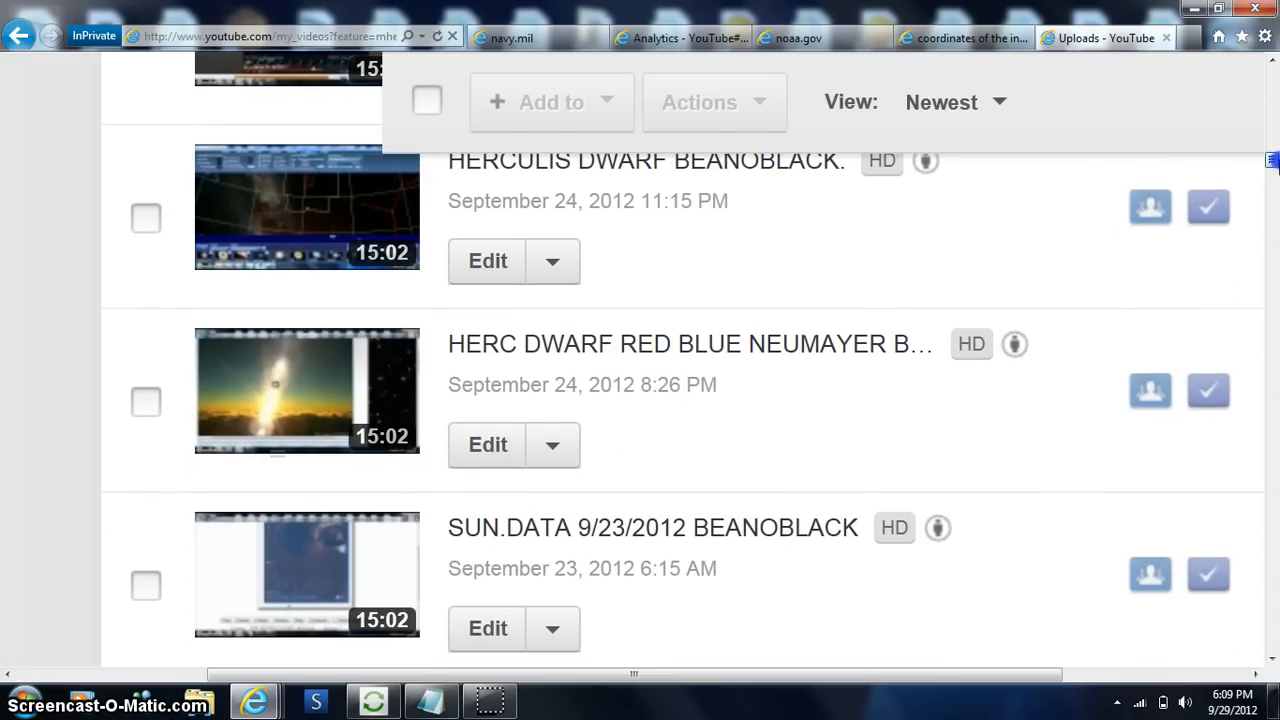
scroll("down", 3)
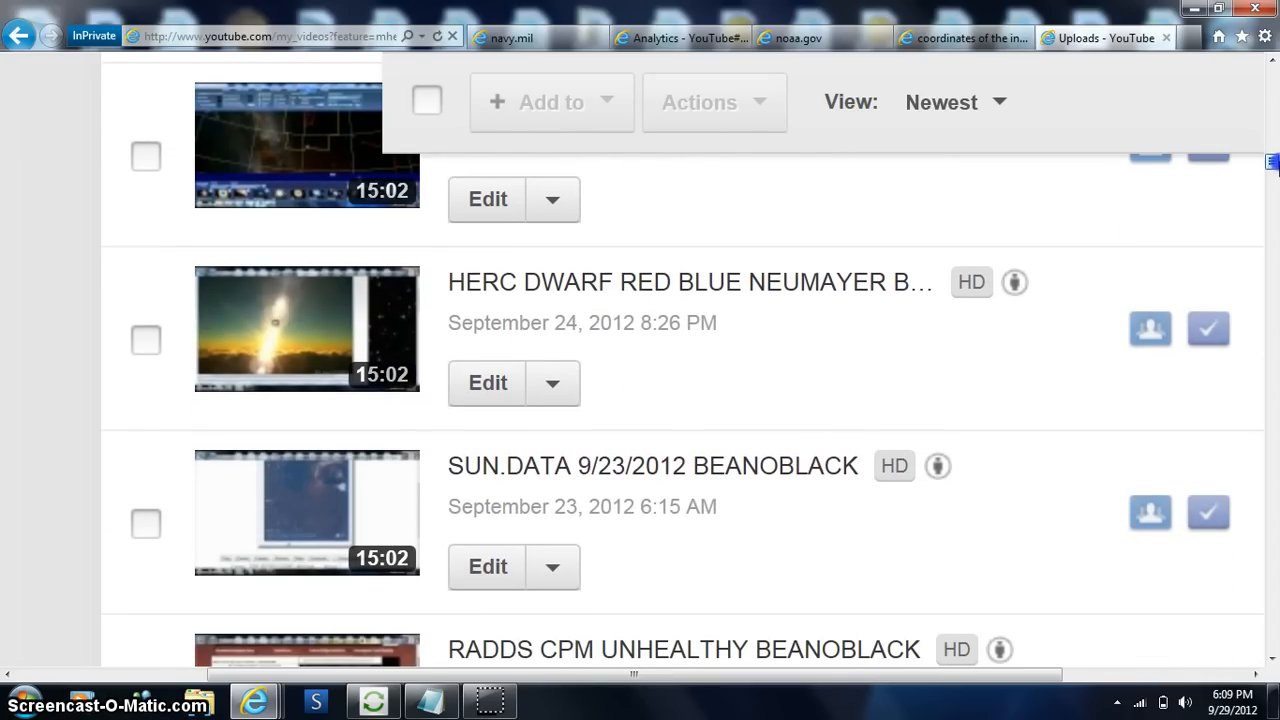
scroll("down", 3)
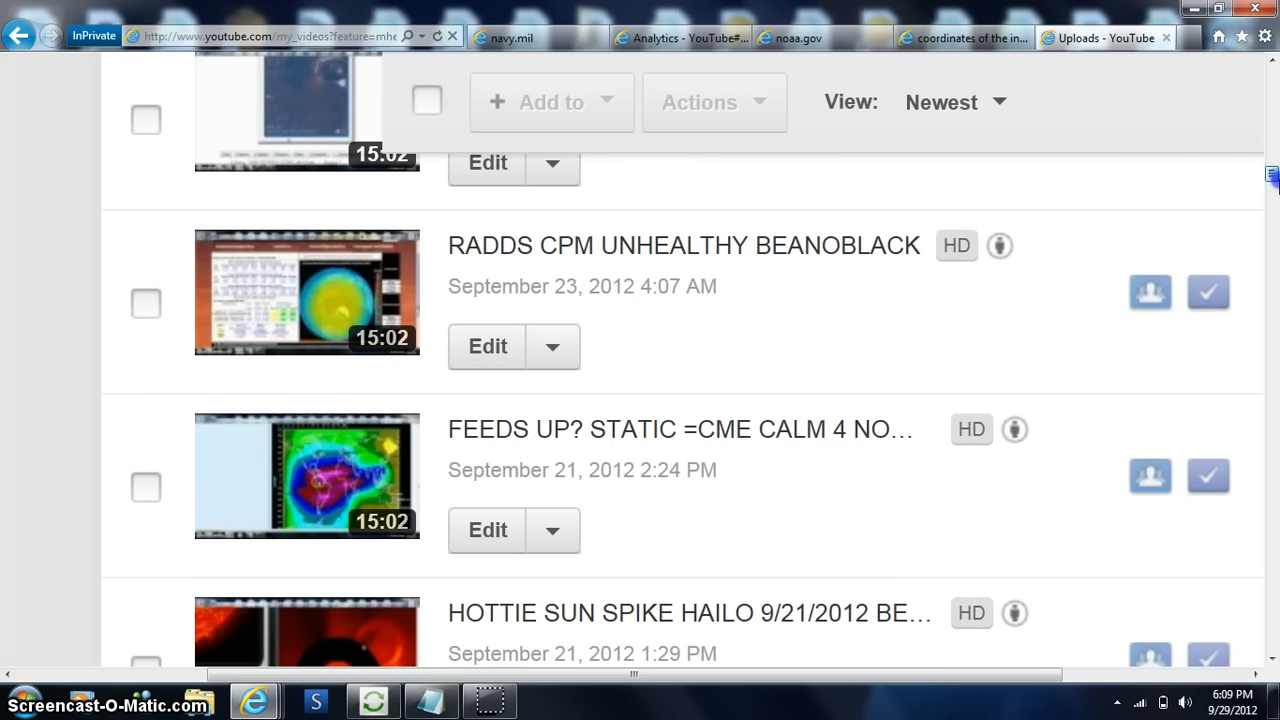
scroll("down", 3)
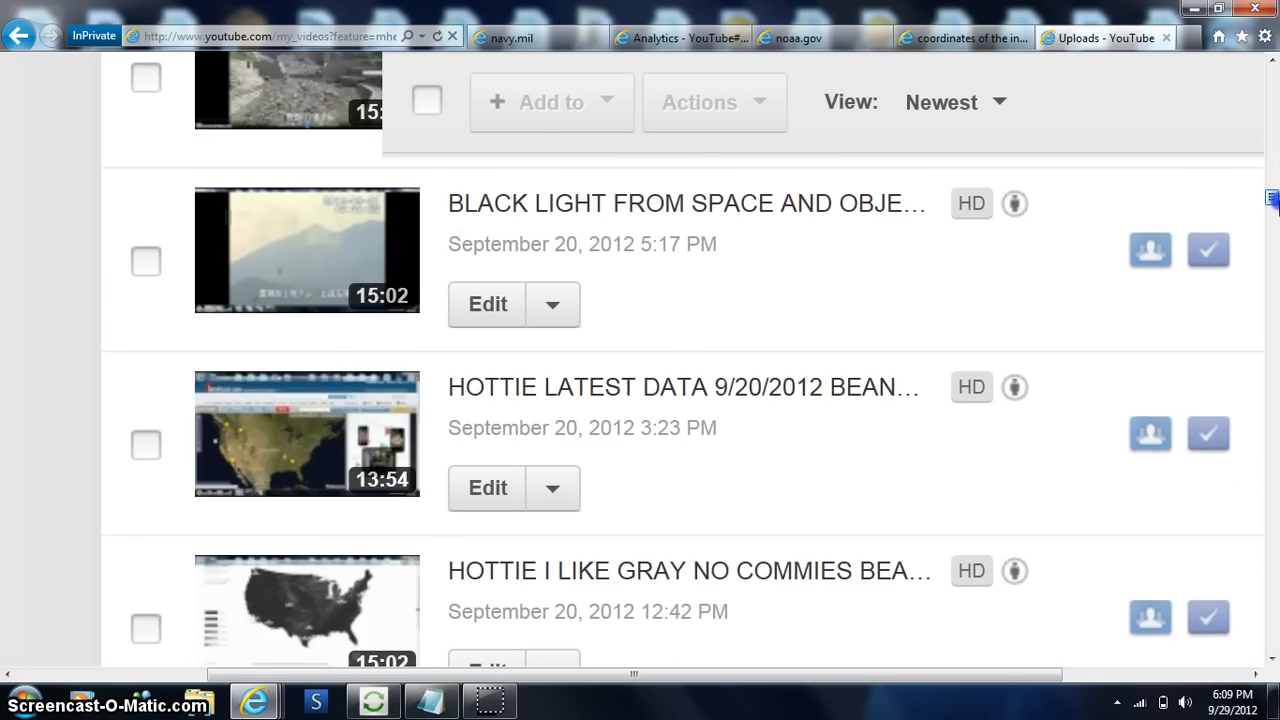
scroll("down", 3)
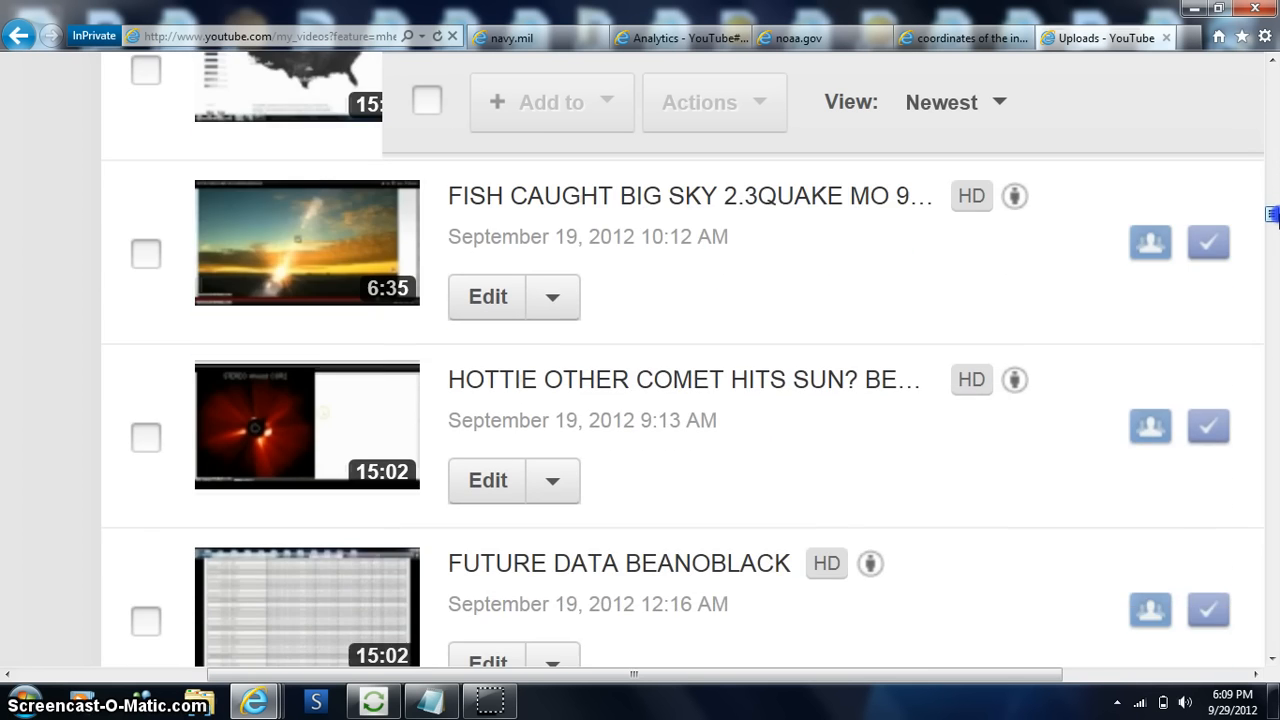
scroll("down", 3)
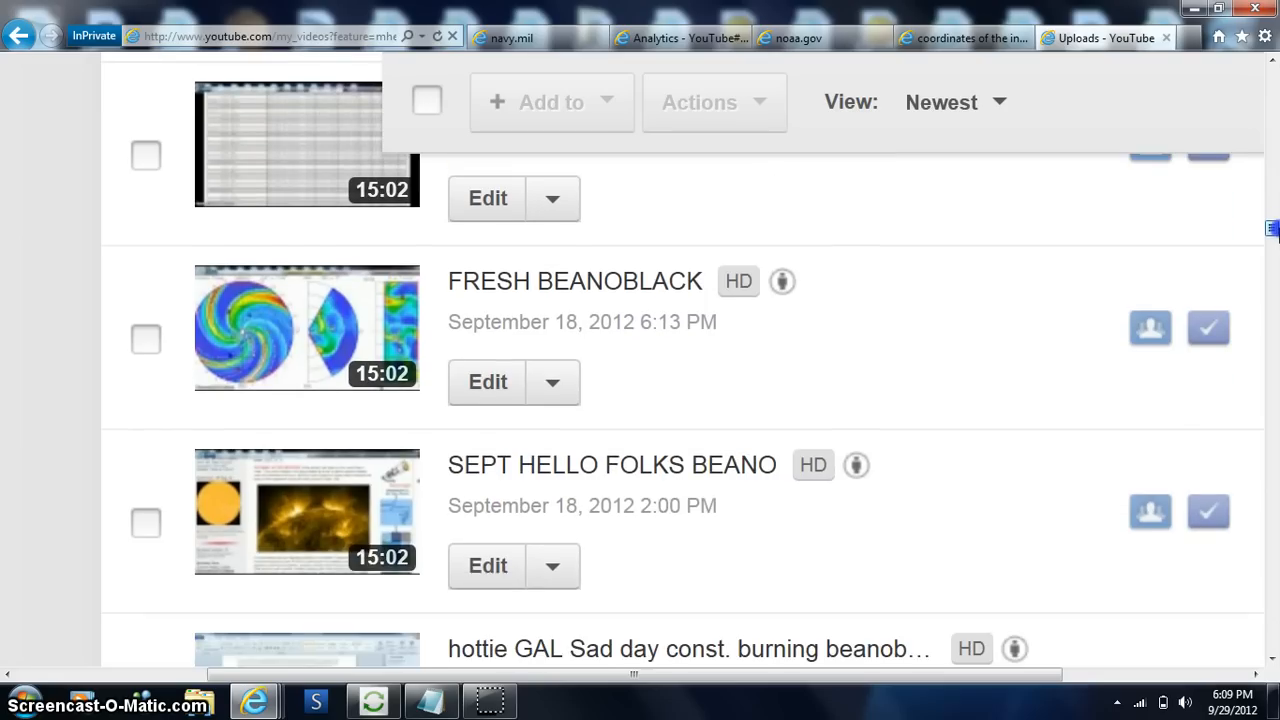
scroll("up", 3)
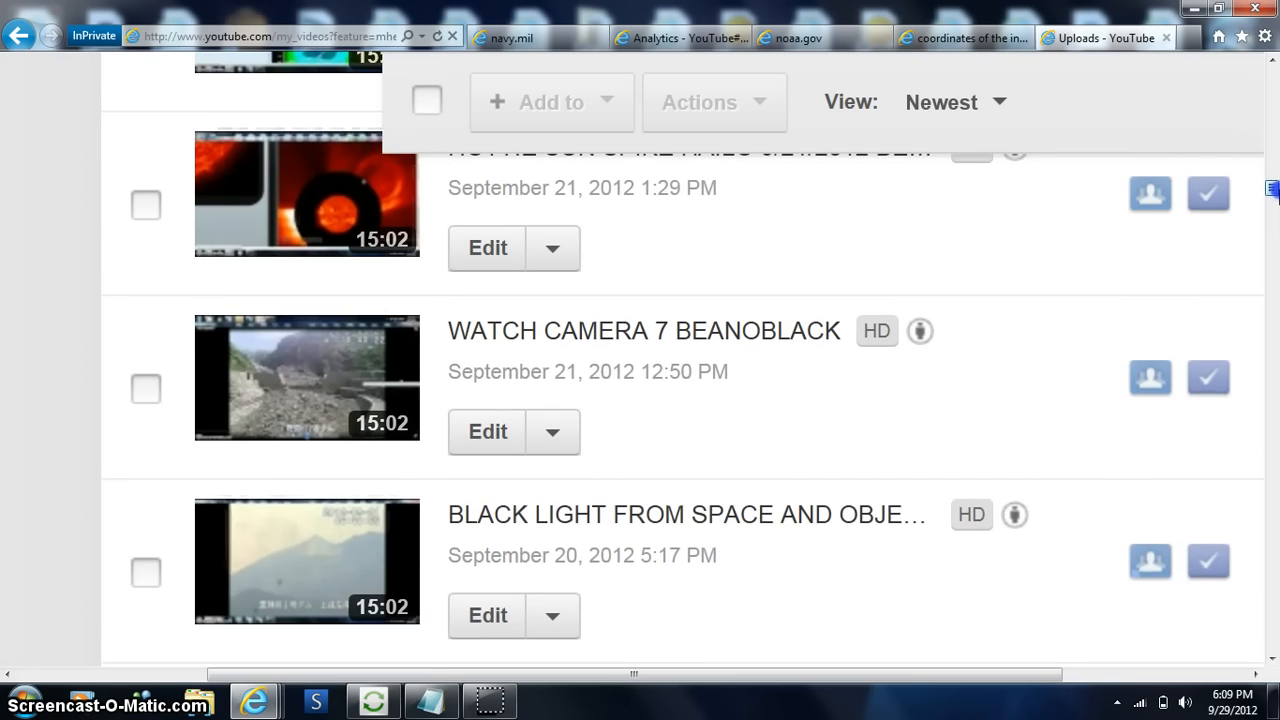
scroll("up", 3)
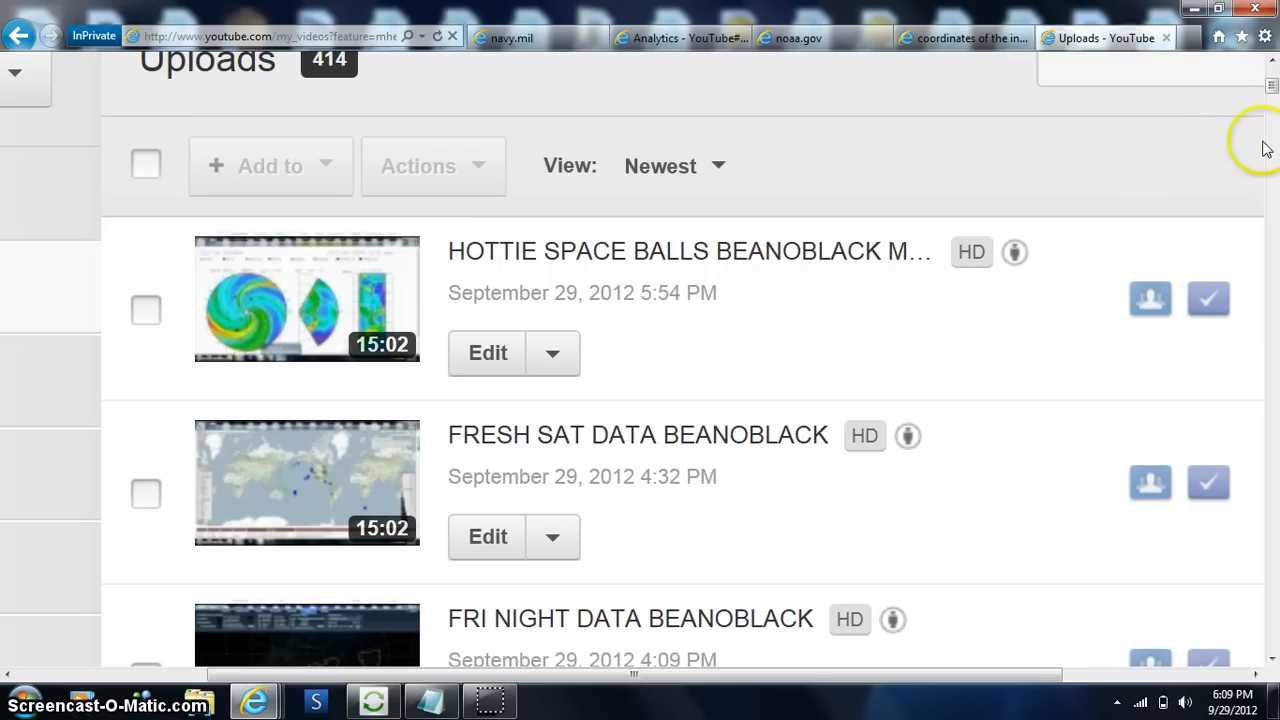
mouse_move(376, 700)
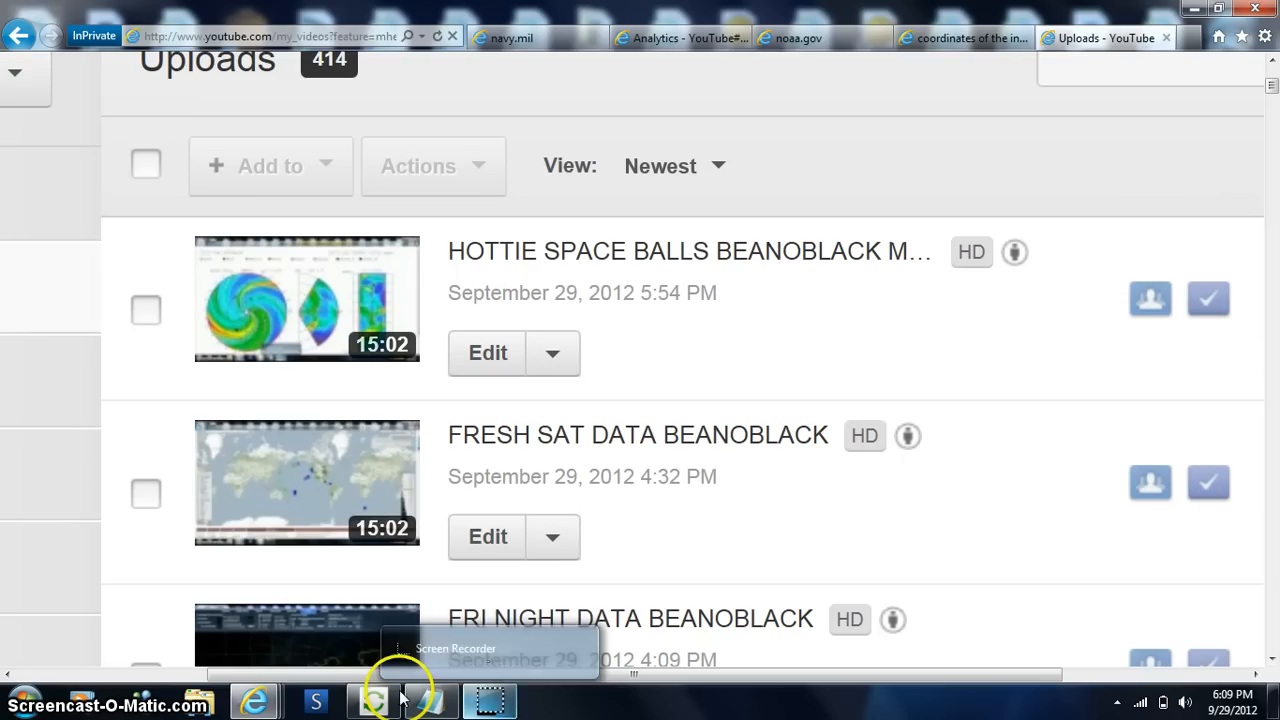
- Navigate the SECCHI image directories back into the 20120926 folder of HI-B images
left_click(510, 36)
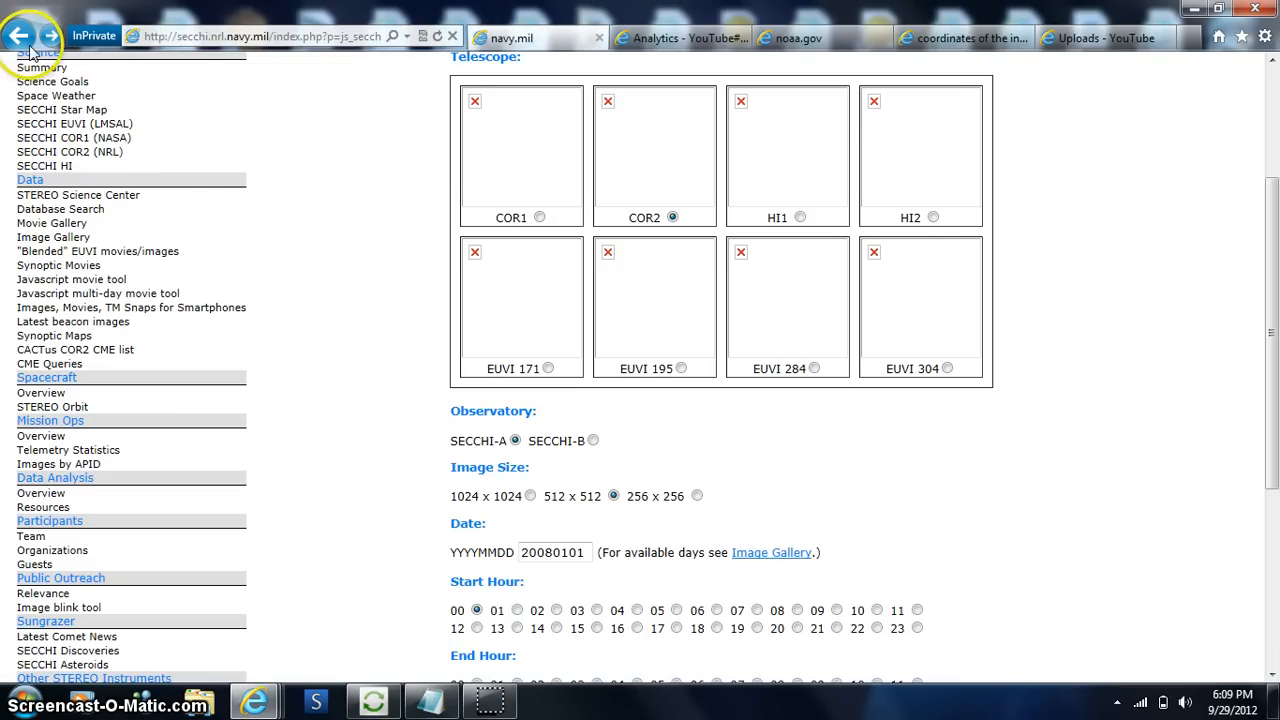
left_click(22, 32)
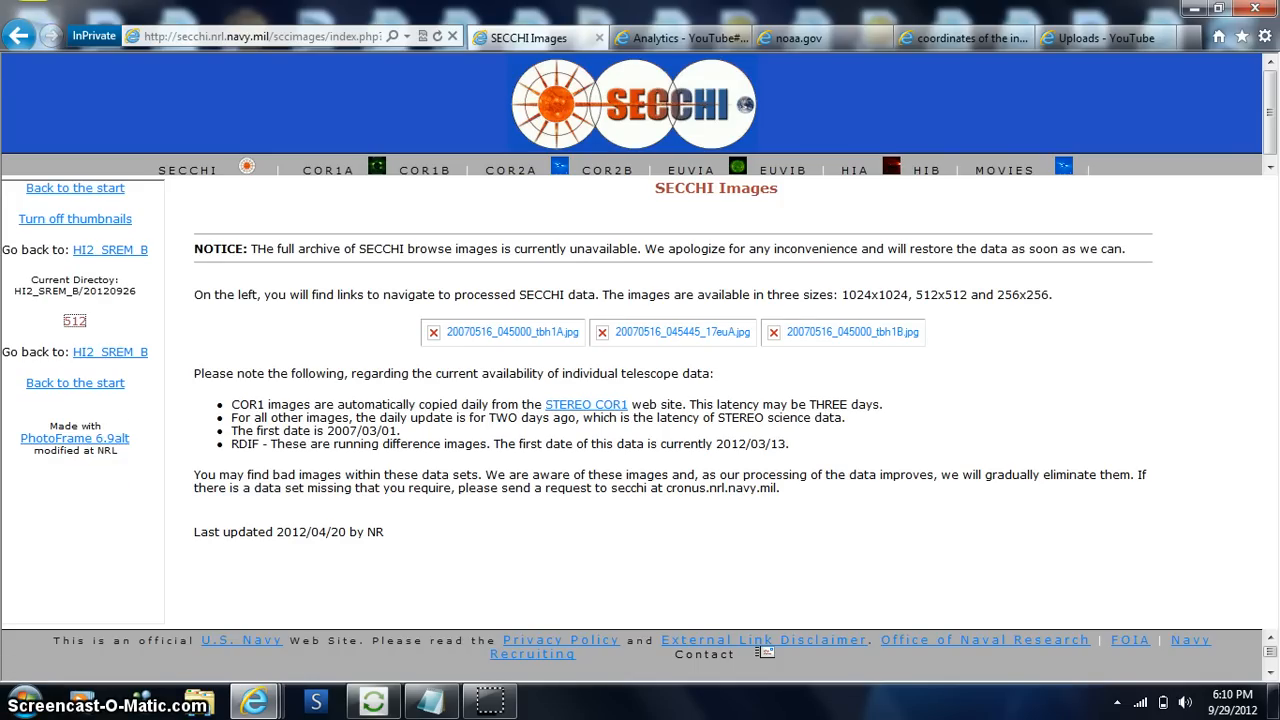
left_click(16, 34)
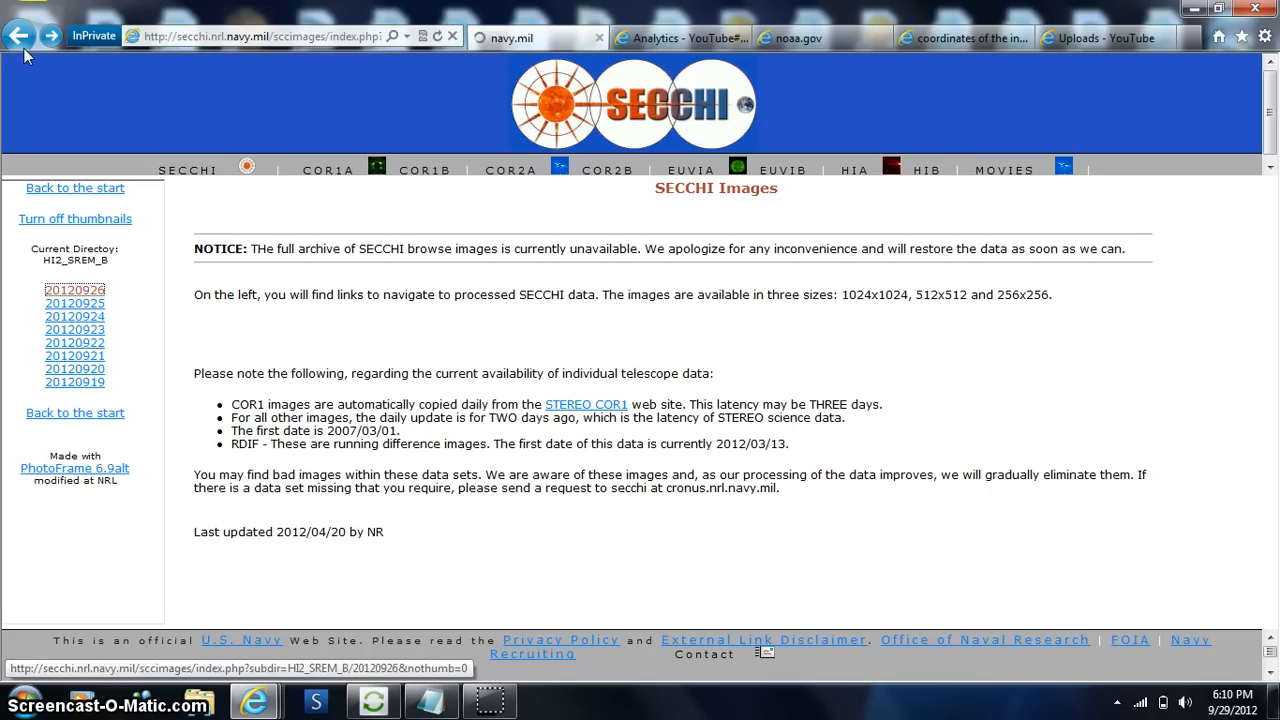
left_click(74, 304)
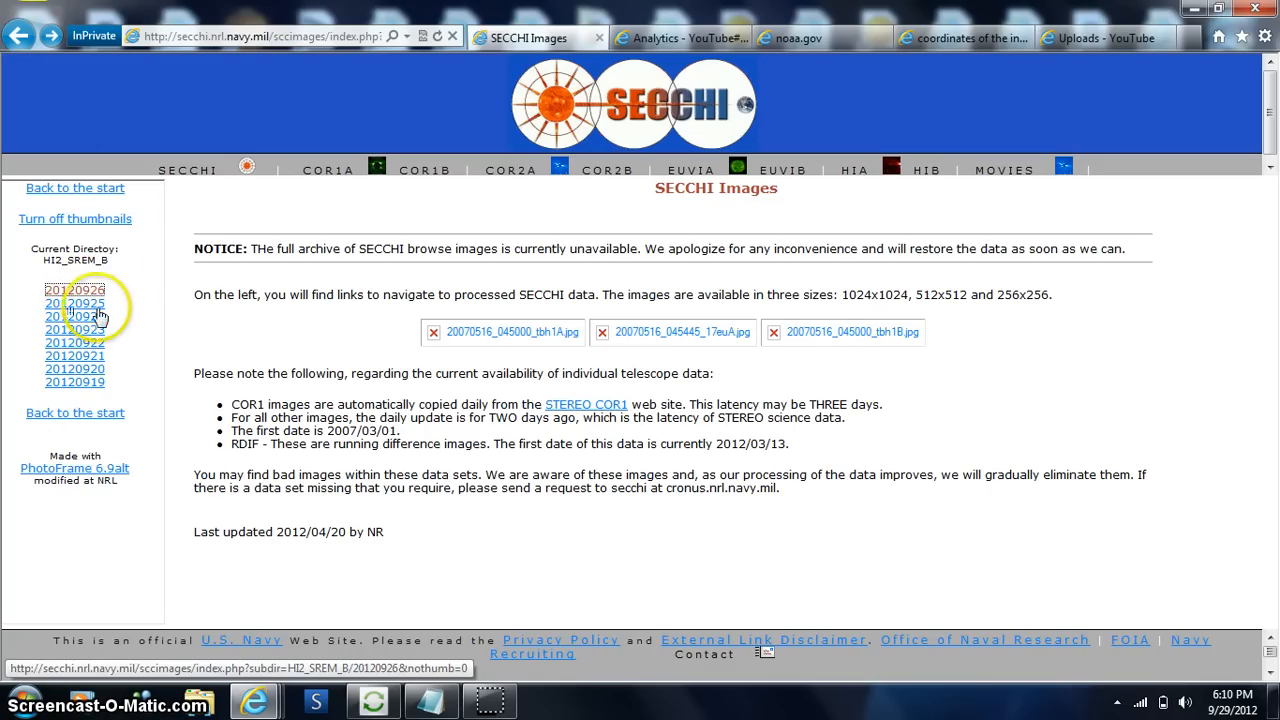
left_click(74, 290)
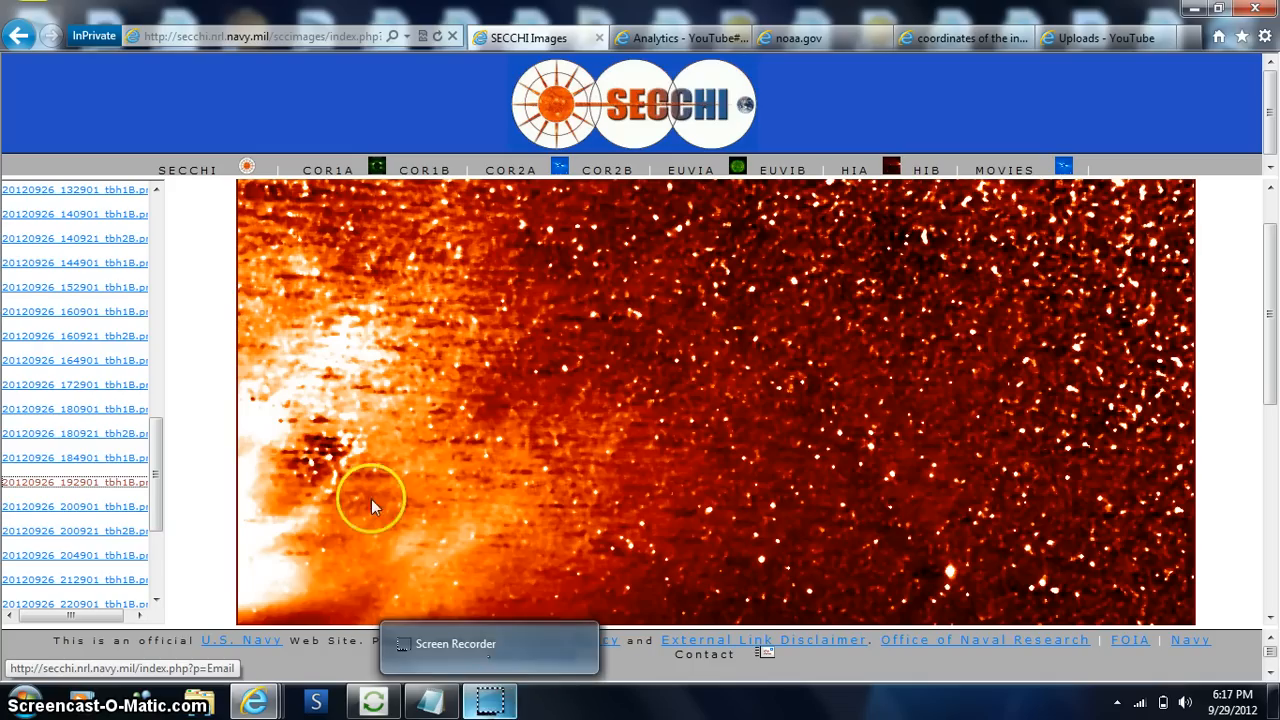
- From the 2012-09-26 list, bring up the 19:29 HI1-B image and then the 18:49 frame
left_click(22, 36)
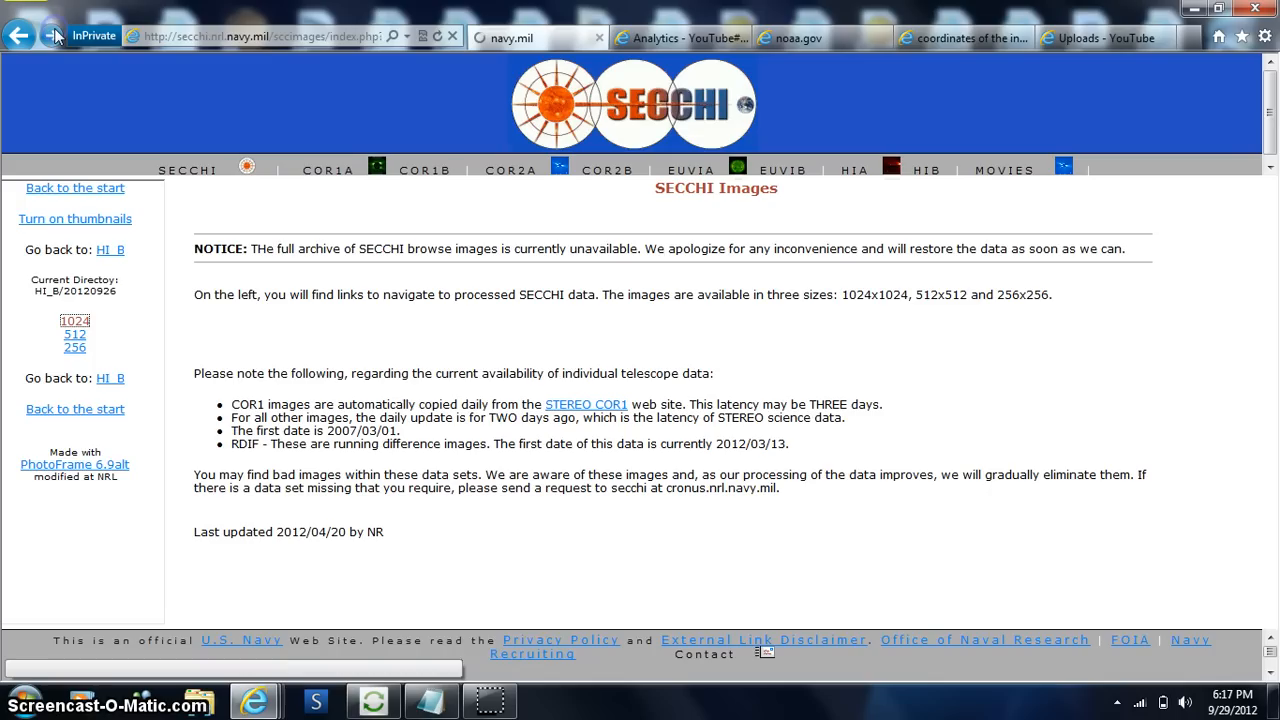
left_click(74, 320)
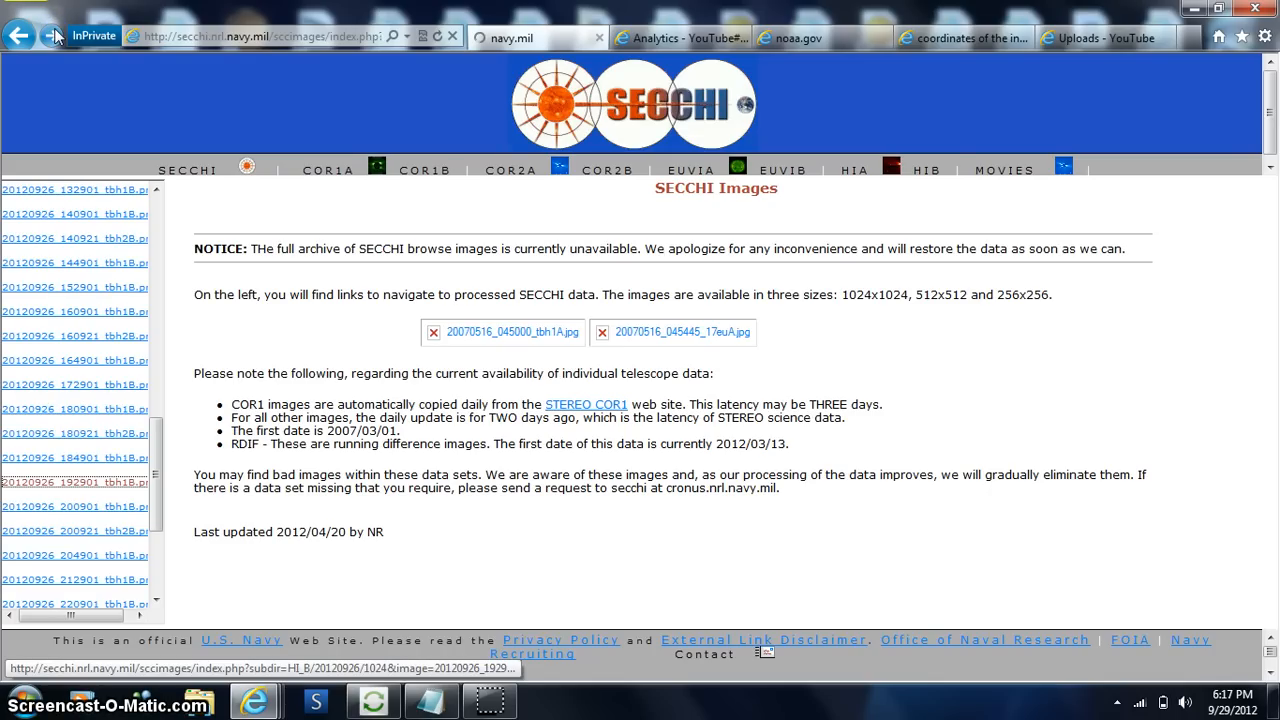
left_click(70, 482)
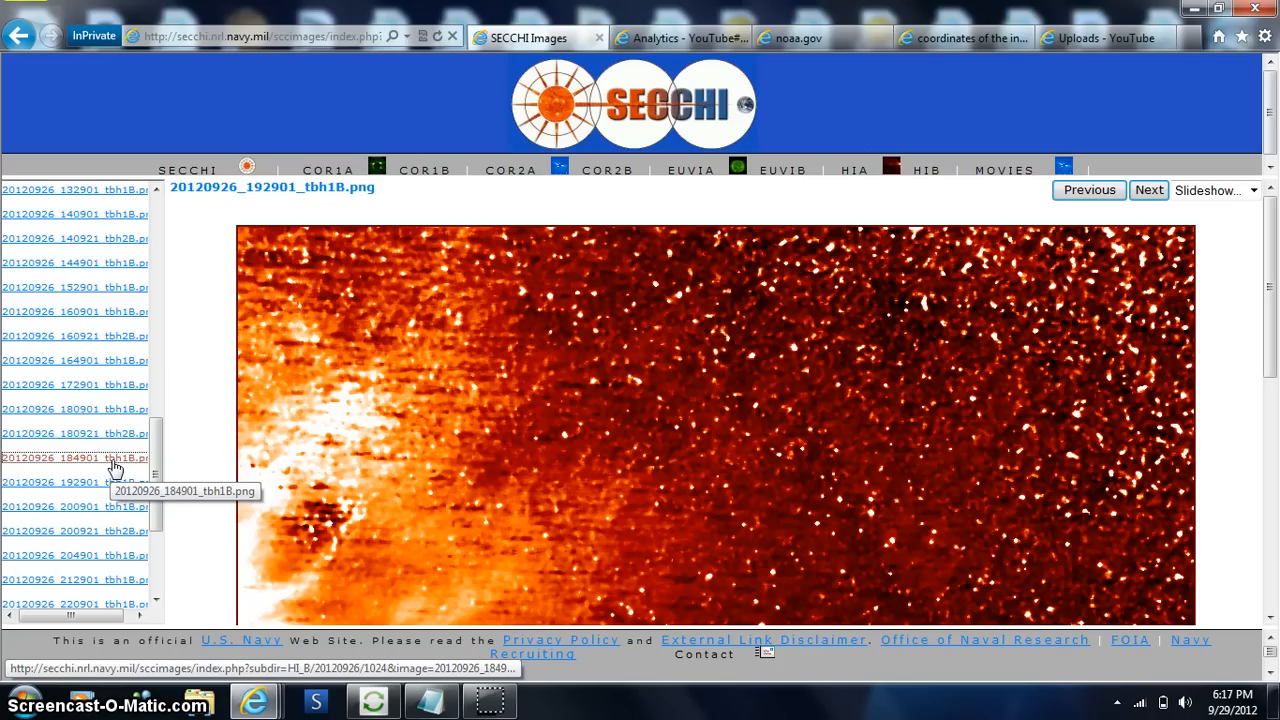
left_click(76, 458)
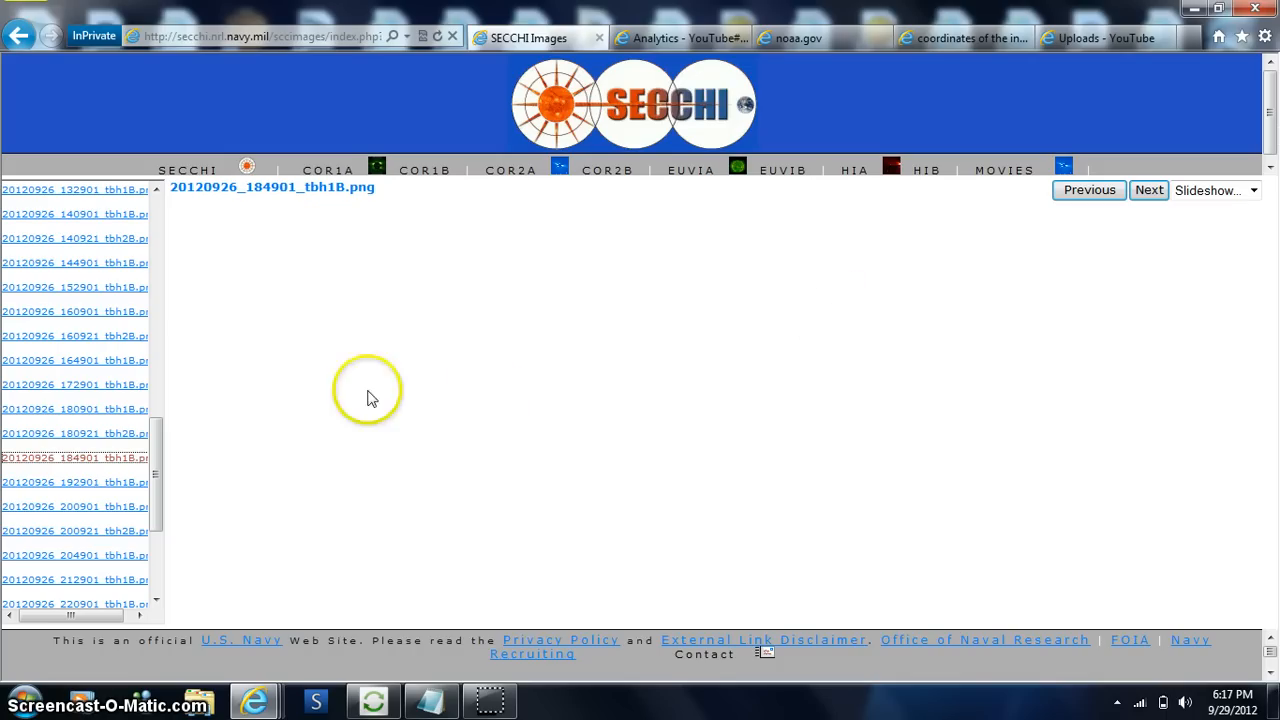
mouse_move(72, 466)
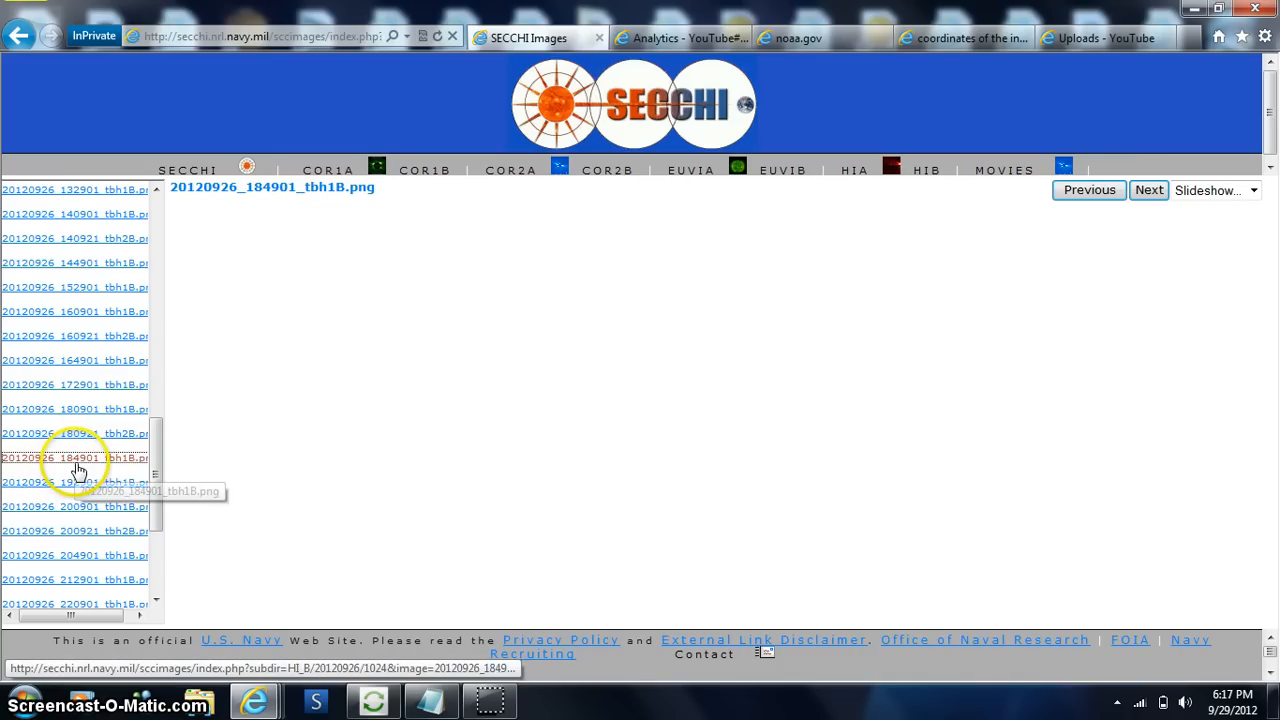
mouse_move(108, 476)
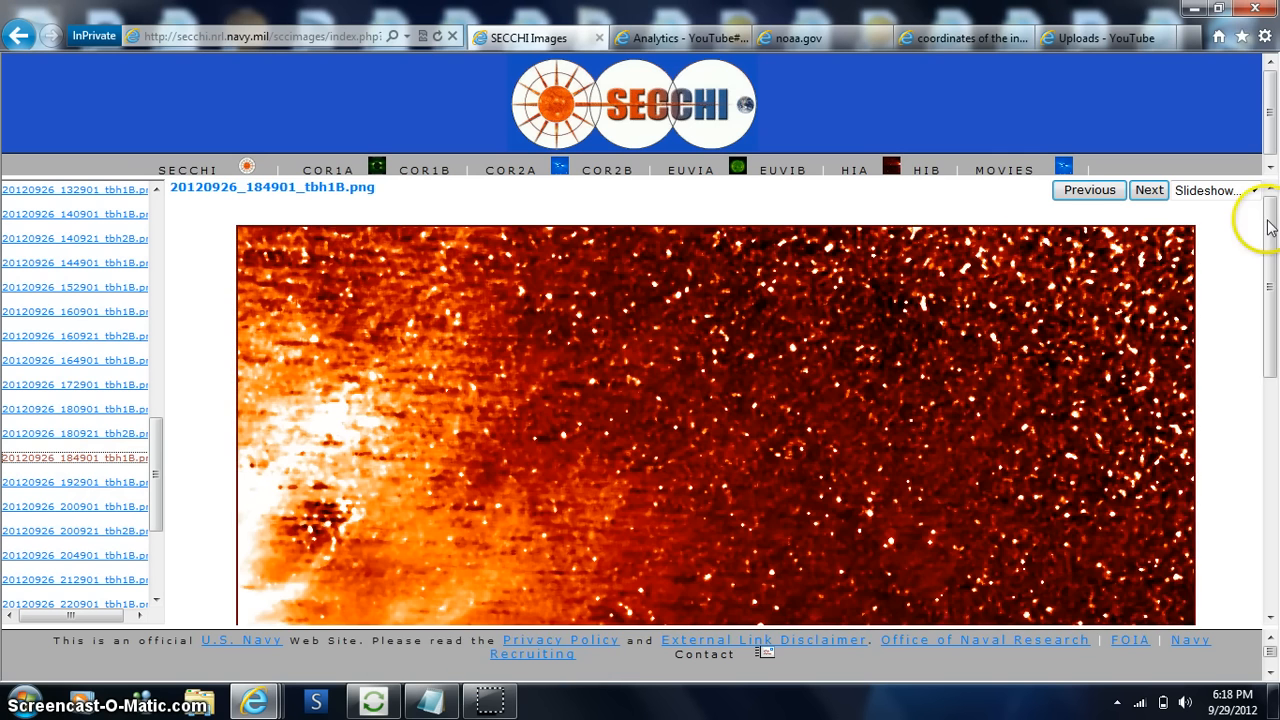
- Look over the 18:49 HI1-B frame, then bring up a later image from the list
scroll("down", 3)
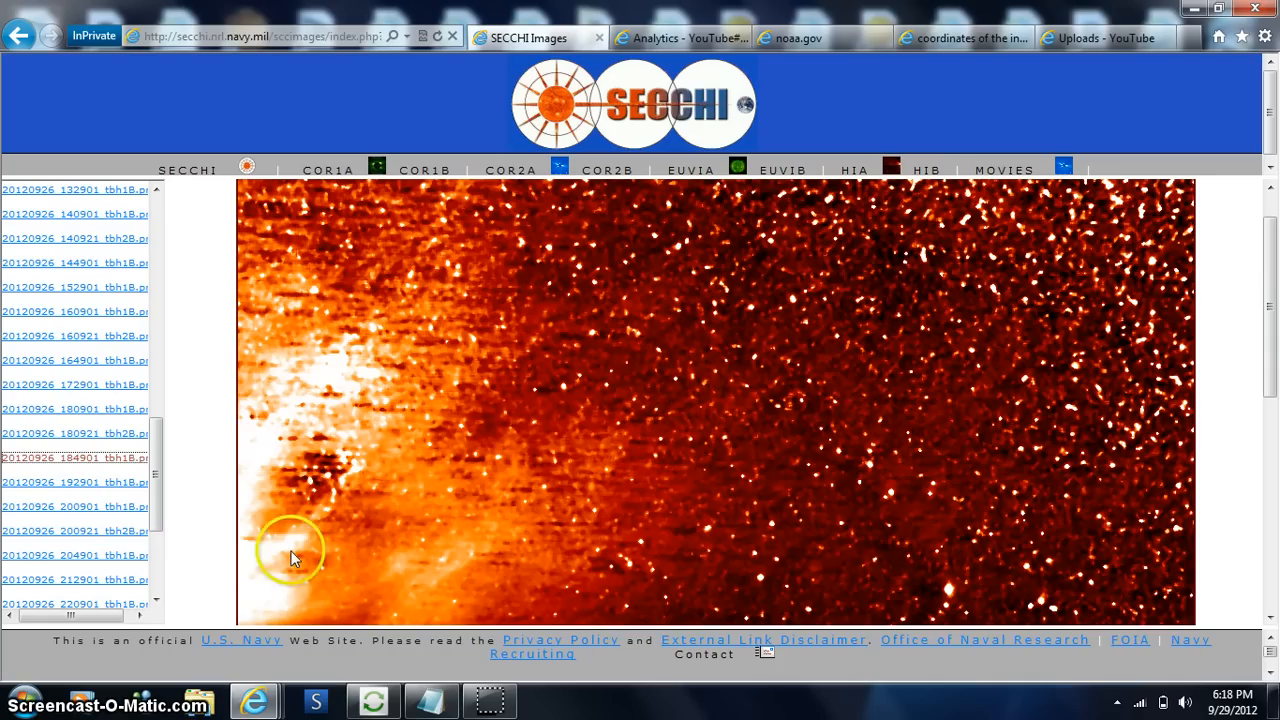
mouse_move(380, 444)
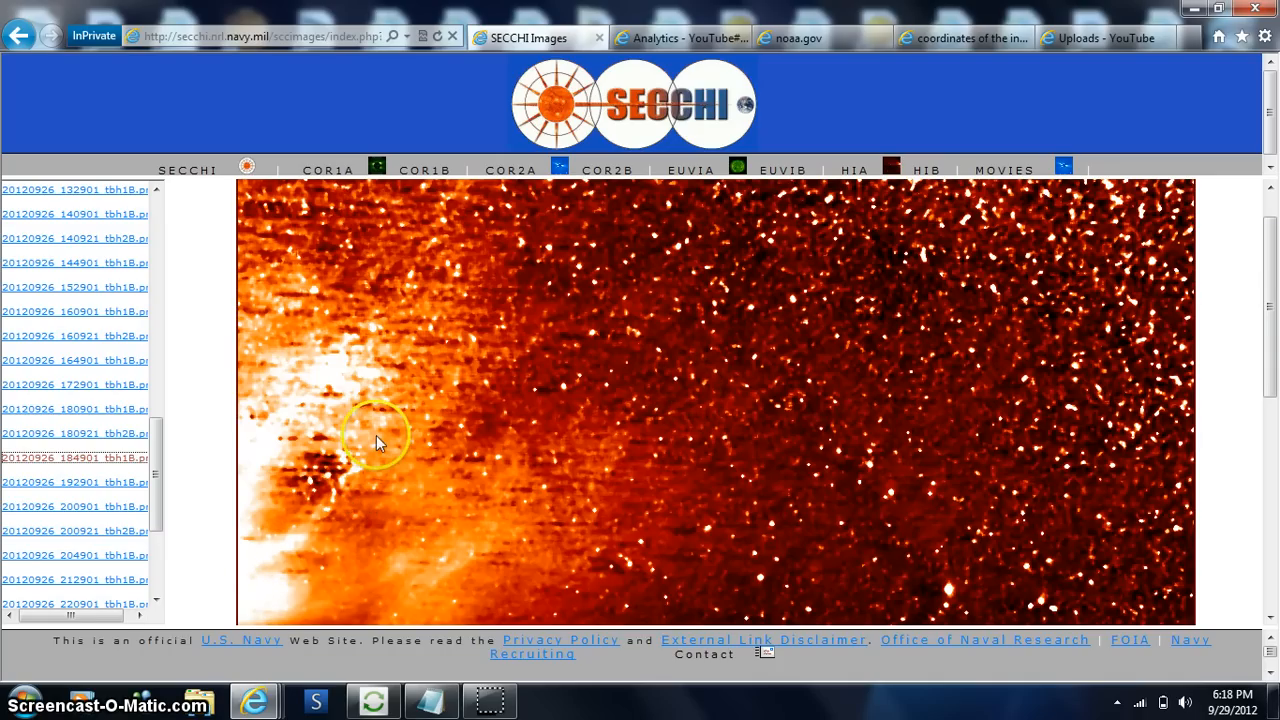
mouse_move(384, 188)
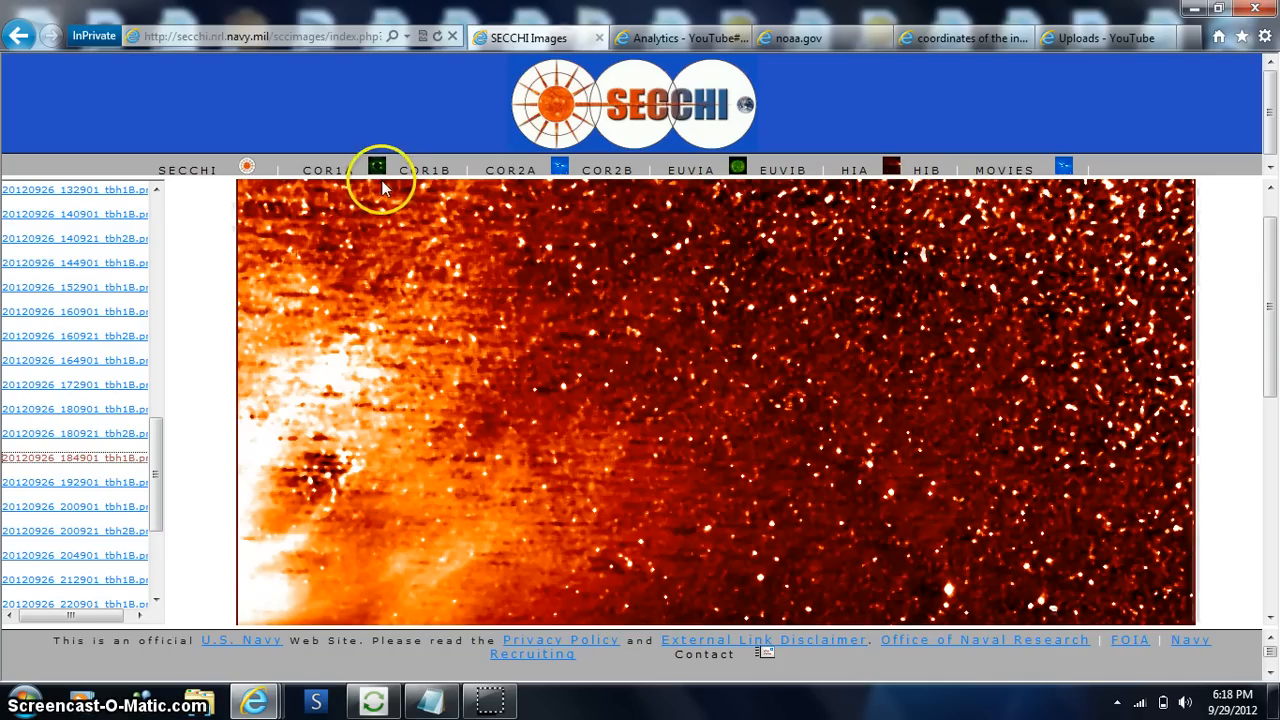
mouse_move(324, 510)
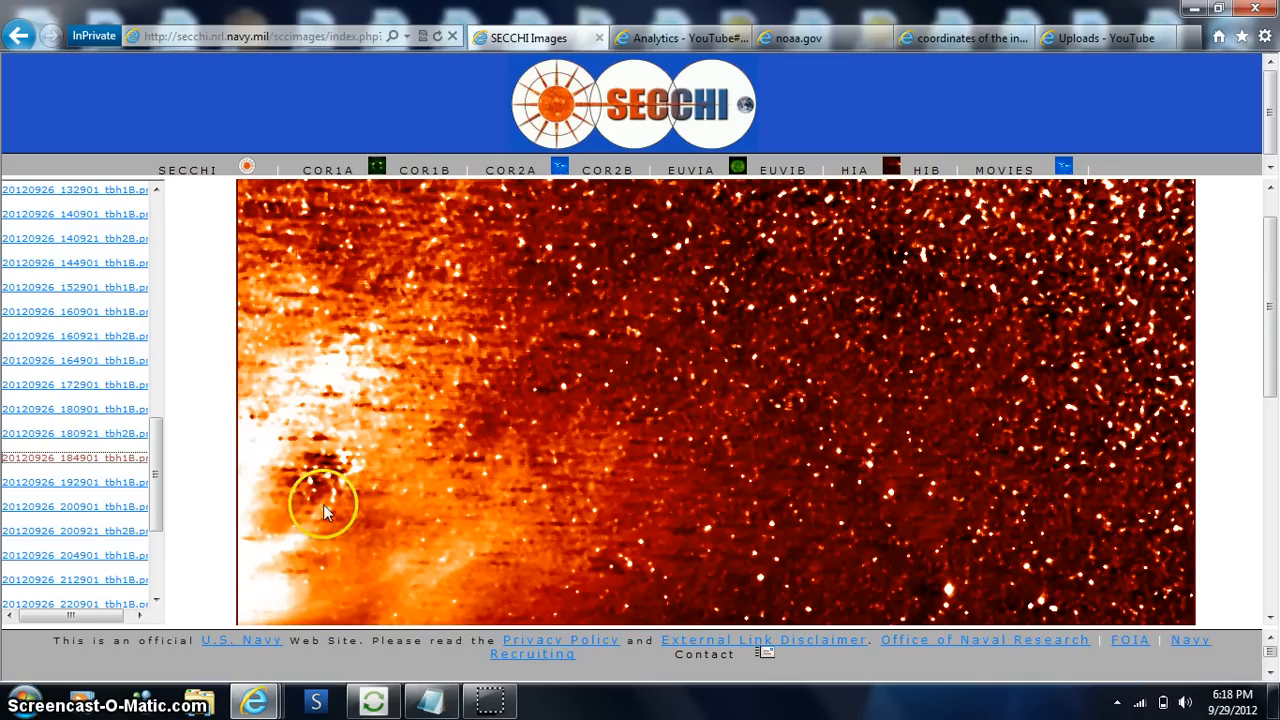
mouse_move(384, 398)
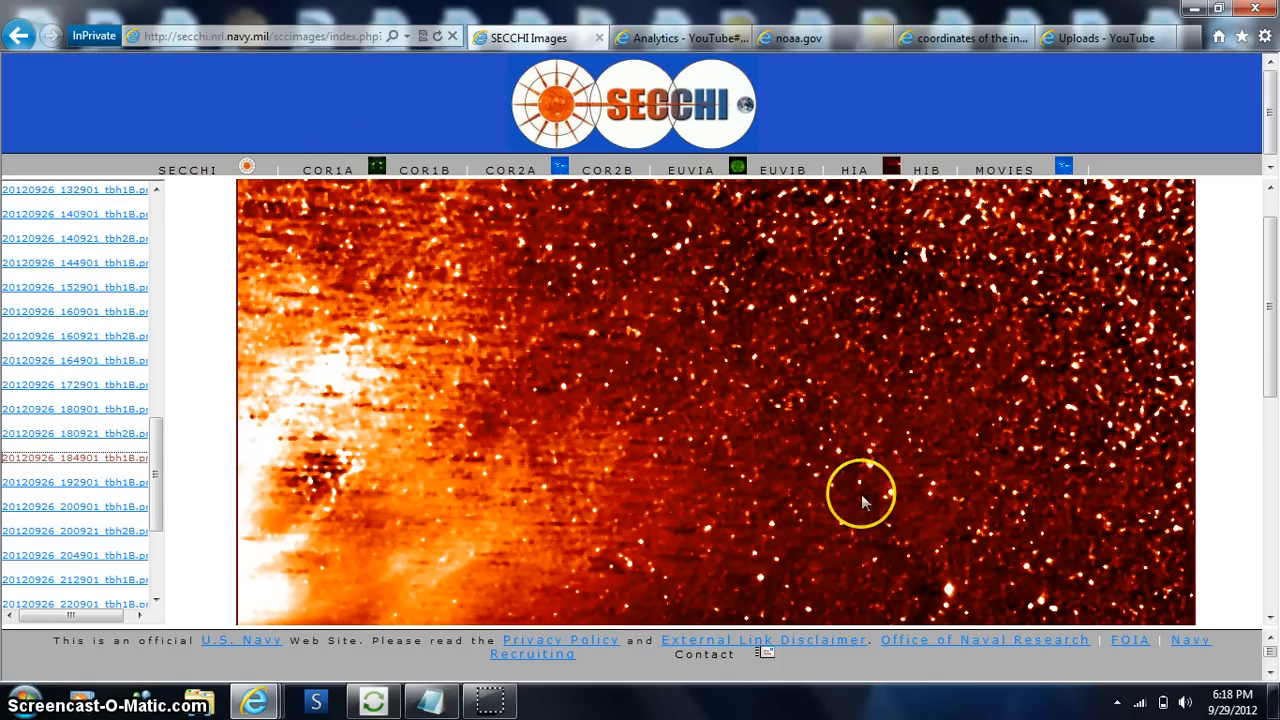
mouse_move(470, 654)
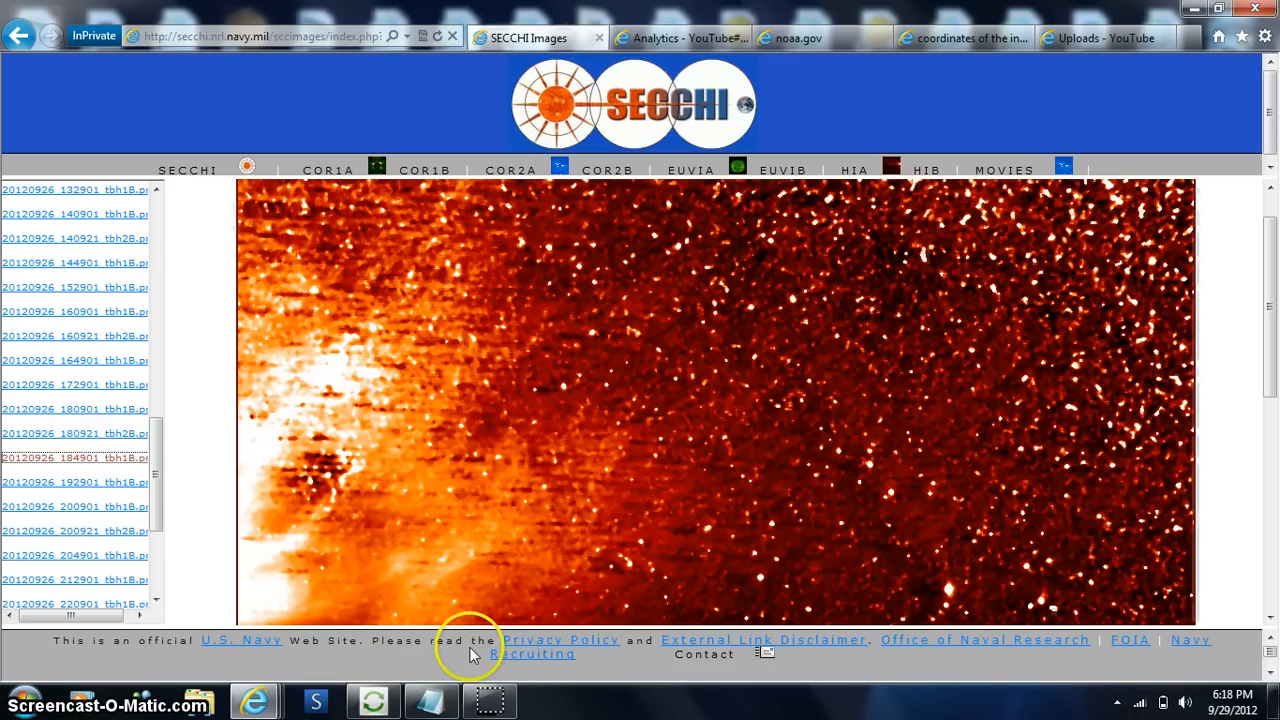
mouse_move(426, 660)
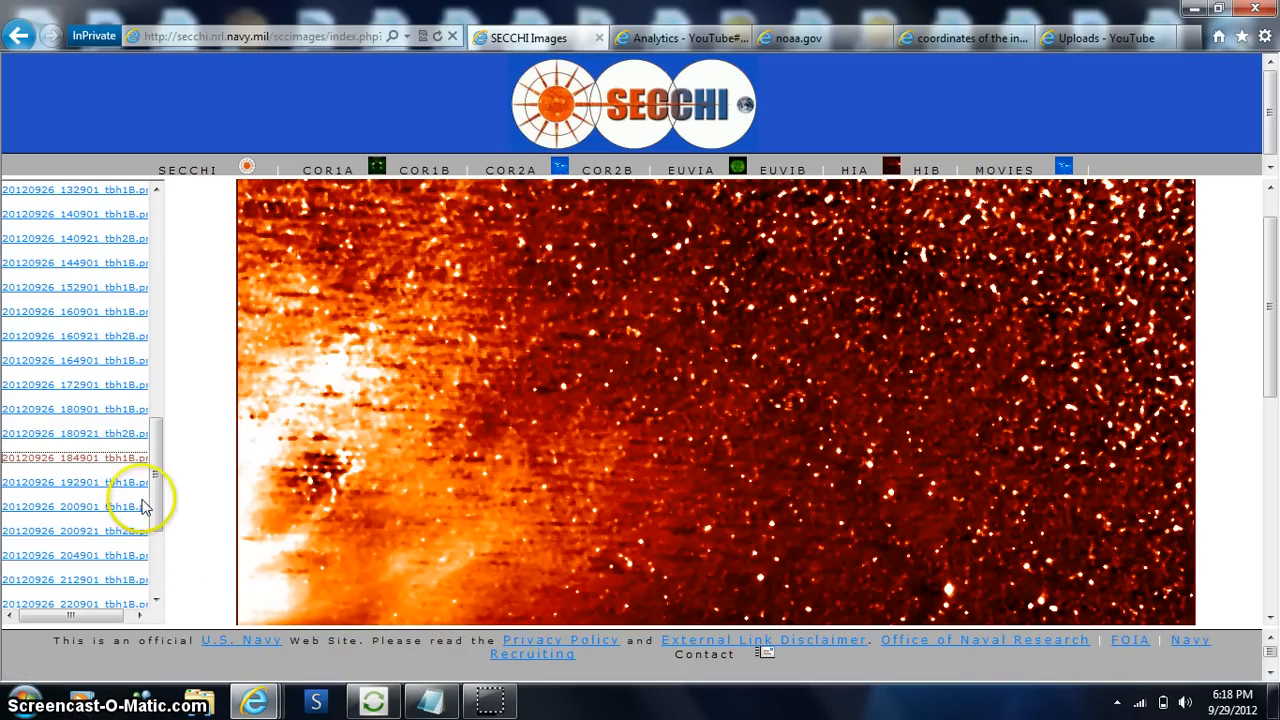
mouse_move(90, 432)
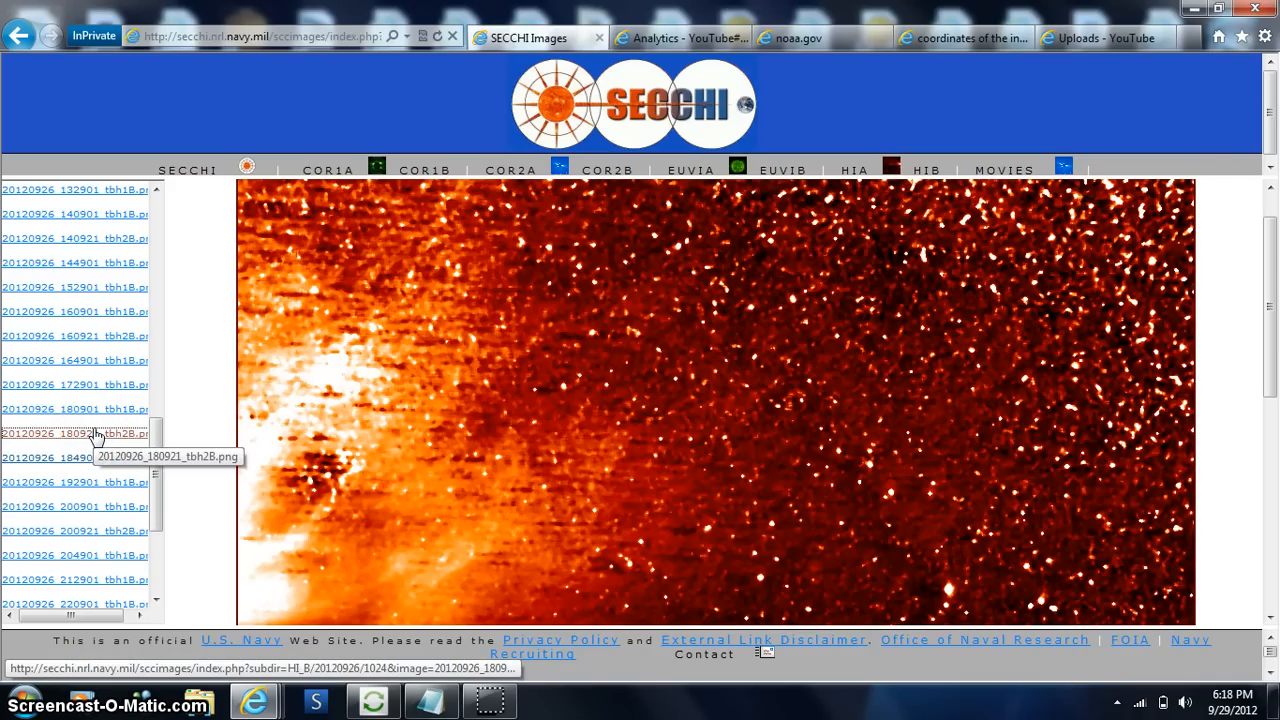
left_click(64, 434)
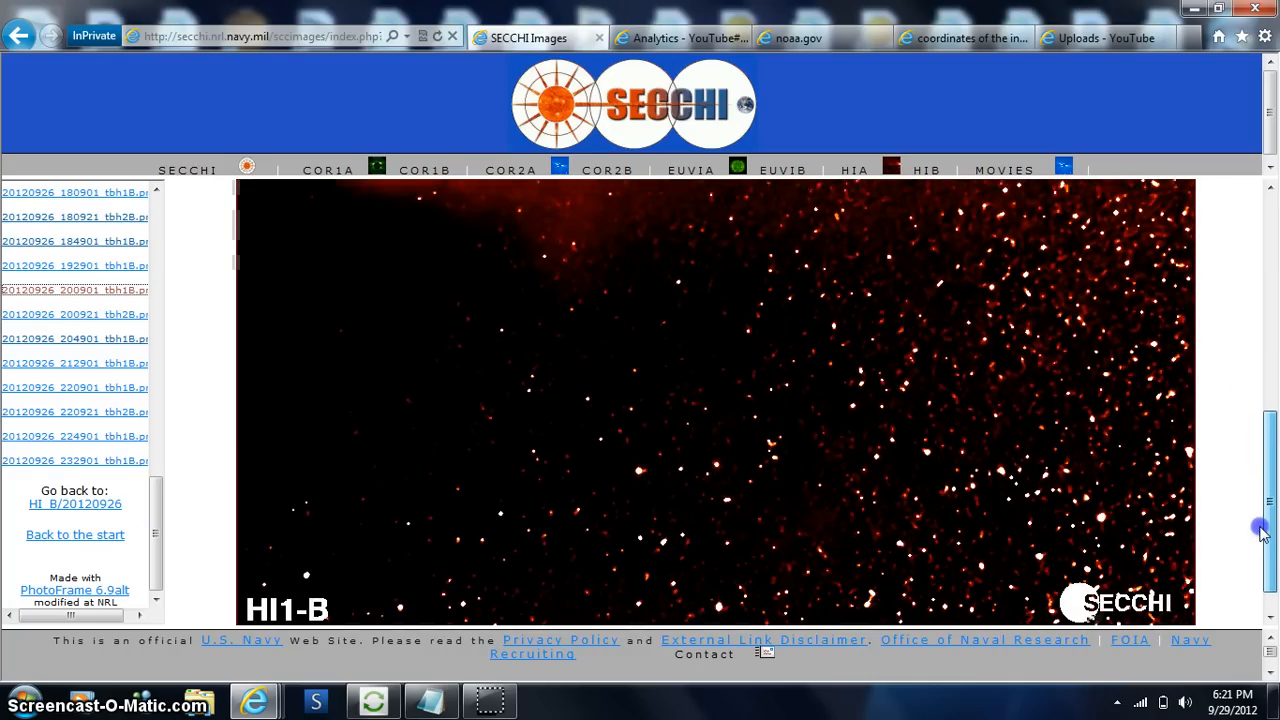
- Step through later HI1-B frames and bring up the 23:29 image of 26 September 2012
scroll("down", 3)
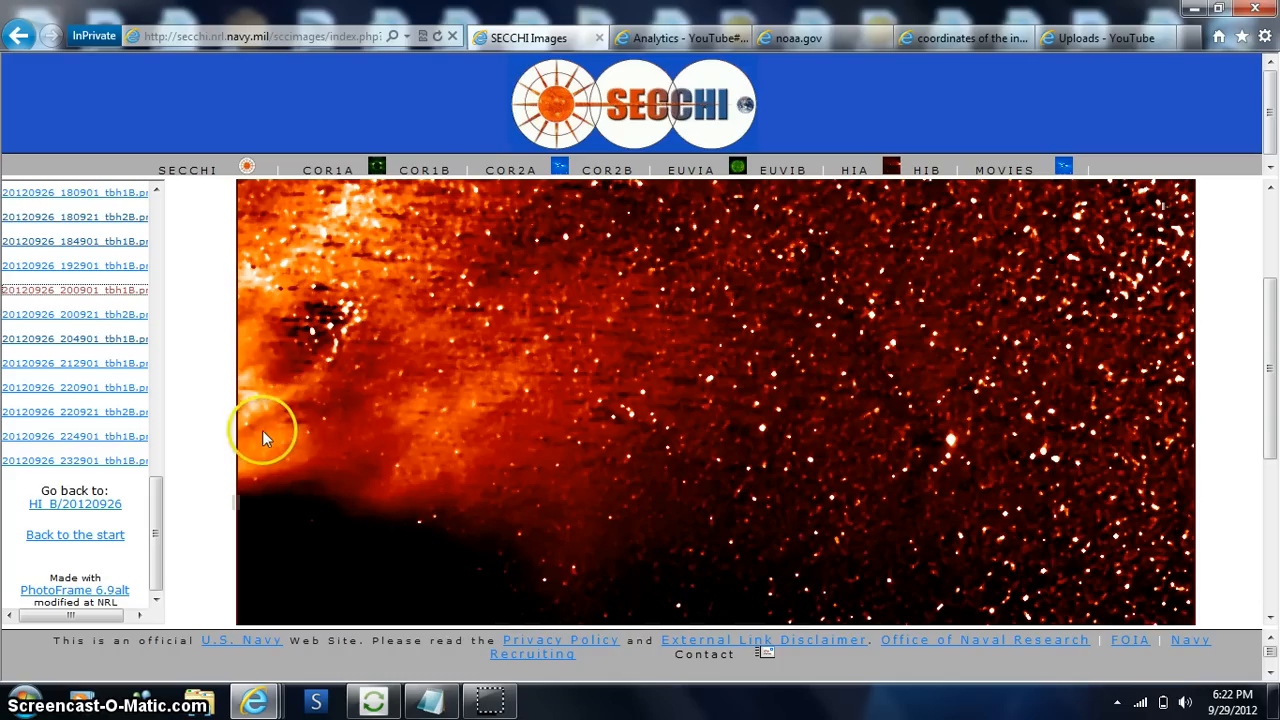
mouse_move(384, 210)
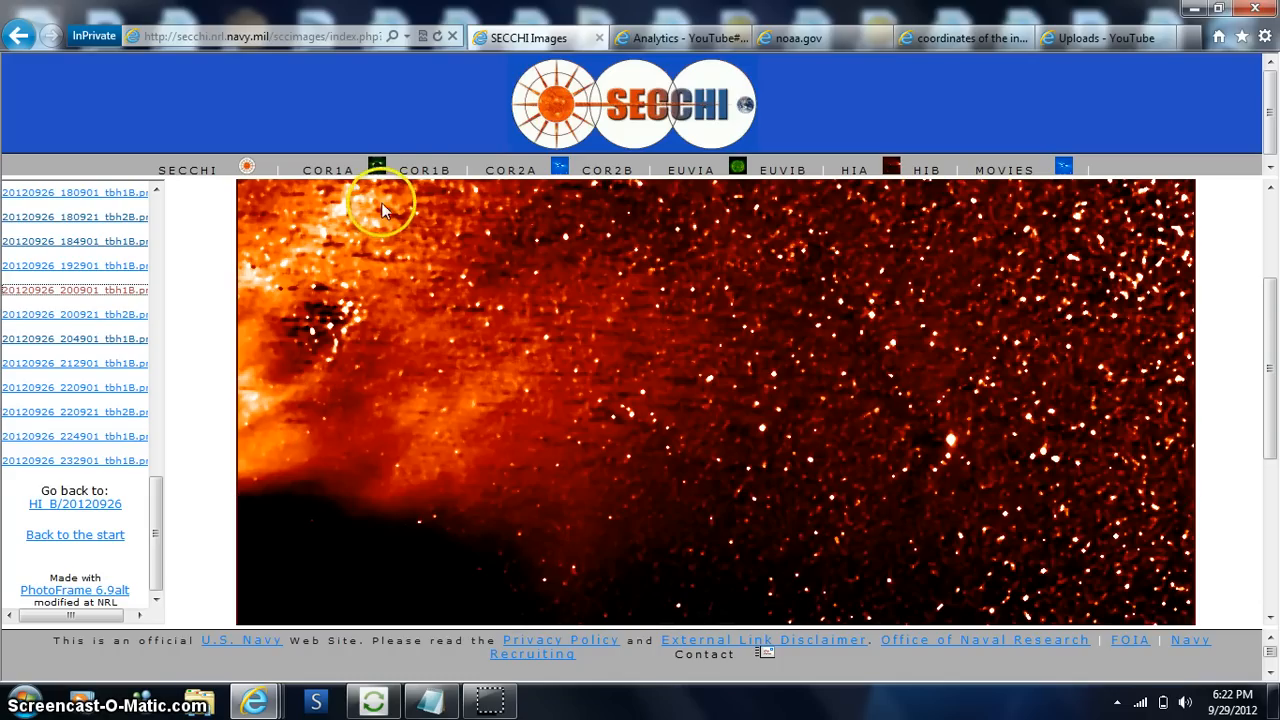
mouse_move(1268, 440)
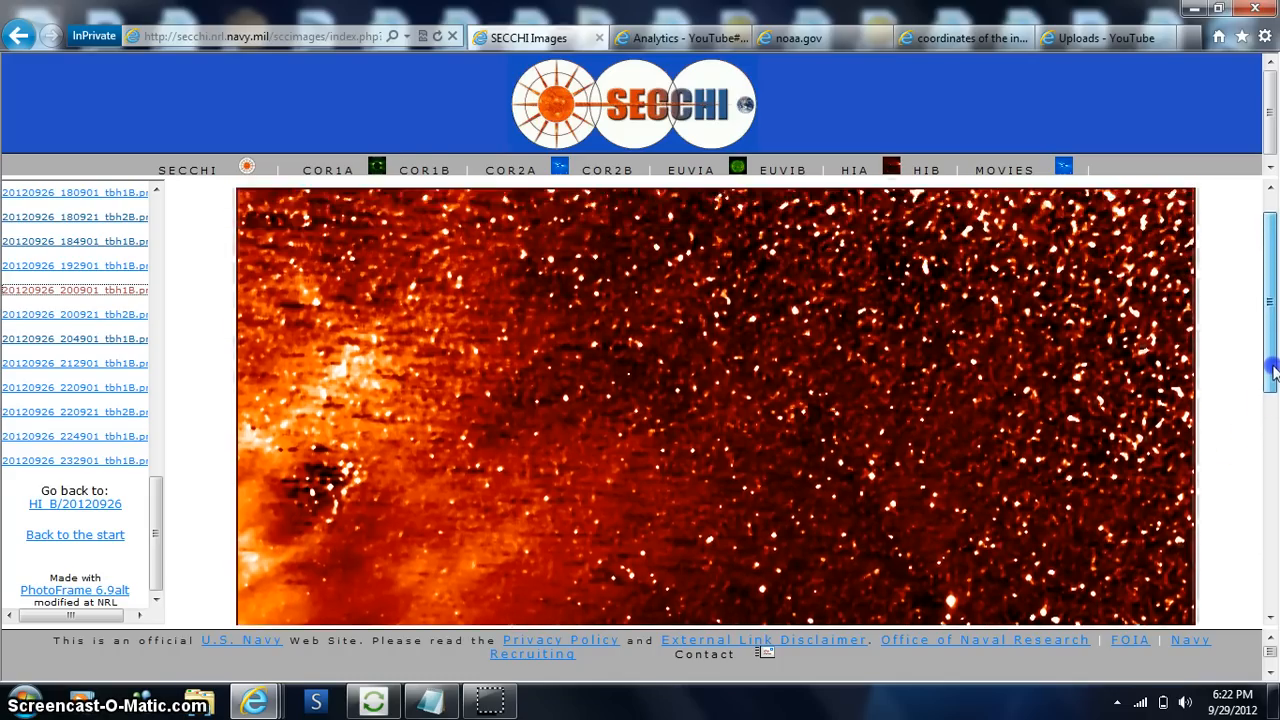
left_click(76, 460)
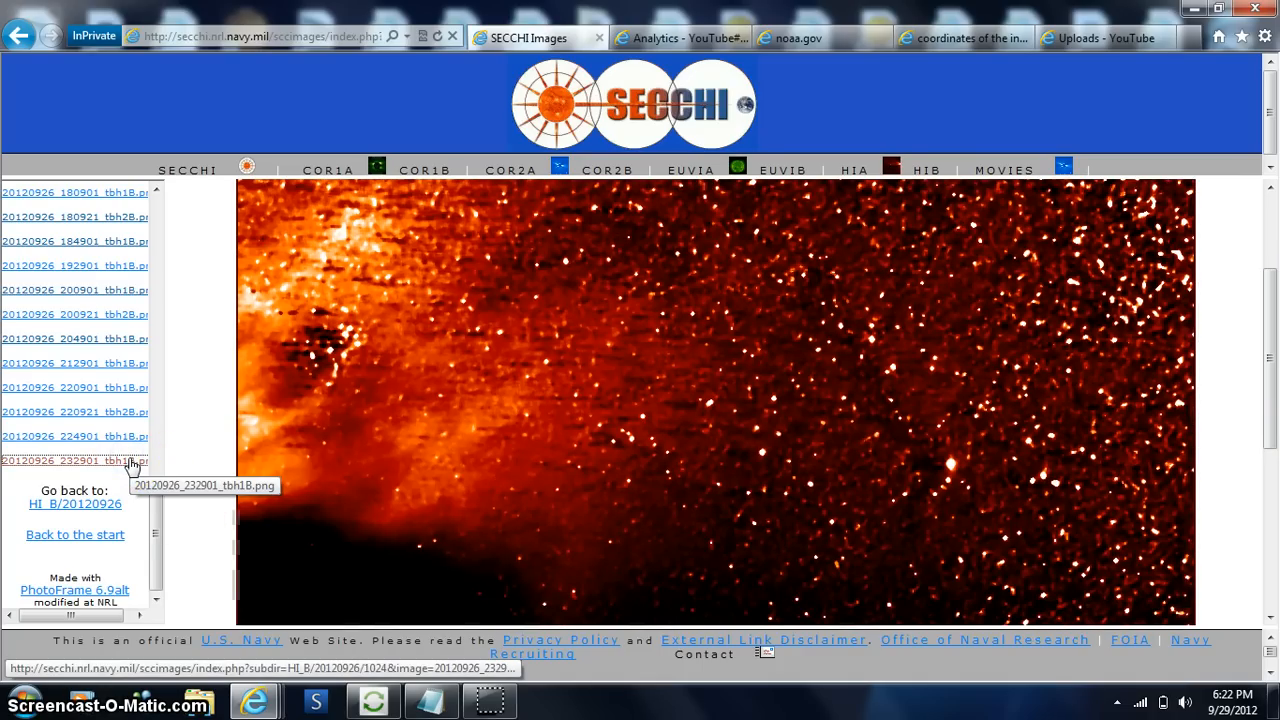
left_click(70, 460)
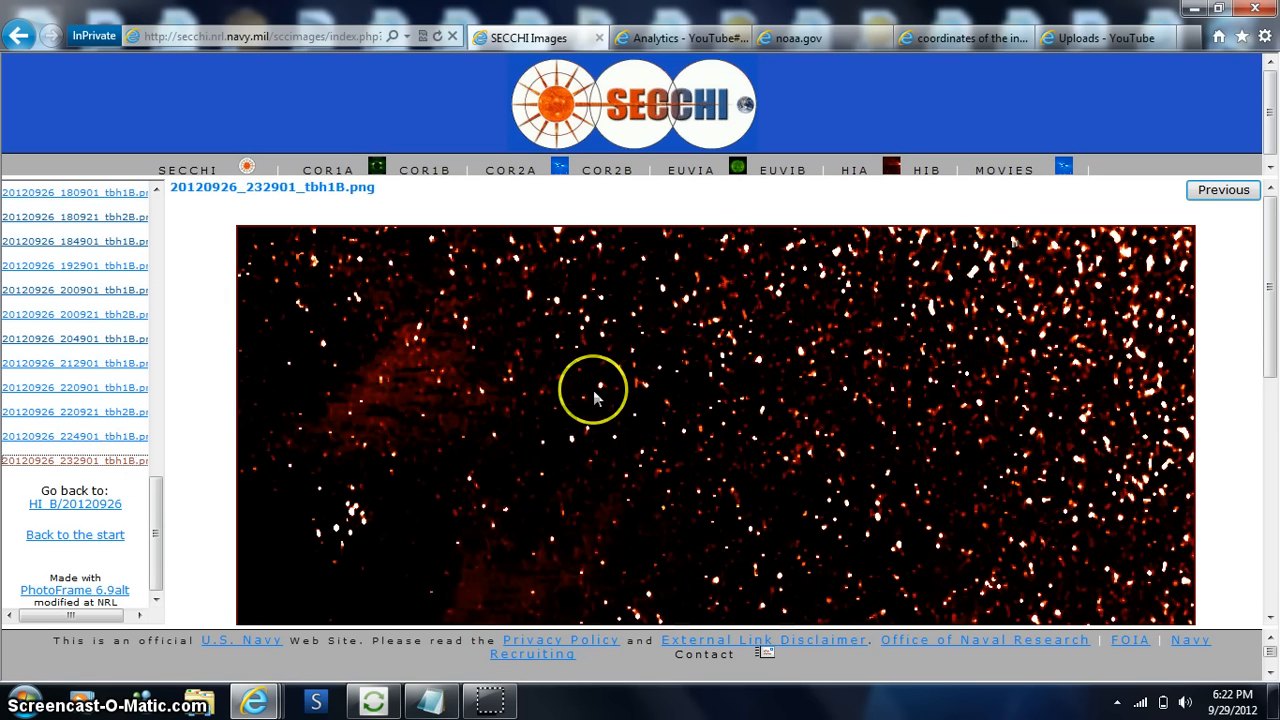
- Examine the 23:29 HI1-B frame, then bring up the 22:49 image from the same day
scroll("down", 3)
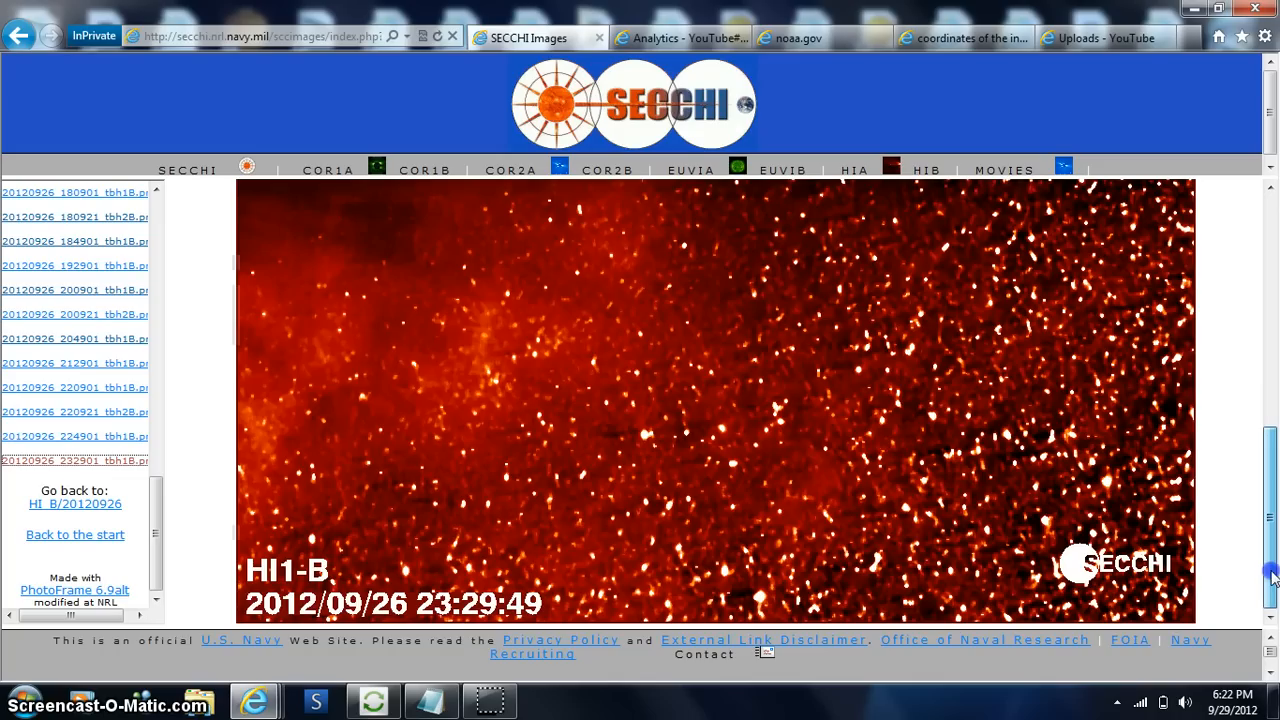
left_click_drag(1270, 580, 1266, 396)
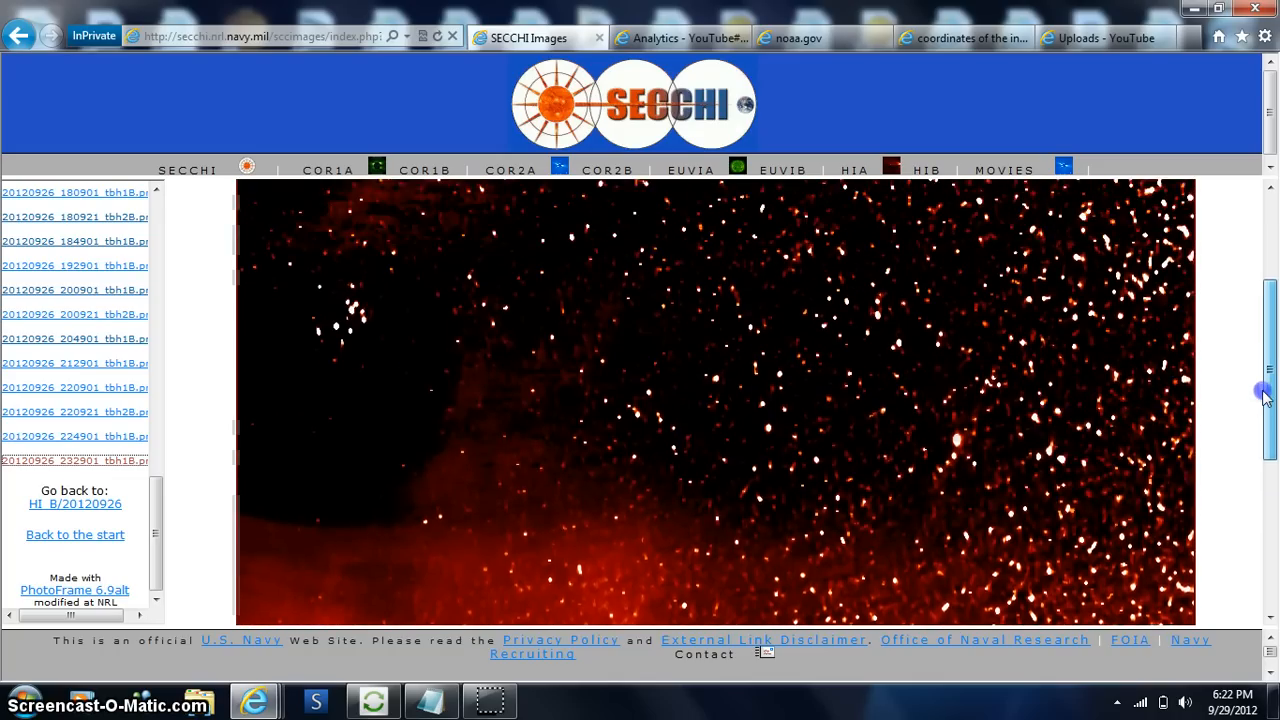
left_click(74, 460)
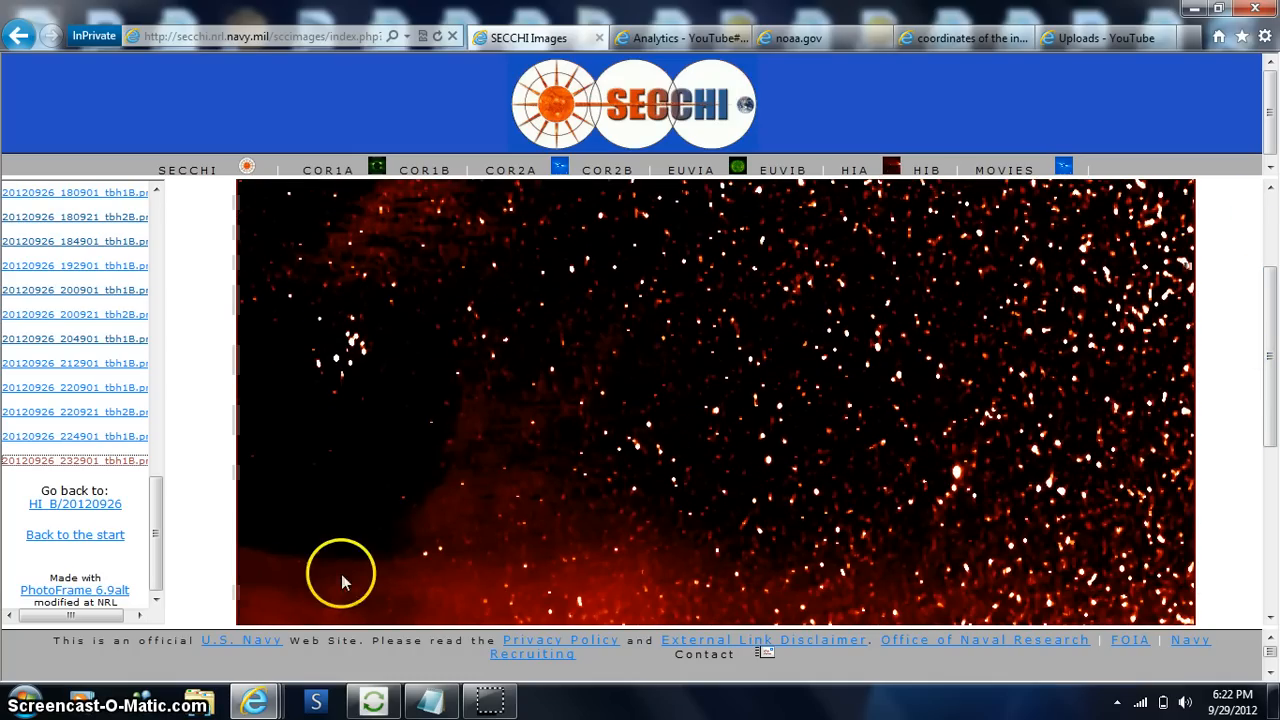
mouse_move(484, 452)
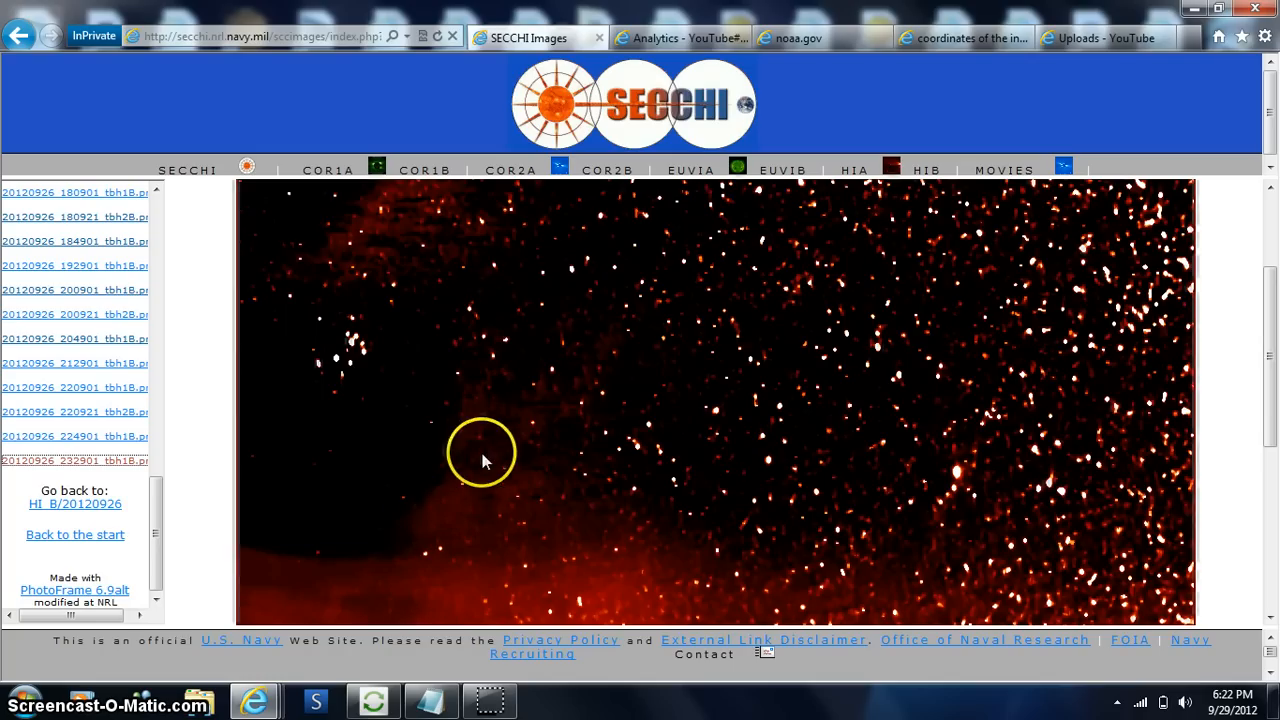
mouse_move(588, 424)
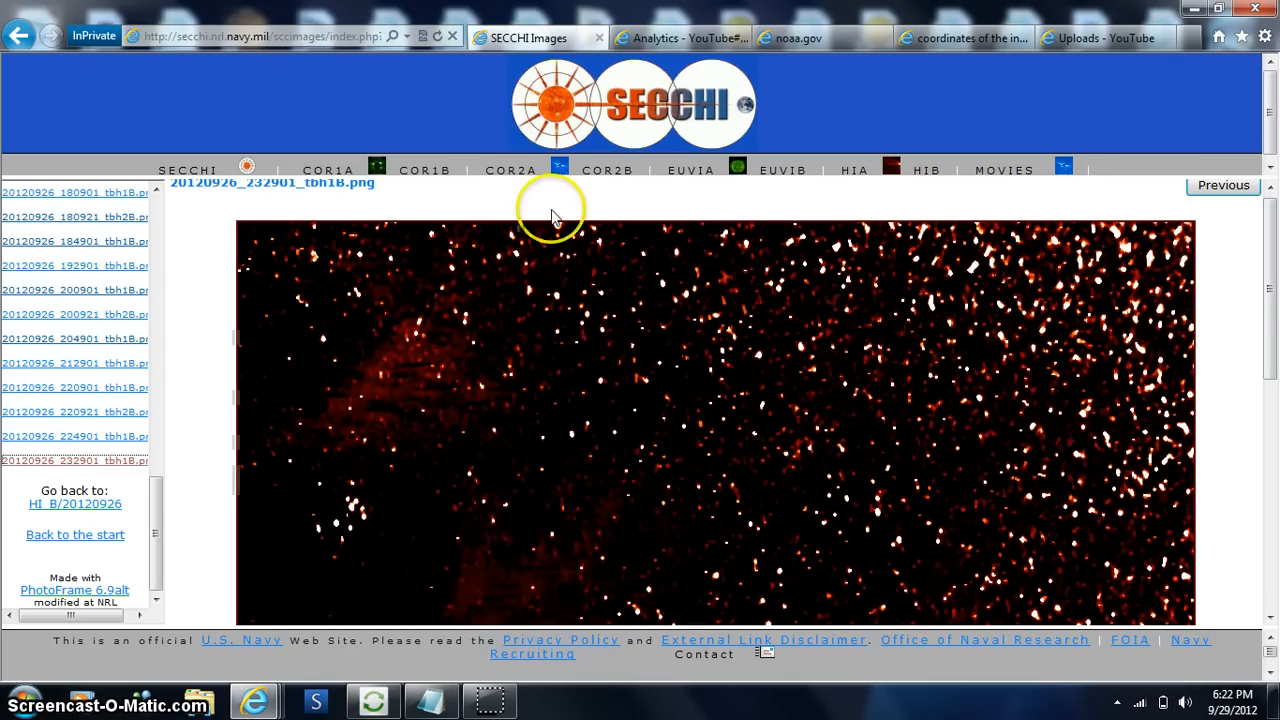
mouse_move(1270, 300)
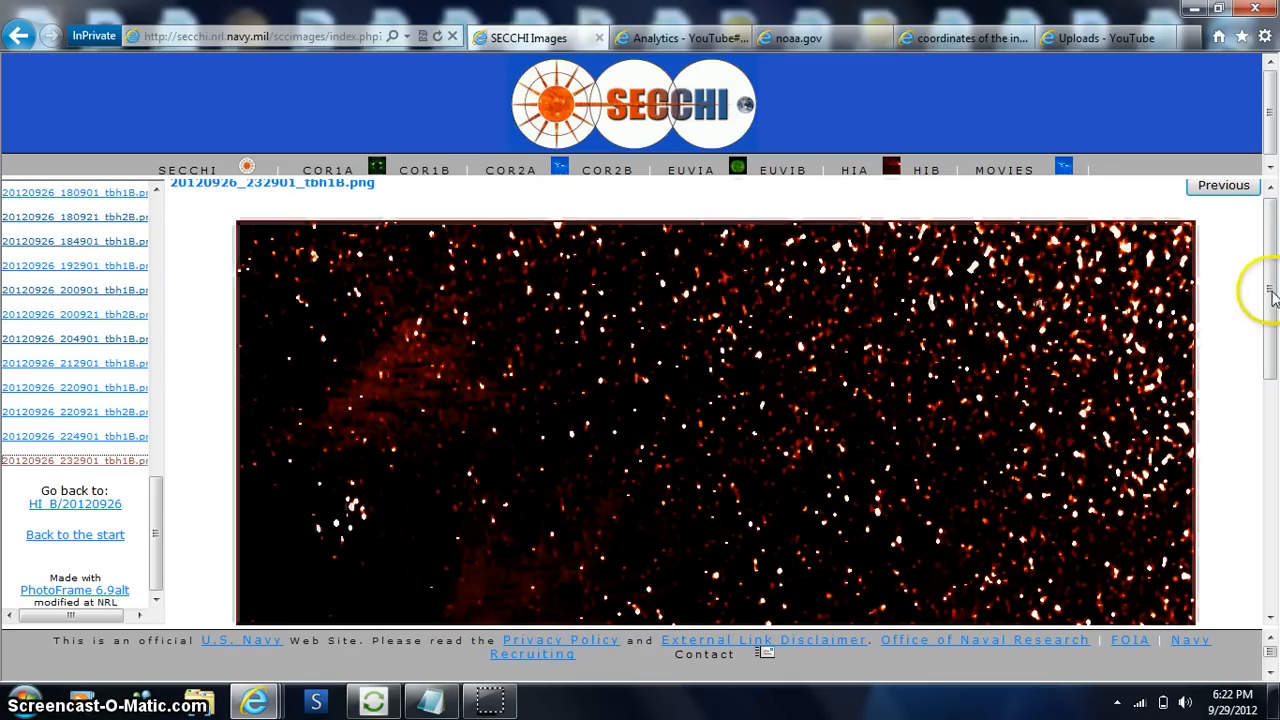
scroll("down", 3)
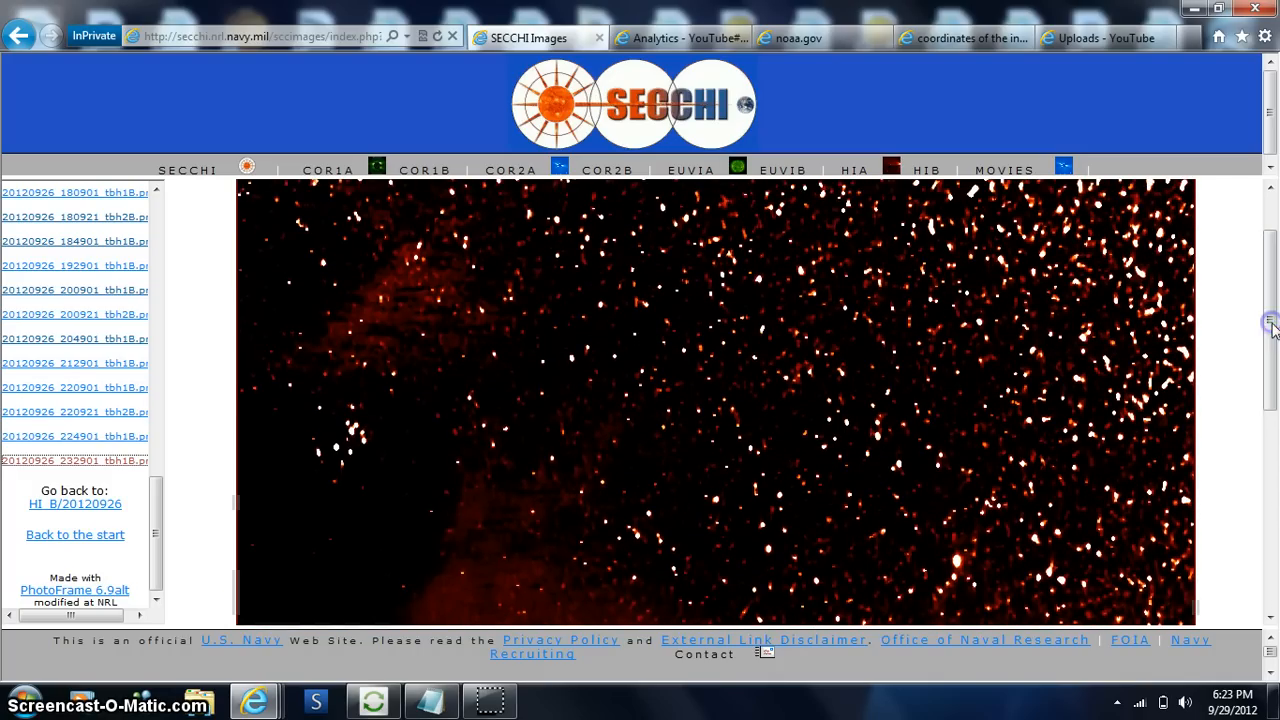
mouse_move(116, 440)
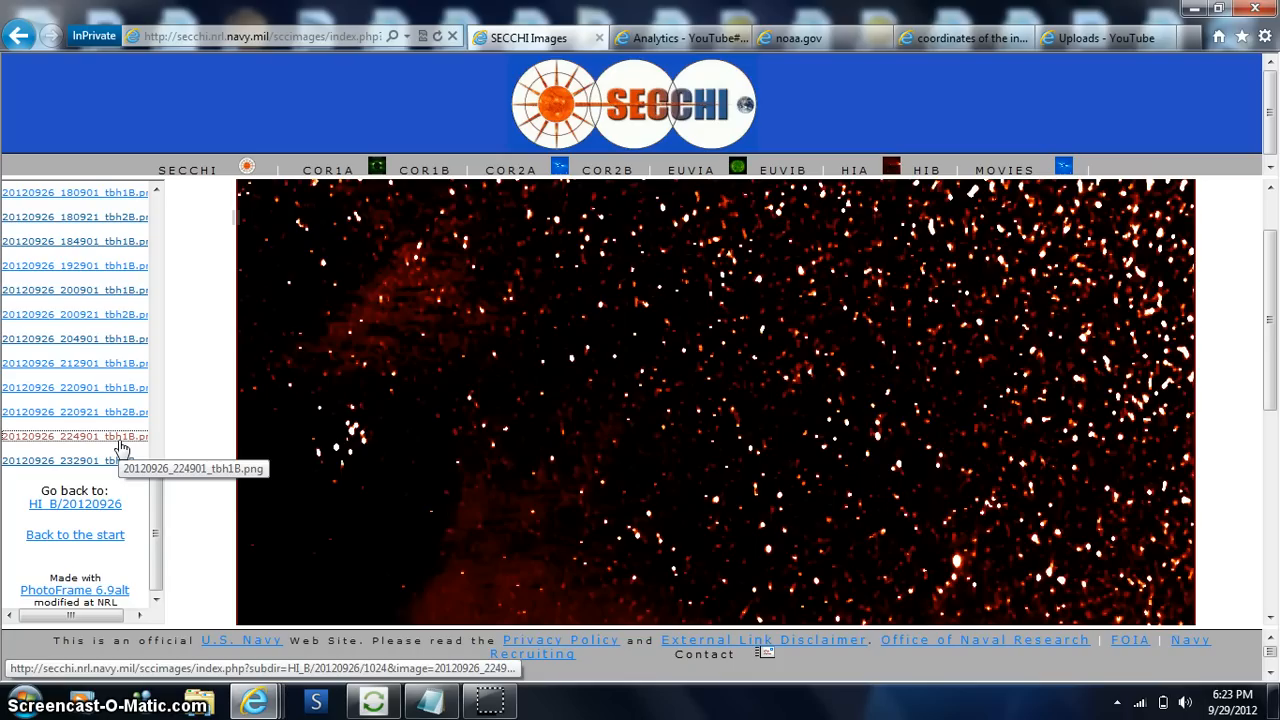
left_click(70, 436)
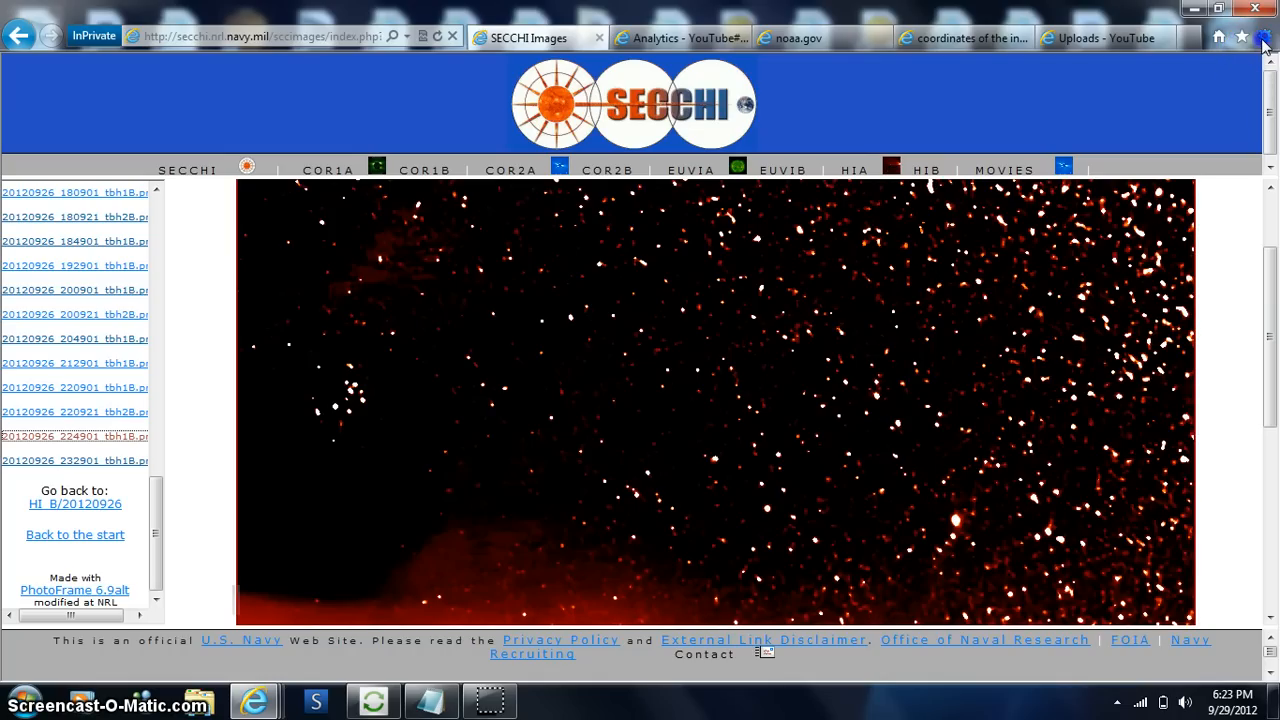
- Change the browser's page zoom setting for the SECCHI image page
left_click(1256, 36)
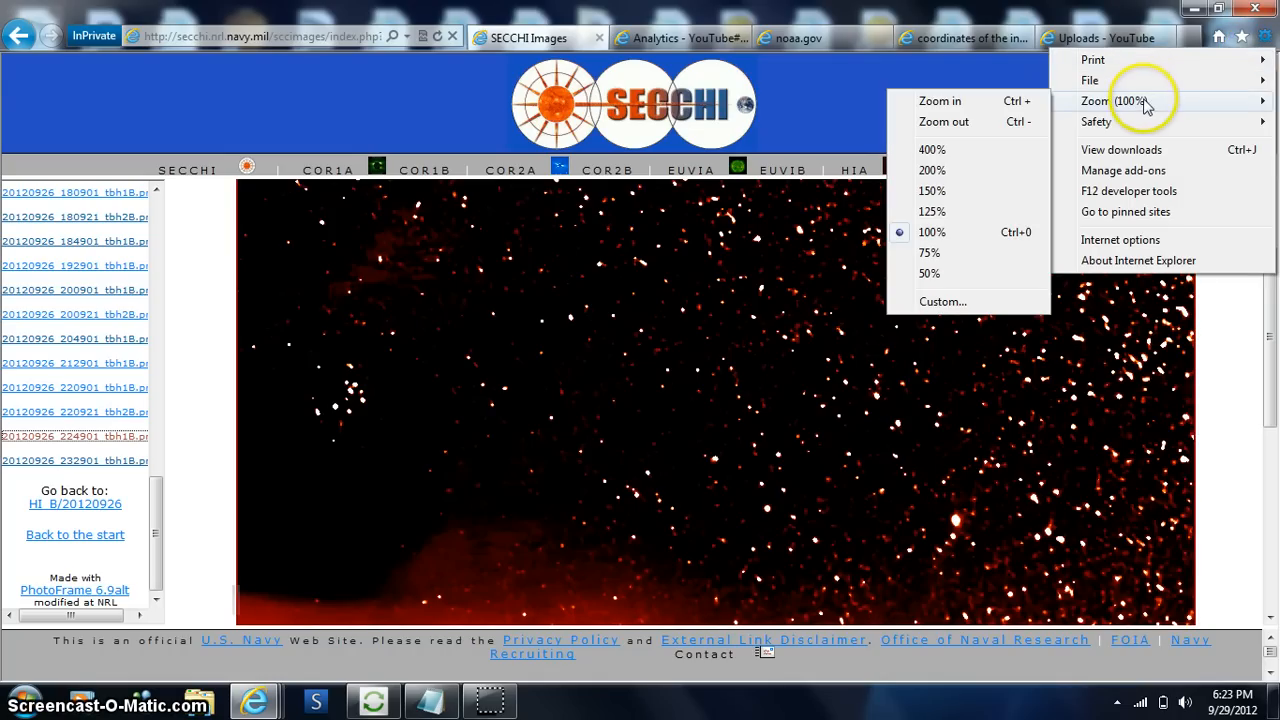
mouse_move(930, 252)
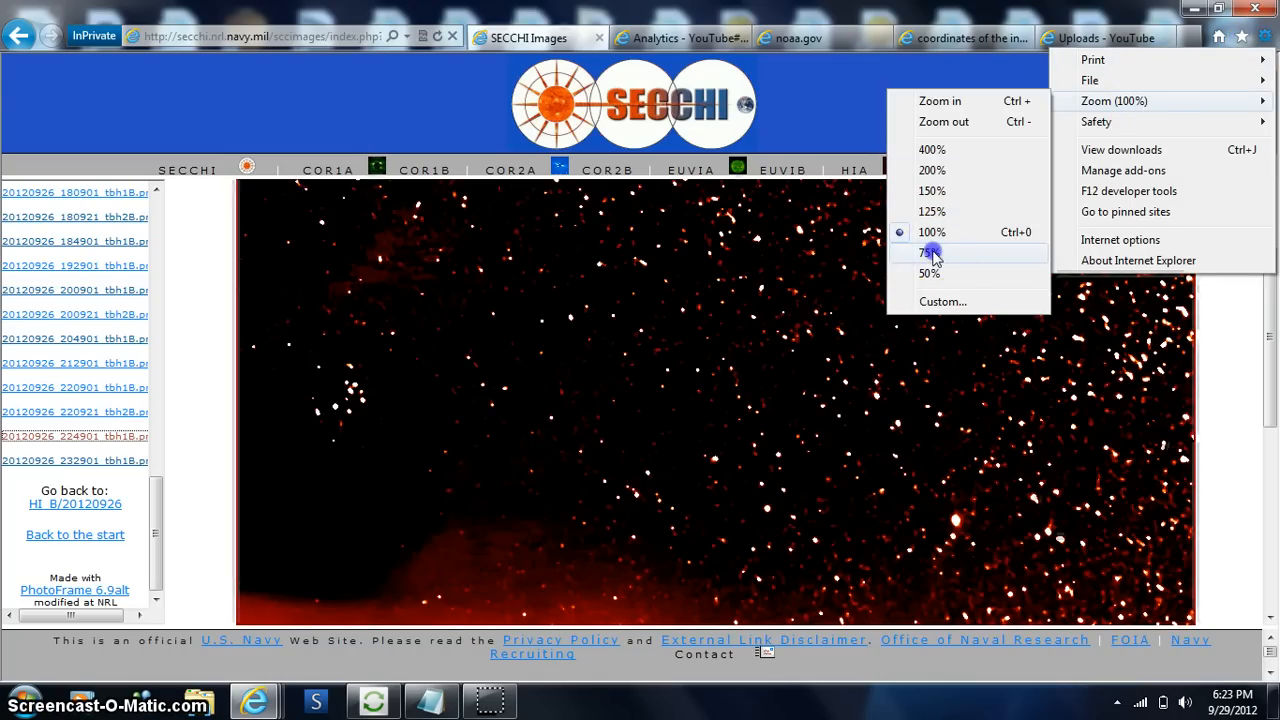
left_click(928, 252)
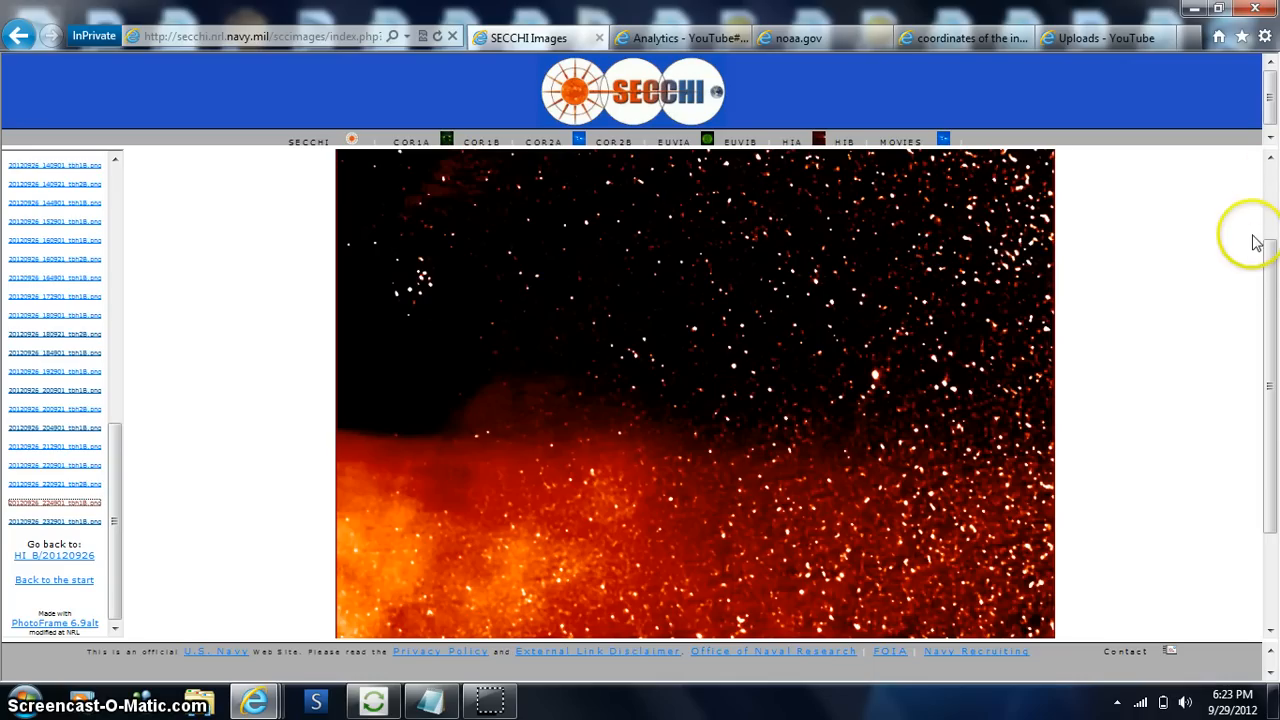
scroll("down", 3)
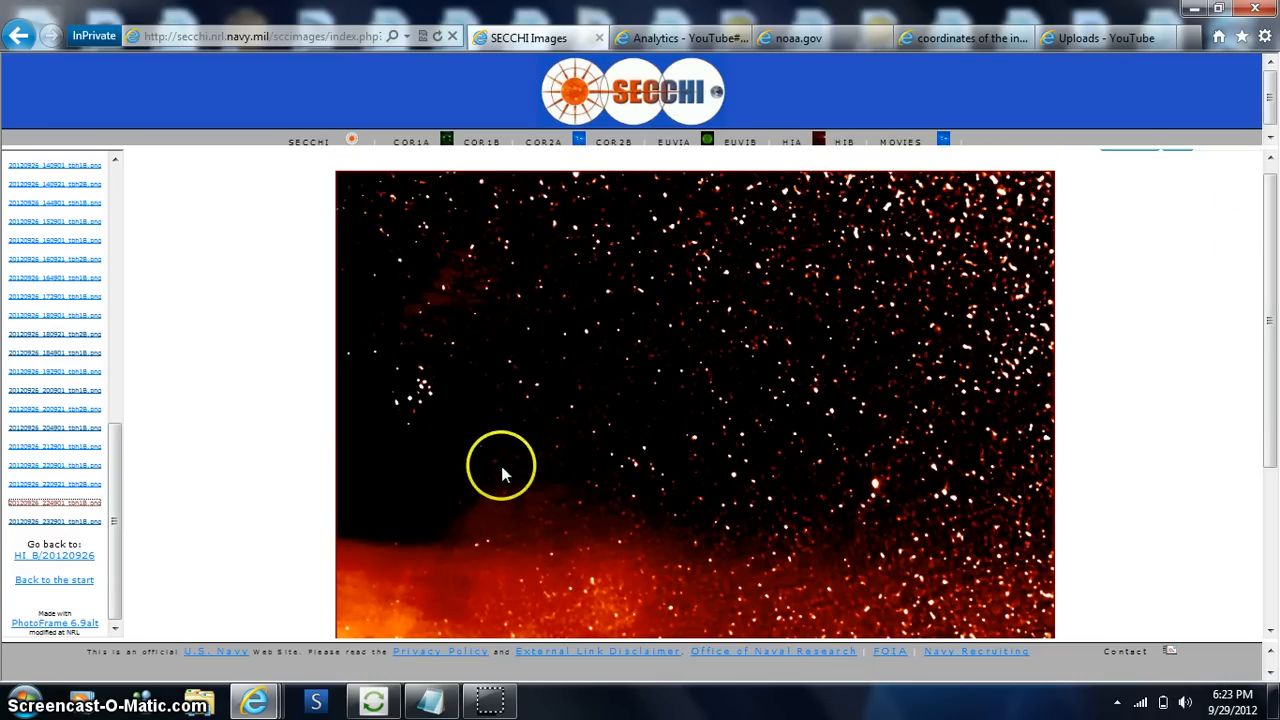
mouse_move(352, 350)
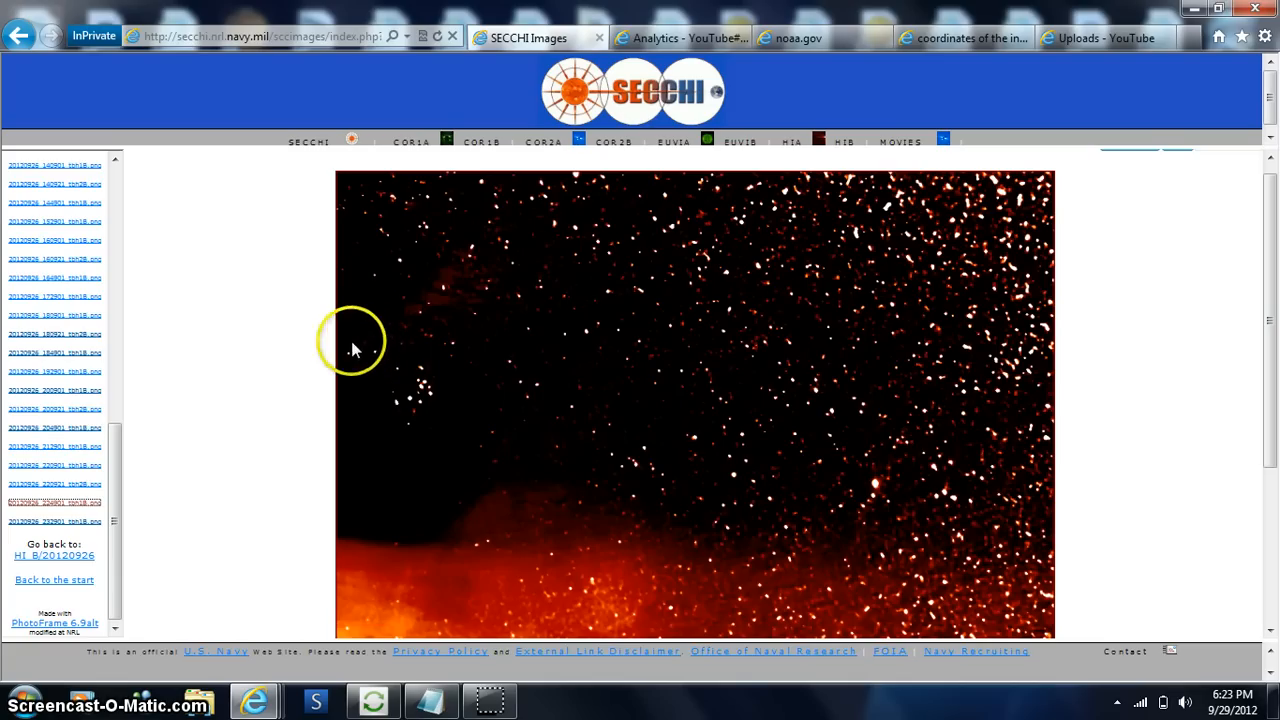
mouse_move(478, 188)
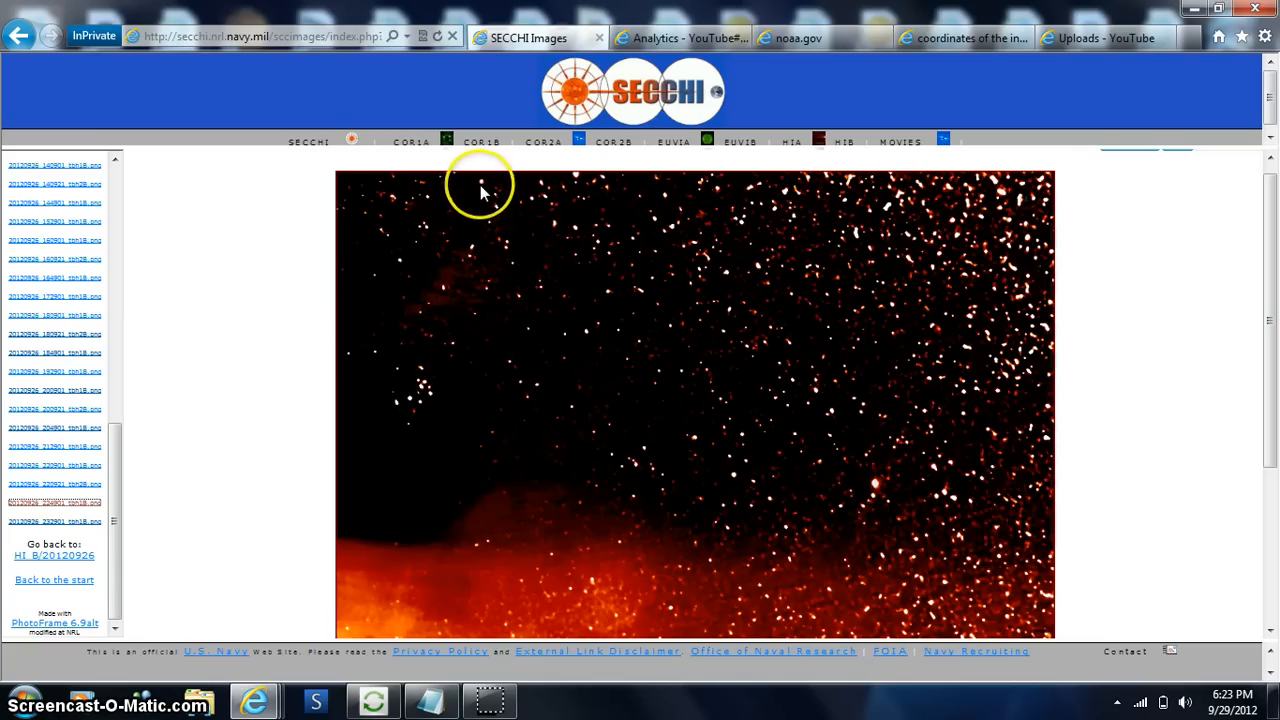
mouse_move(492, 392)
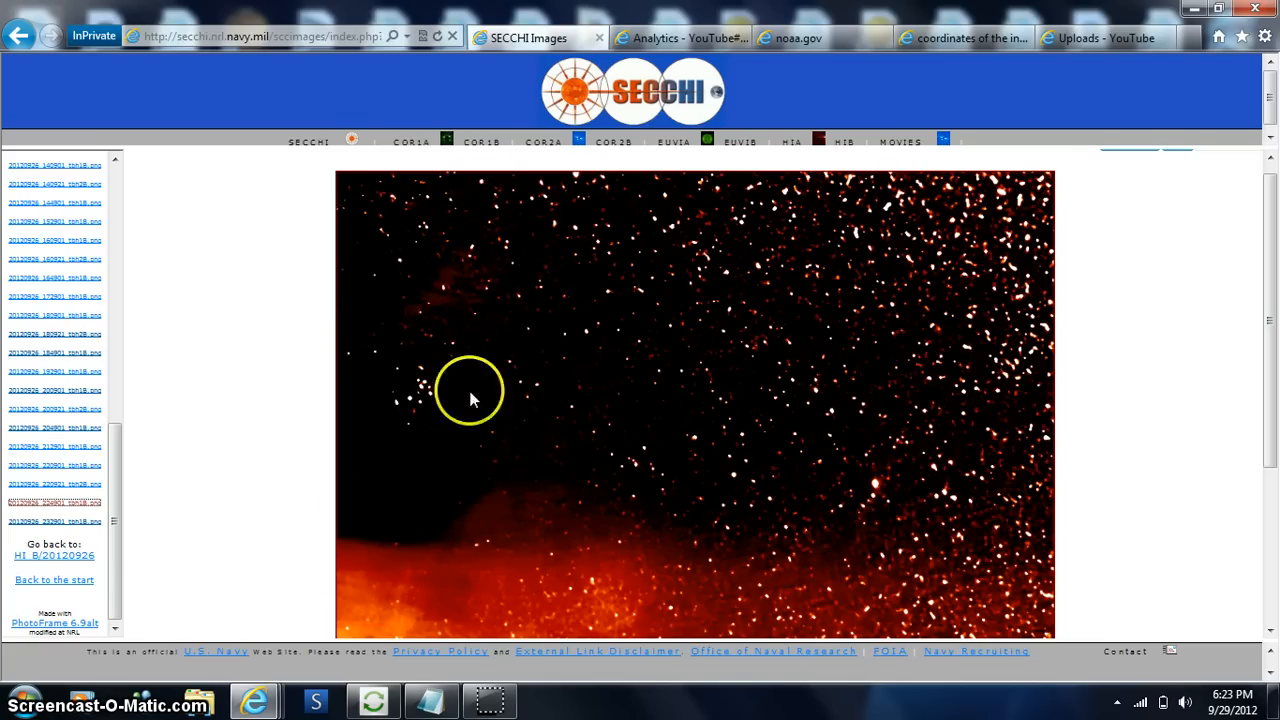
mouse_move(1144, 356)
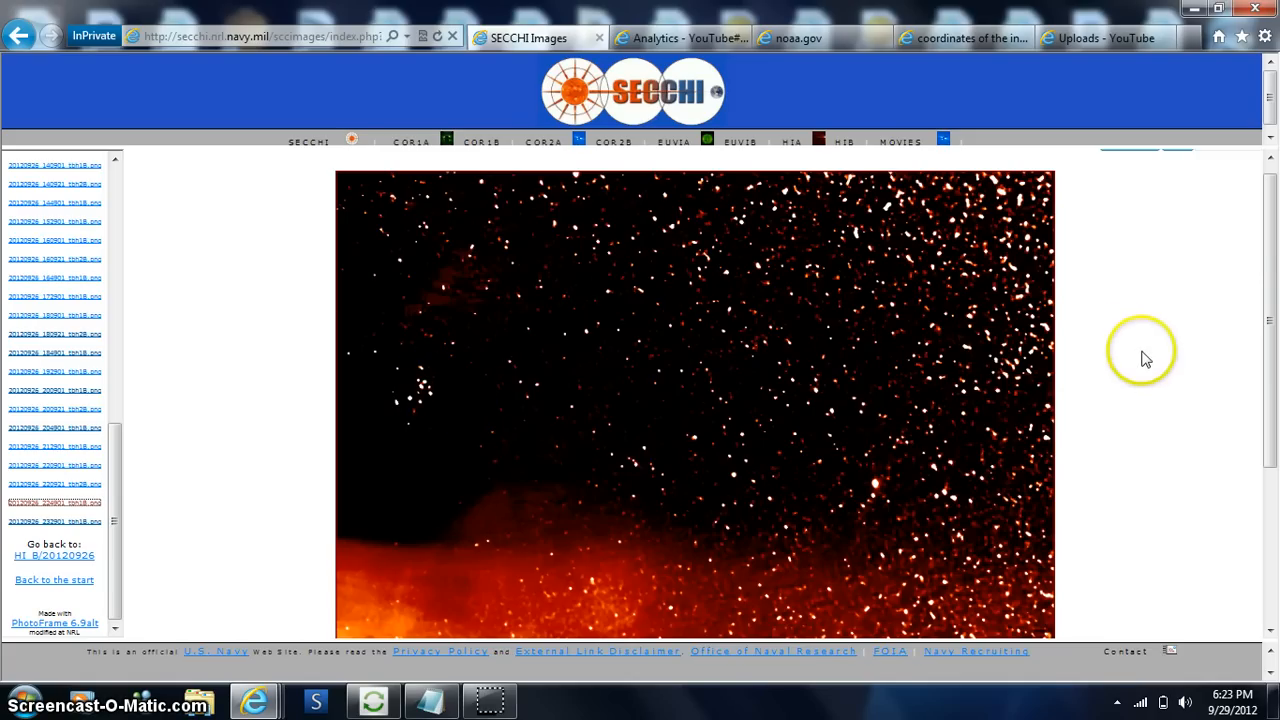
mouse_move(448, 504)
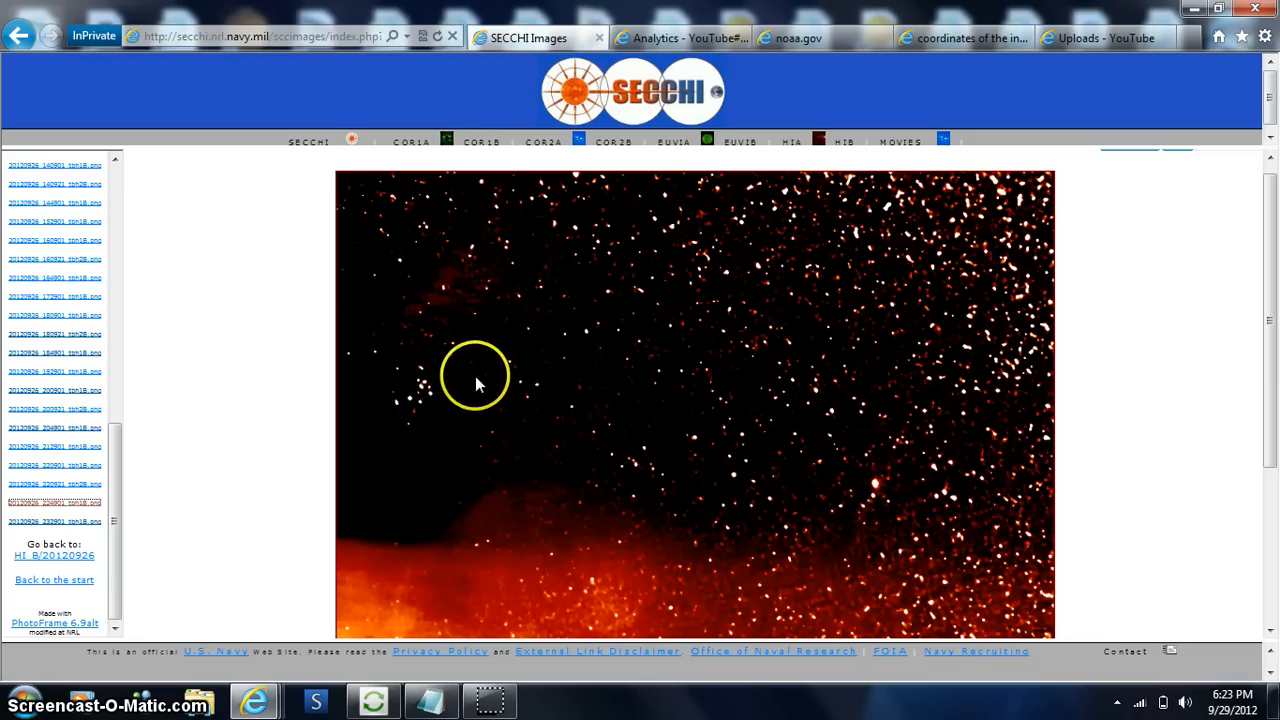
mouse_move(552, 404)
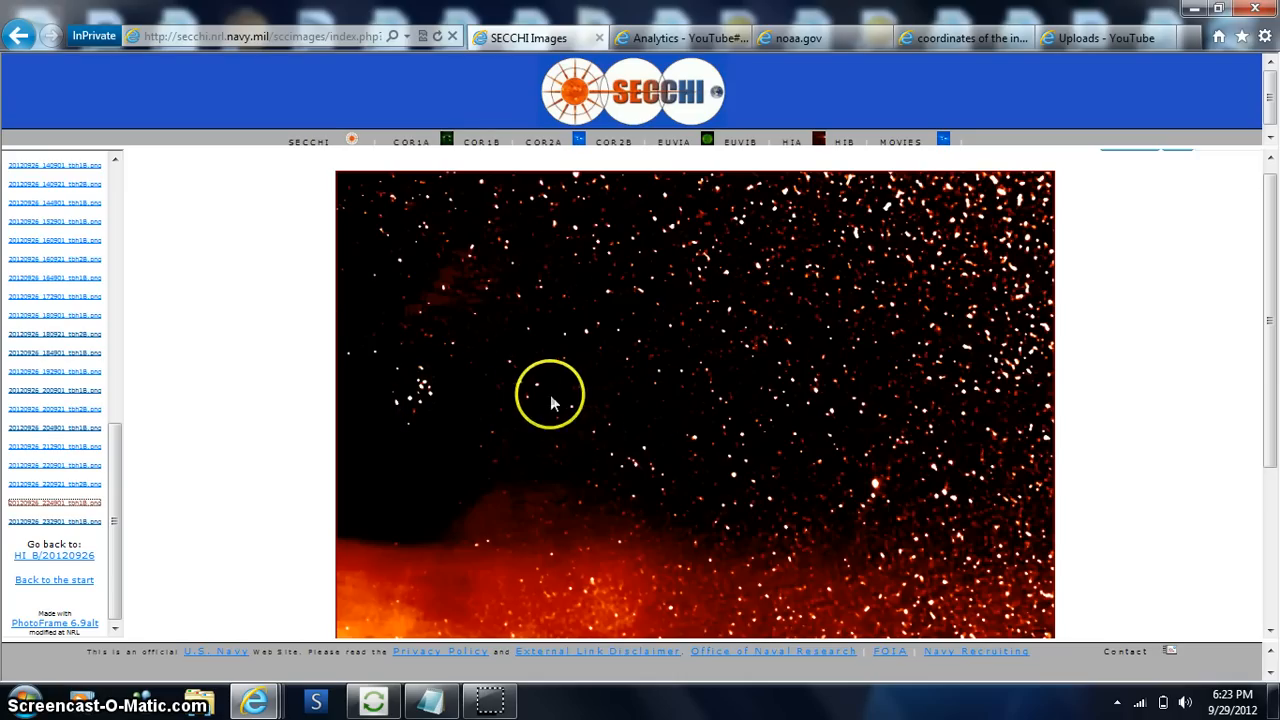
mouse_move(1264, 390)
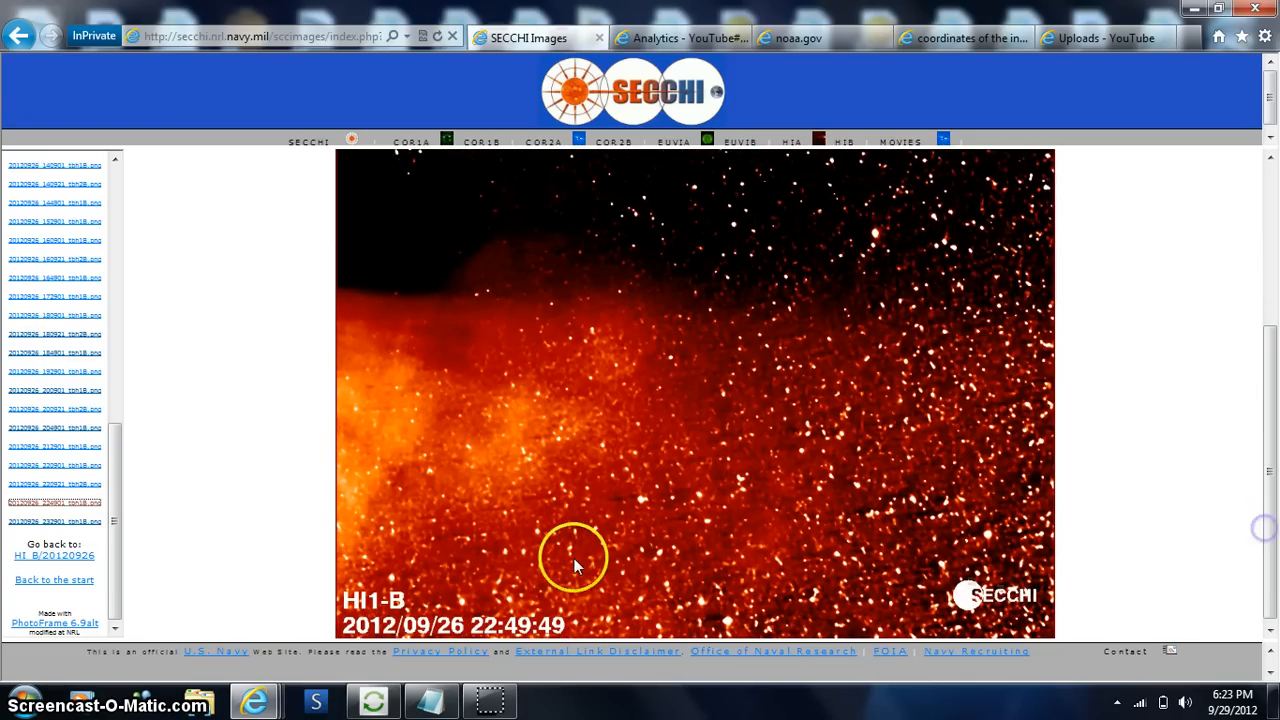
mouse_move(84, 484)
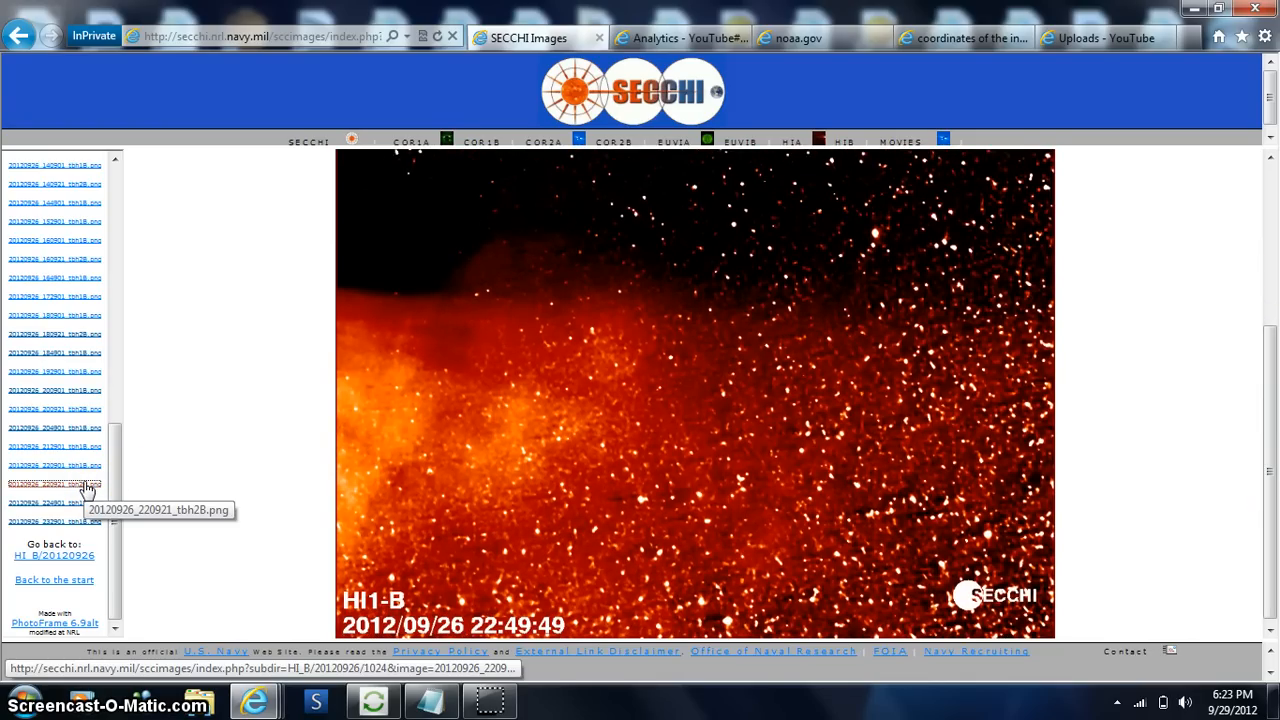
- View the 20120926_220921_tbh2B image, then the 20:49 HI1-B frame 20120926_204901_tbh1B
left_click(54, 482)
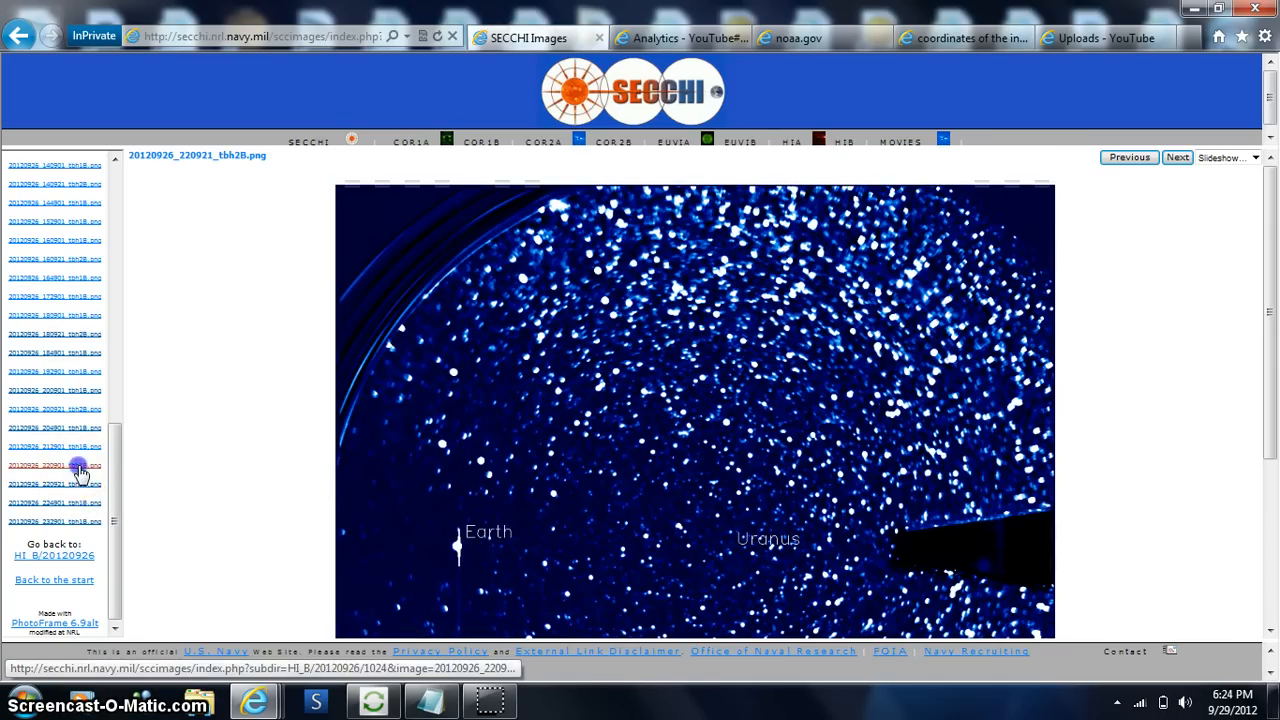
mouse_move(76, 472)
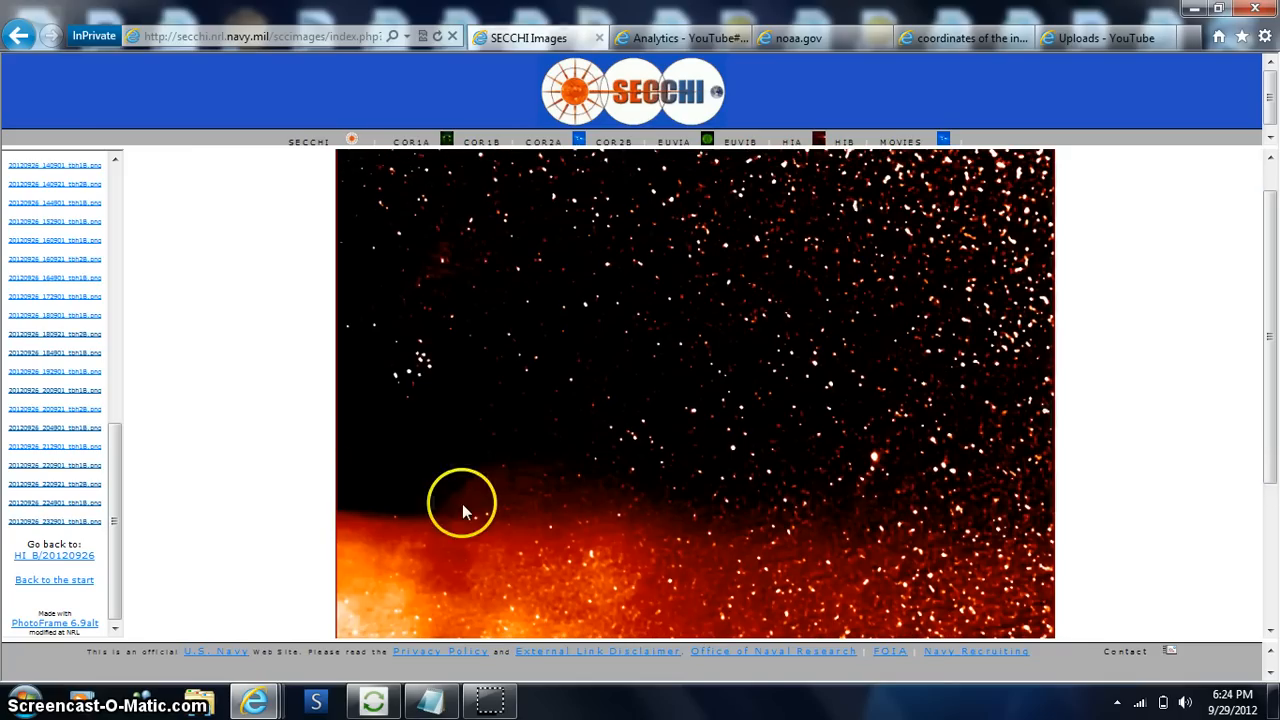
mouse_move(144, 450)
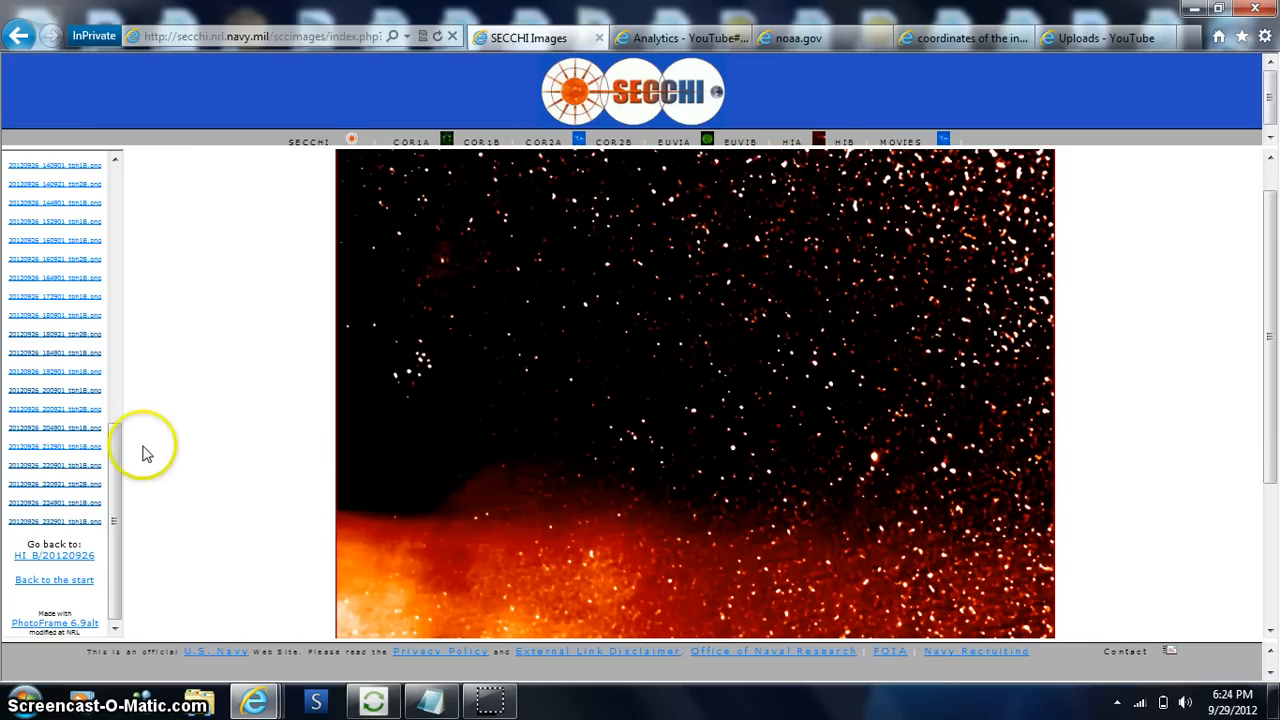
mouse_move(92, 432)
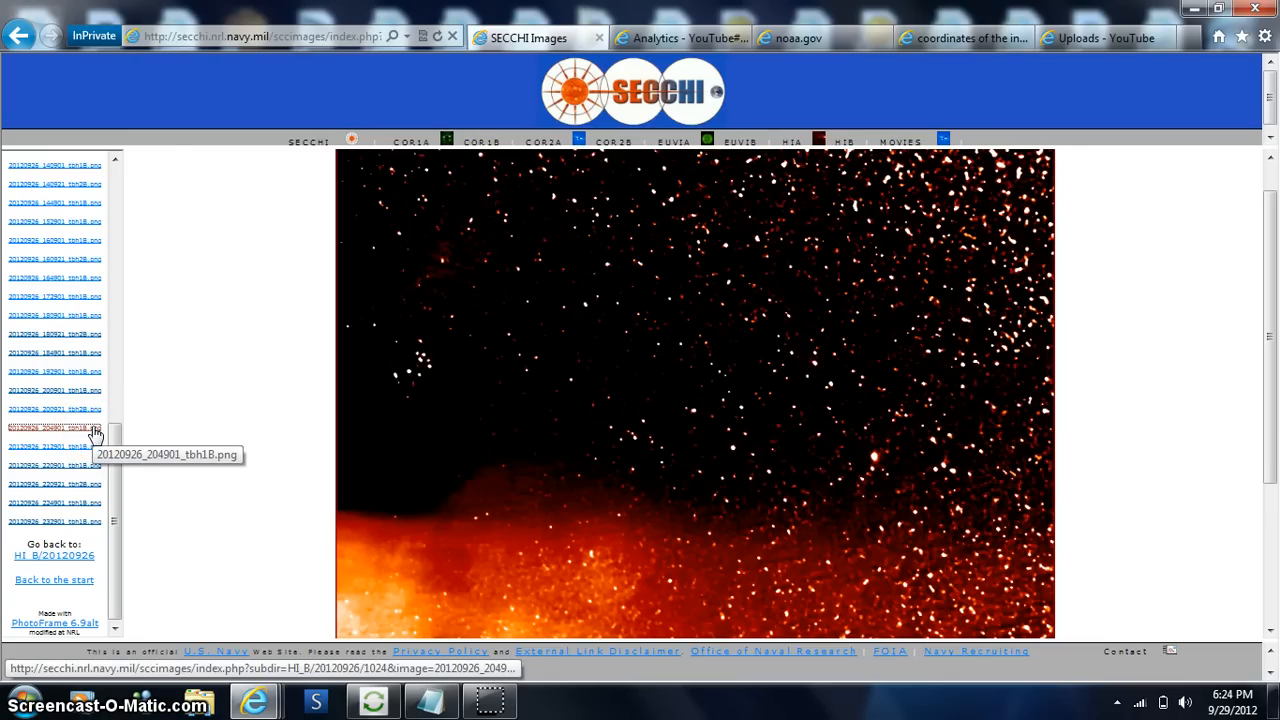
left_click(54, 428)
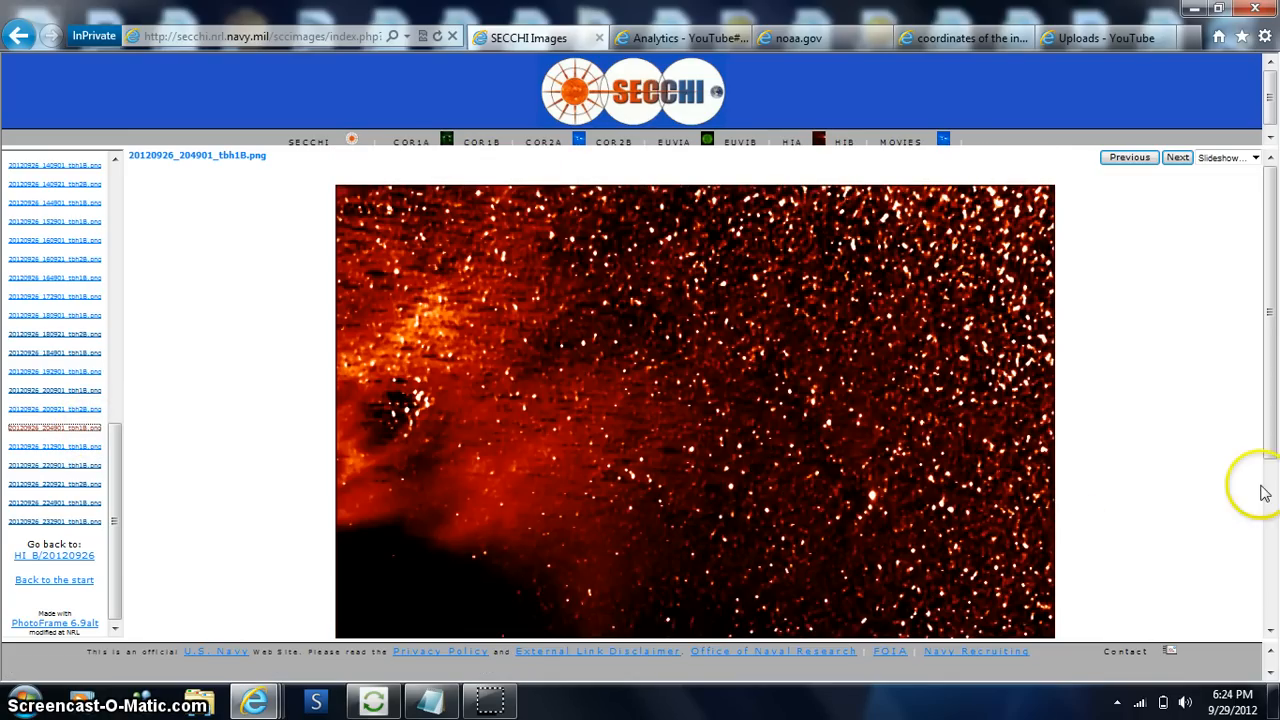
scroll("down", 3)
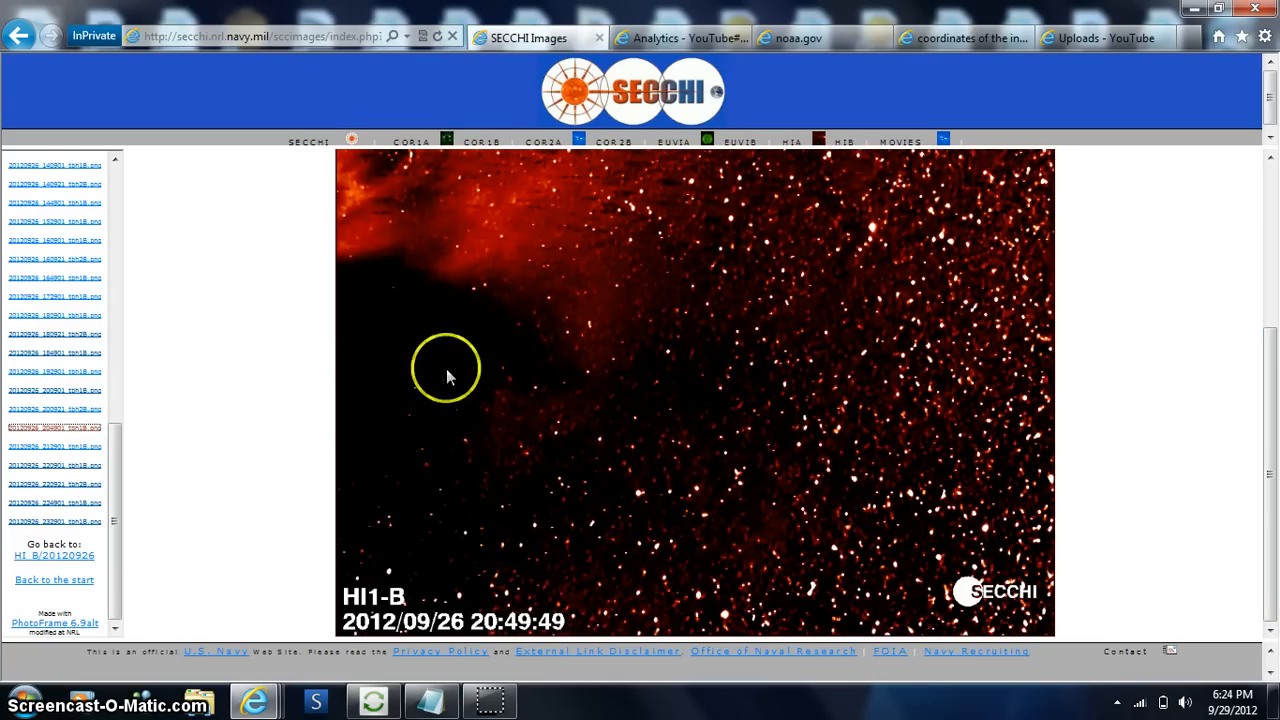
mouse_move(656, 550)
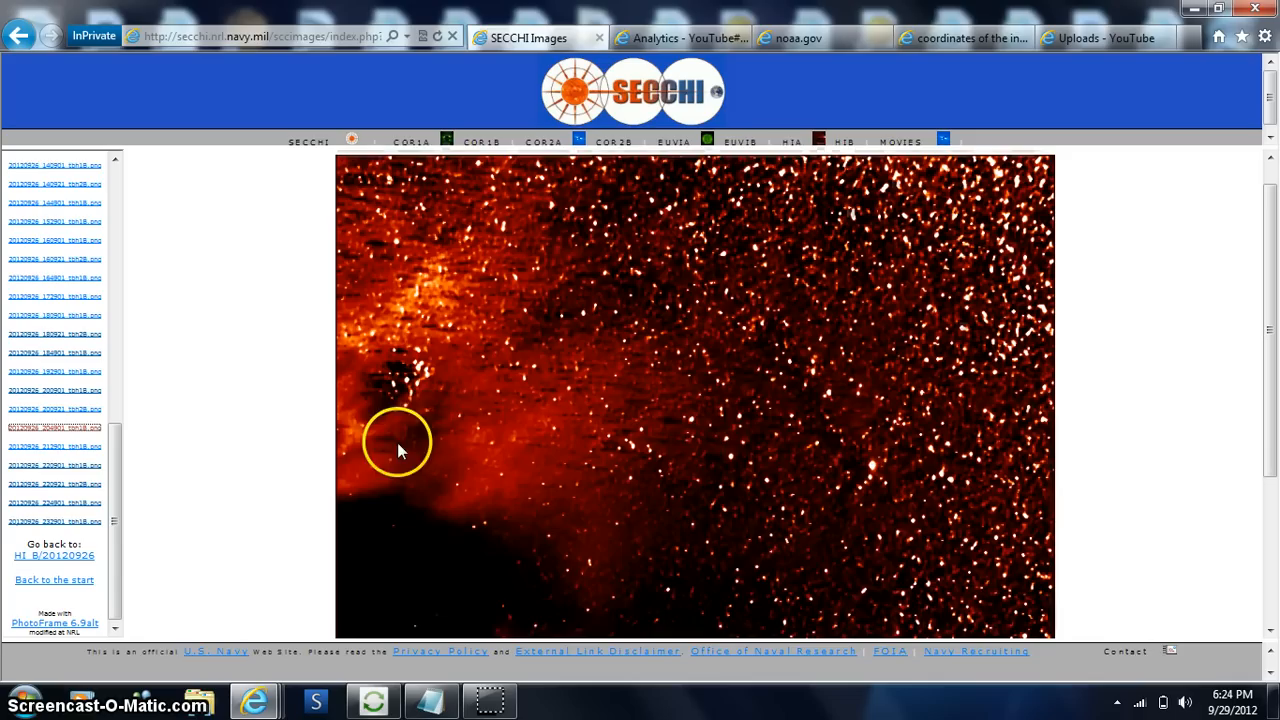
mouse_move(392, 464)
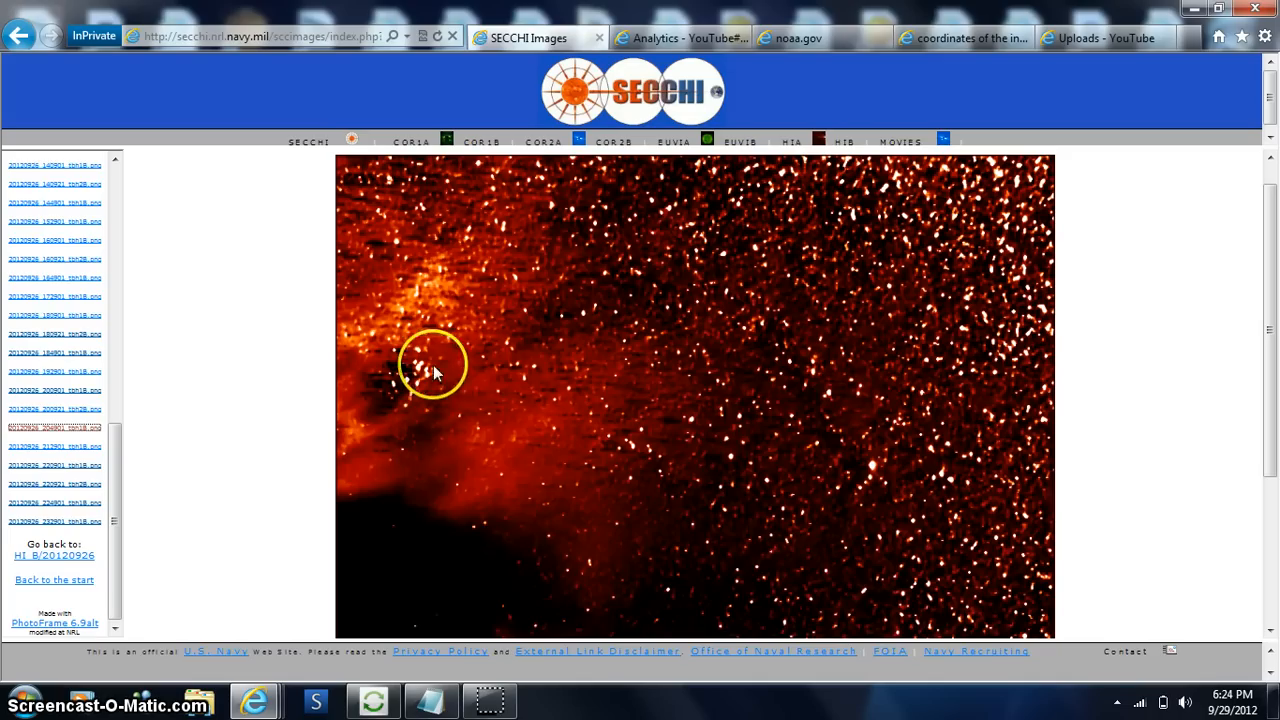
mouse_move(88, 412)
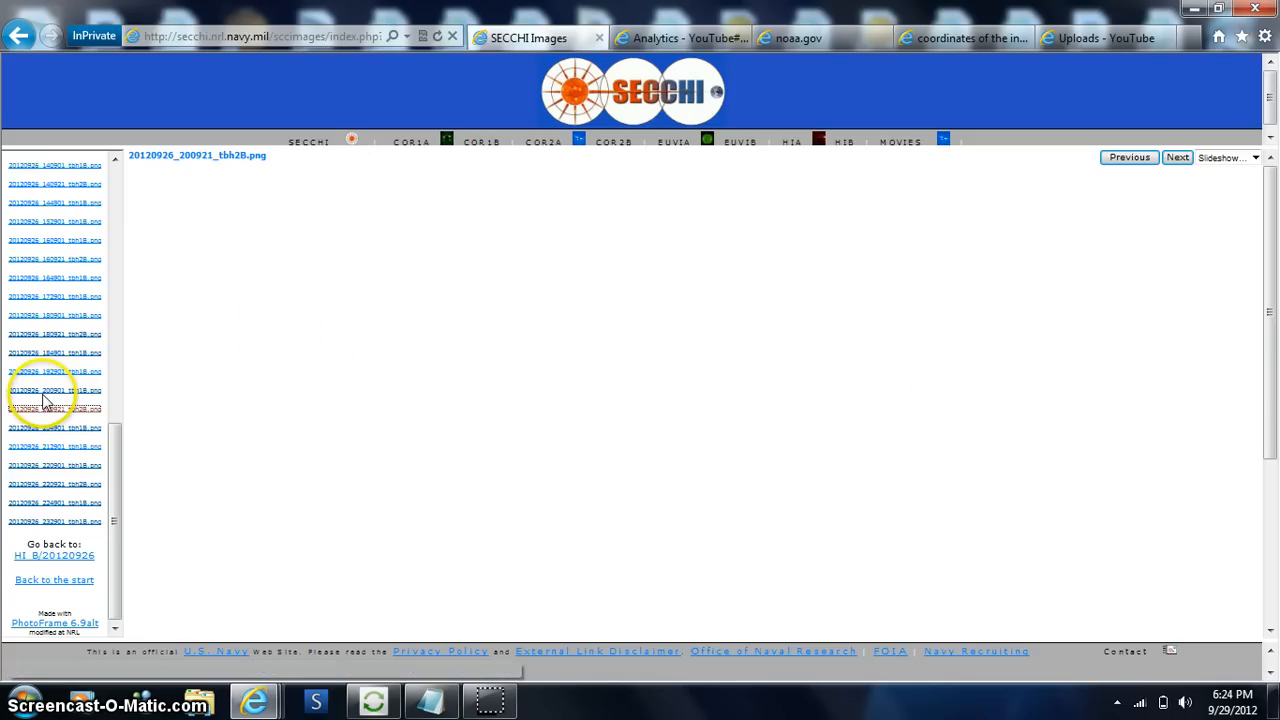
mouse_move(50, 398)
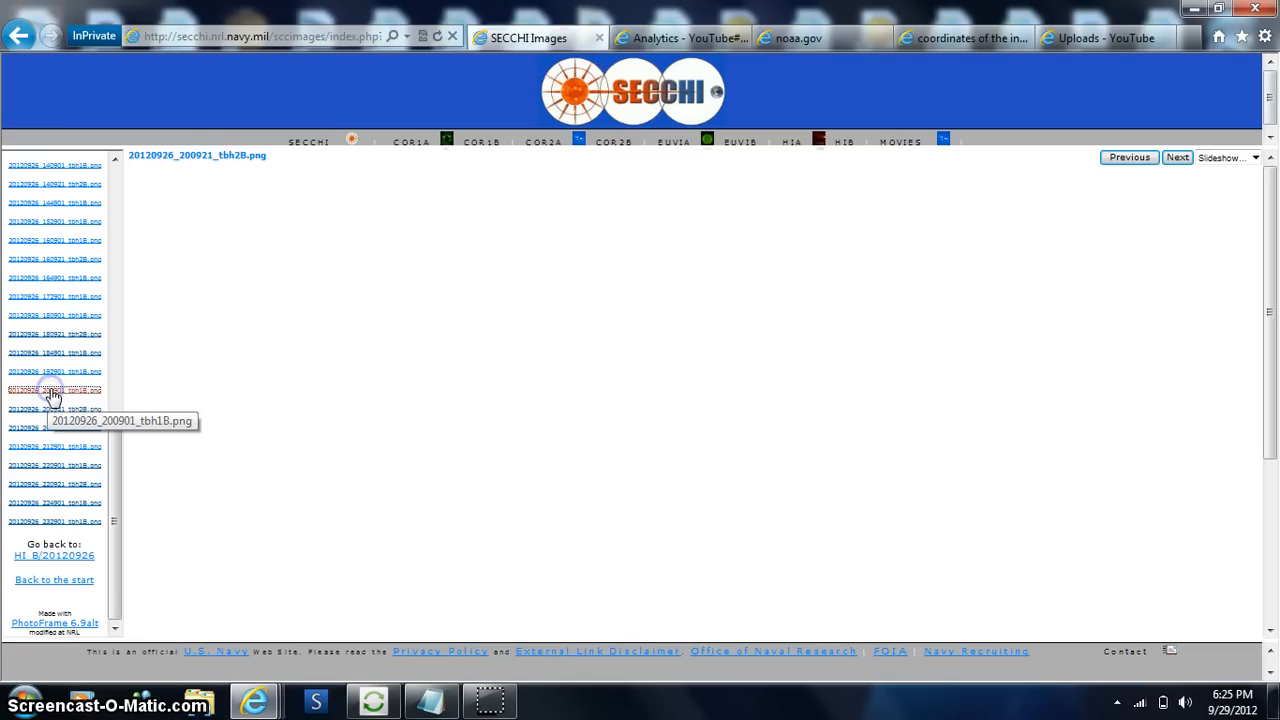
- View the 20:09, 19:29 and 22:49 HI1-B frames from 26 September 2012 in turn
left_click(54, 388)
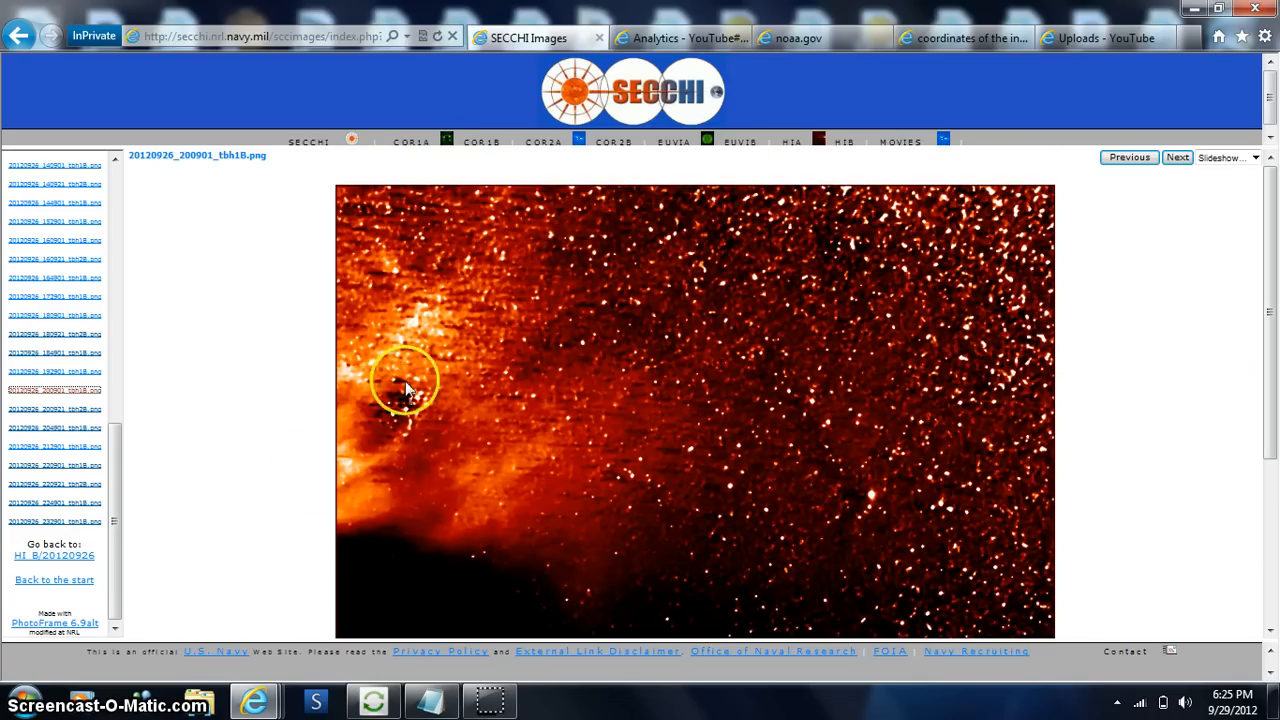
scroll("down", 3)
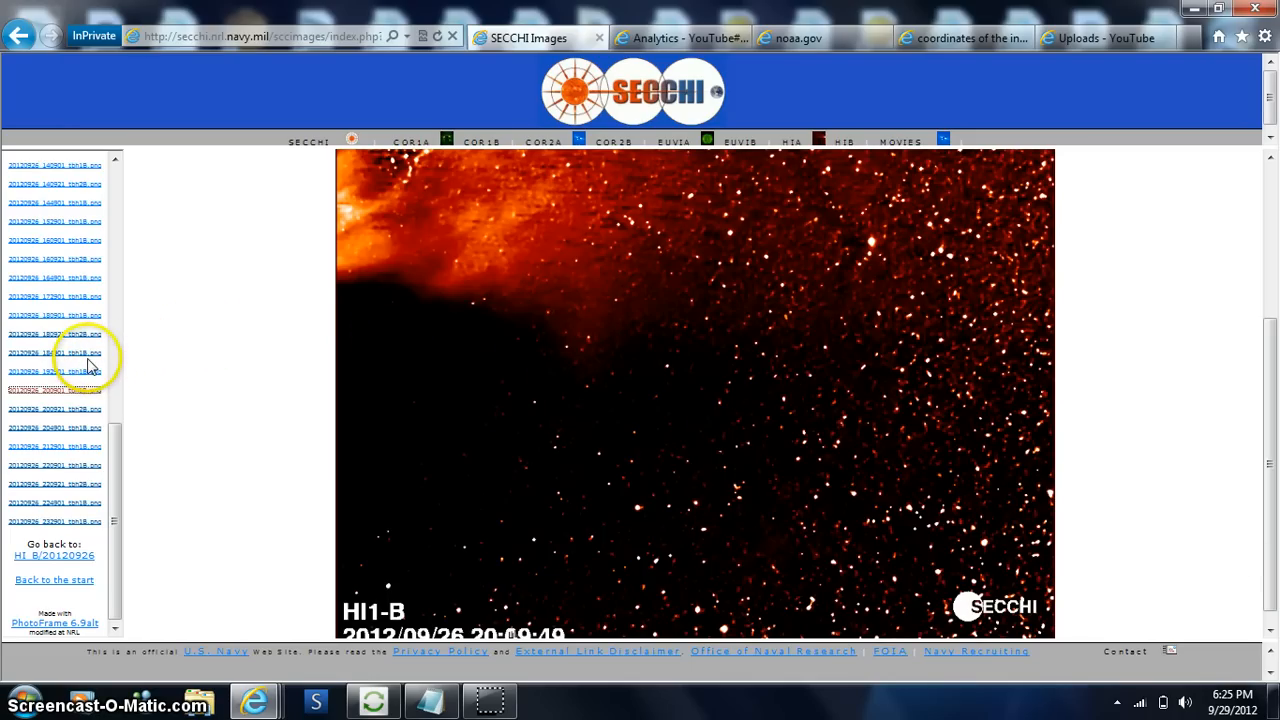
mouse_move(70, 362)
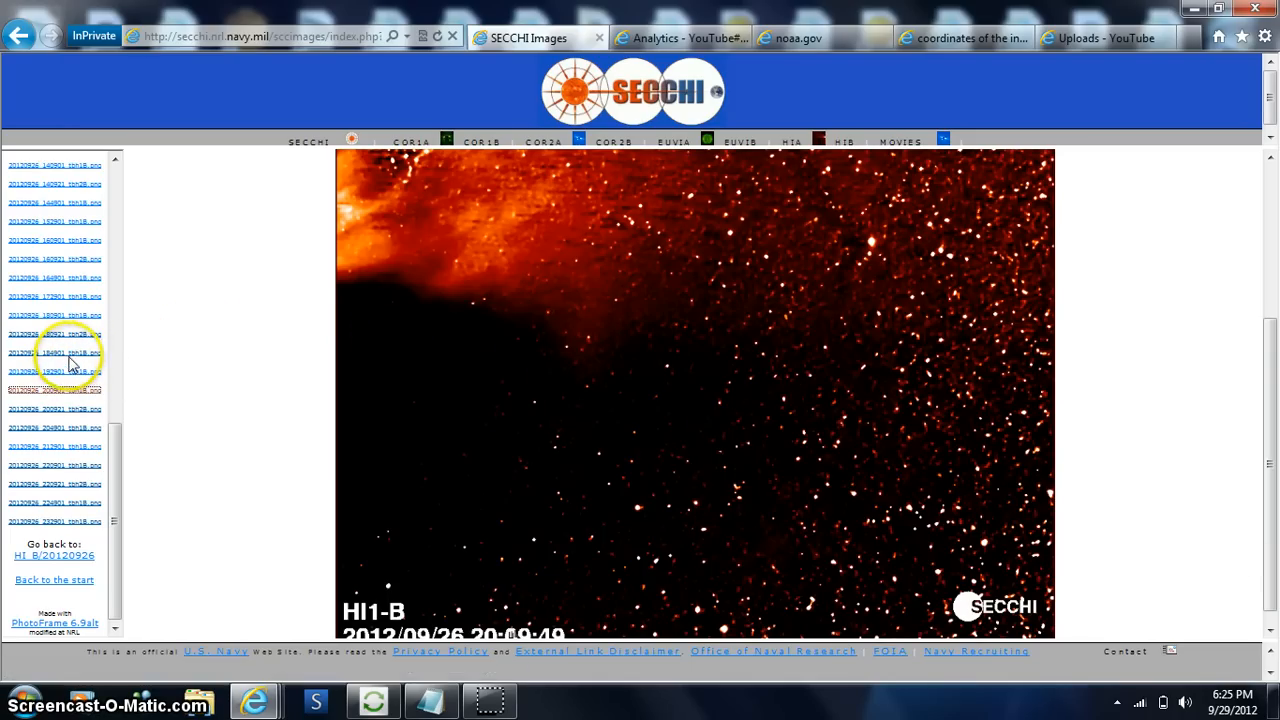
mouse_move(60, 380)
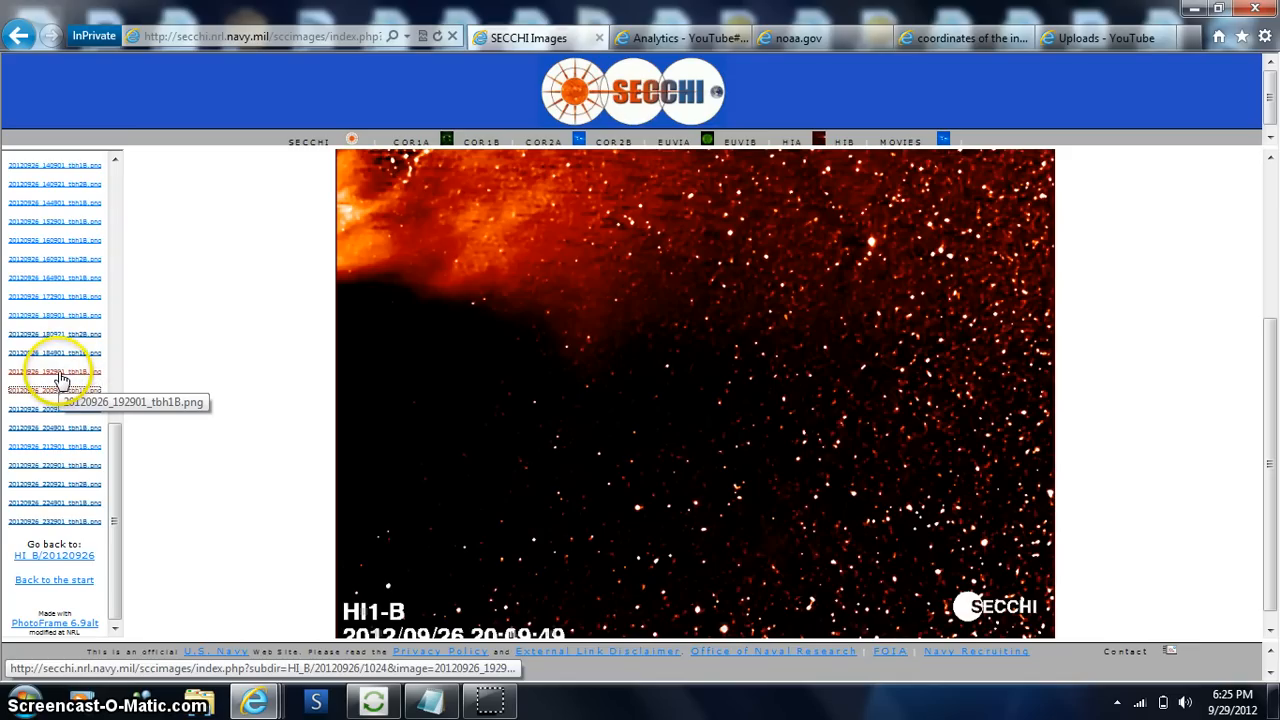
left_click(54, 374)
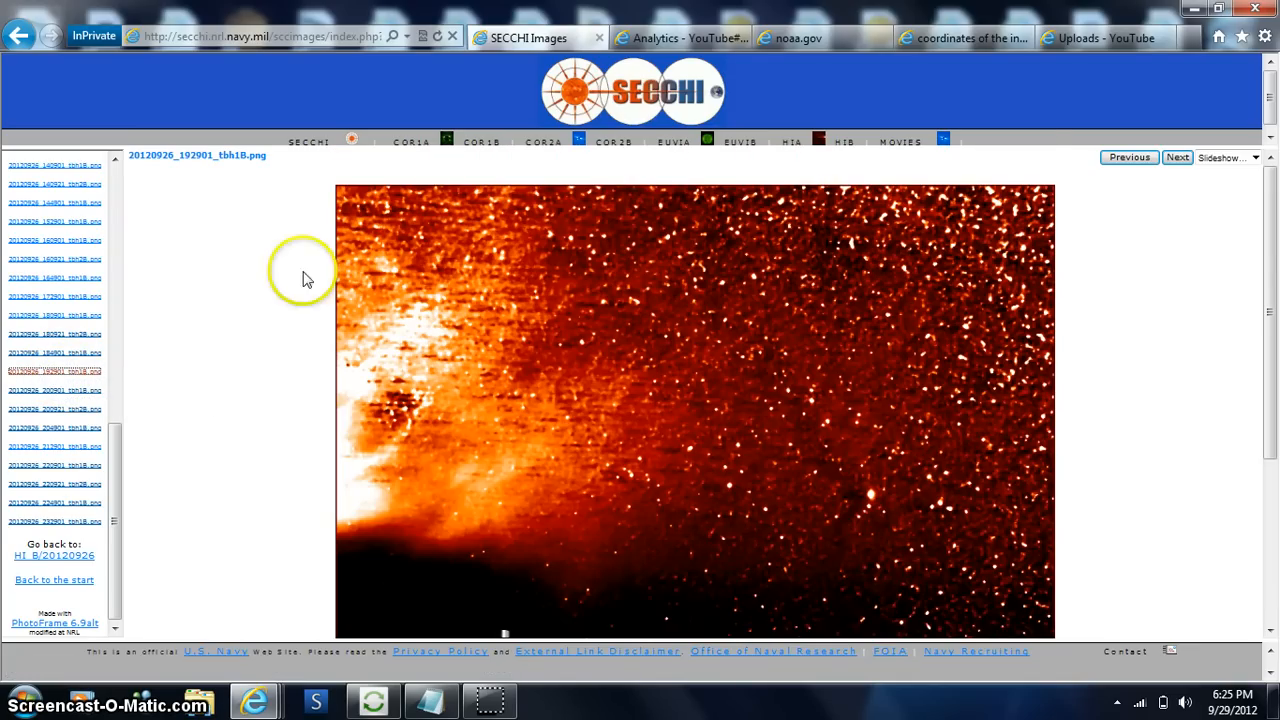
mouse_move(1272, 276)
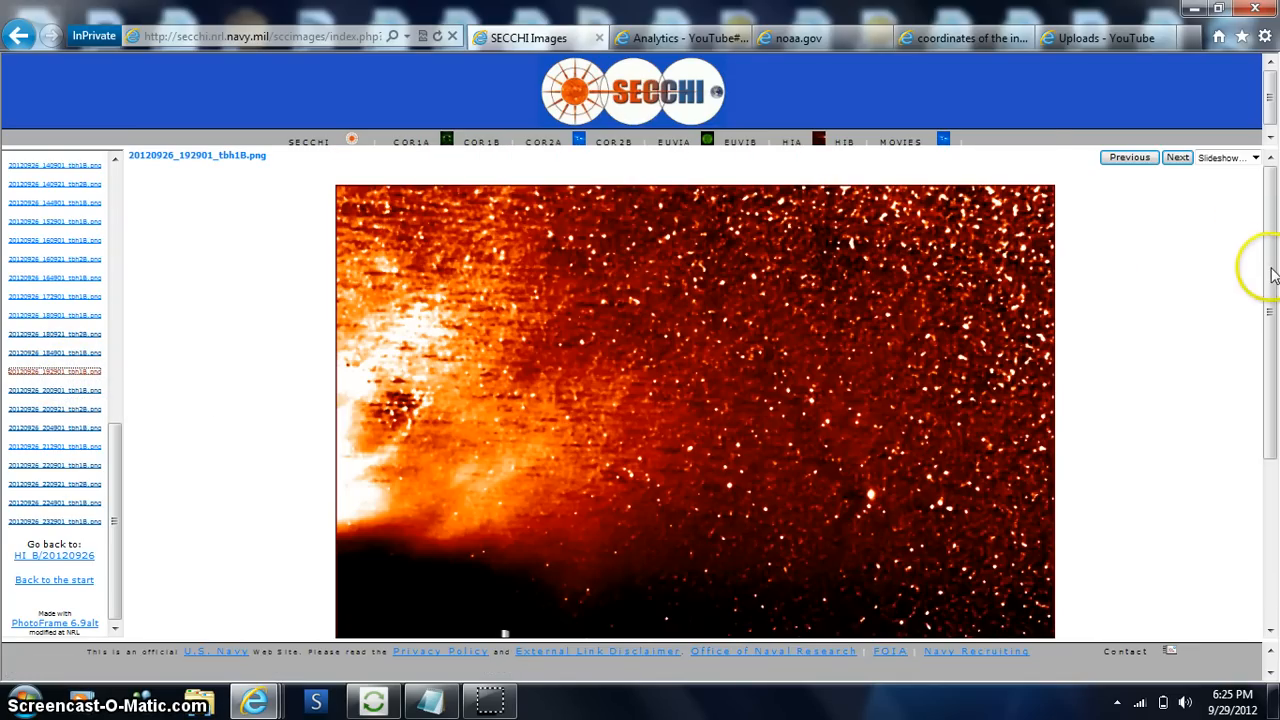
scroll("down", 3)
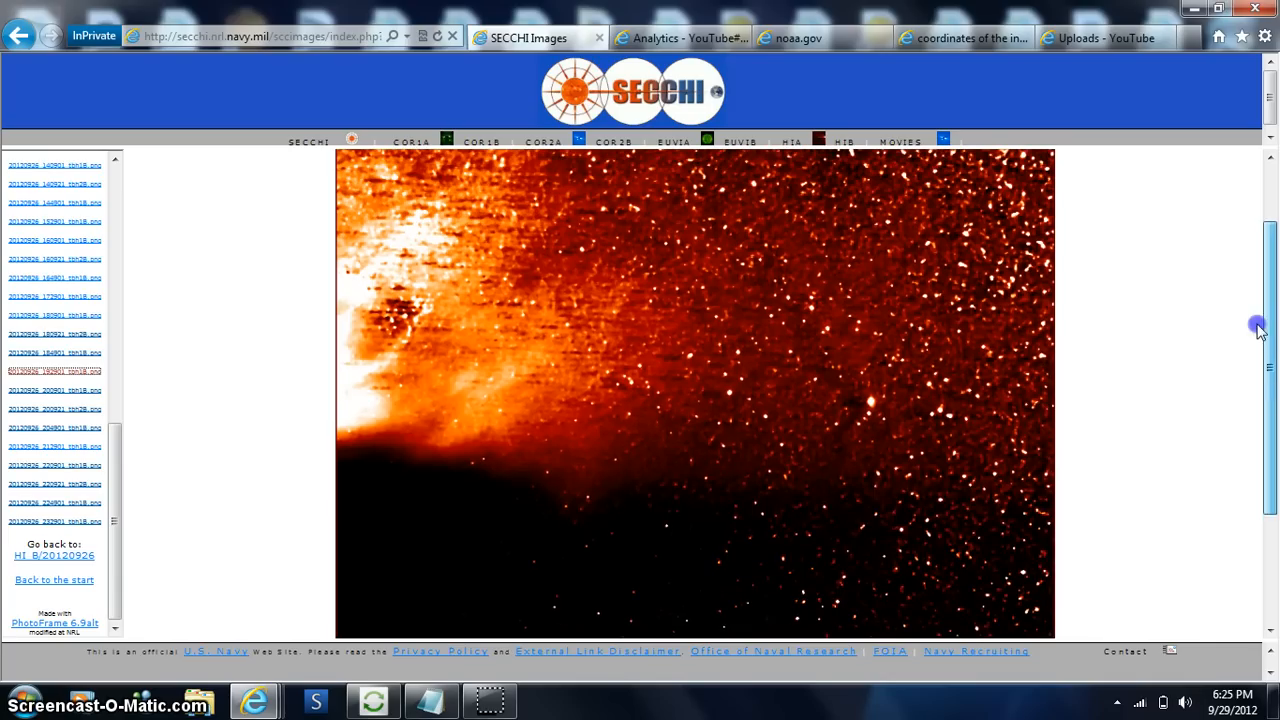
mouse_move(64, 352)
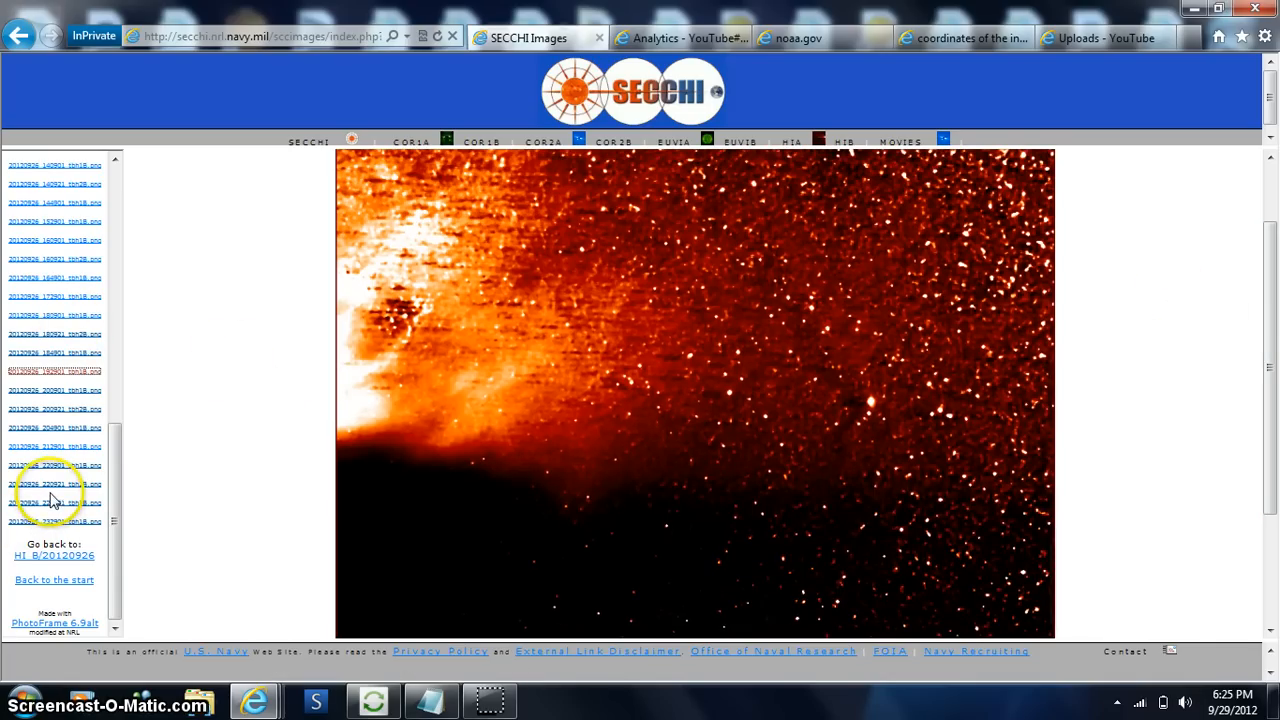
left_click(54, 504)
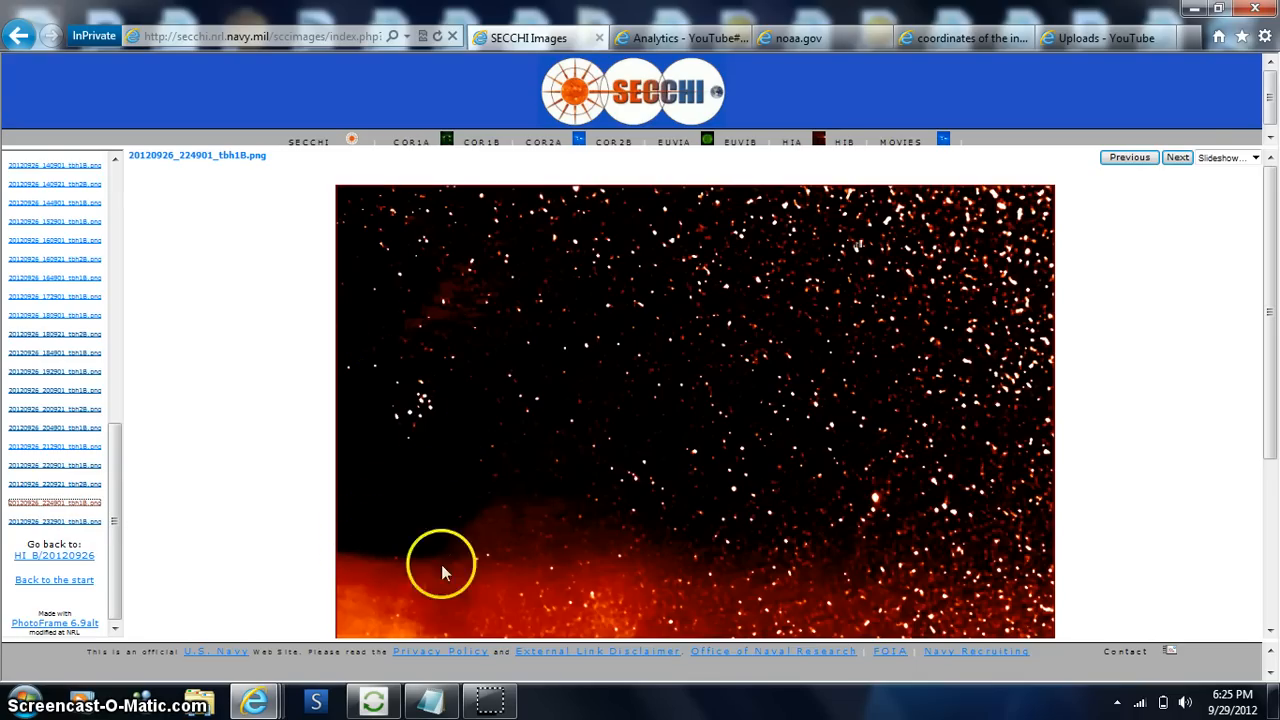
mouse_move(1268, 236)
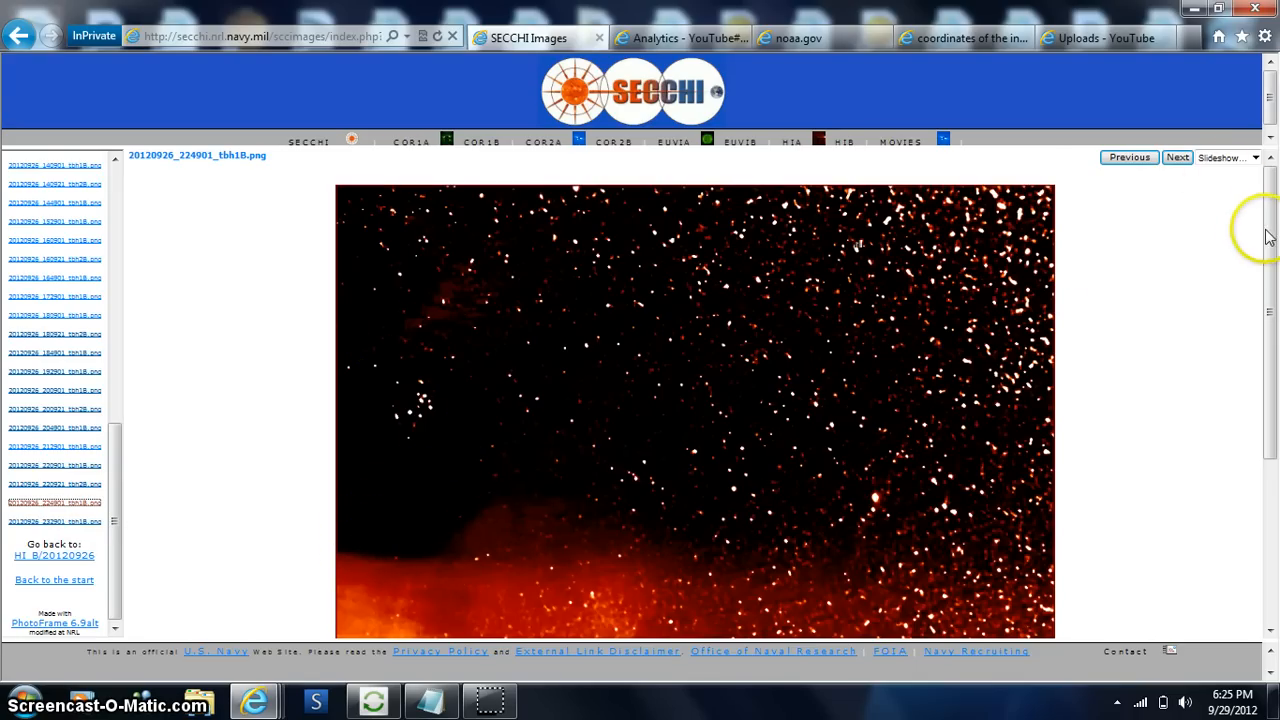
scroll("down", 3)
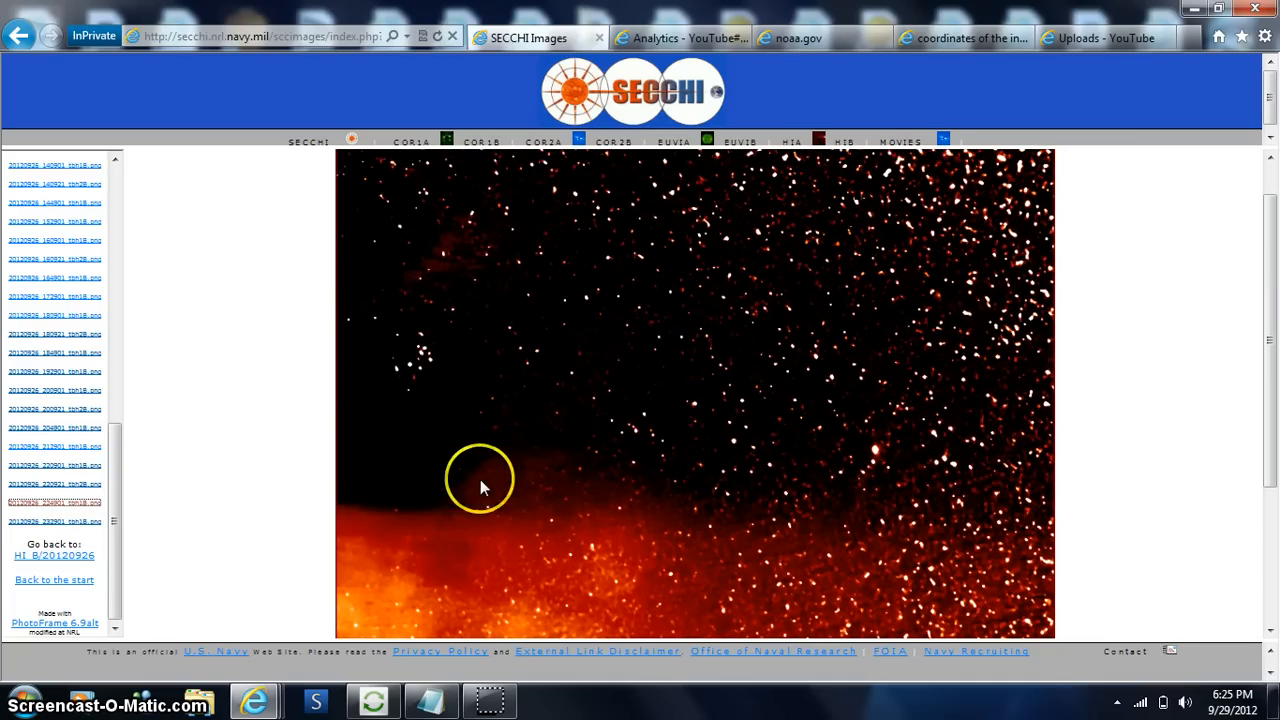
mouse_move(476, 532)
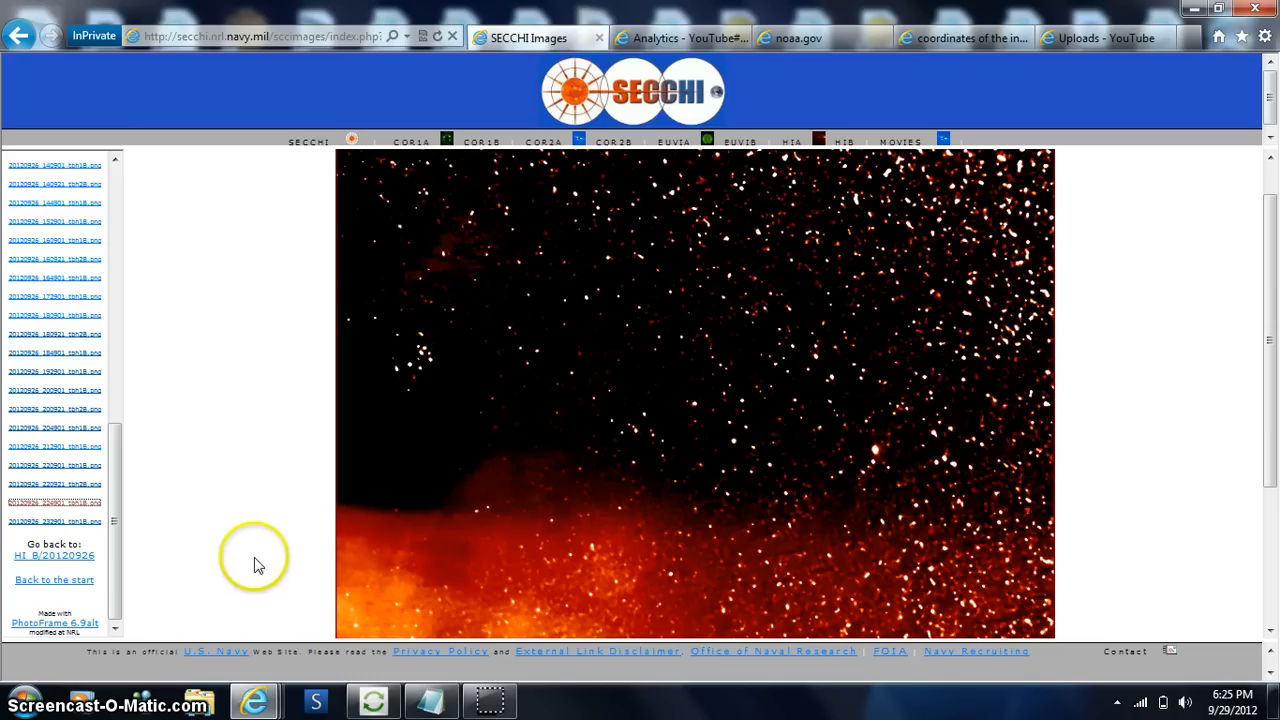
mouse_move(1264, 244)
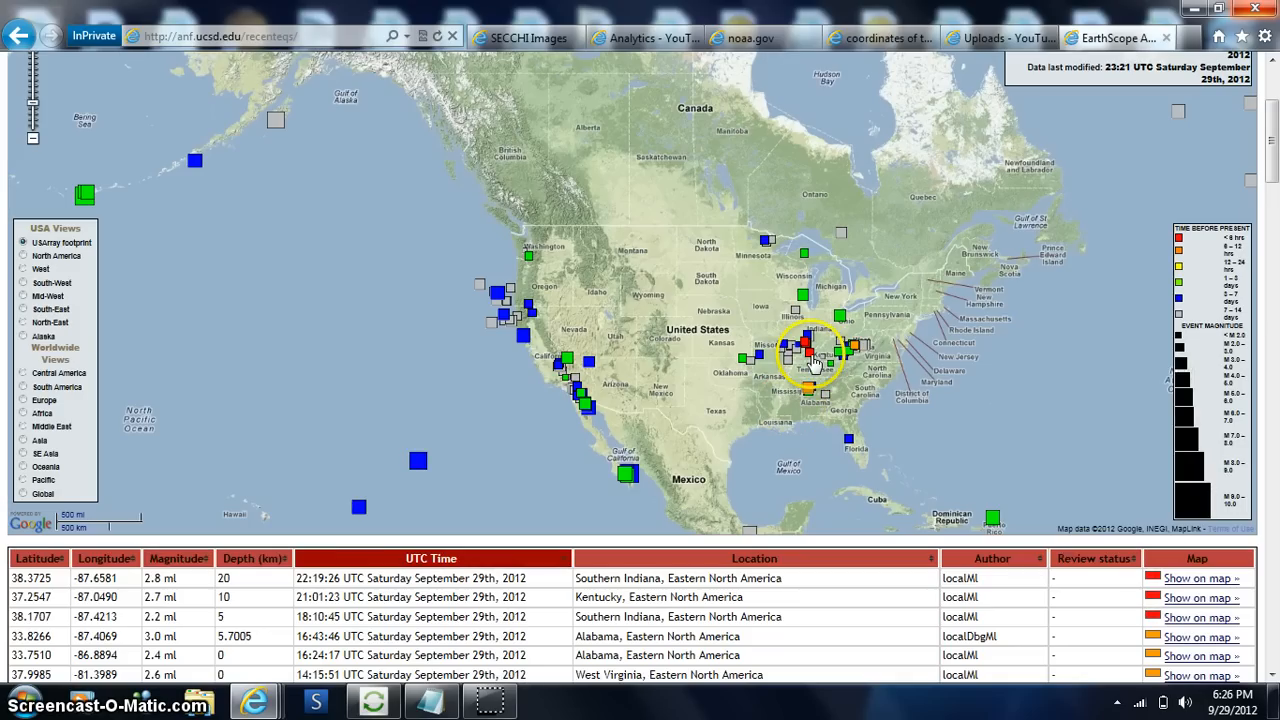
- Show the Kentucky earthquake's details, then the 2.8 ml Southern Indiana earthquake's details on the map
left_click(806, 350)
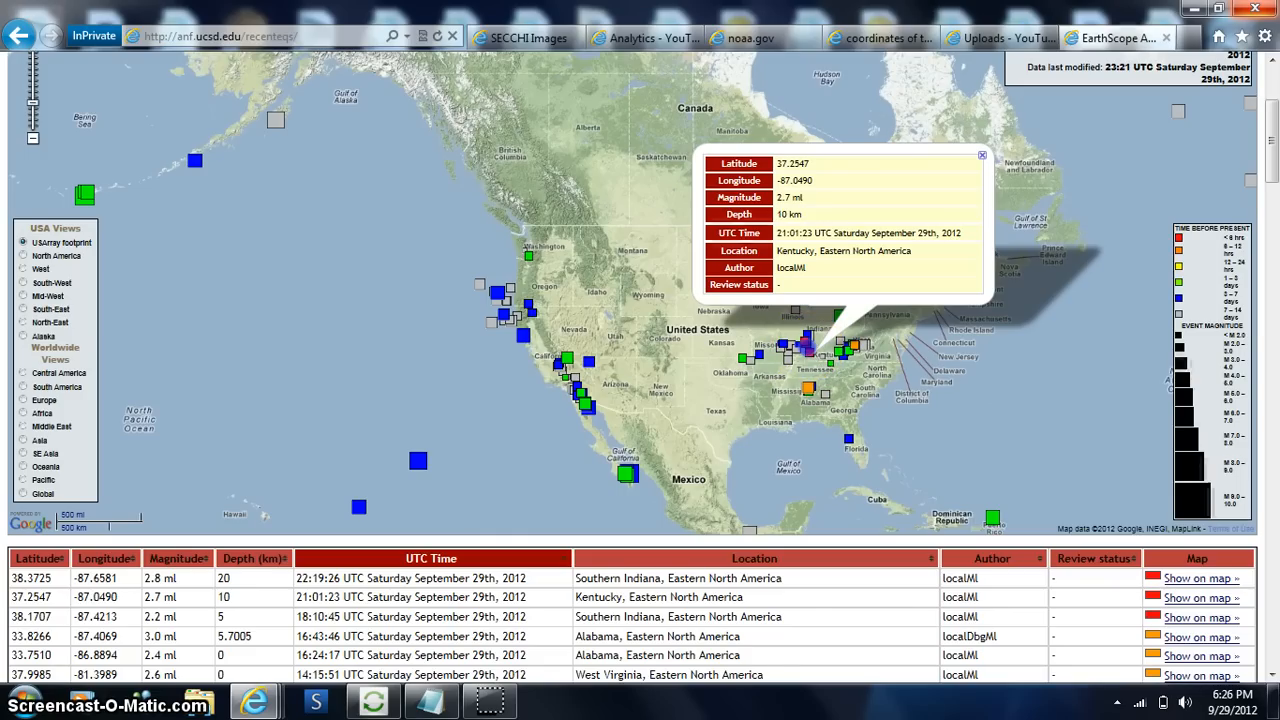
left_click(980, 156)
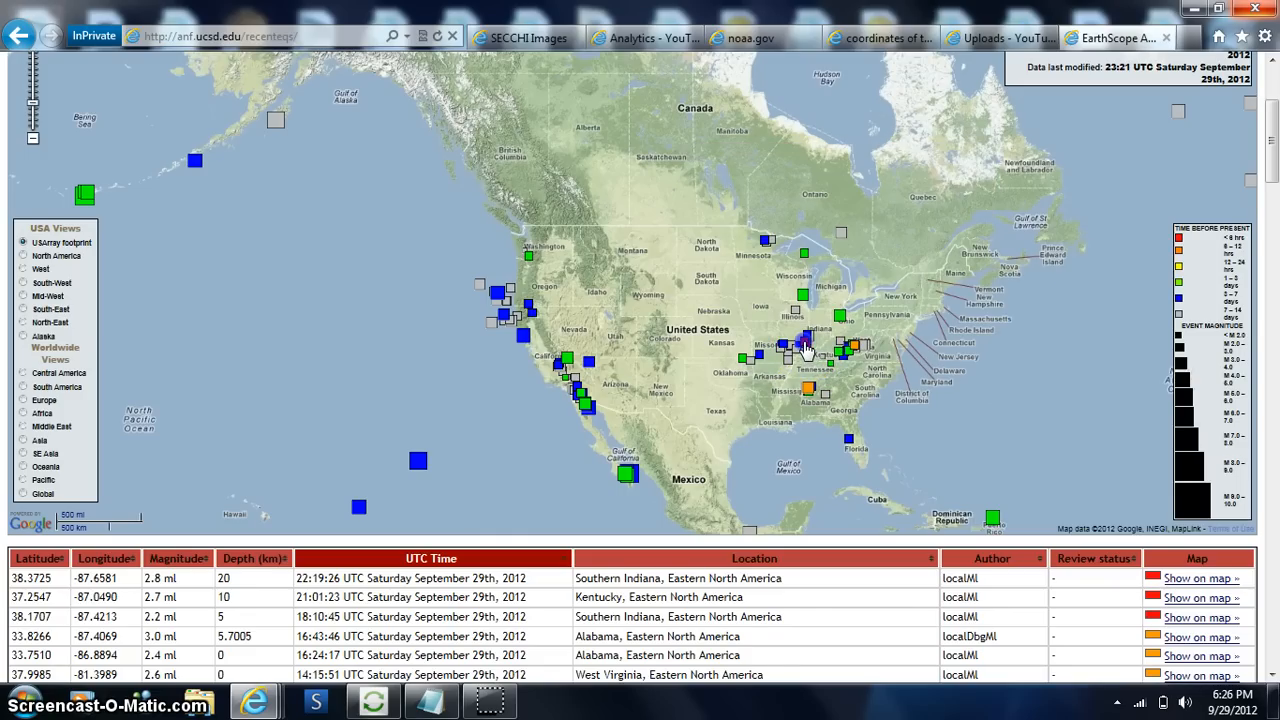
left_click(810, 344)
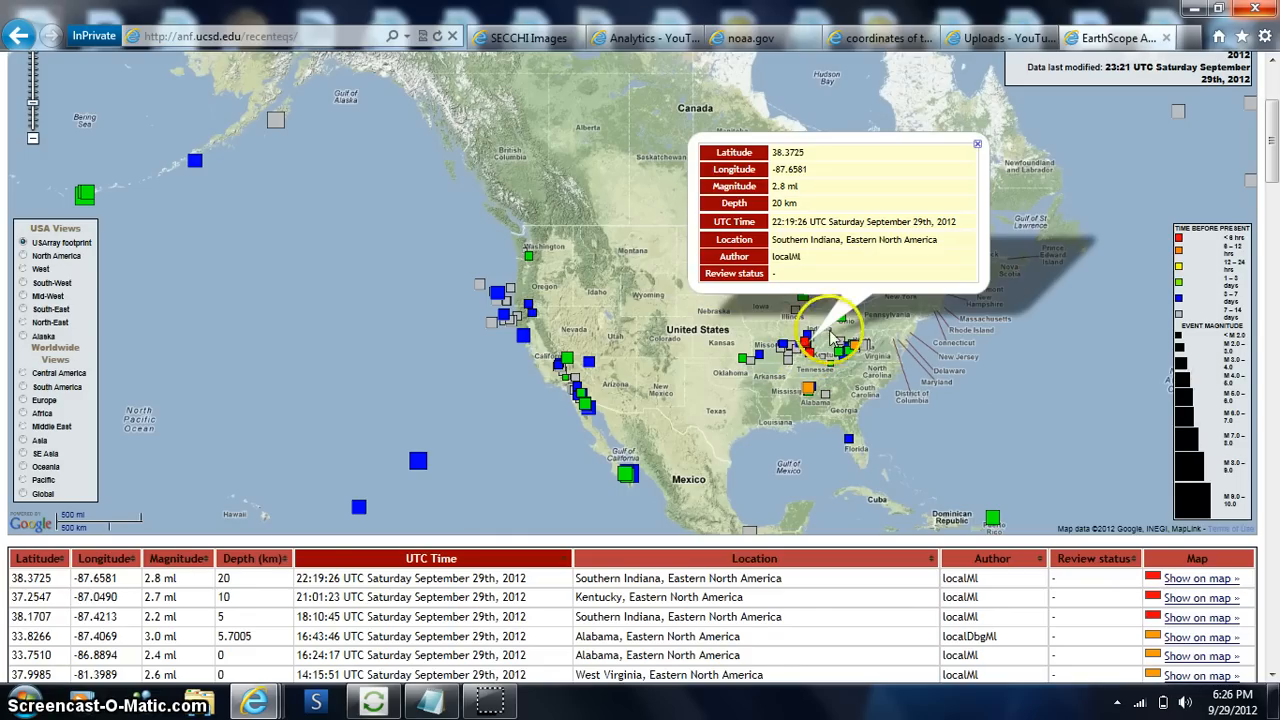
mouse_move(1072, 228)
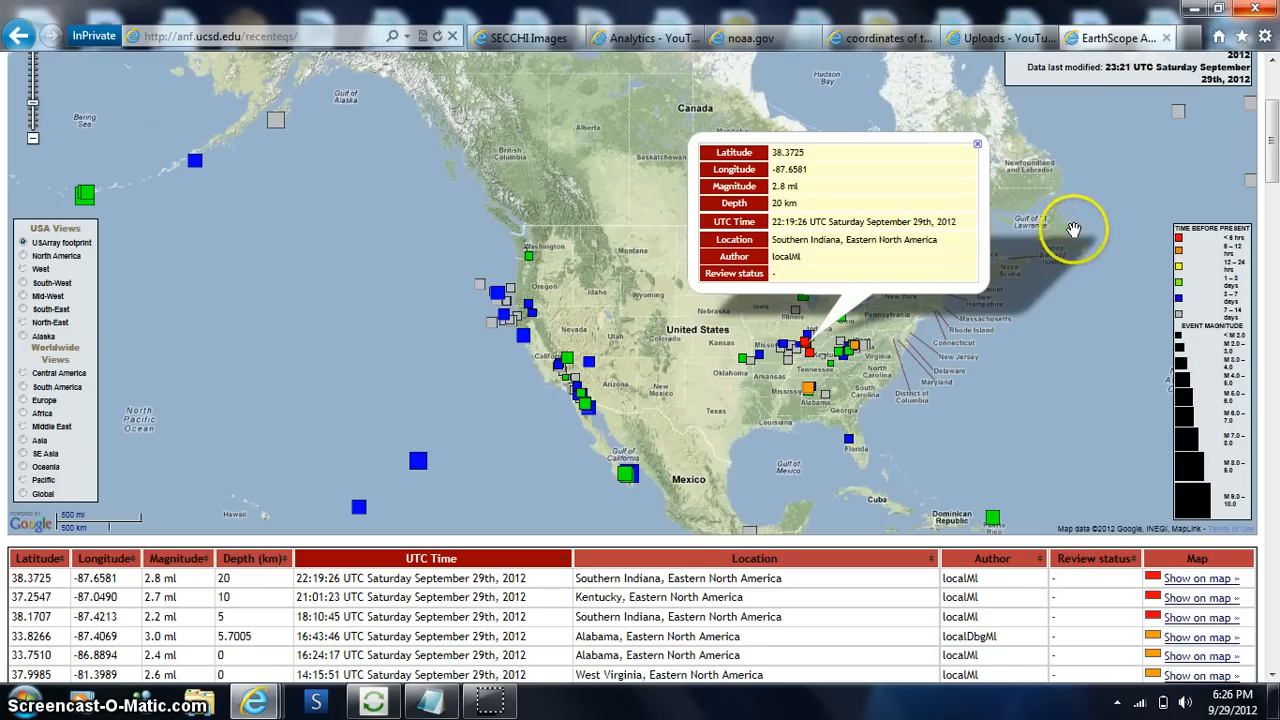
mouse_move(1270, 290)
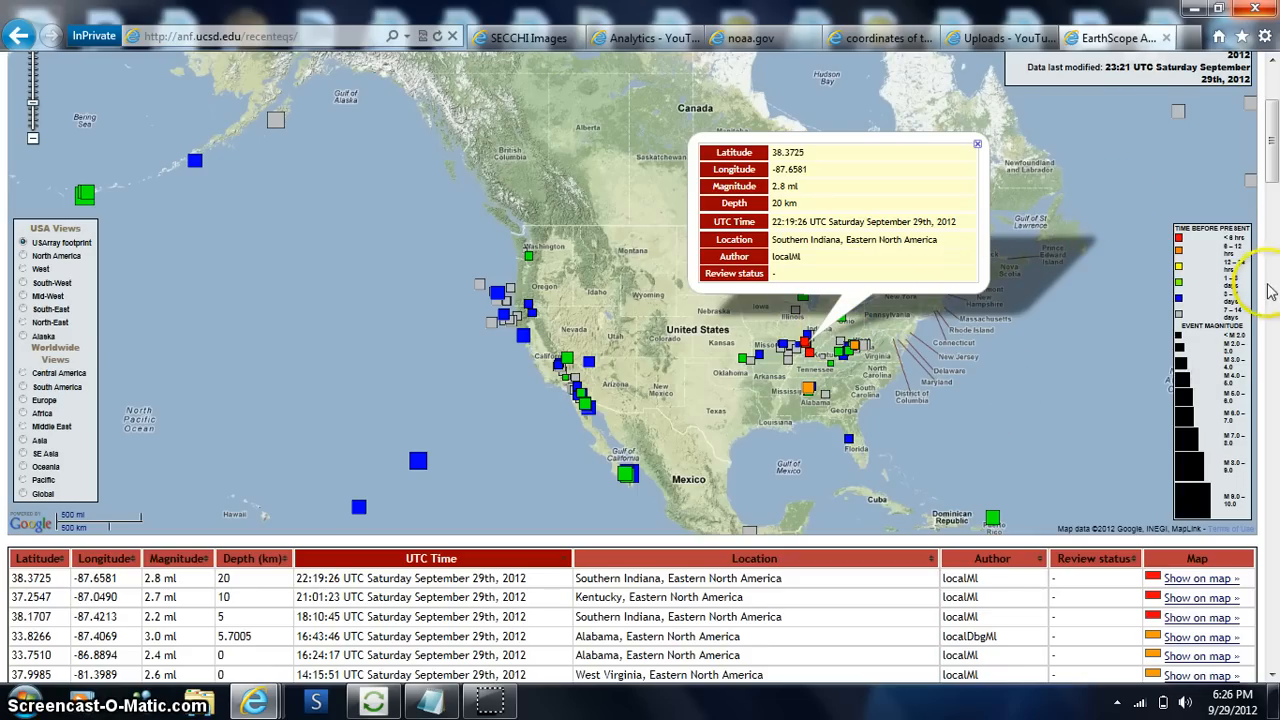
mouse_move(1268, 36)
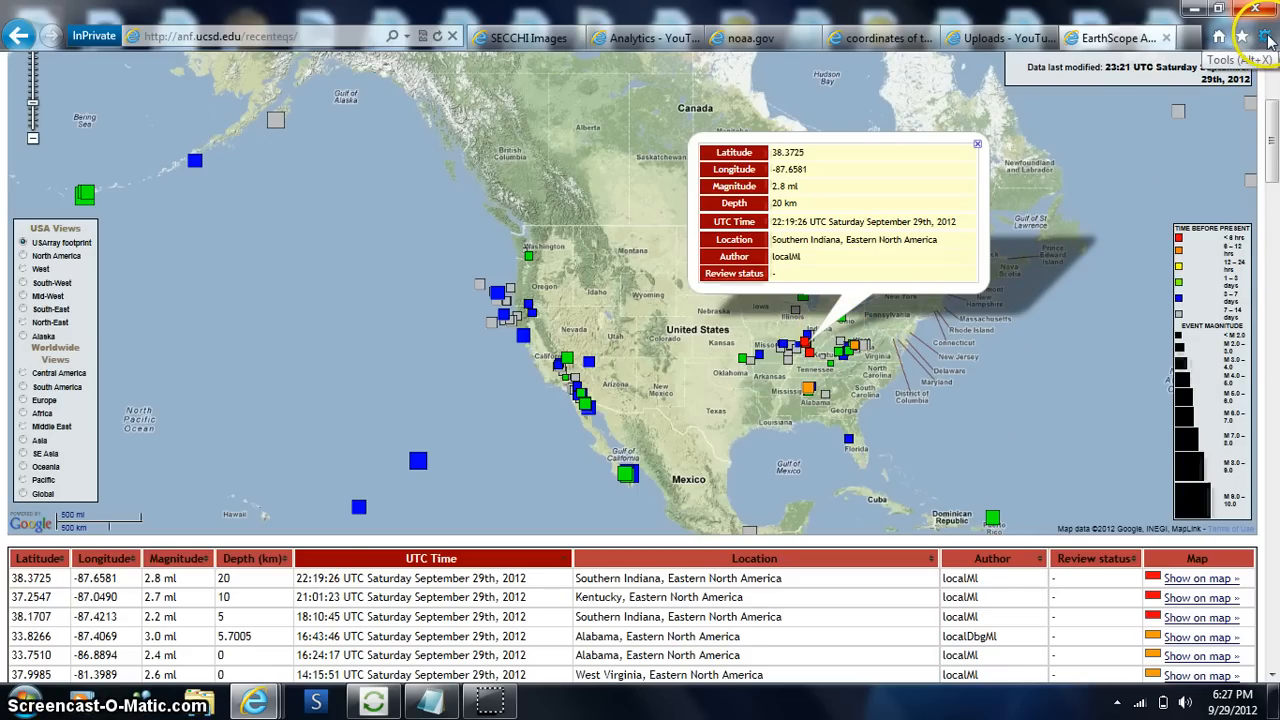
- Choose an option from the browser's Tools menu over the earthquakes page
left_click(1264, 36)
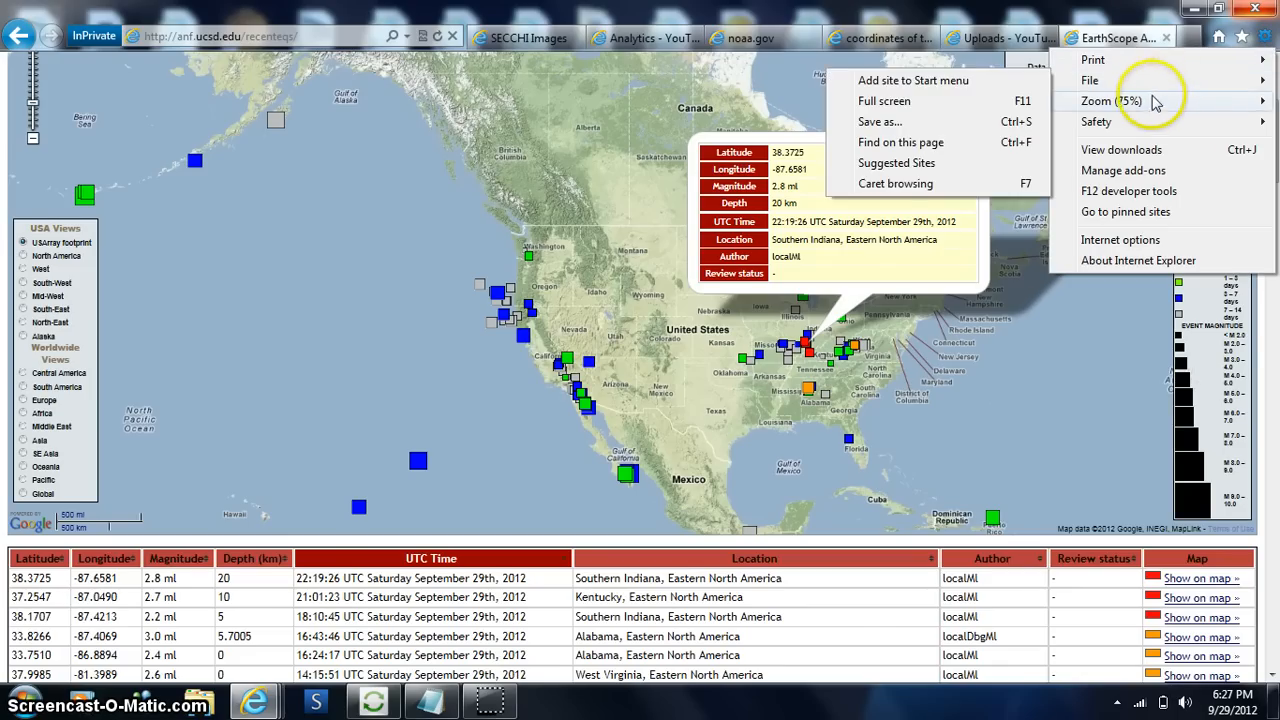
left_click(1116, 96)
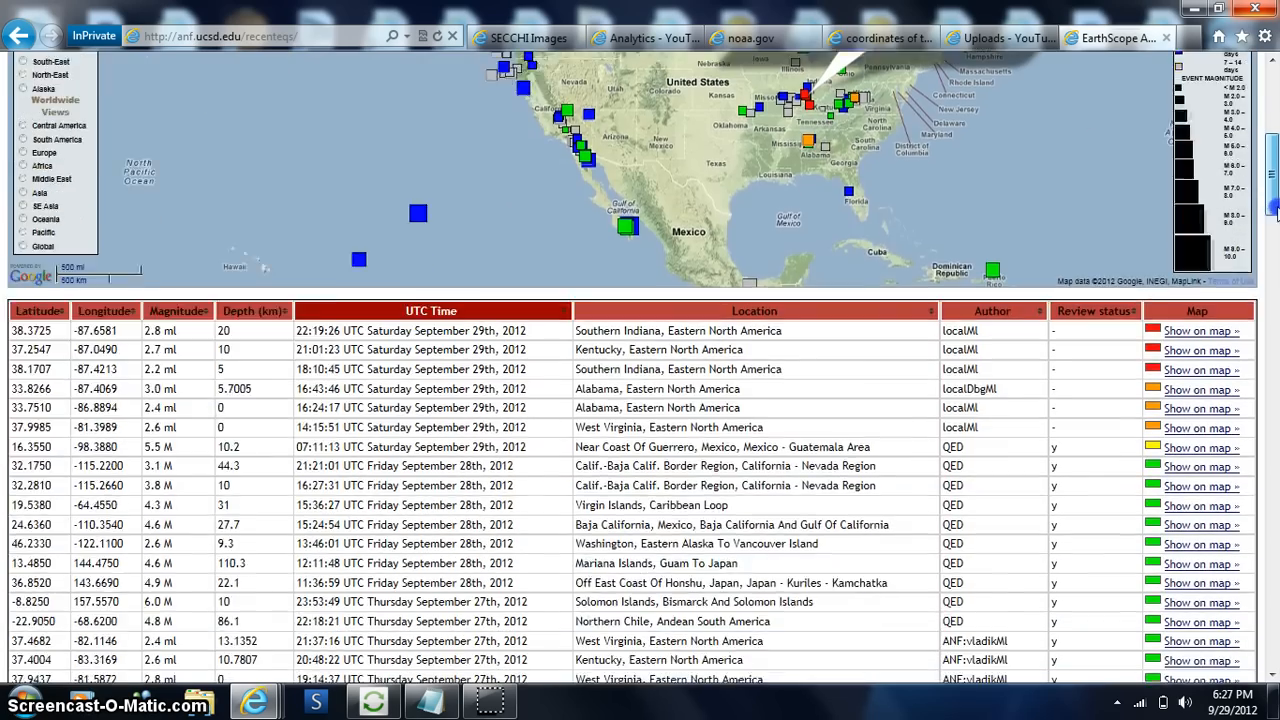
- Scroll down the earthquake list to entries from mid-September 2012
scroll("down", 3)
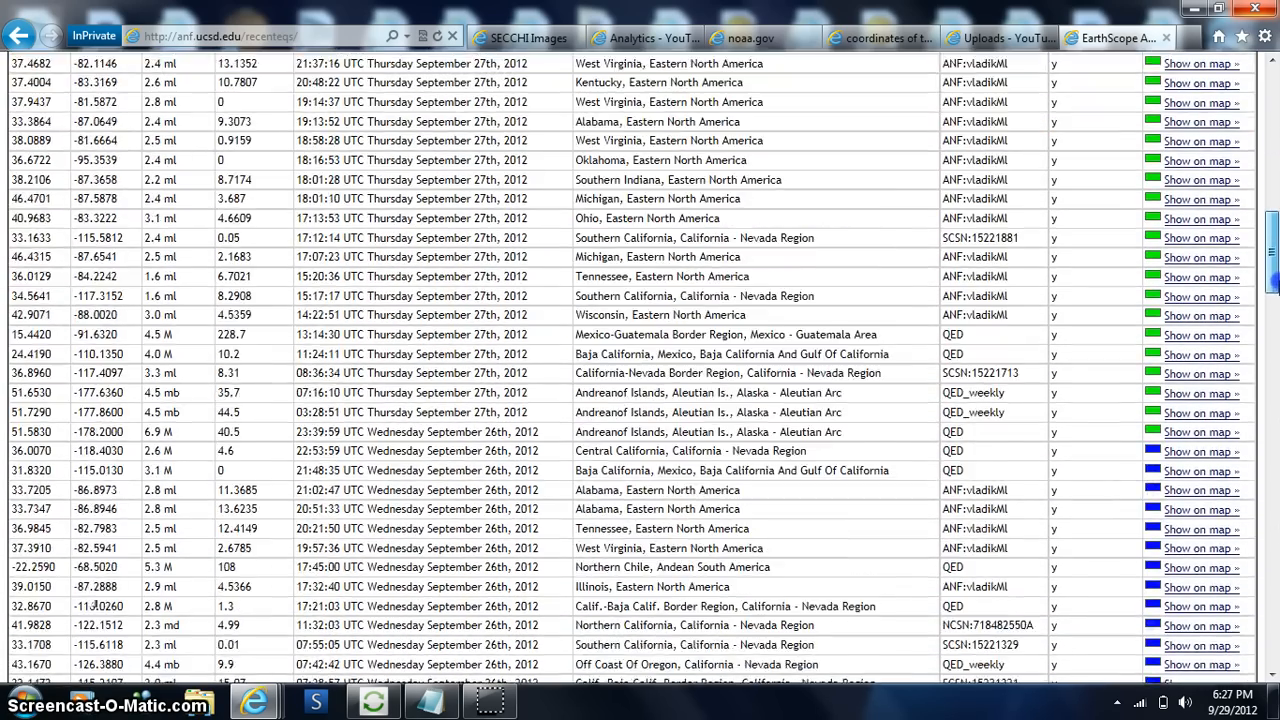
scroll("down", 3)
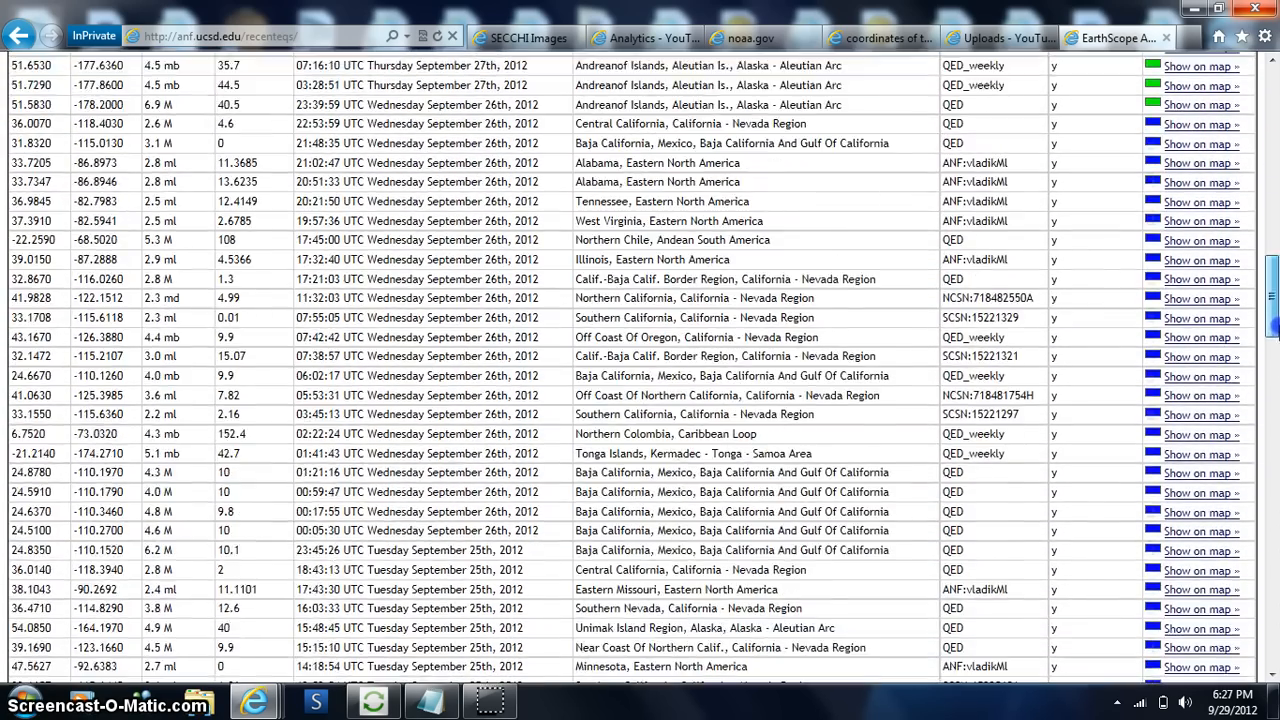
scroll("down", 3)
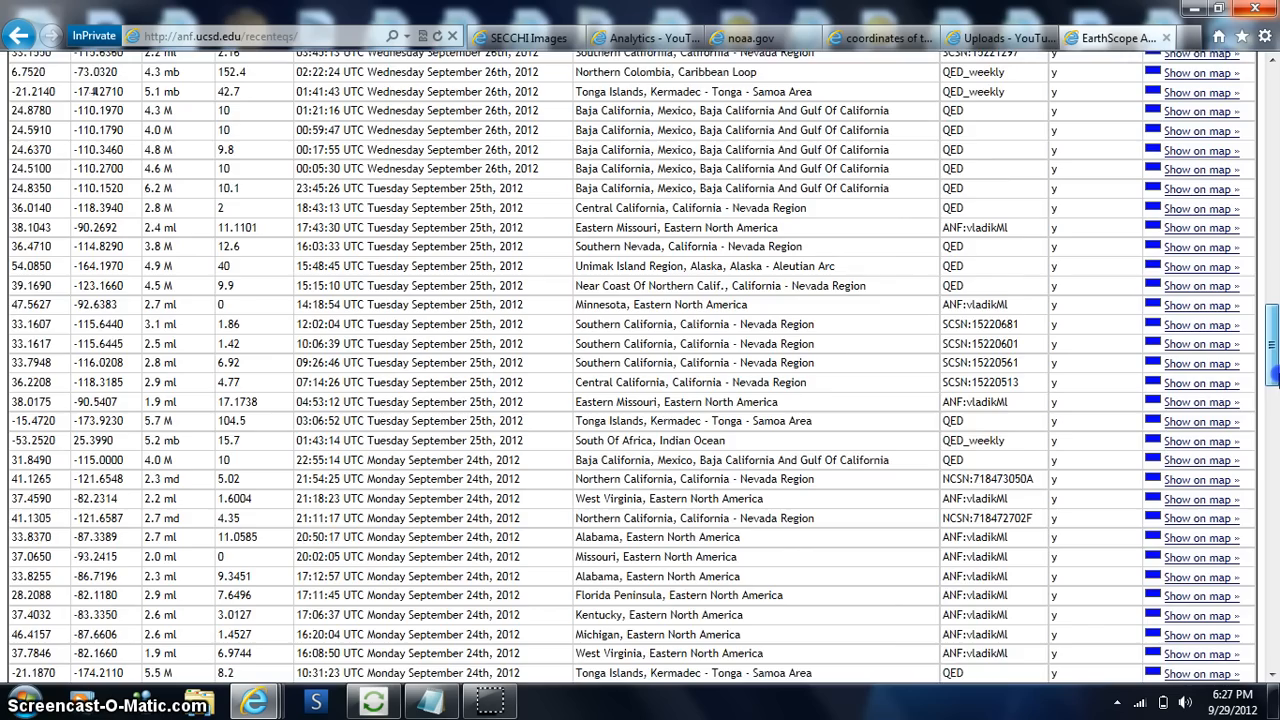
scroll("down", 3)
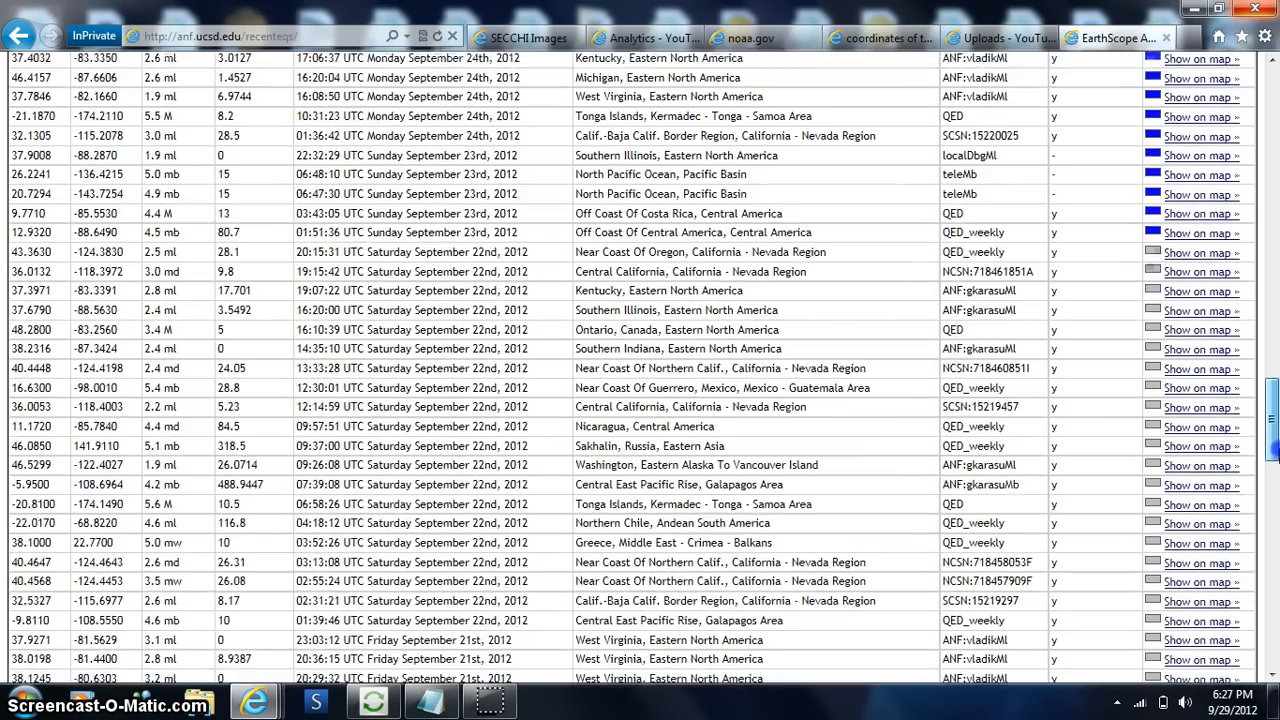
scroll("down", 3)
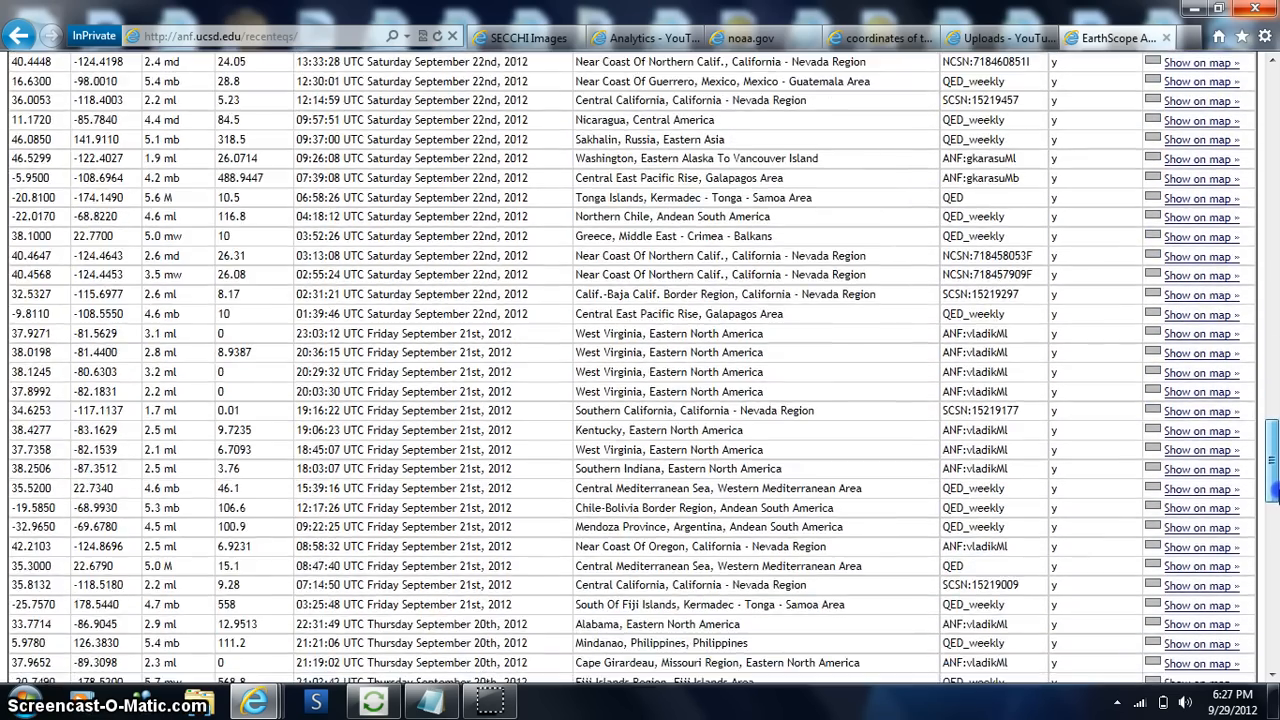
scroll("down", 3)
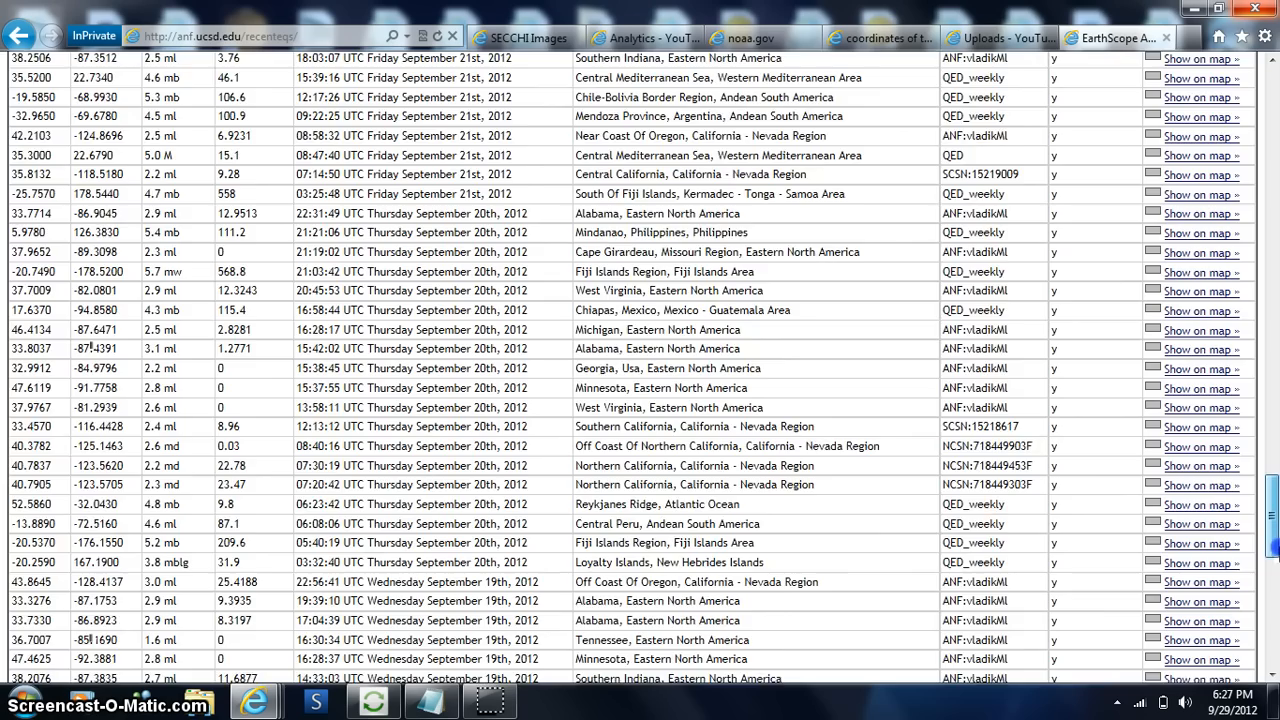
scroll("down", 3)
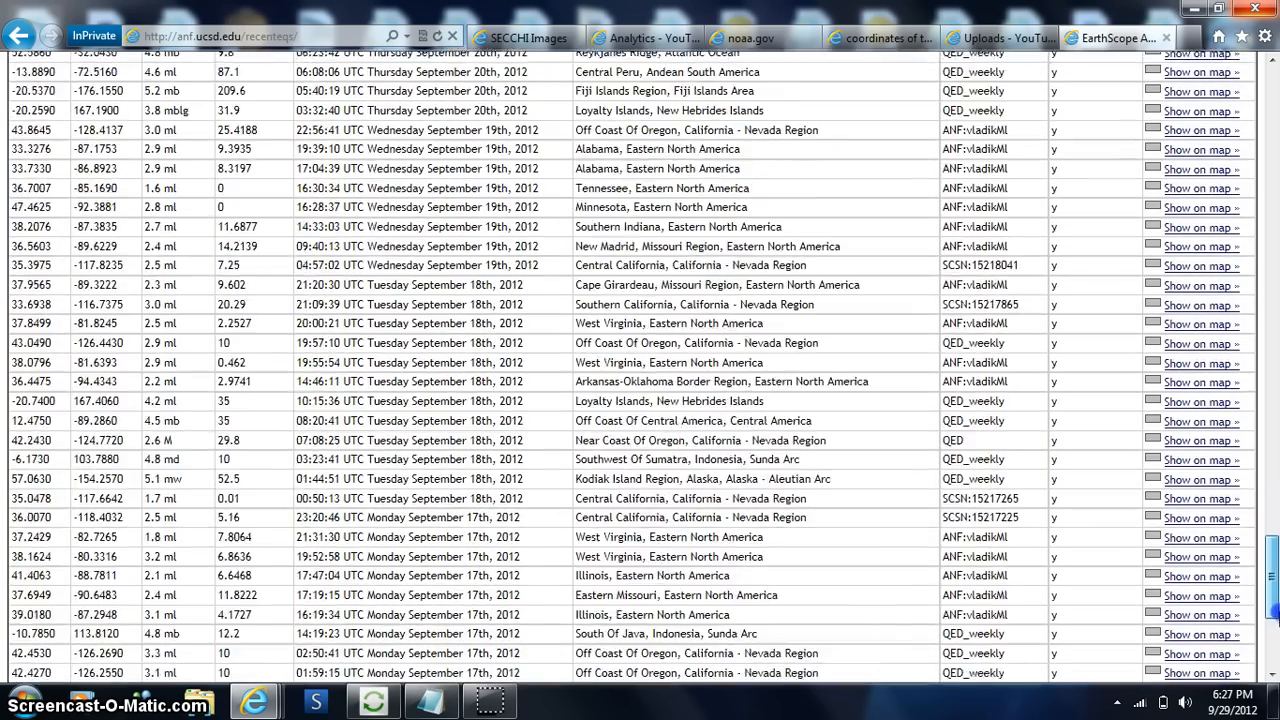
scroll("down", 3)
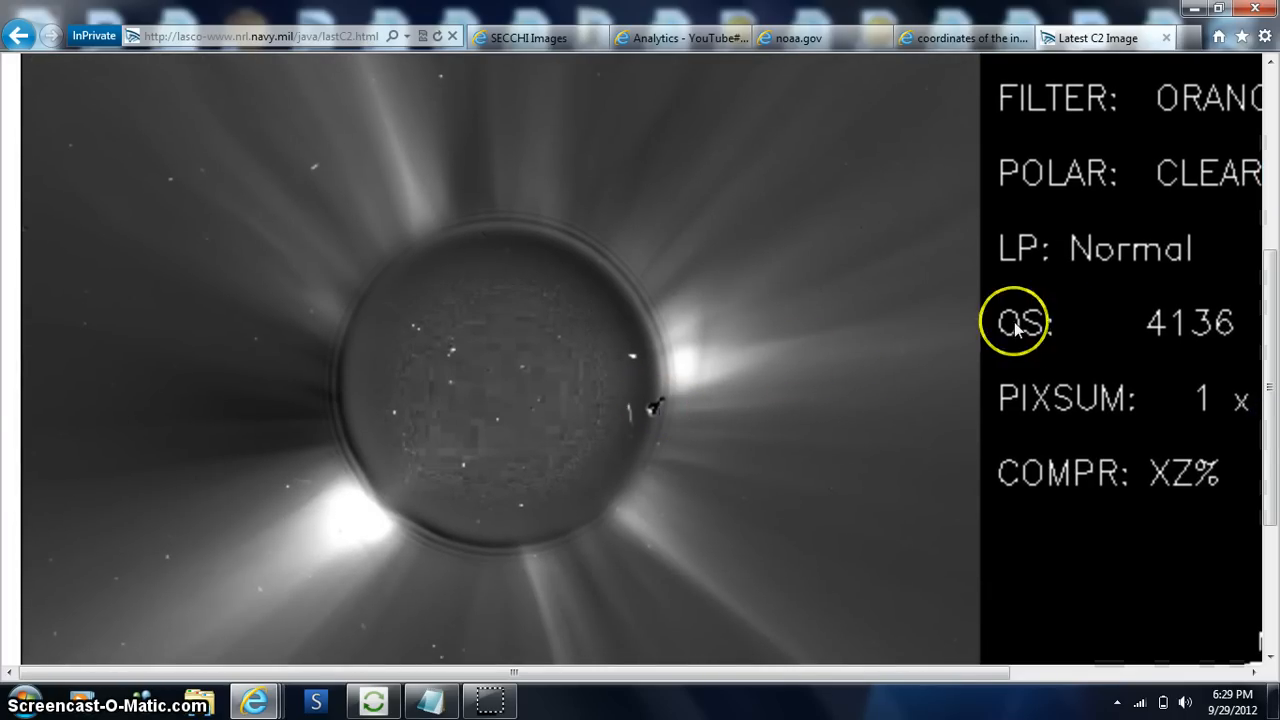
mouse_move(1272, 328)
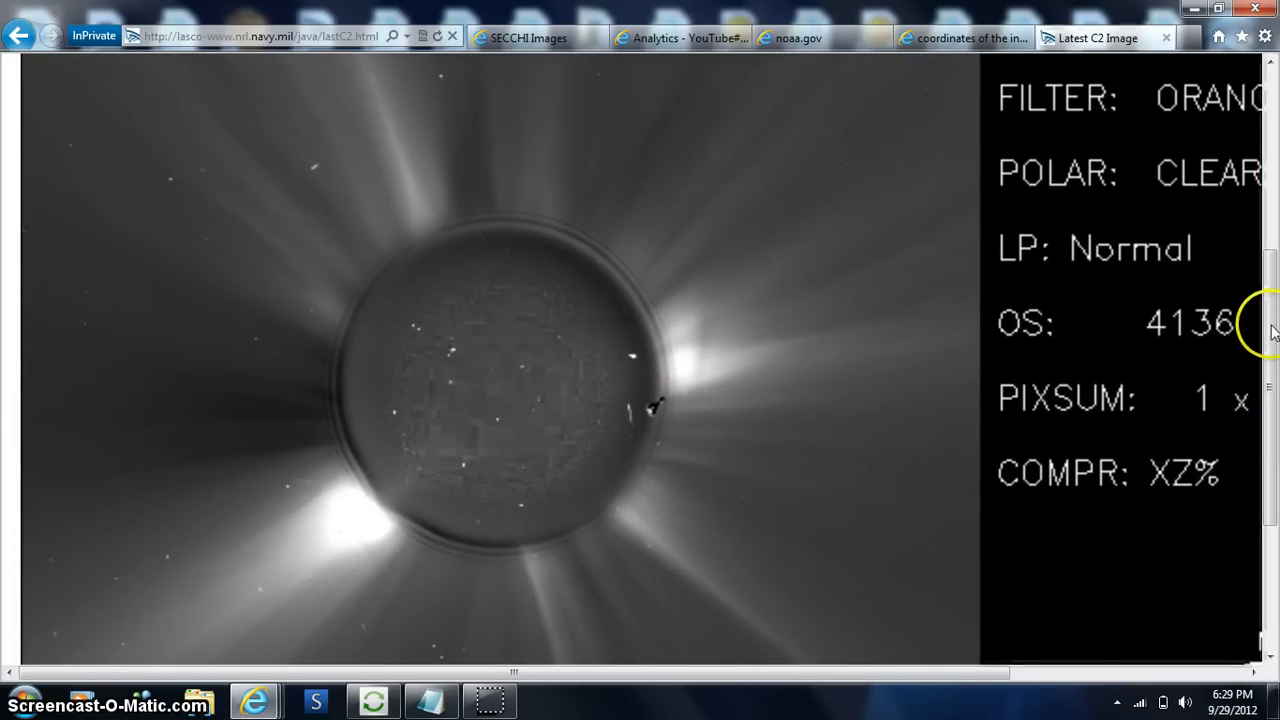
- Scroll the Latest C2 Image page to view the LASCO C2 coronagraph image and its settings
scroll("up", 3)
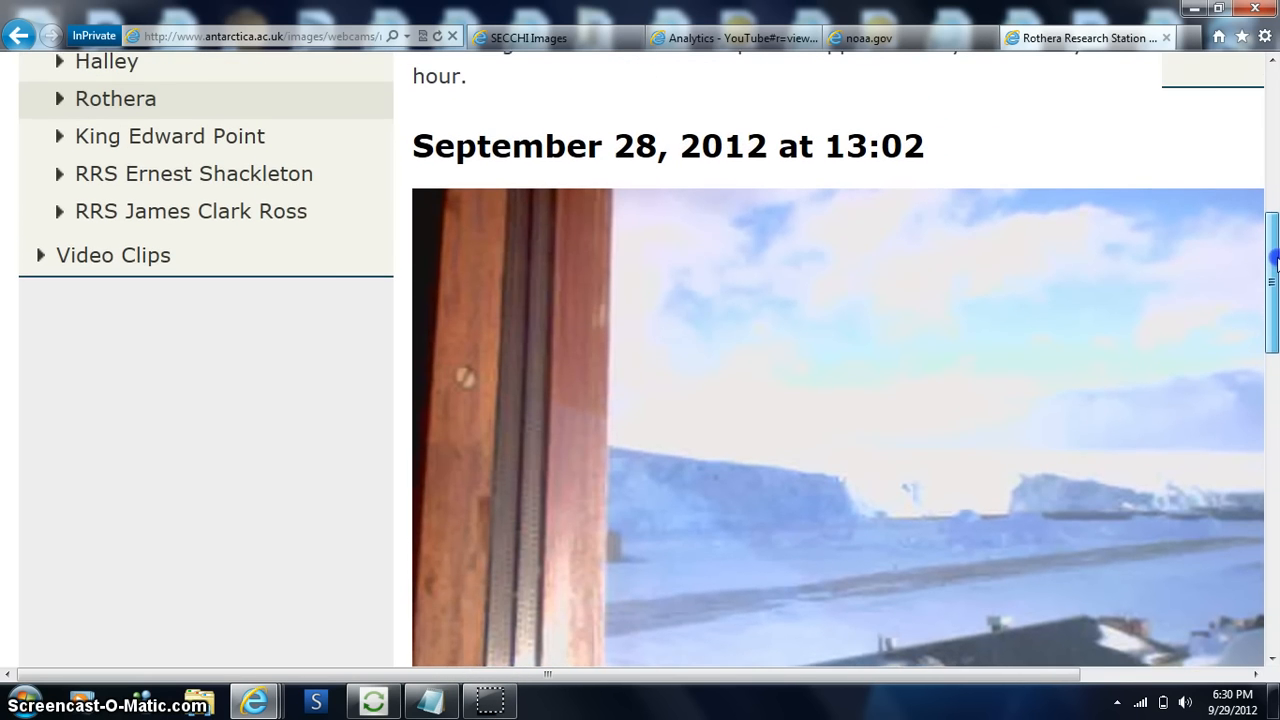
- Scroll the Rothera webcam page to the September 28, 2012 13:02 photo of the icy coastline
scroll("up", 3)
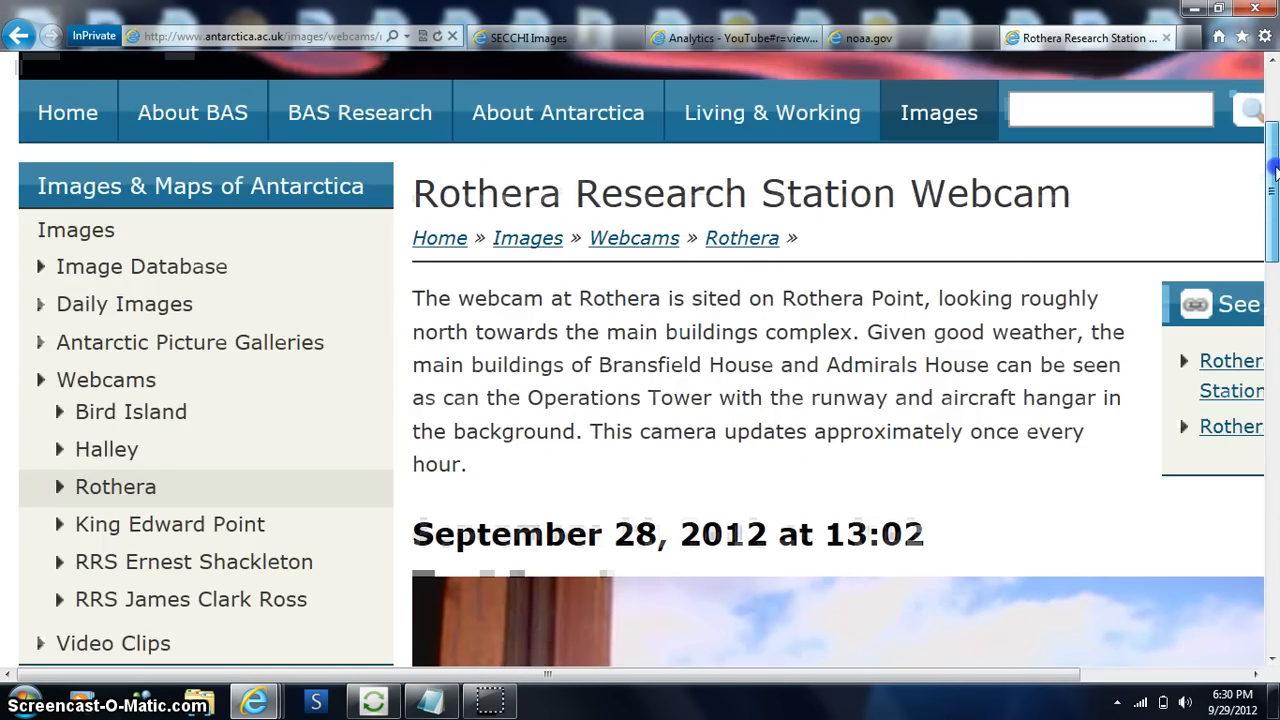
scroll("down", 3)
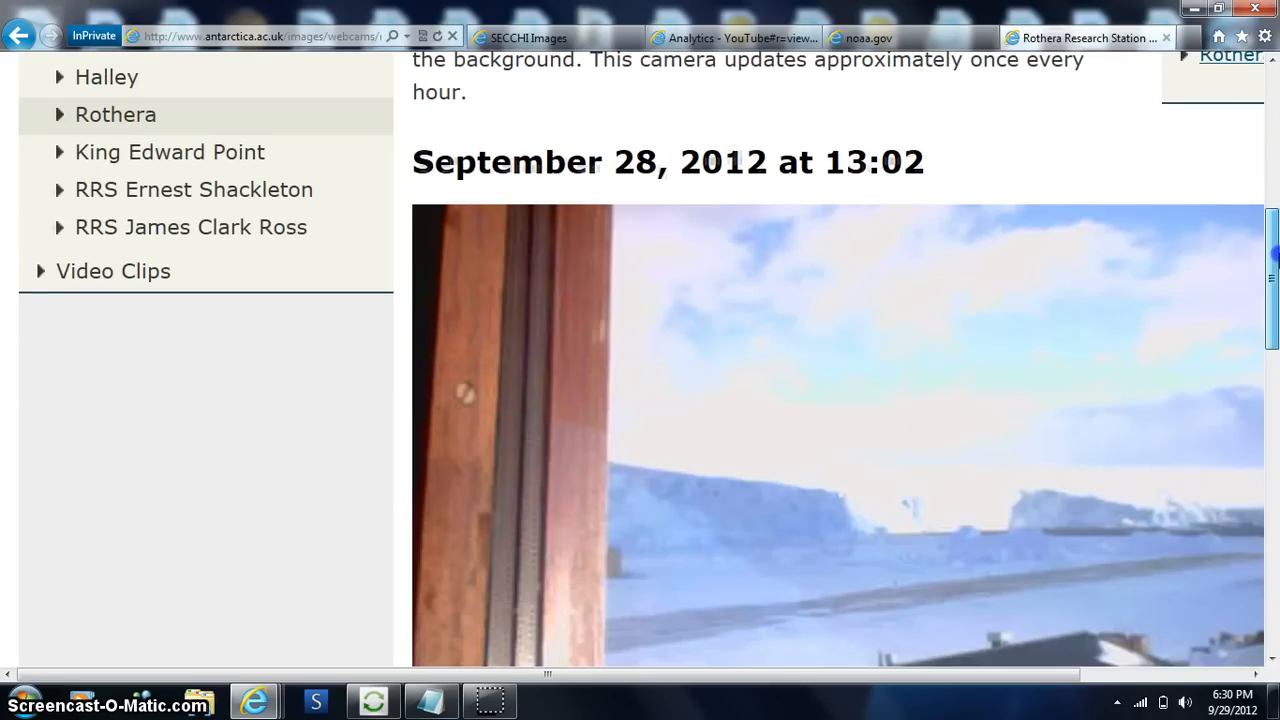
scroll("down", 3)
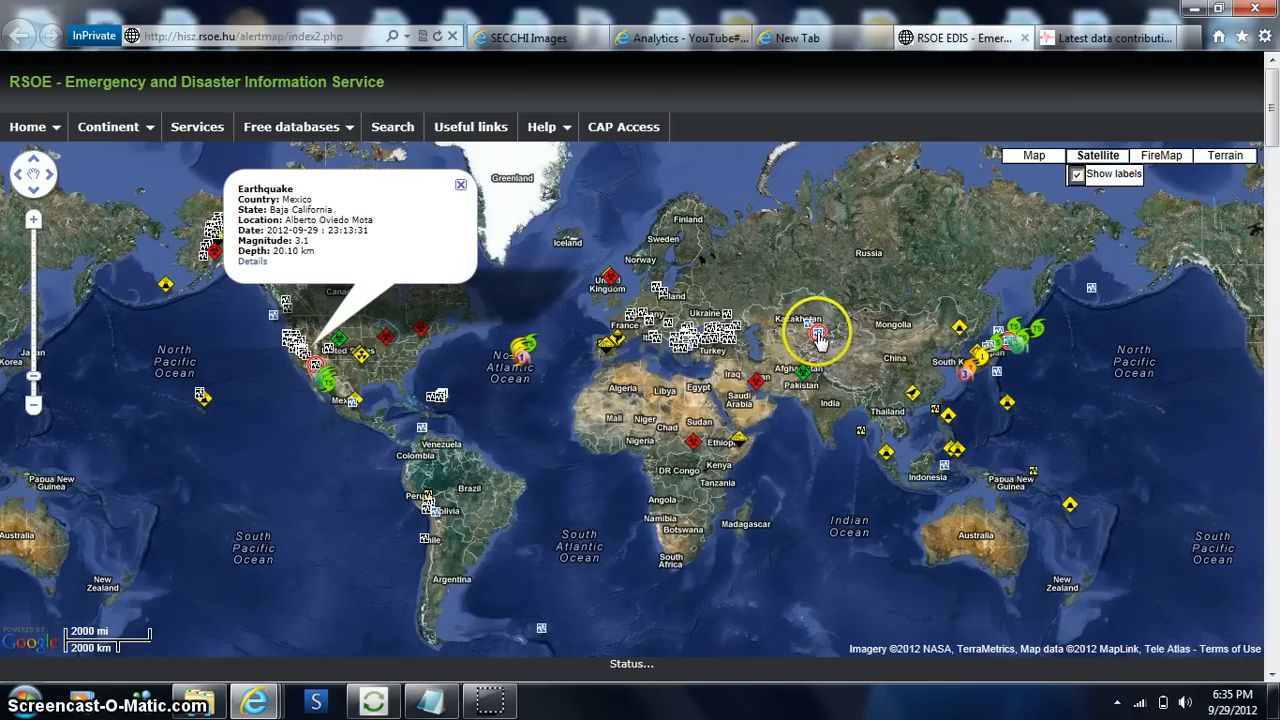
- Reveal the info balloon for the magnitude 4.6 Jalal-Abad, Kyrgyzstan earthquake of September 29
left_click(816, 336)
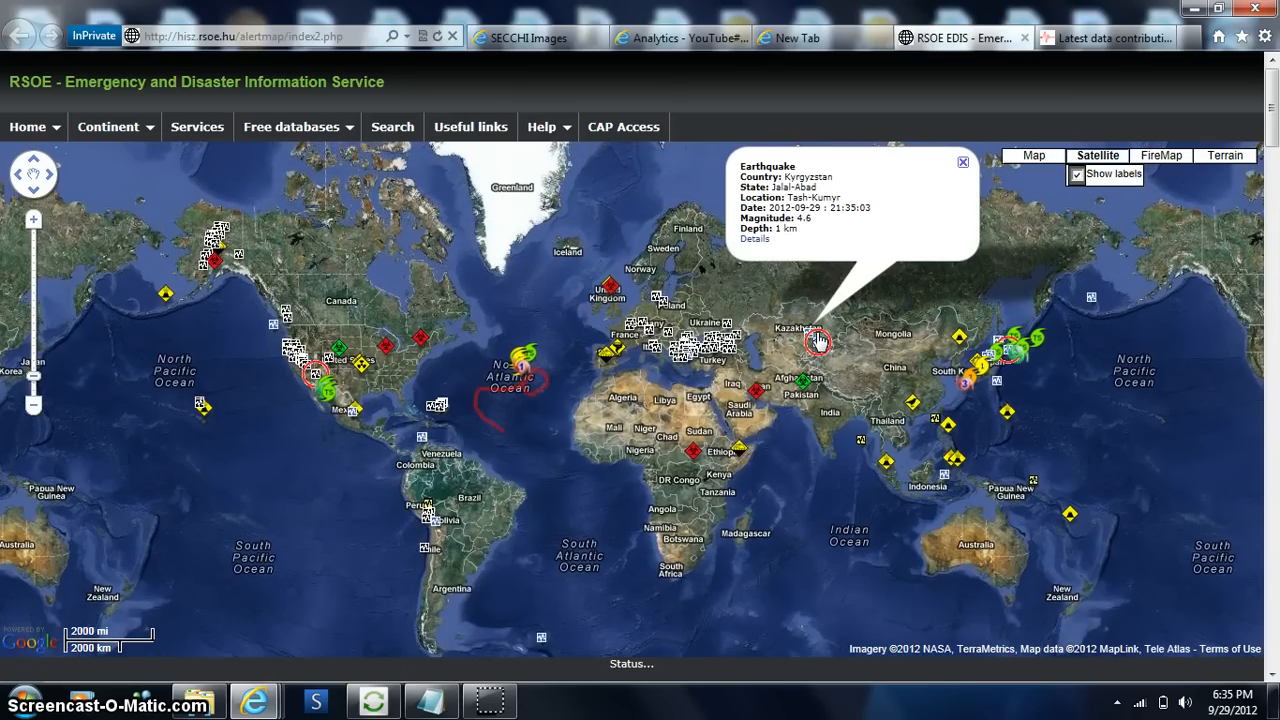
mouse_move(864, 320)
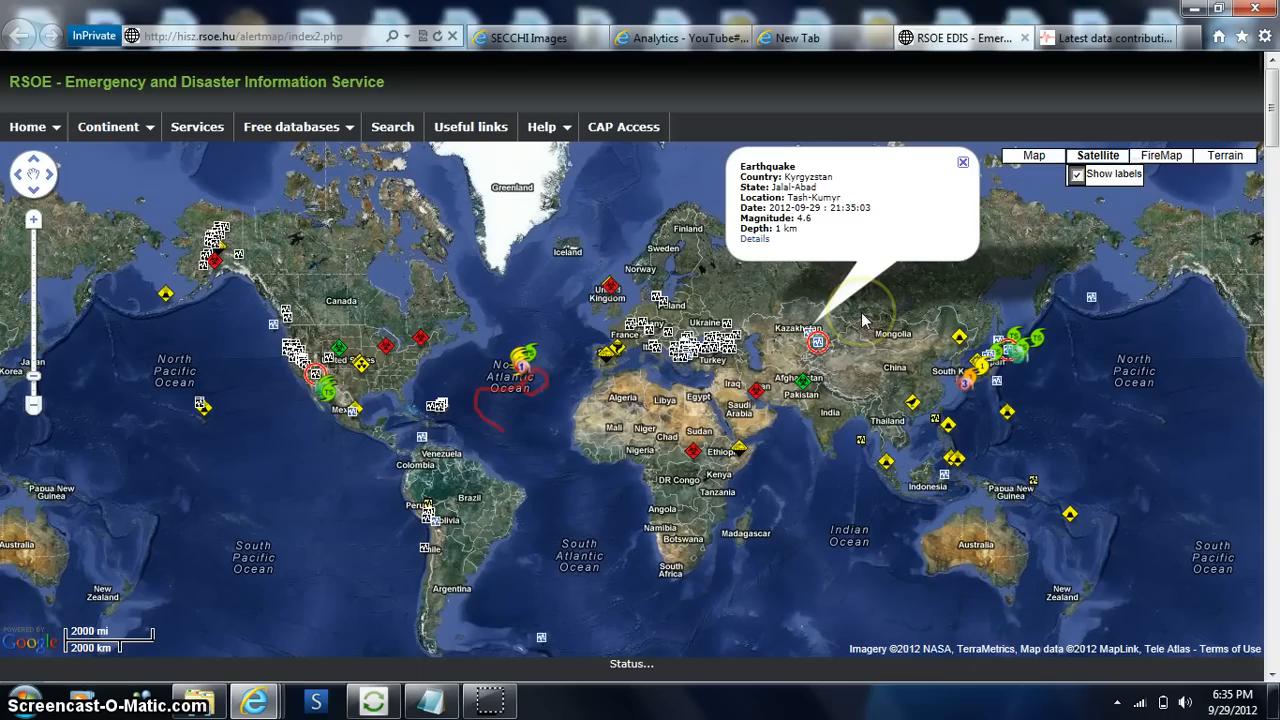